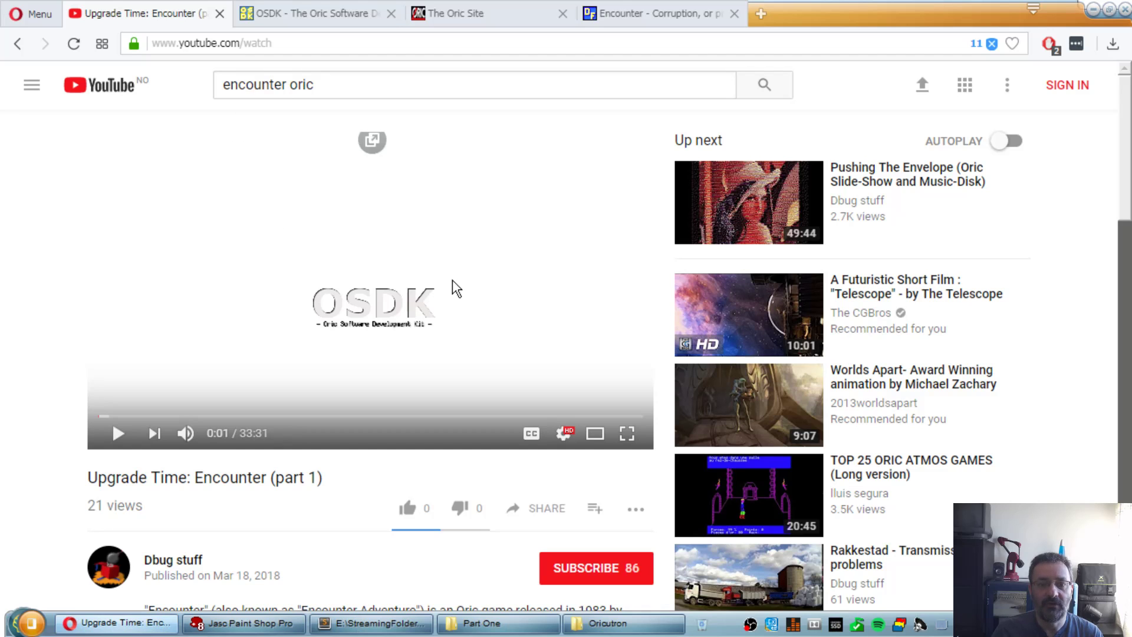
# Step: Jump the Upgrade Time: Encounter (part 1) video ahead to about 4:30
pyautogui.scroll(-3)
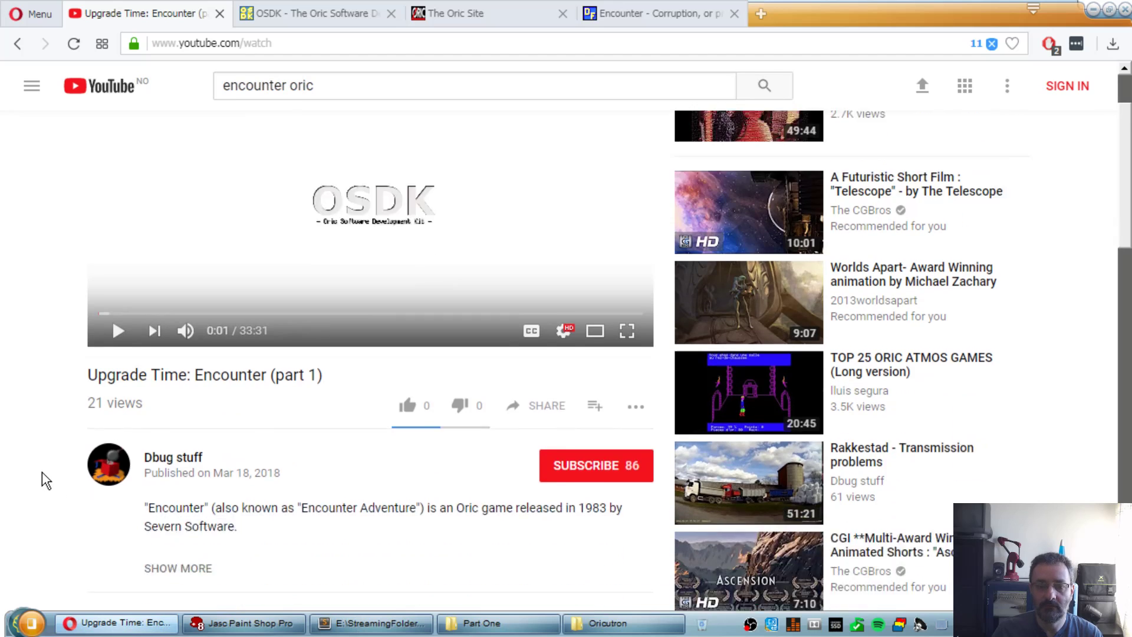
pyautogui.scroll(-3)
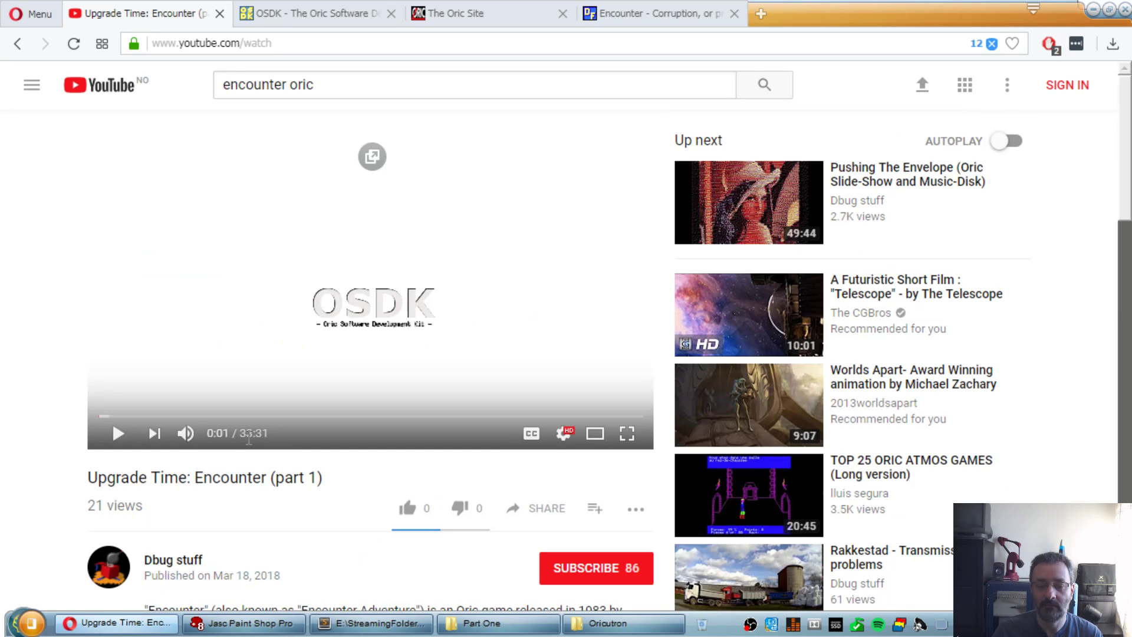
pyautogui.click(174, 416)
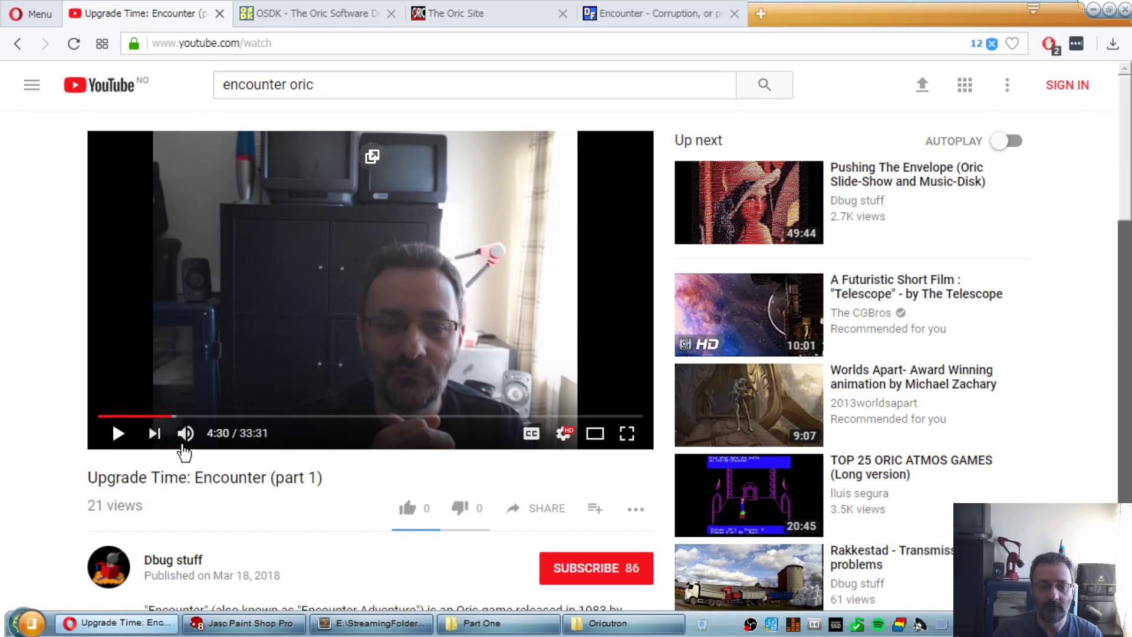
pyautogui.moveTo(325, 286)
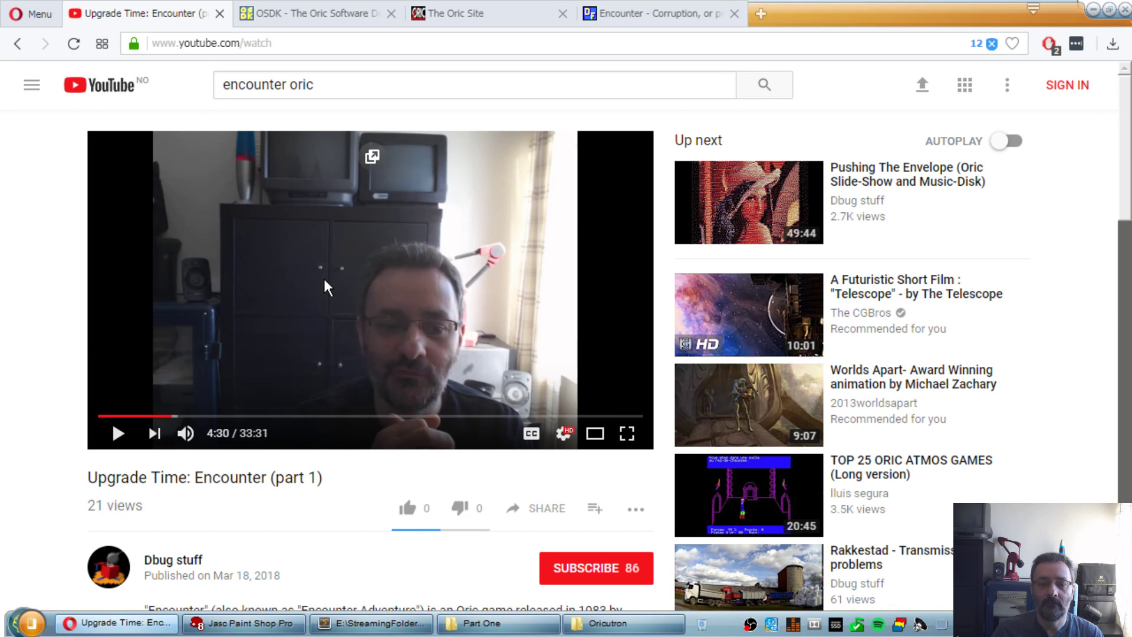
pyautogui.moveTo(118, 316)
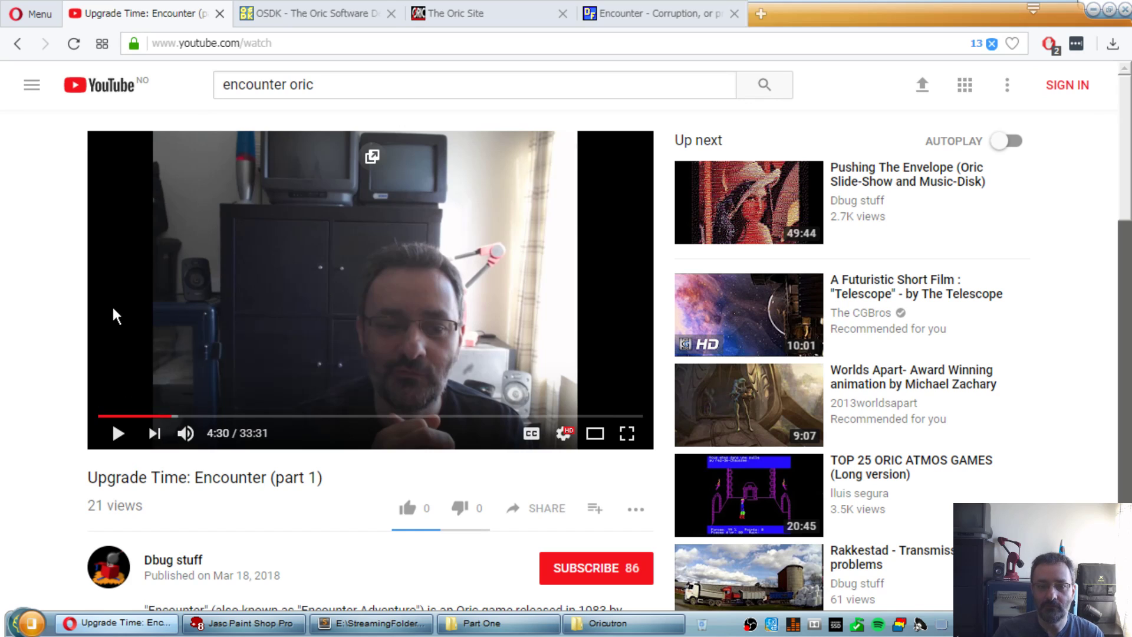
pyautogui.moveTo(230, 326)
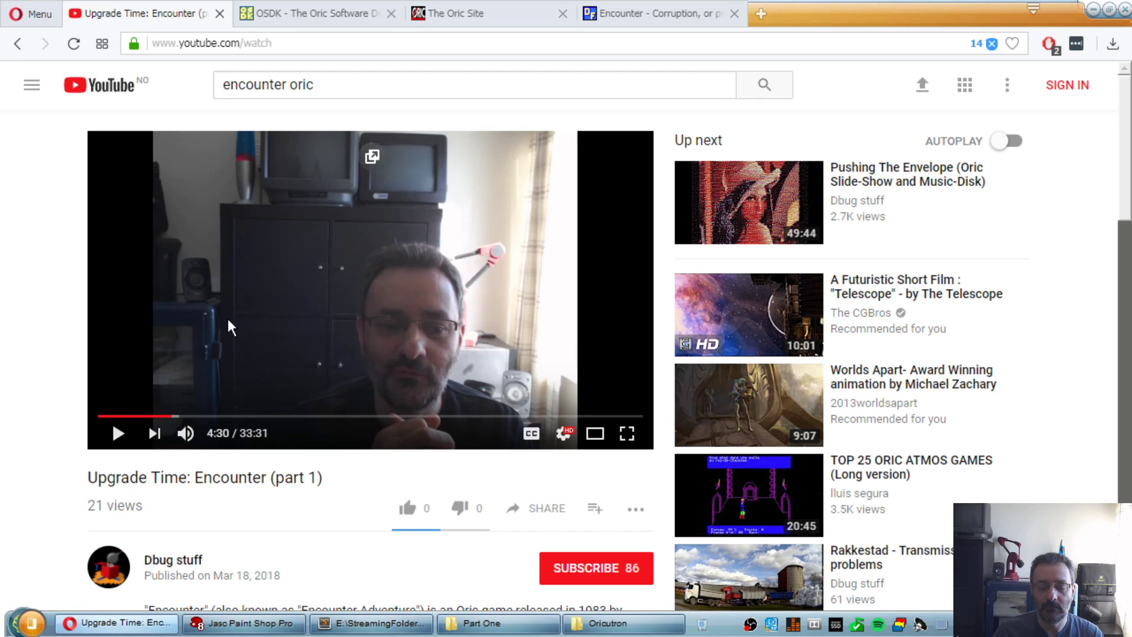
pyautogui.moveTo(329, 329)
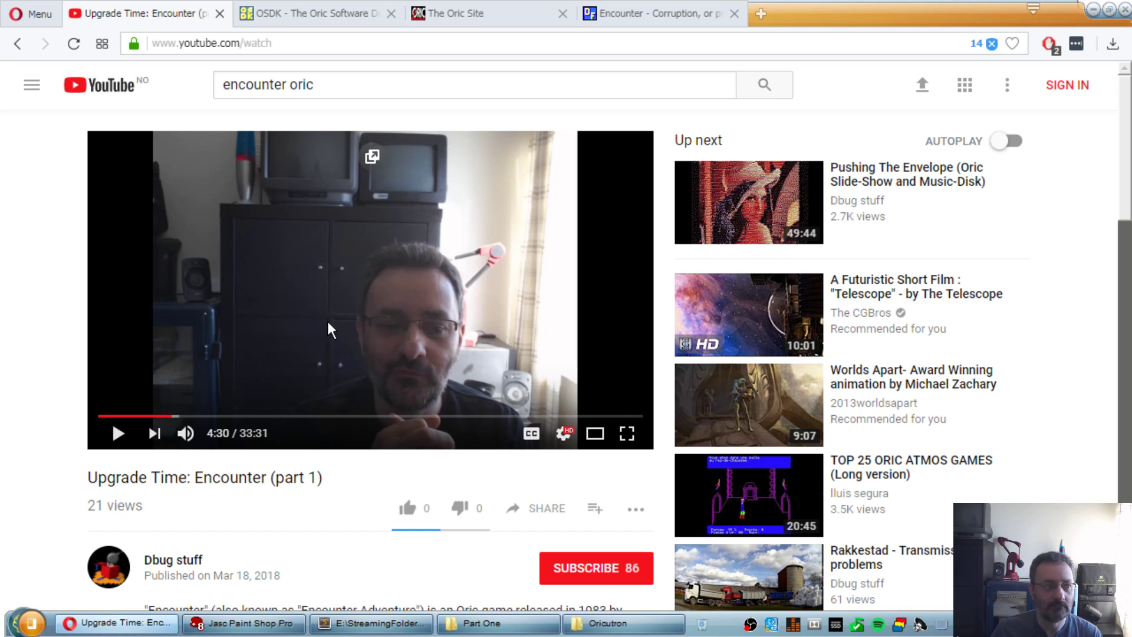
pyautogui.moveTo(437, 372)
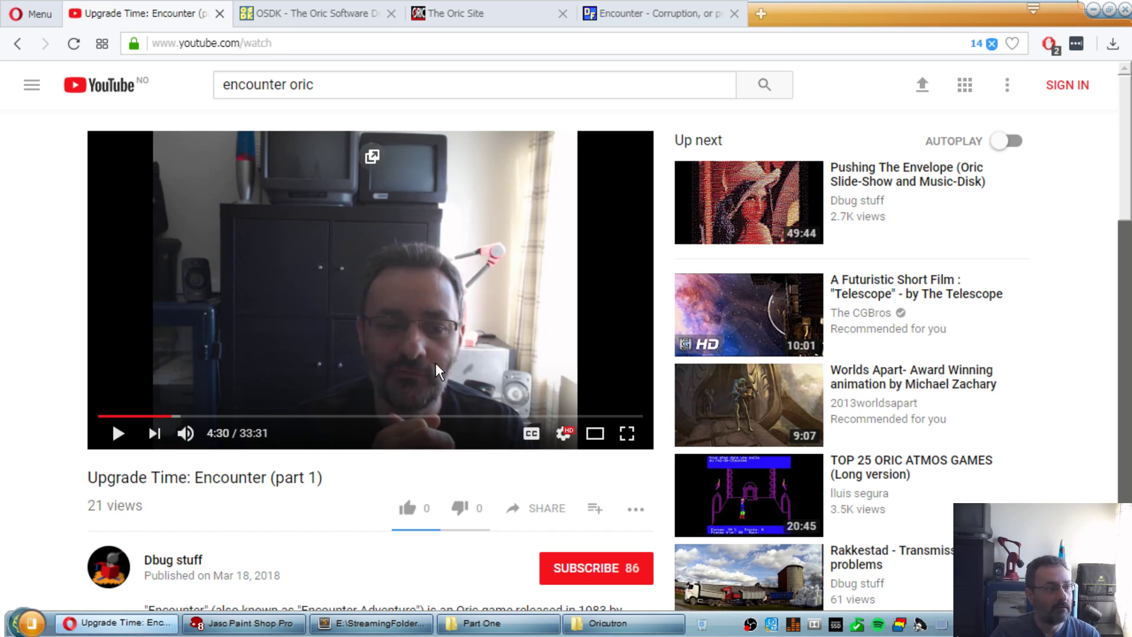
pyautogui.moveTo(826, 90)
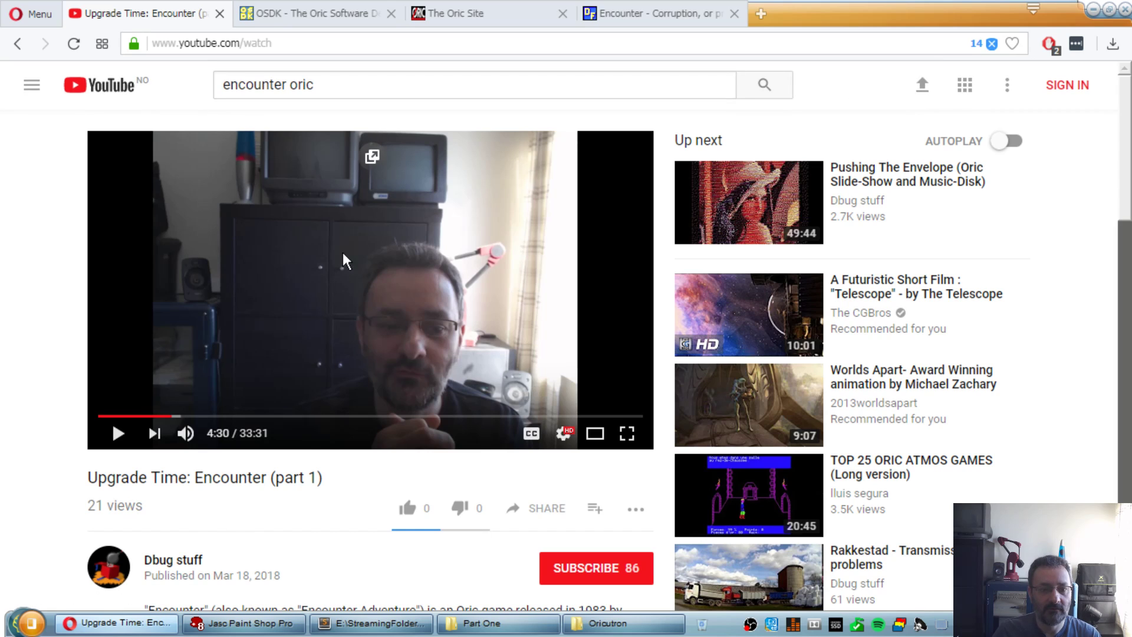
pyautogui.moveTo(537, 396)
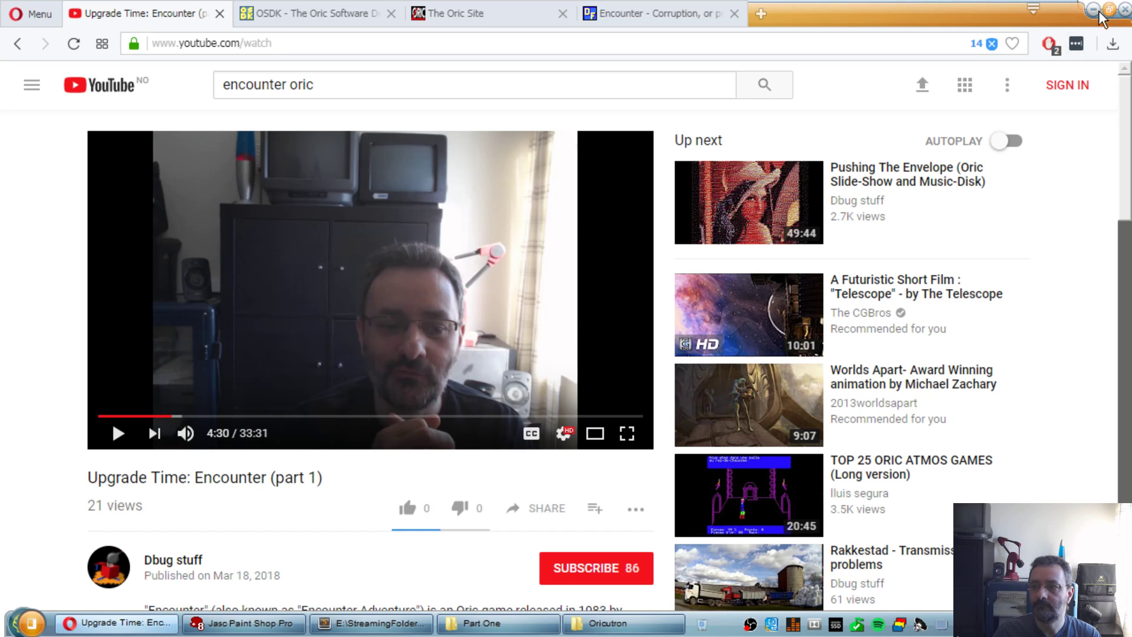
pyautogui.moveTo(323, 382)
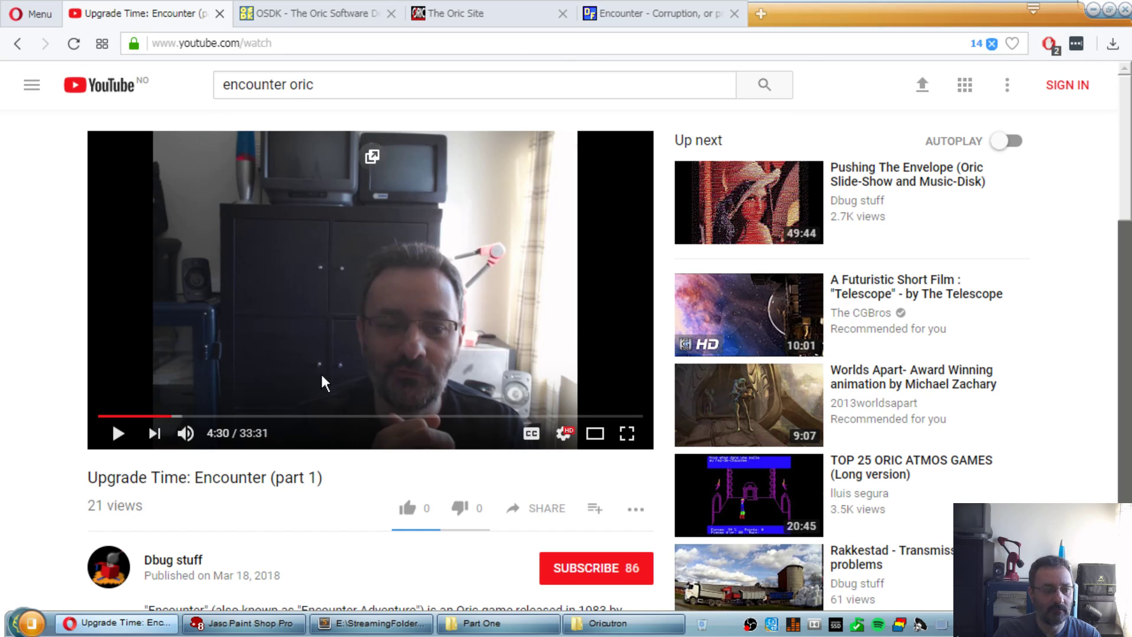
pyautogui.moveTo(361, 368)
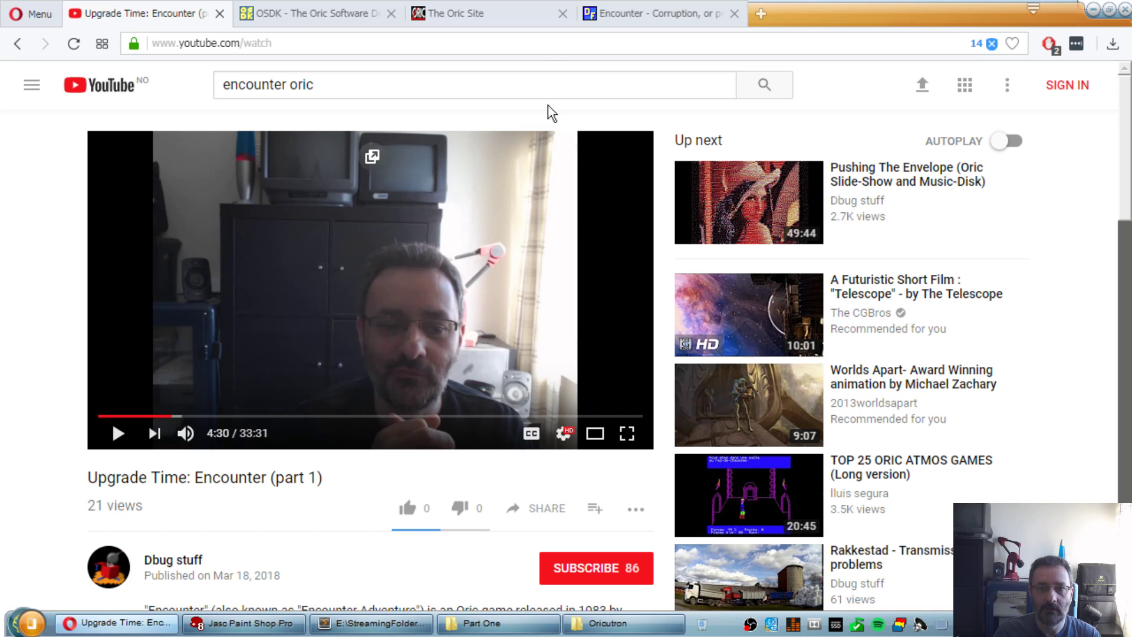
pyautogui.moveTo(497, 198)
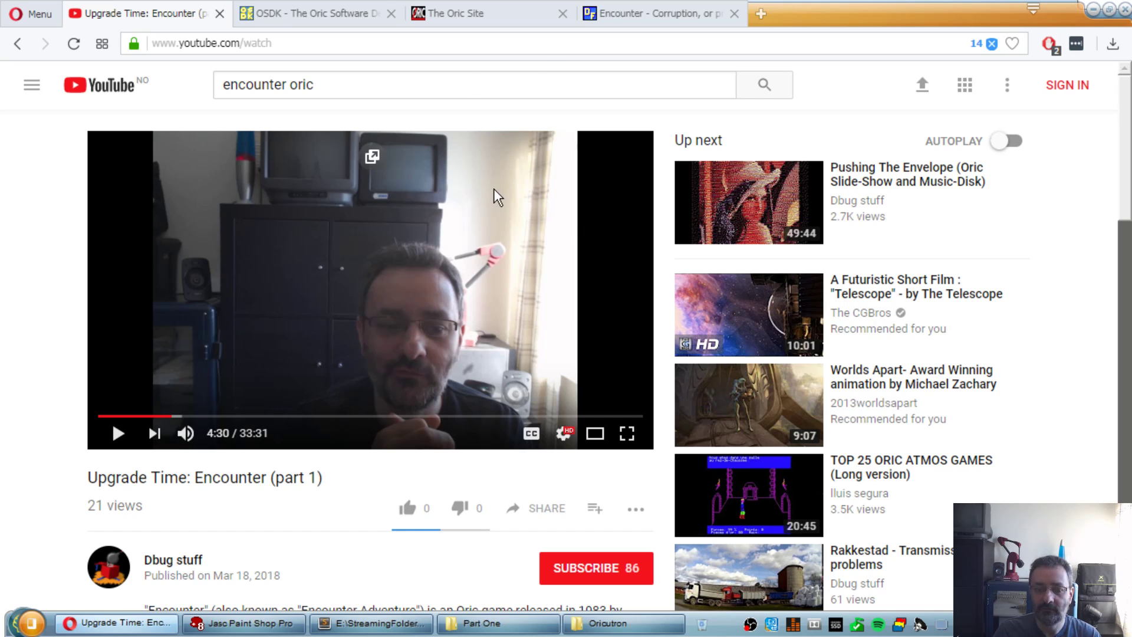
pyautogui.moveTo(75, 145)
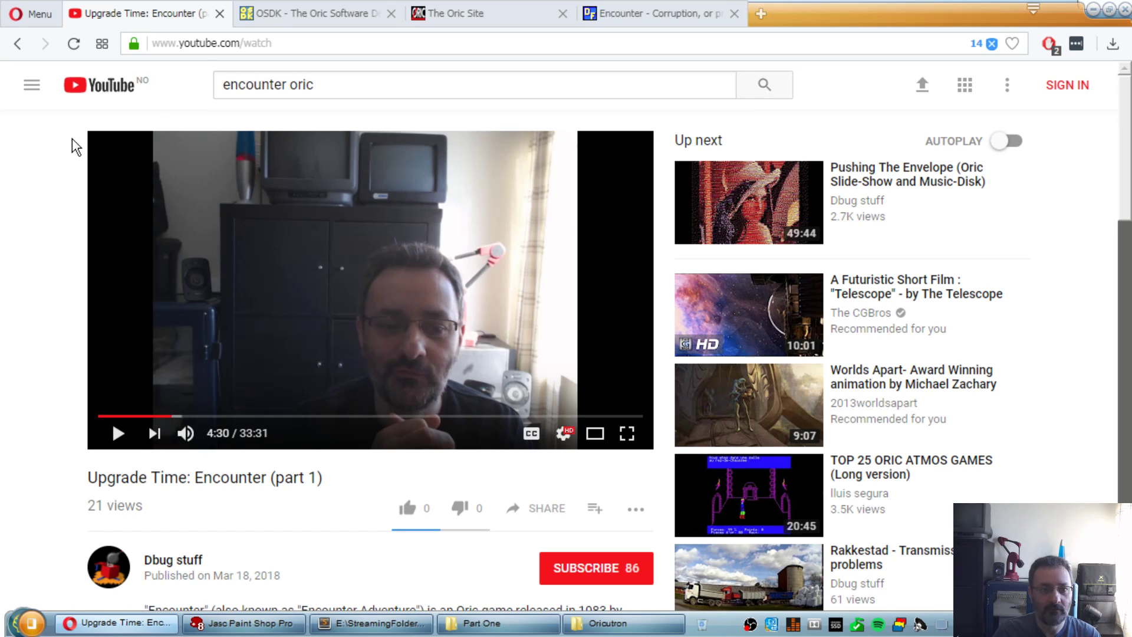
pyautogui.moveTo(663, 188)
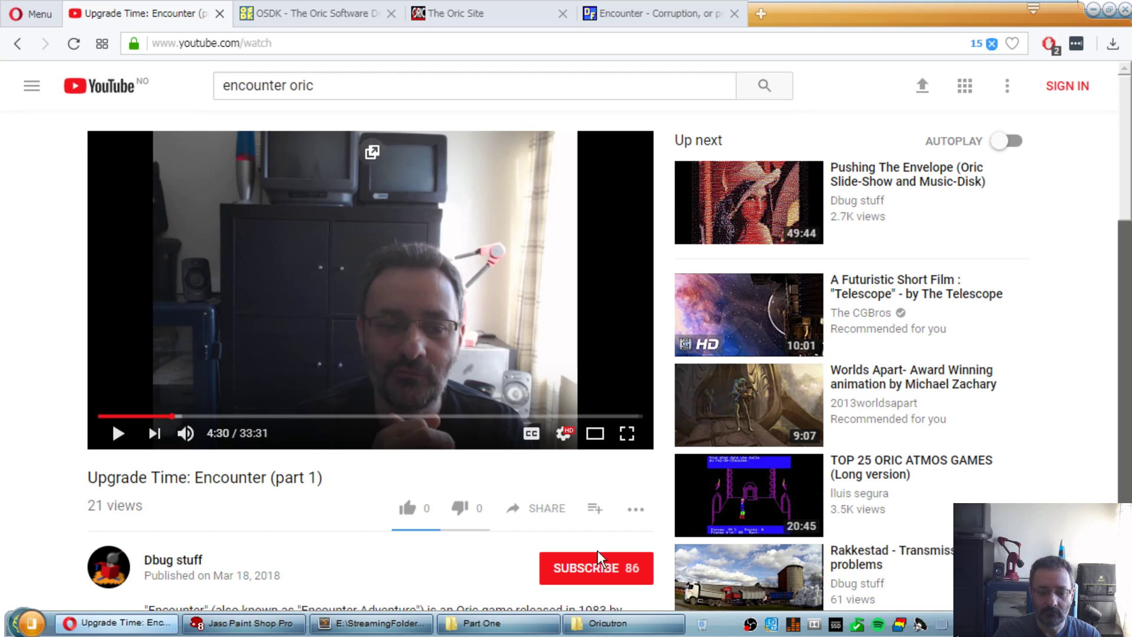
pyautogui.moveTo(498, 623)
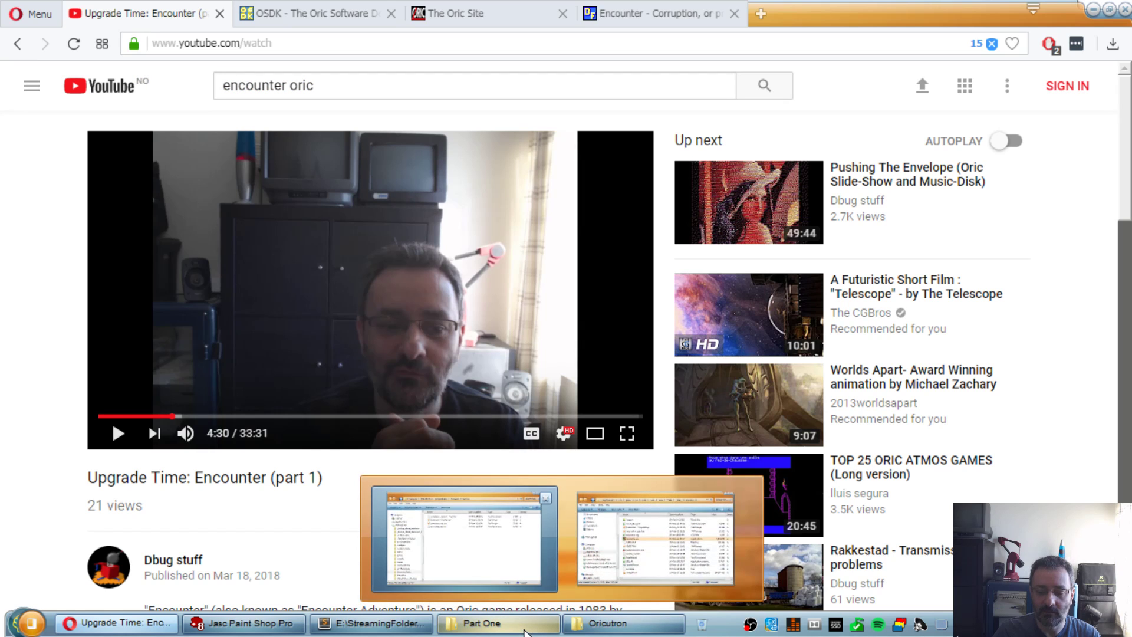
# Step: Look over the Oricutron folder and oricutron.exe, then return to the encounter.bas listing
pyautogui.click(595, 624)
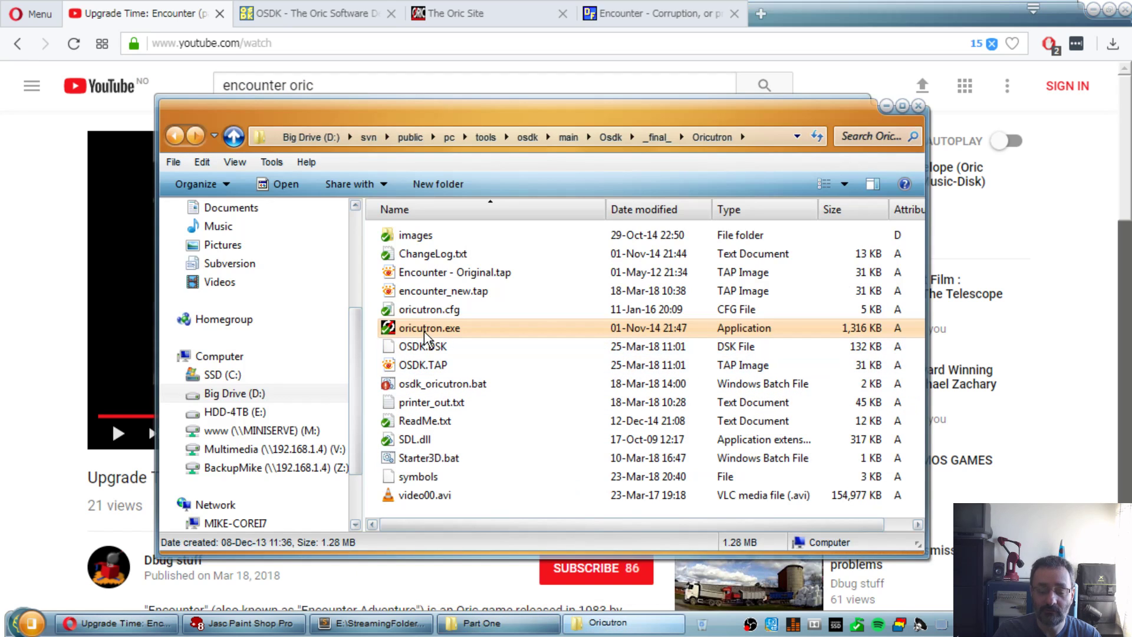
pyautogui.doubleClick(429, 328)
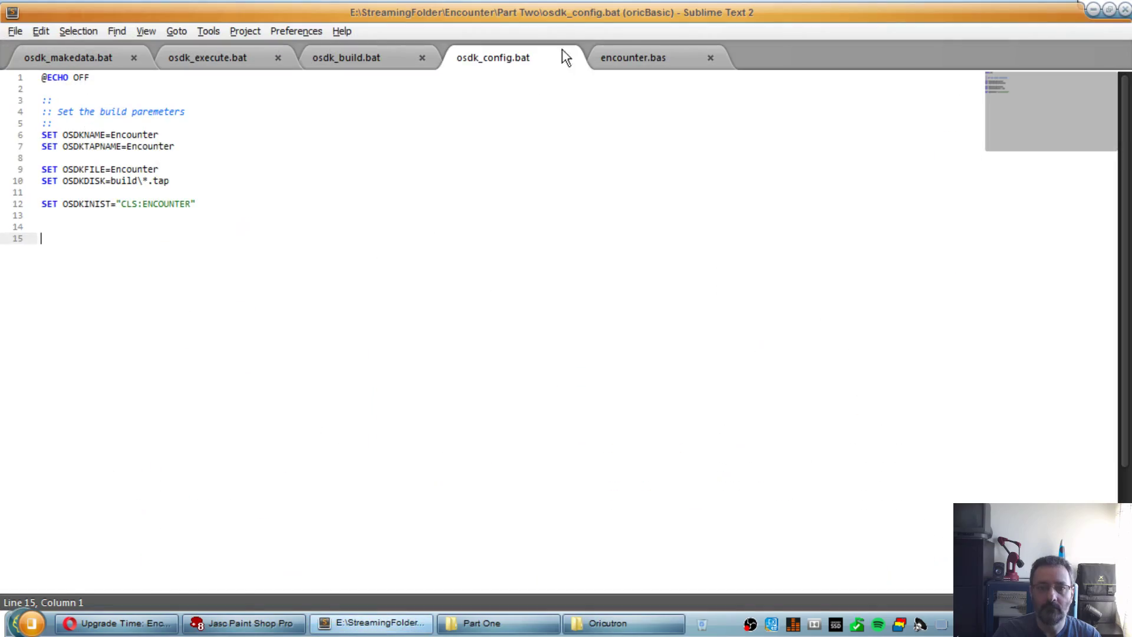
pyautogui.click(632, 57)
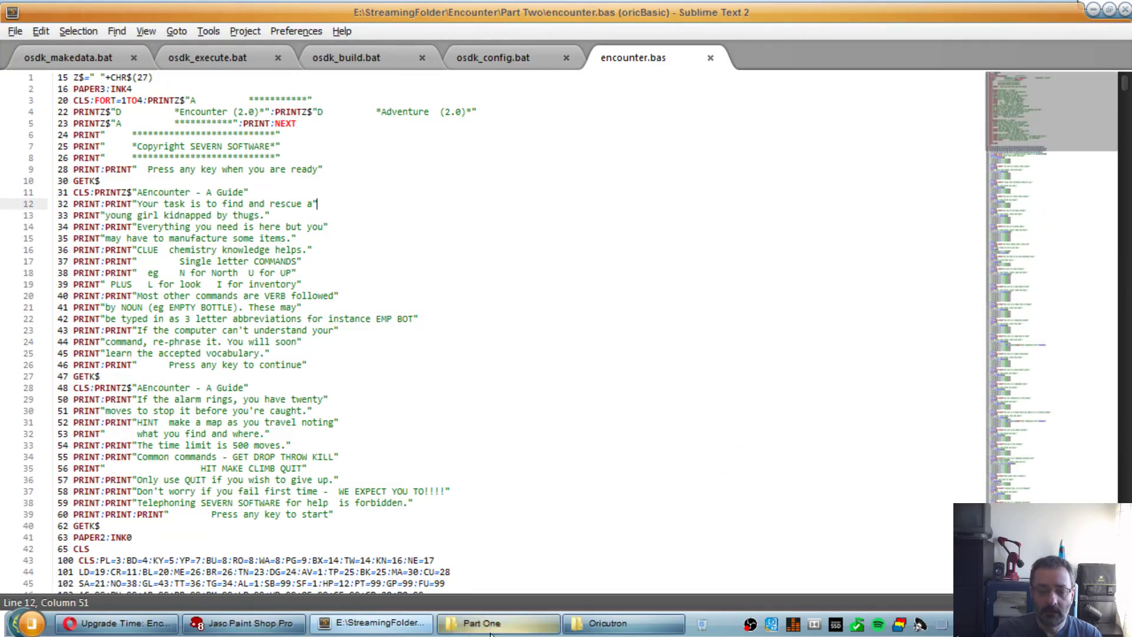
# Step: Review the Part One folder with the original Encounter tape image and go up to Encounter
pyautogui.click(497, 623)
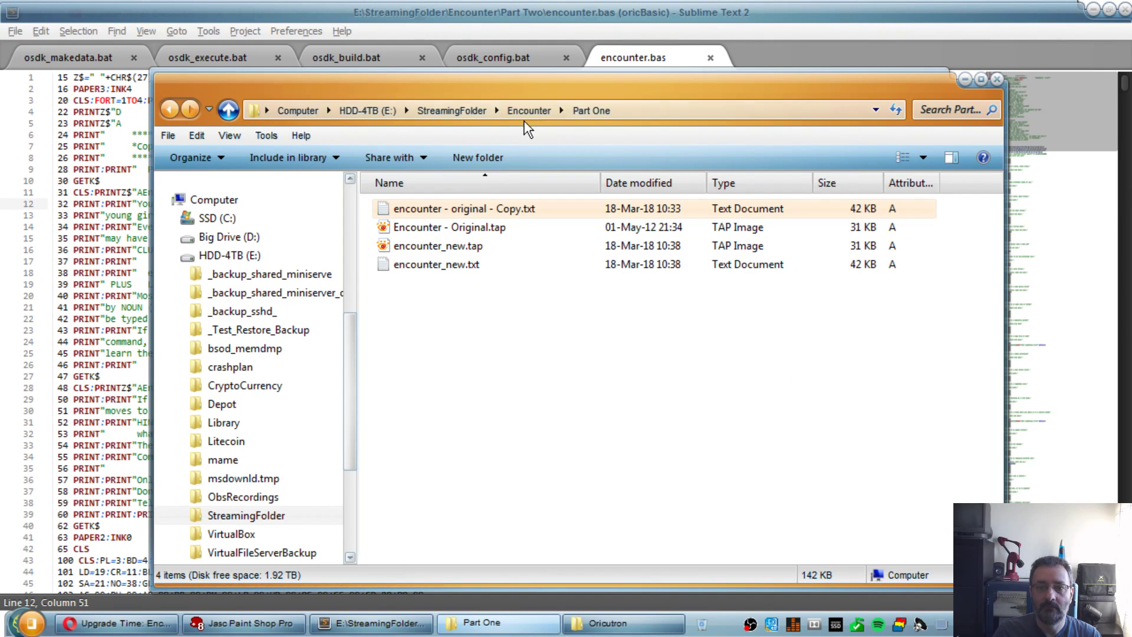
pyautogui.click(448, 228)
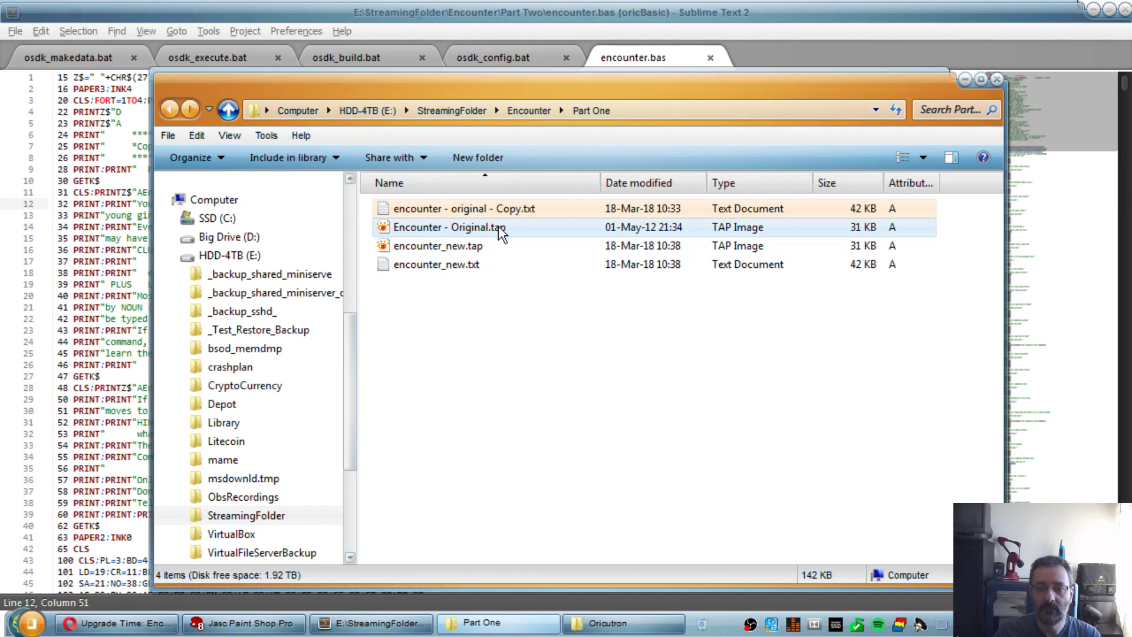
pyautogui.click(439, 245)
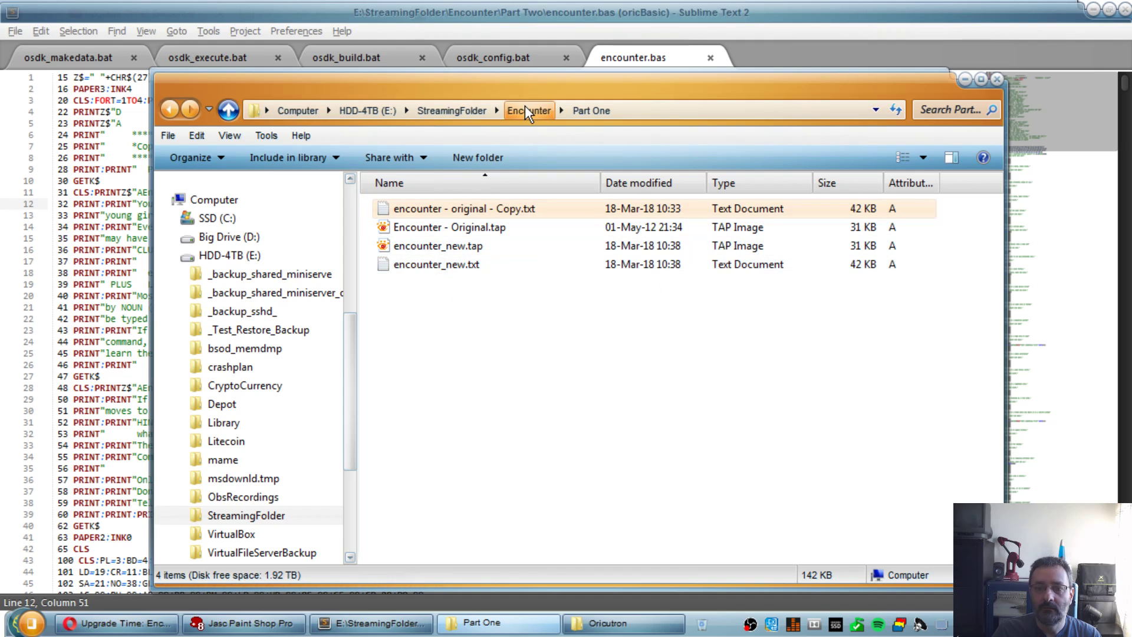
pyautogui.click(530, 111)
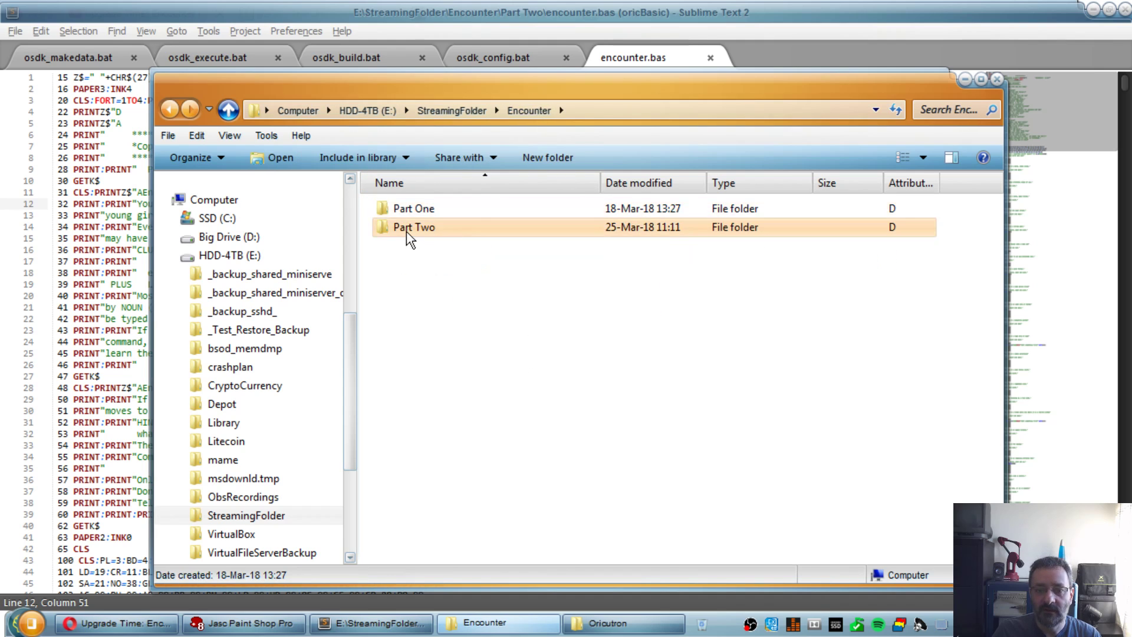
# Step: Enter Part Two, pick encounter.bas and return to the BASIC listing in the editor
pyautogui.doubleClick(413, 227)
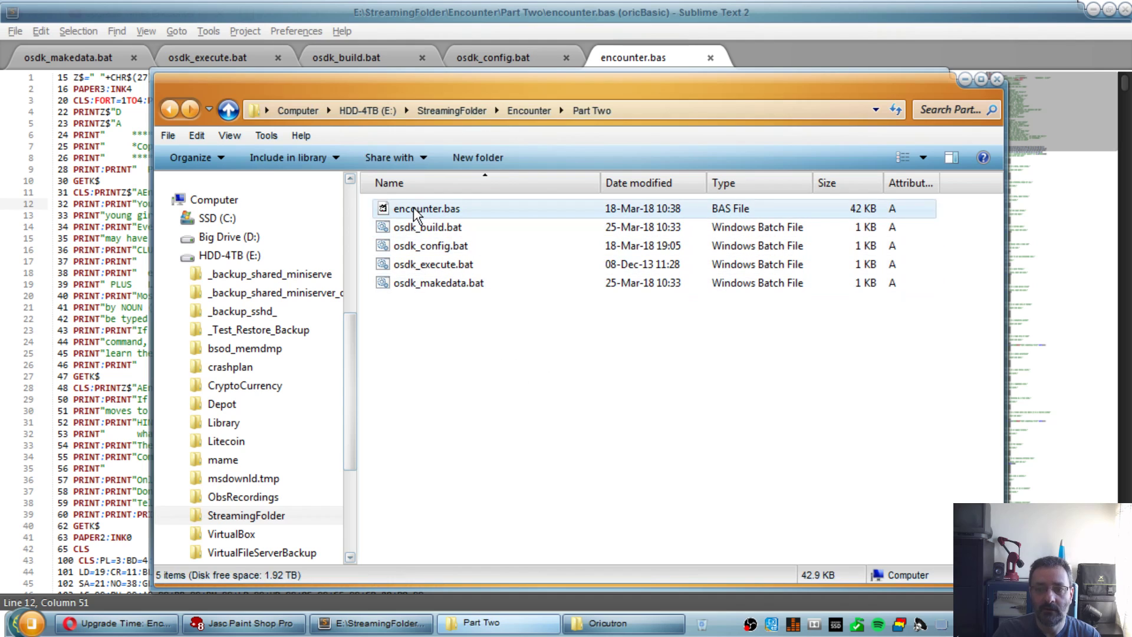
pyautogui.click(426, 209)
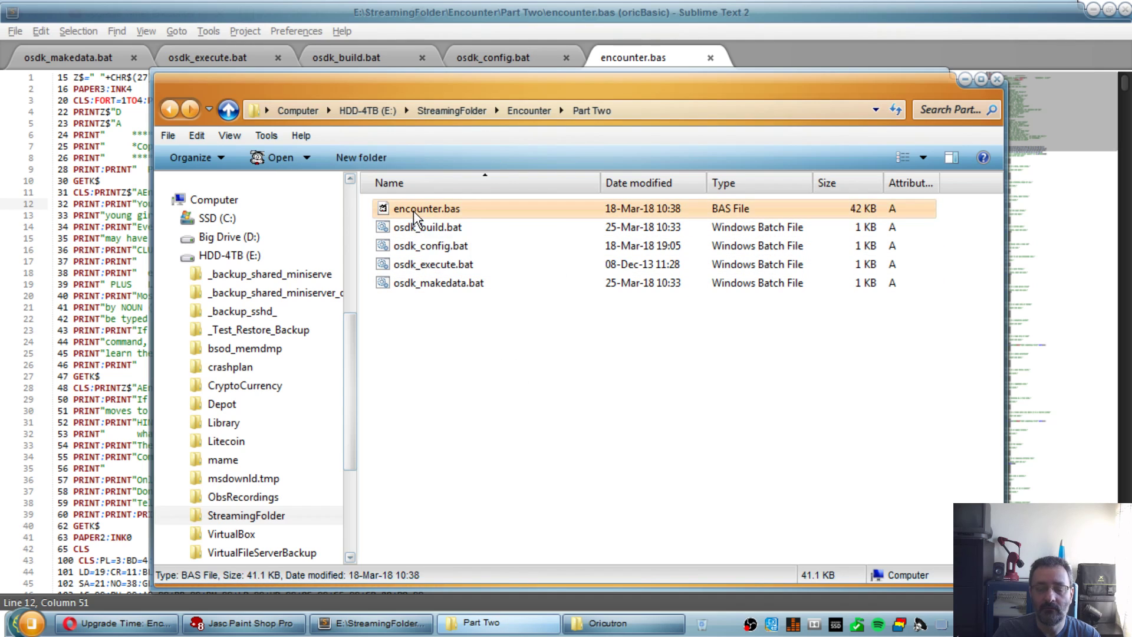
pyautogui.moveTo(612, 180)
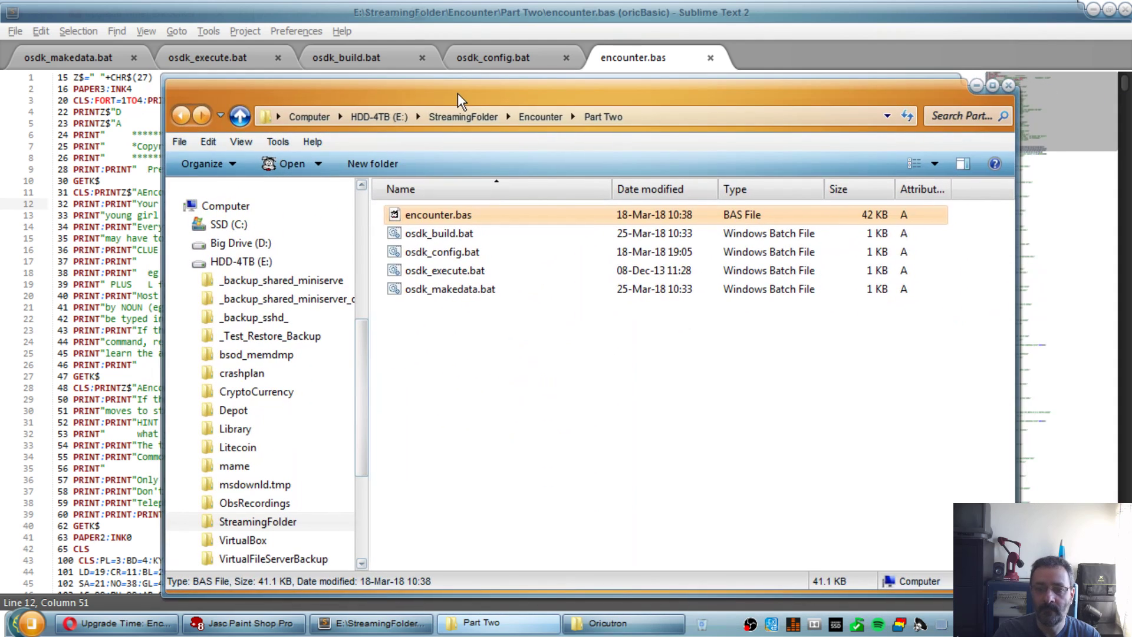
pyautogui.click(449, 289)
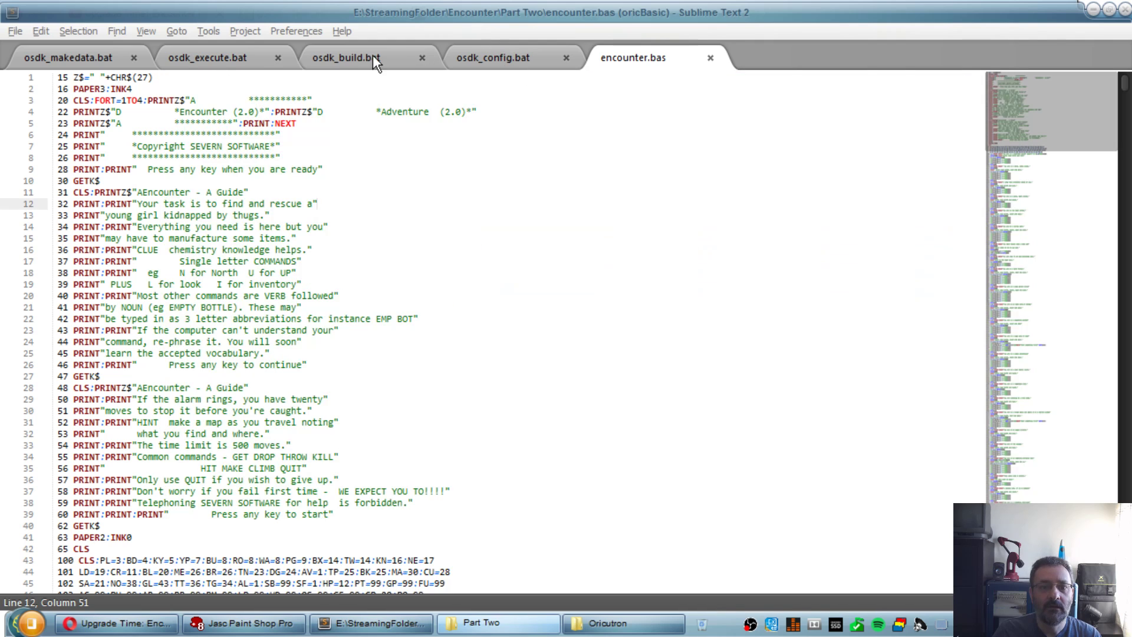
# Step: Review osdk_makedata.bat and the dsk extension in osdk_build.bat's build line
pyautogui.click(68, 57)
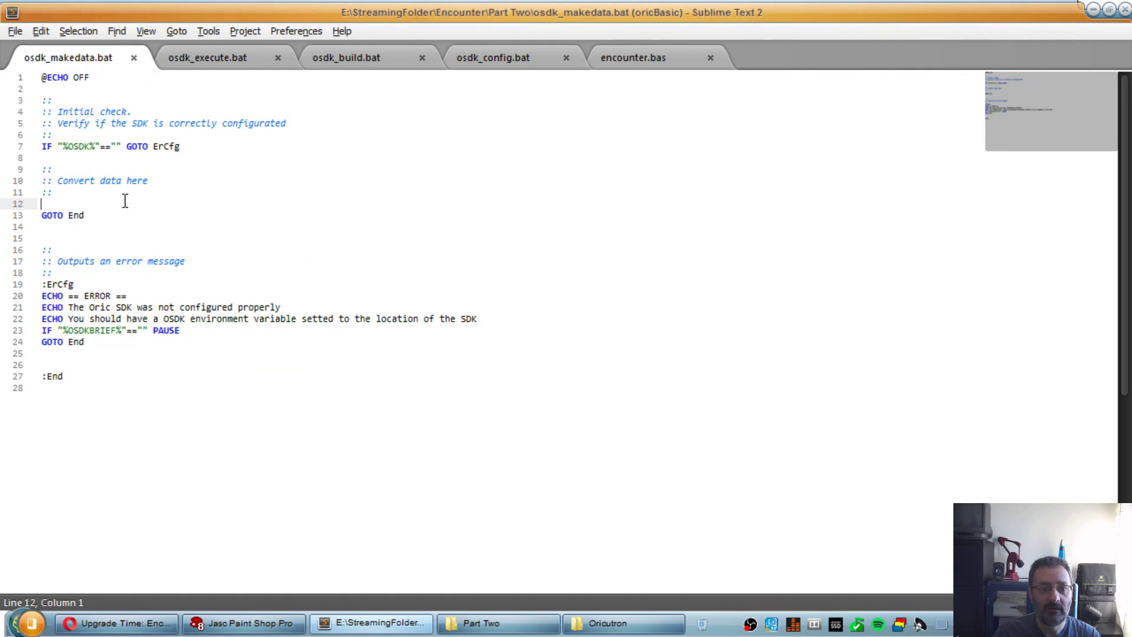
pyautogui.moveTo(105, 111)
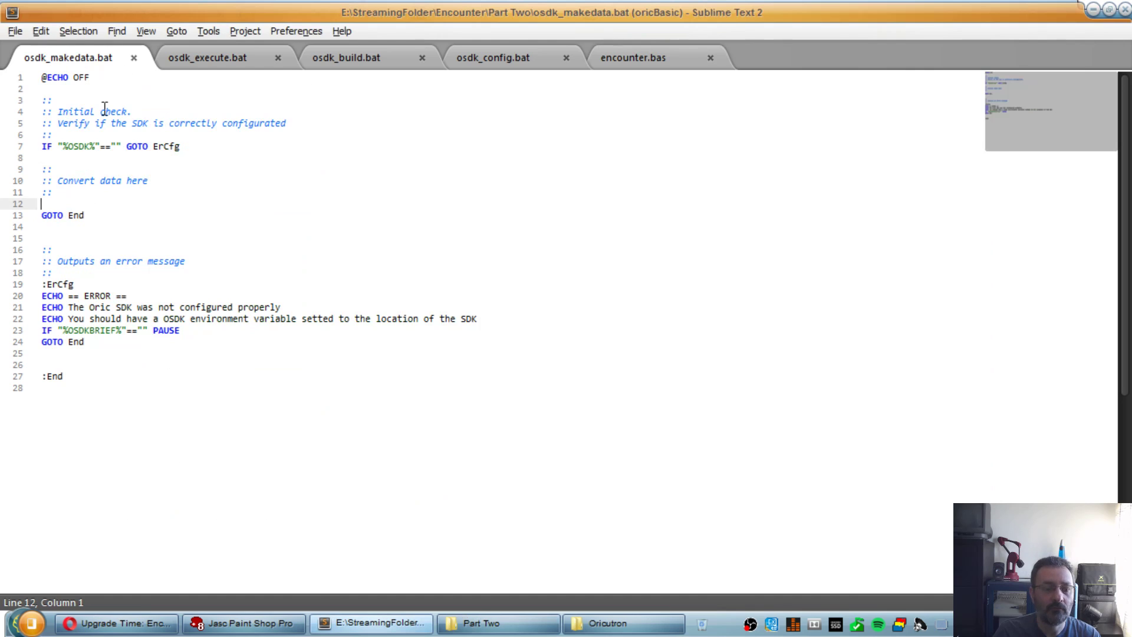
pyautogui.click(207, 57)
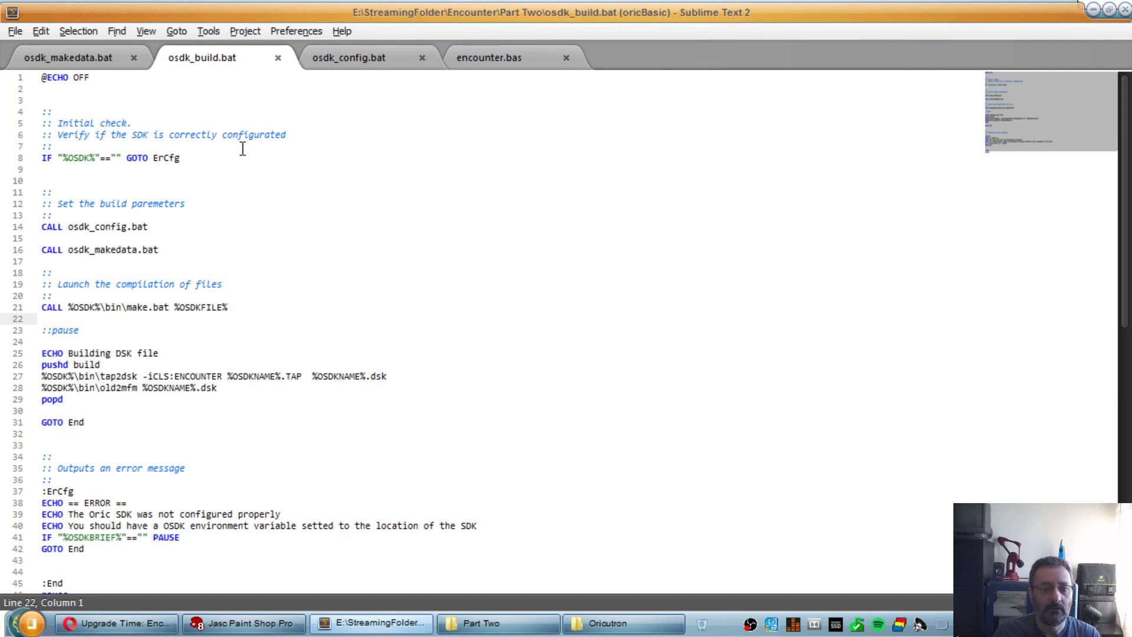
pyautogui.moveTo(78, 375)
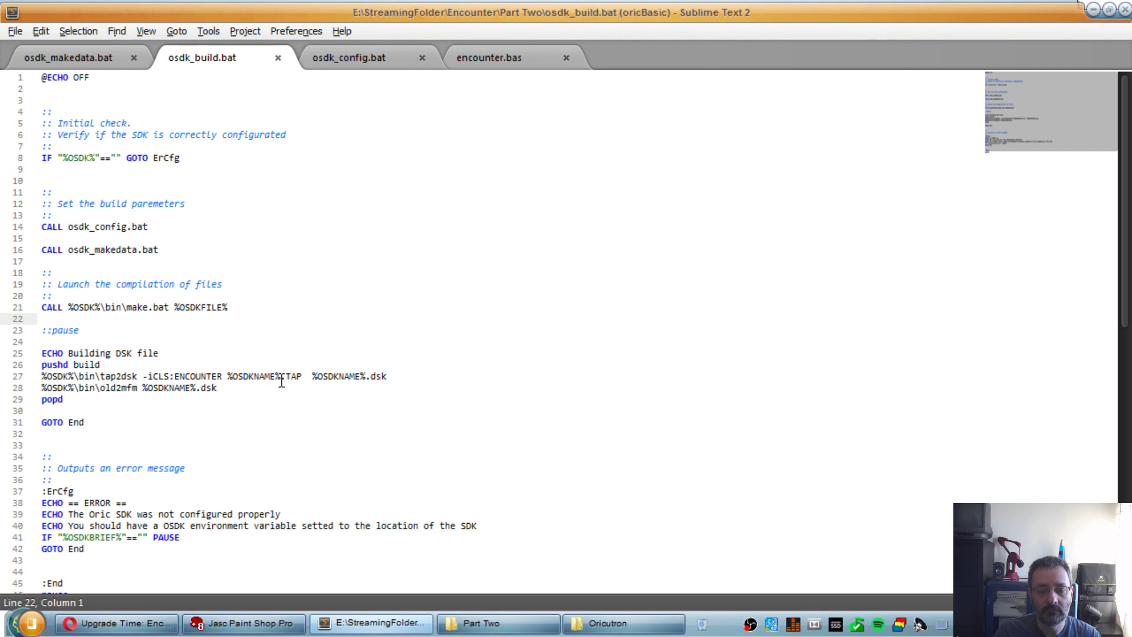
pyautogui.doubleClick(292, 376)
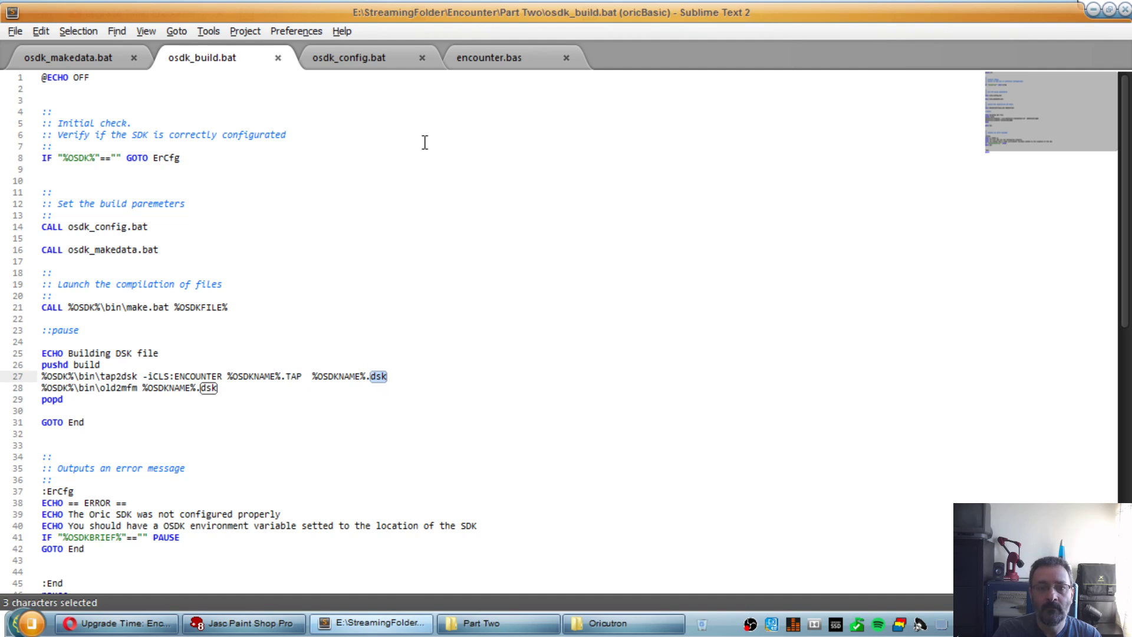
pyautogui.moveTo(349, 57)
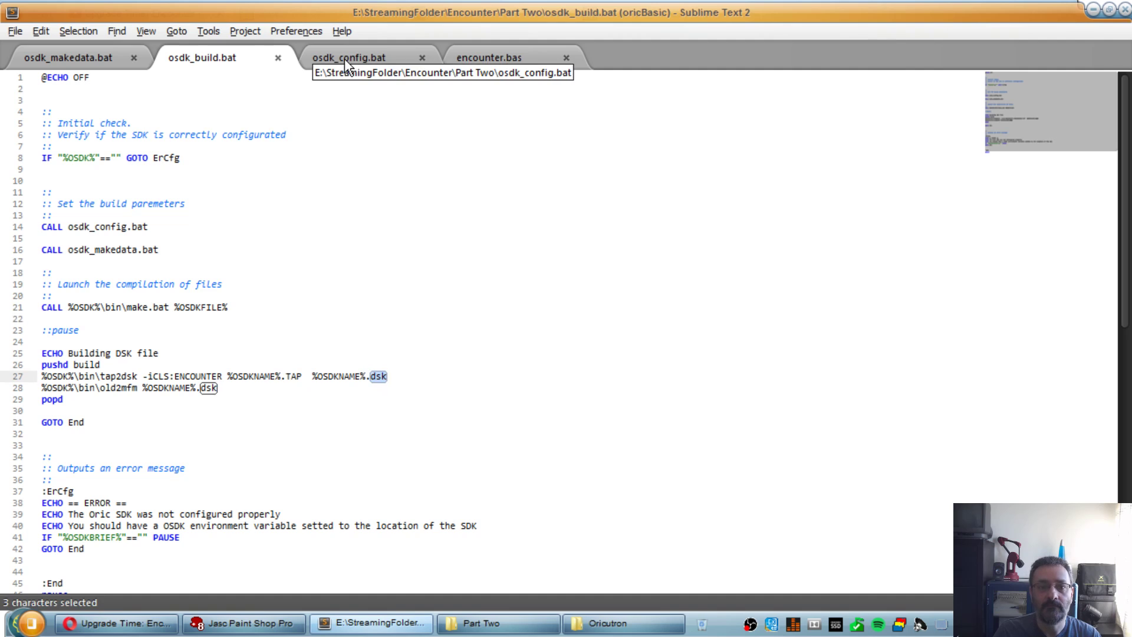
# Step: Close osdk_config.bat and scroll through the encounter.bas adventure source
pyautogui.click(349, 57)
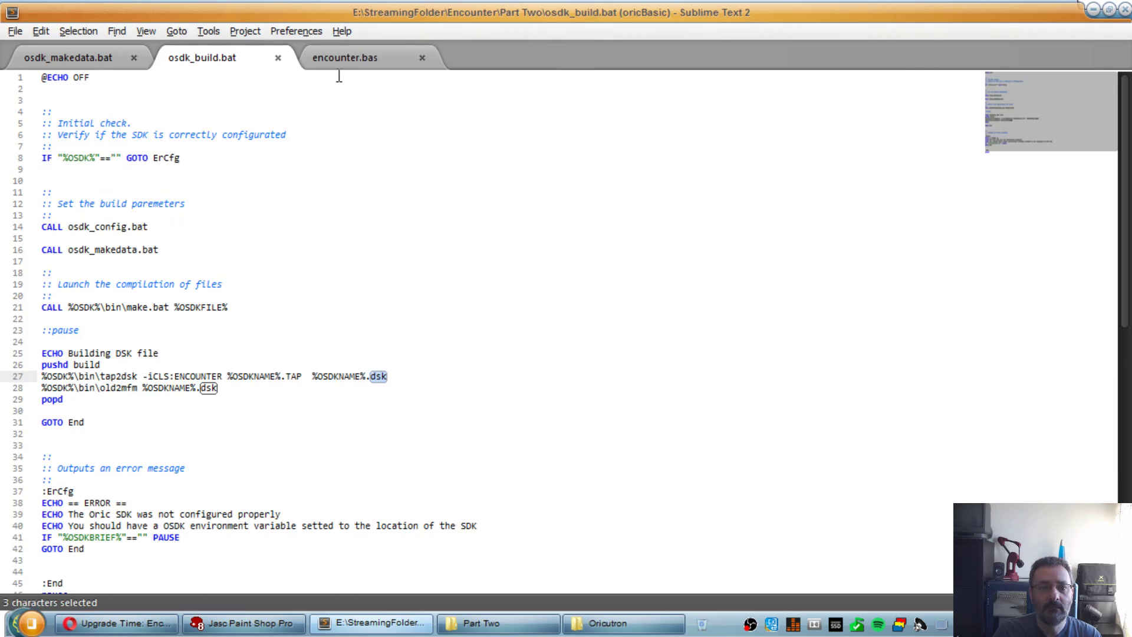
pyautogui.click(346, 57)
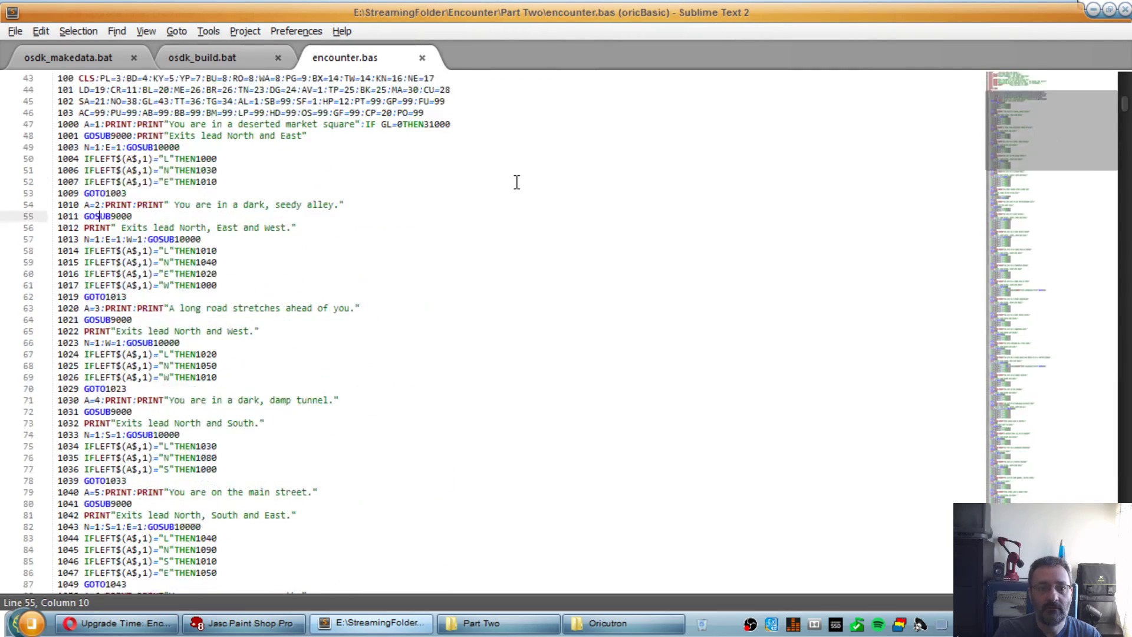
pyautogui.scroll(-3)
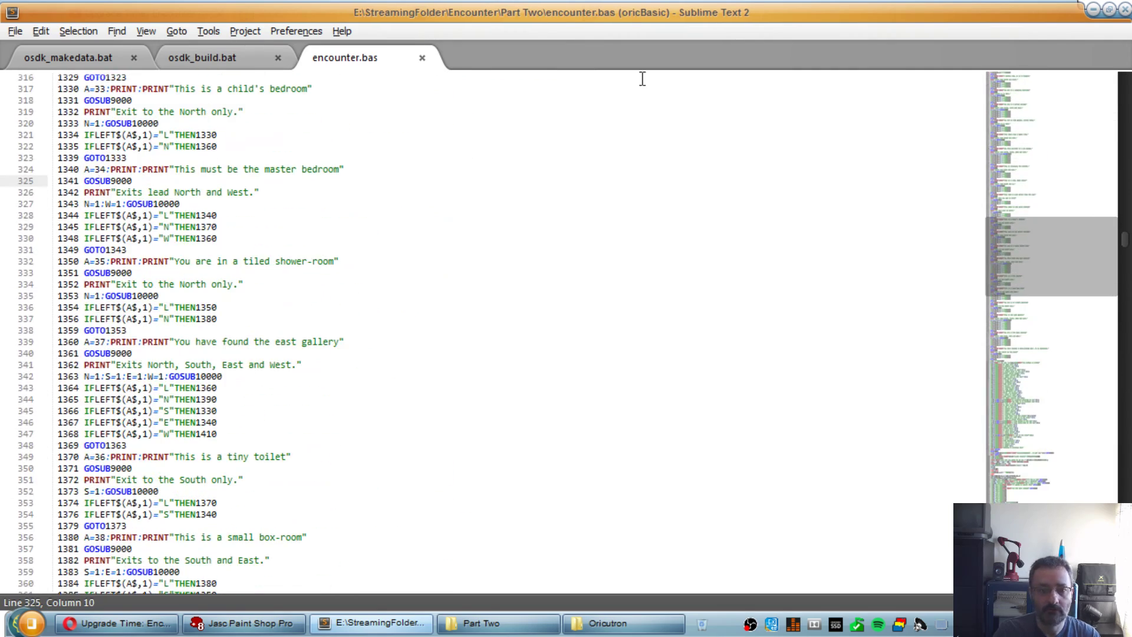
pyautogui.scroll(-3)
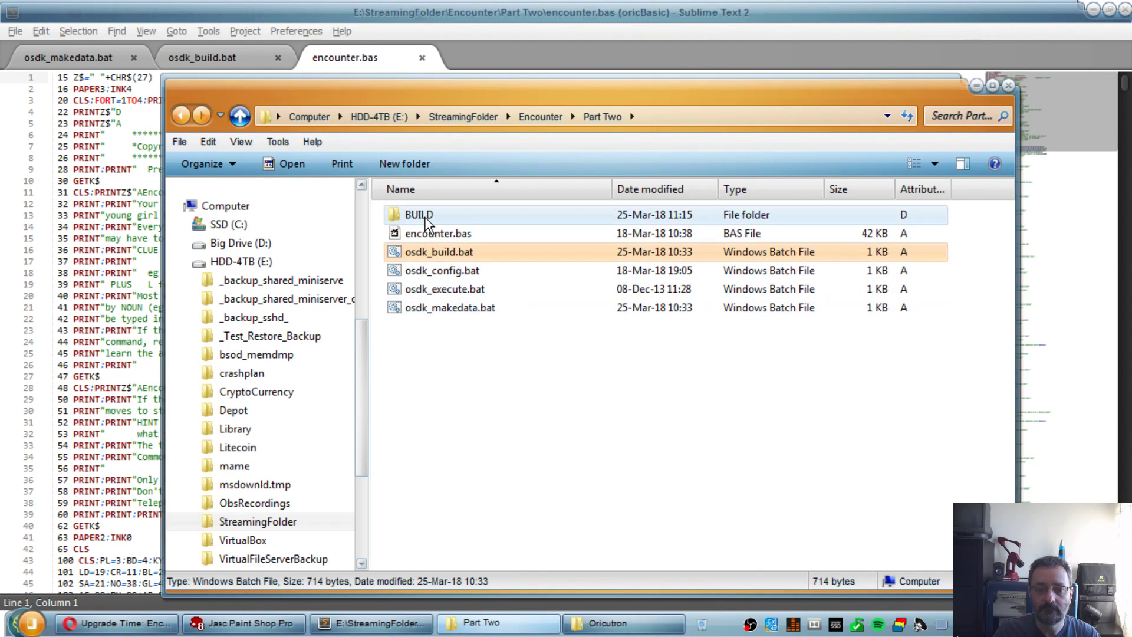
# Step: Check Encounter.dsk in the BUILD folder, then run osdk_execute.bat to start Oricutron
pyautogui.doubleClick(419, 214)
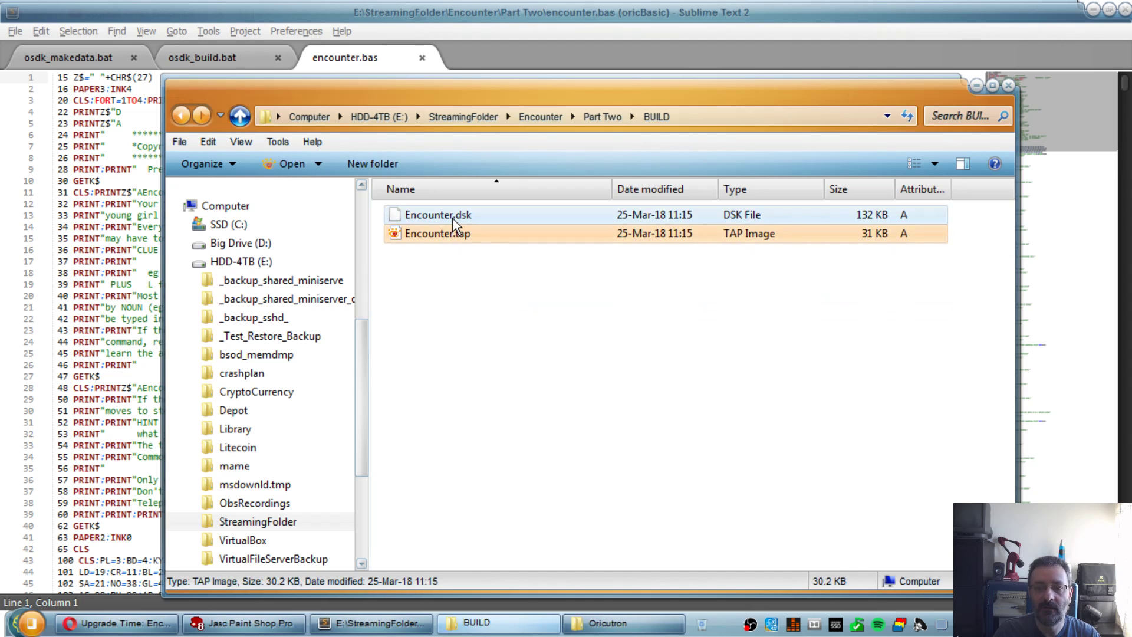
pyautogui.click(439, 215)
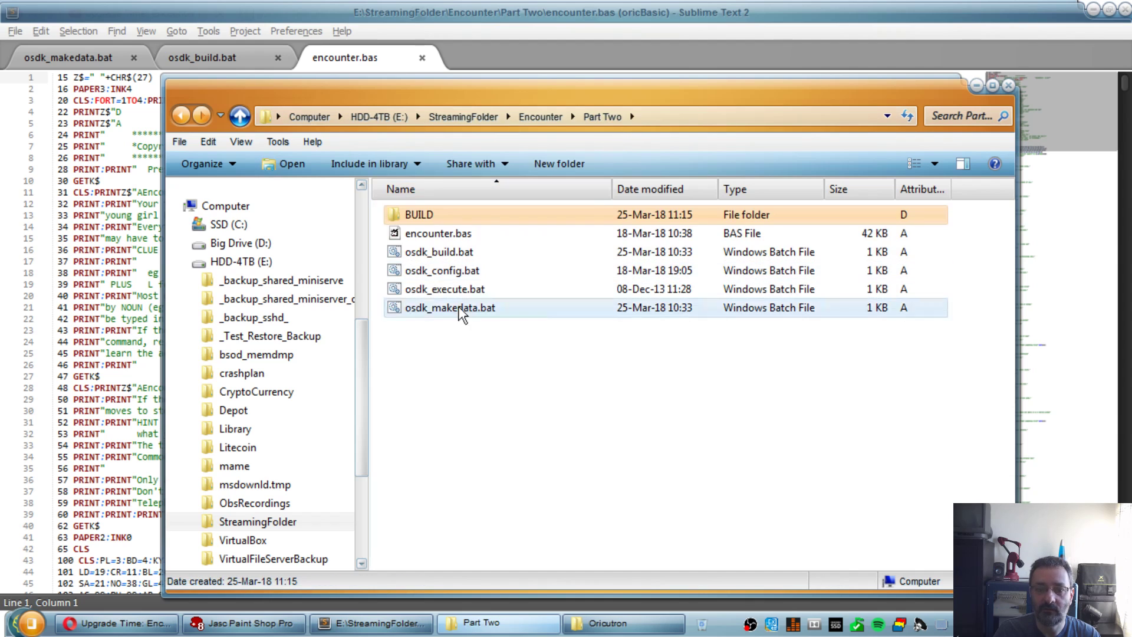
pyautogui.click(446, 289)
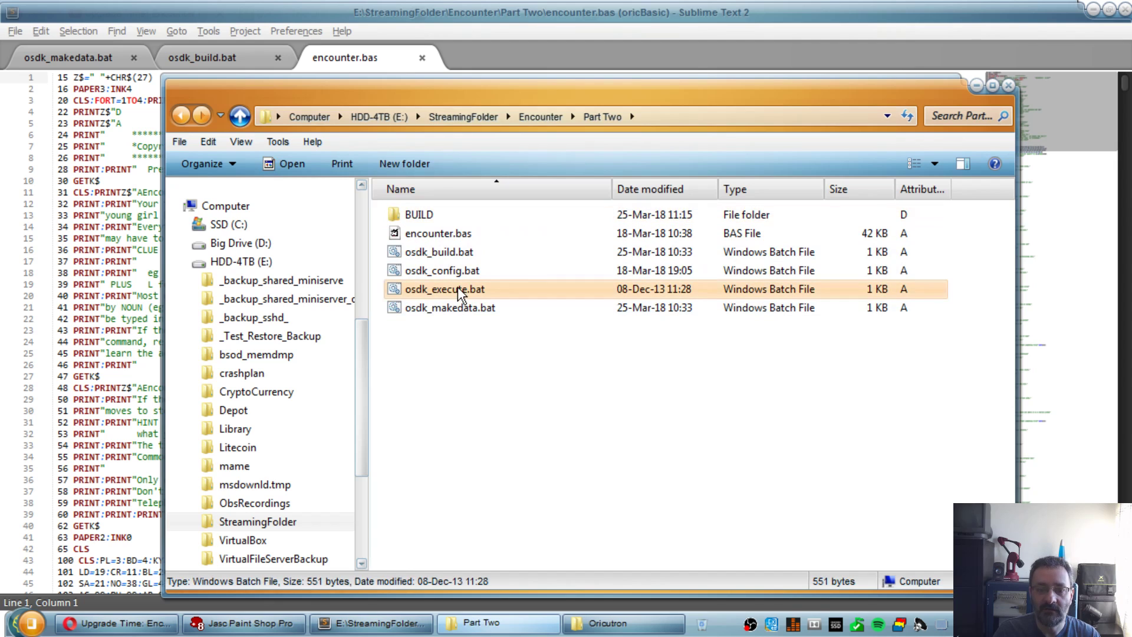
pyautogui.doubleClick(445, 289)
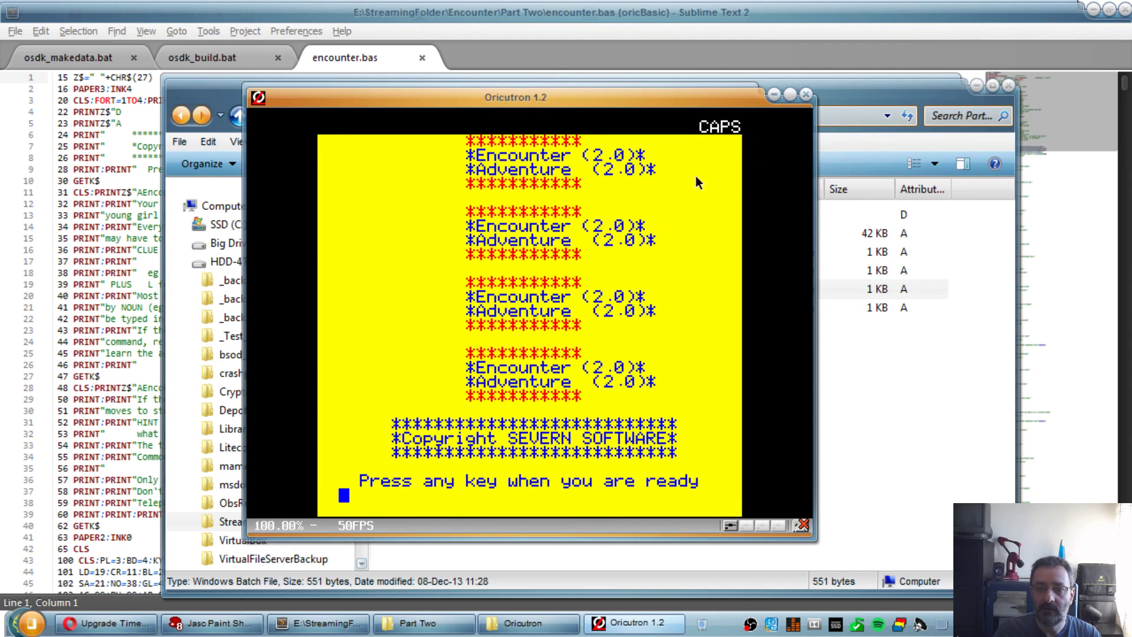
# Step: Dismiss the Encounter title, play move N into the market square, then reopen BUILD
pyautogui.press('space')
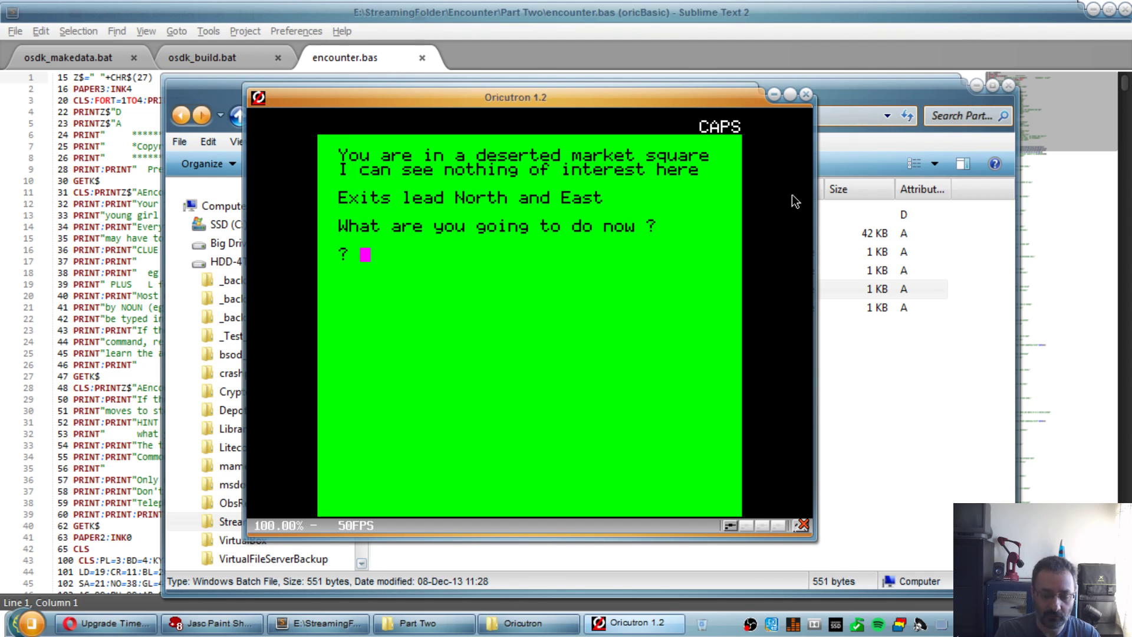
pyautogui.write('N')
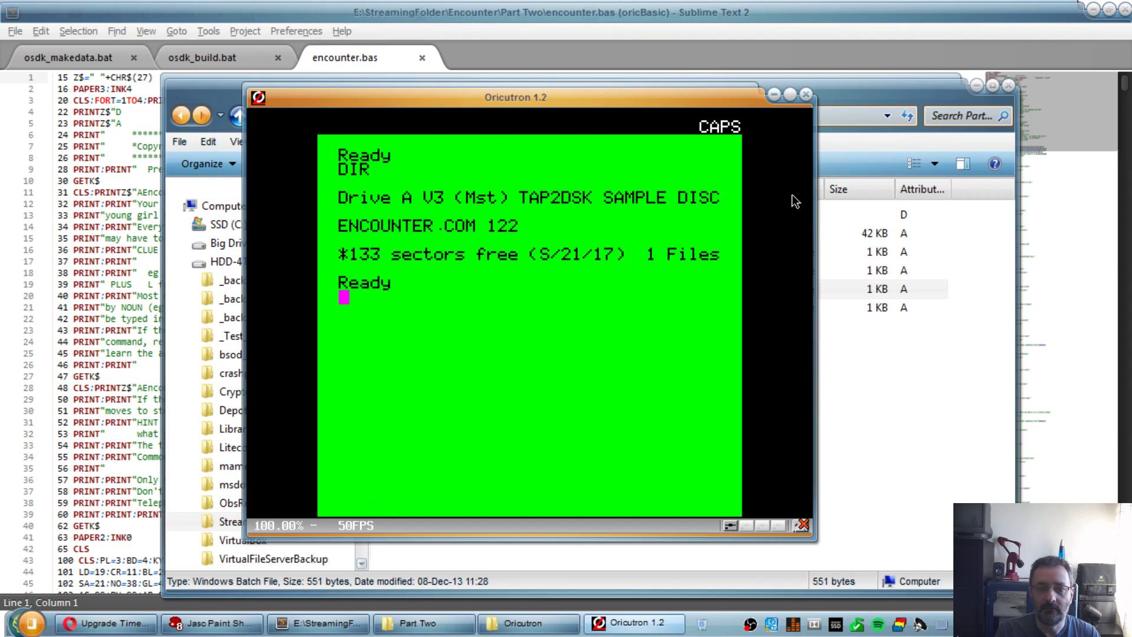
pyautogui.moveTo(442, 240)
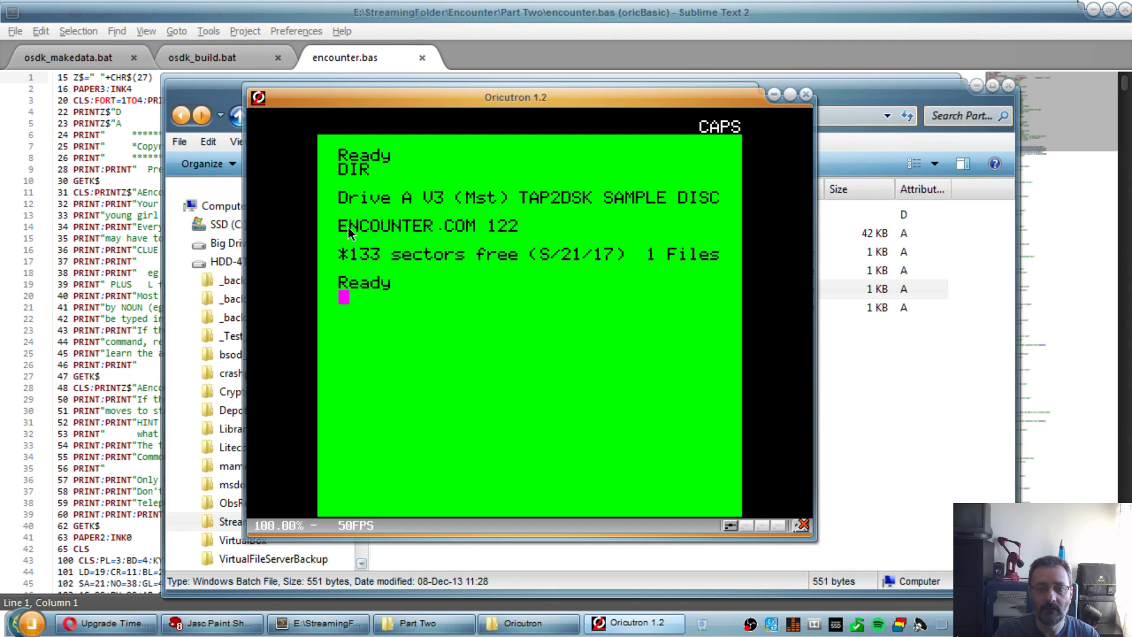
pyautogui.moveTo(578, 119)
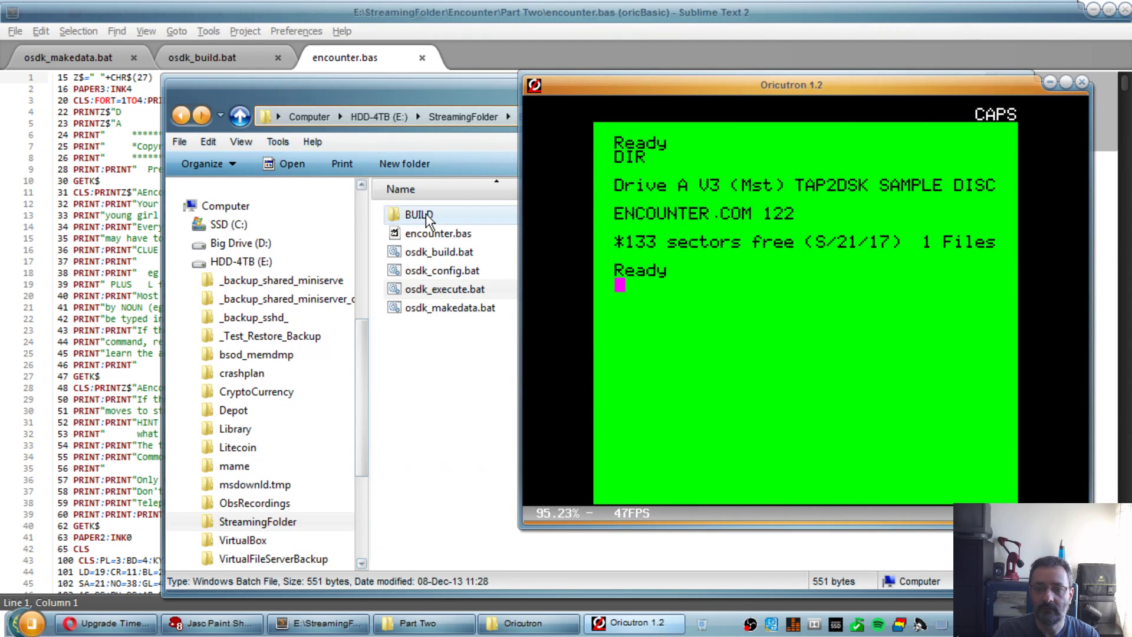
pyautogui.doubleClick(418, 214)
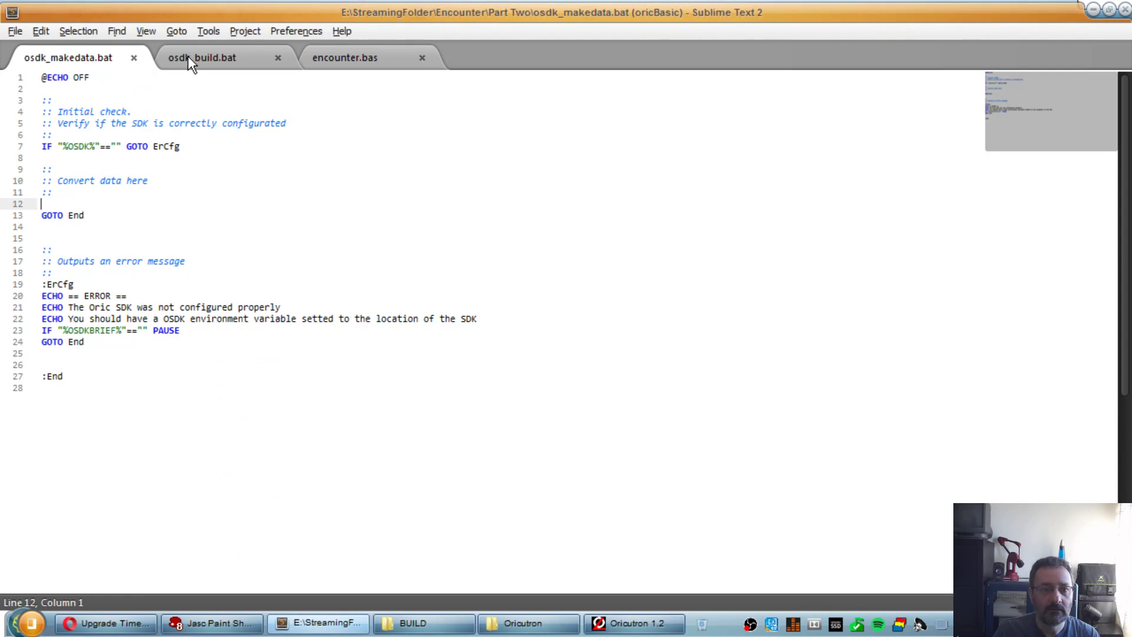
# Step: Show osdk_build.bat's tap2dsk lines, then bring the Opera YouTube window forward
pyautogui.click(203, 58)
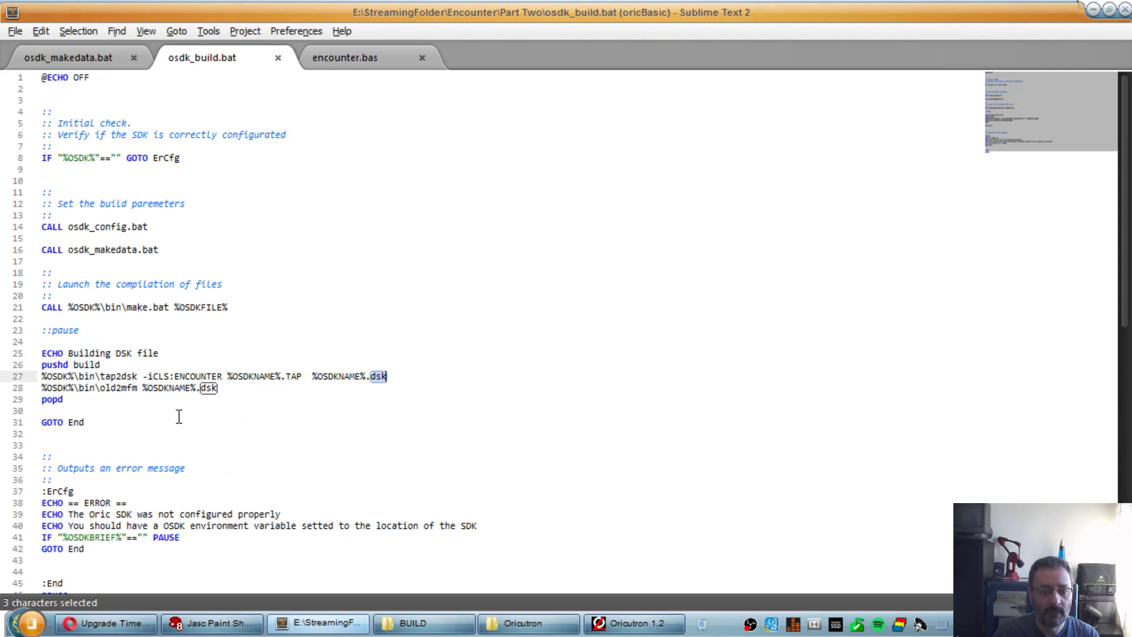
pyautogui.click(632, 622)
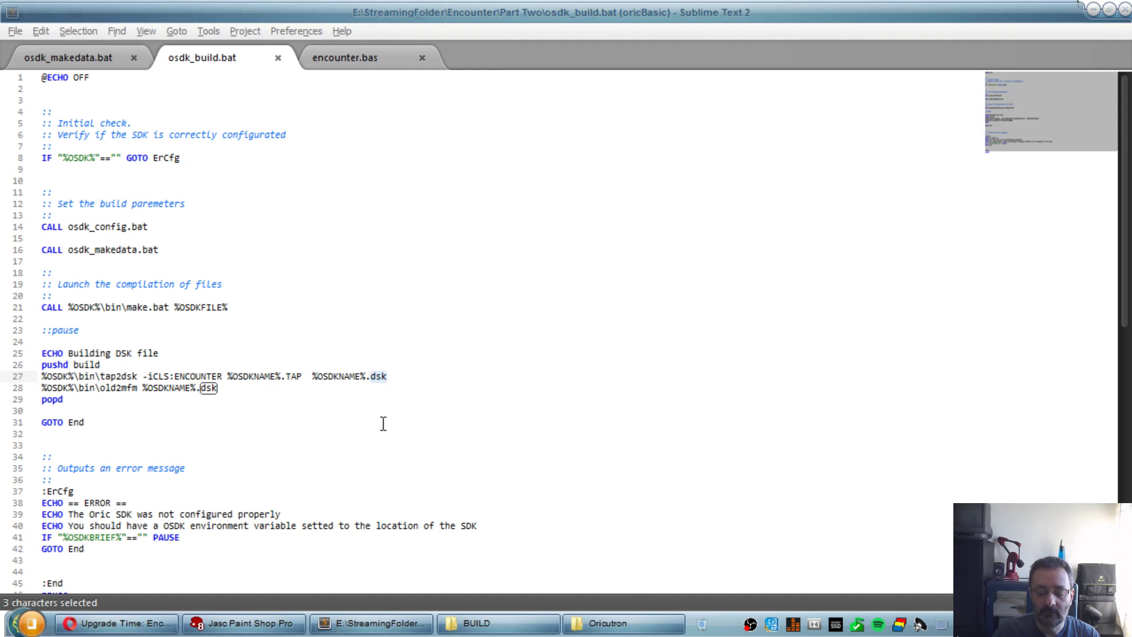
pyautogui.click(473, 623)
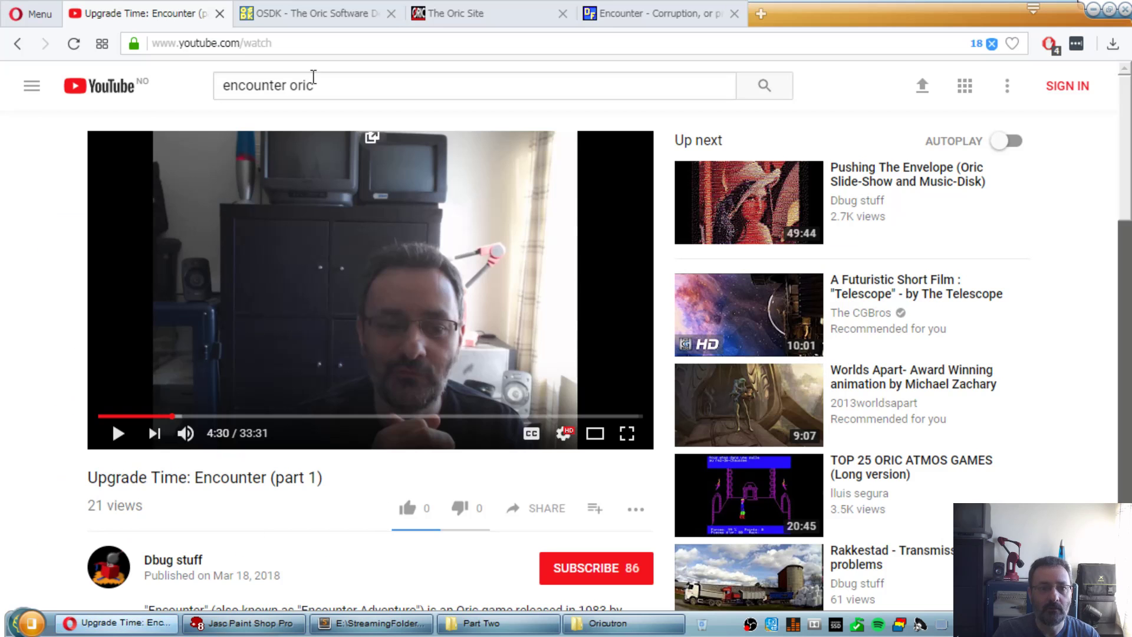
# Step: Scroll the OSDK character-set article down to its 'Let's do it' section
pyautogui.click(312, 13)
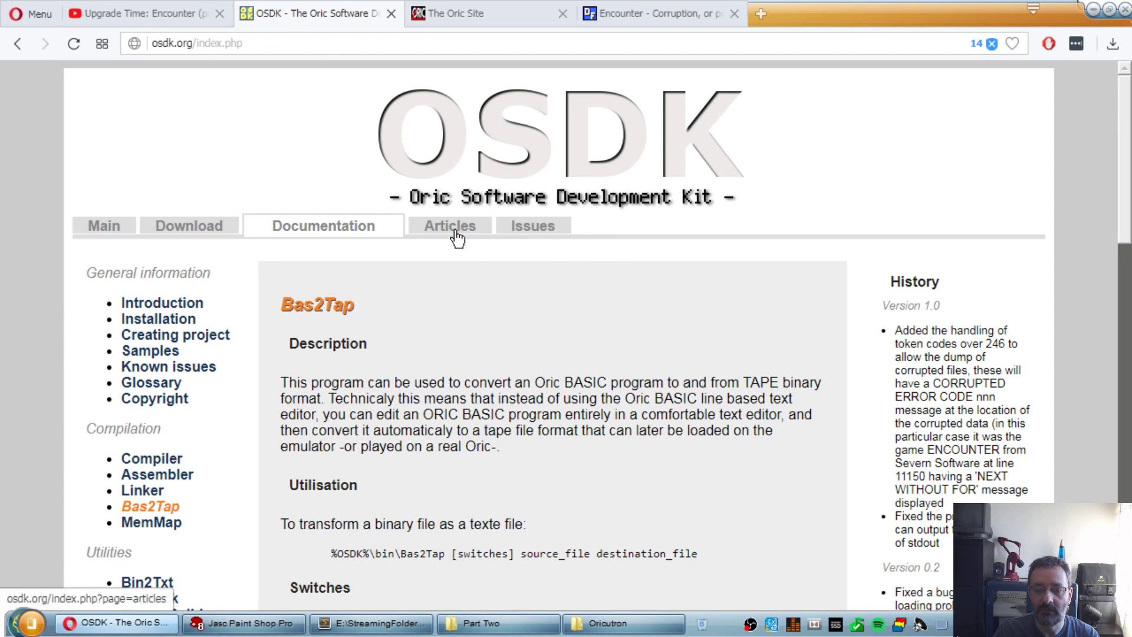
pyautogui.click(448, 225)
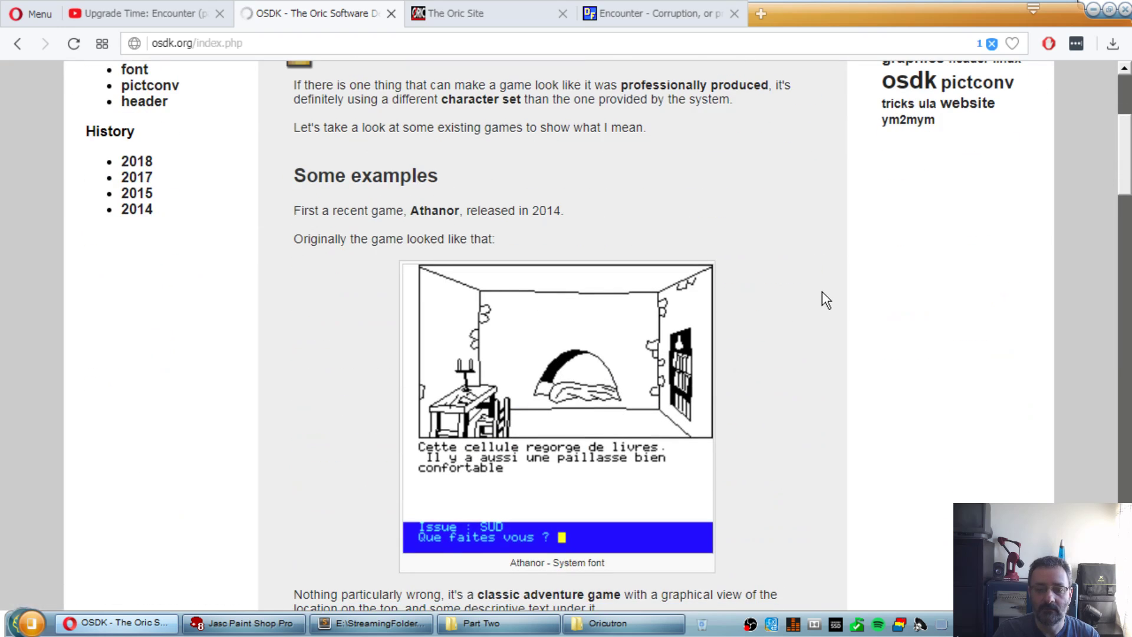
pyautogui.scroll(-3)
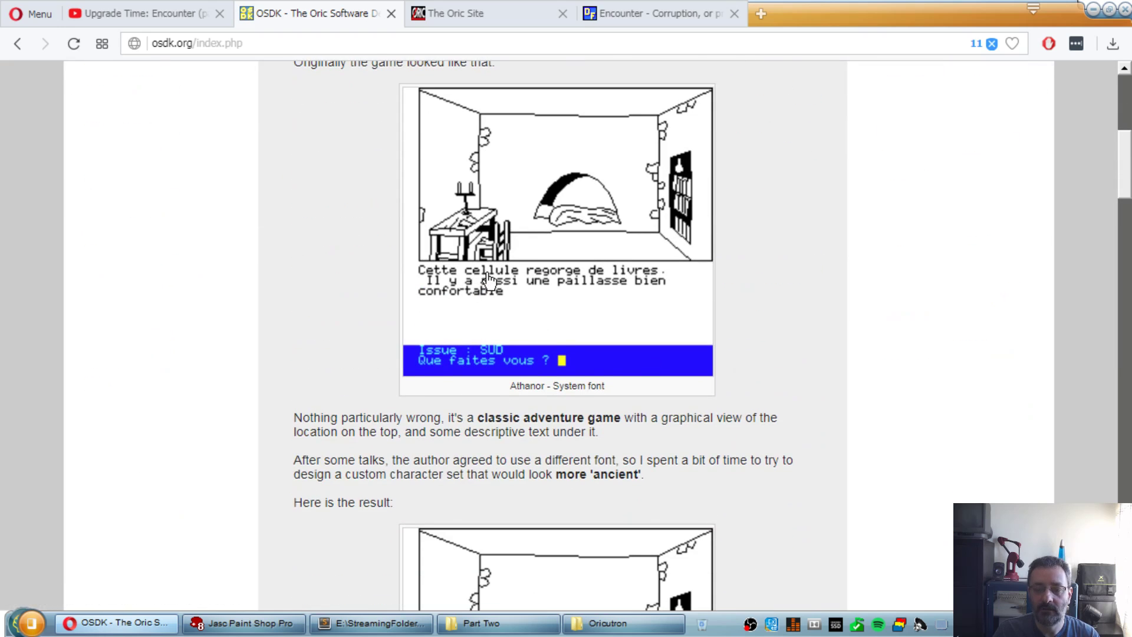
pyautogui.moveTo(468, 298)
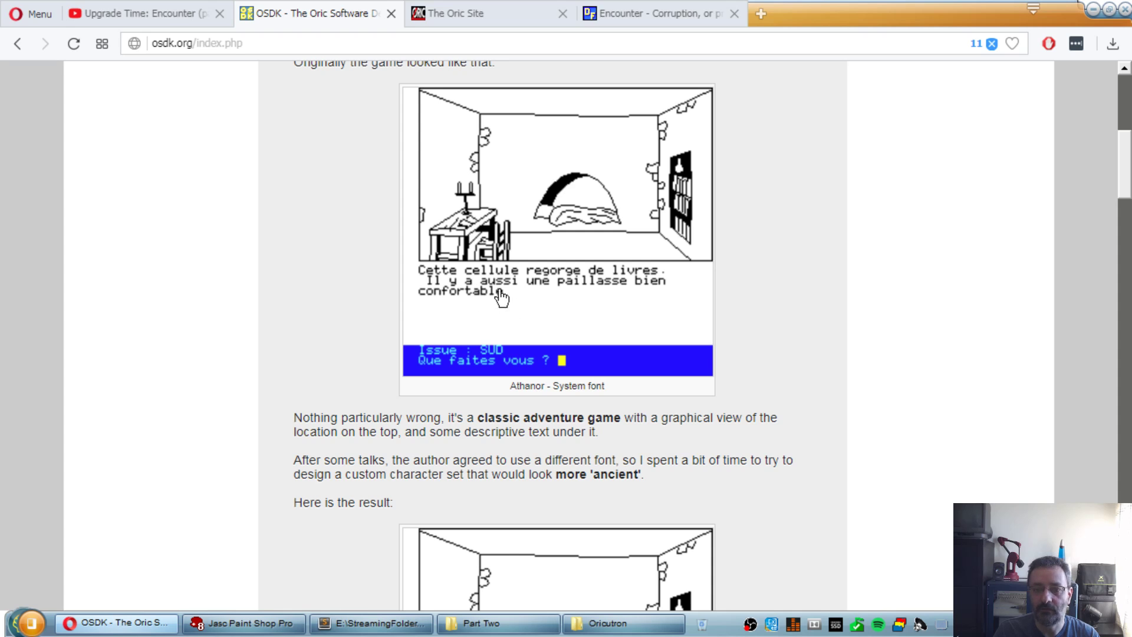
pyautogui.scroll(-3)
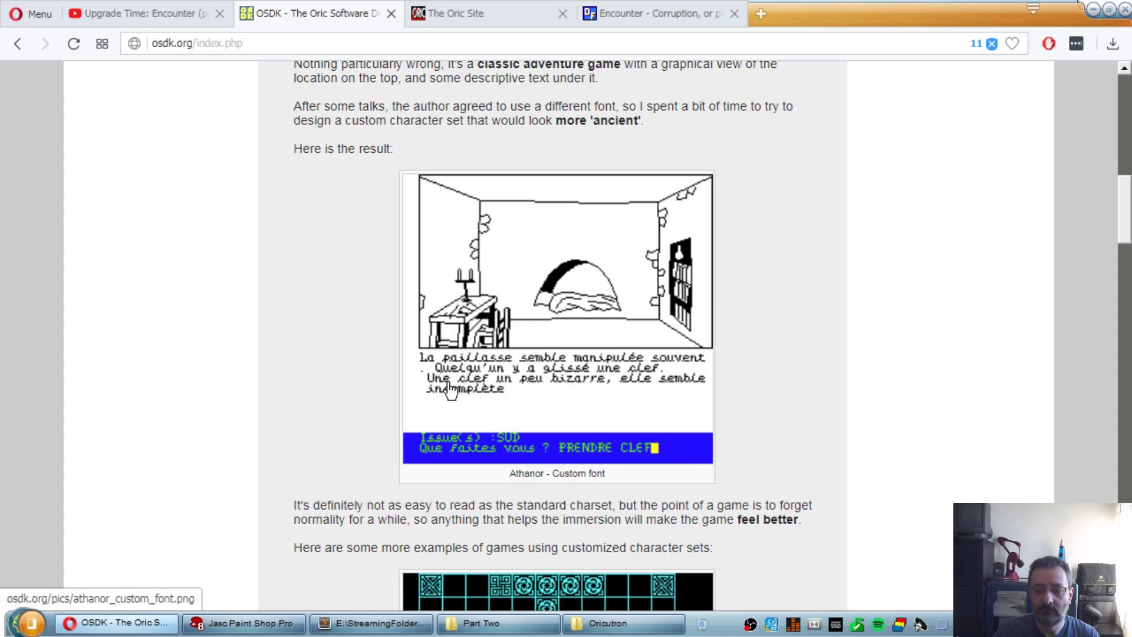
pyautogui.moveTo(442, 397)
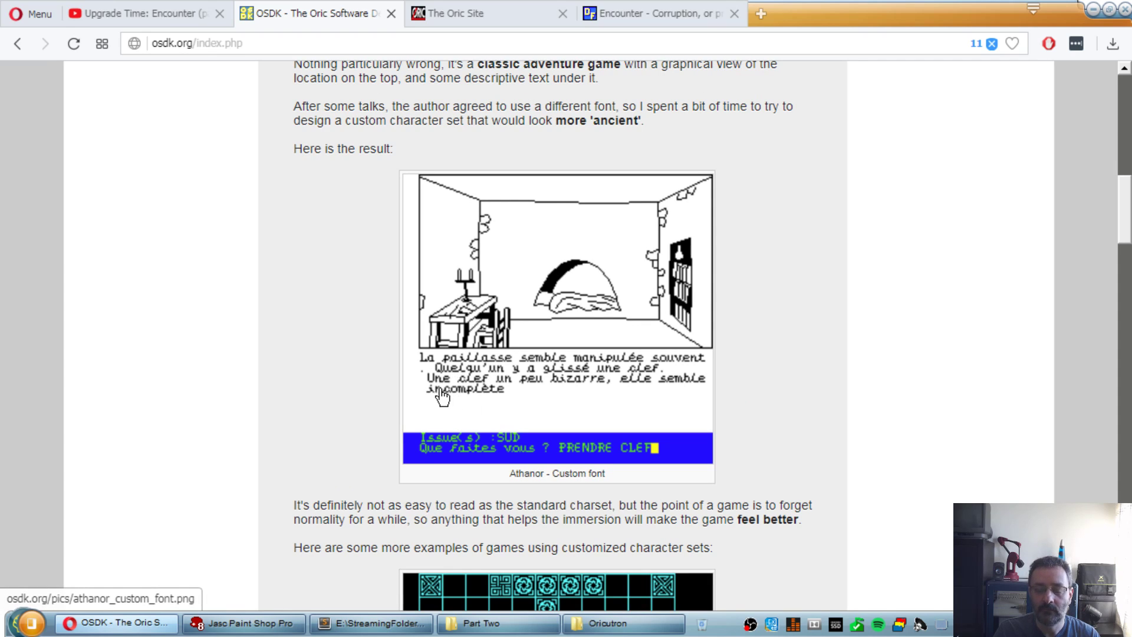
pyautogui.moveTo(574, 394)
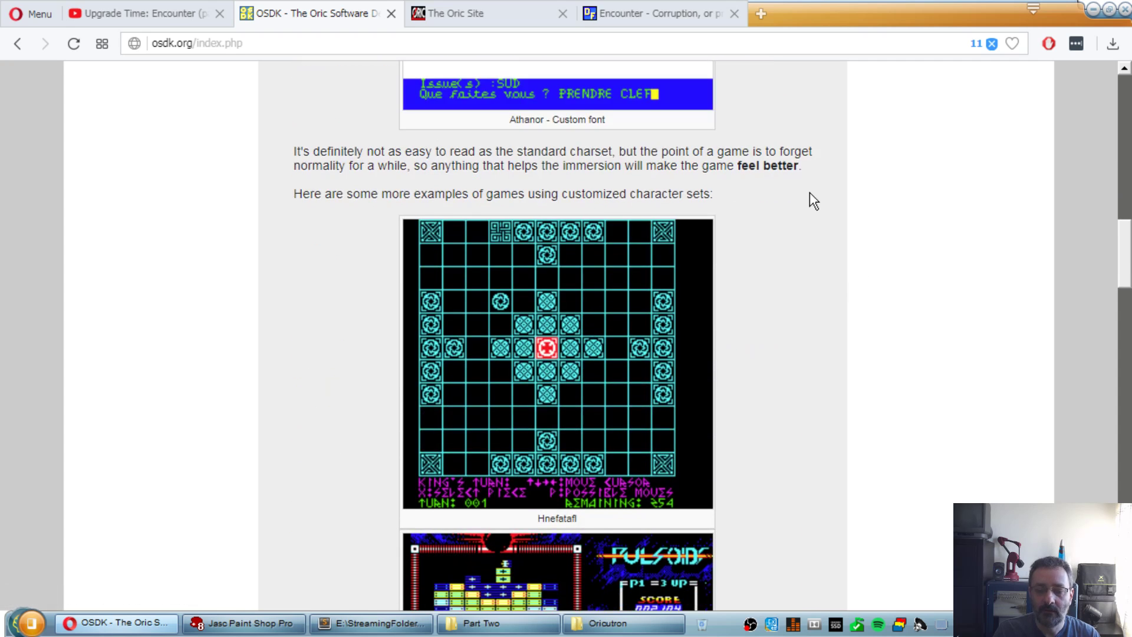
pyautogui.scroll(-3)
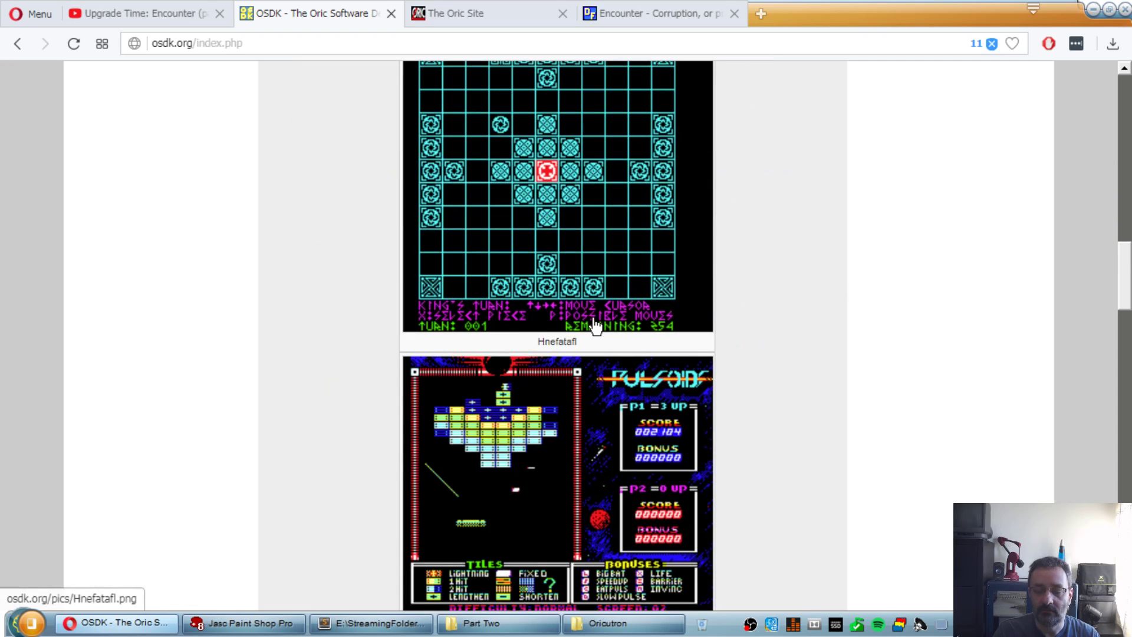
pyautogui.moveTo(577, 329)
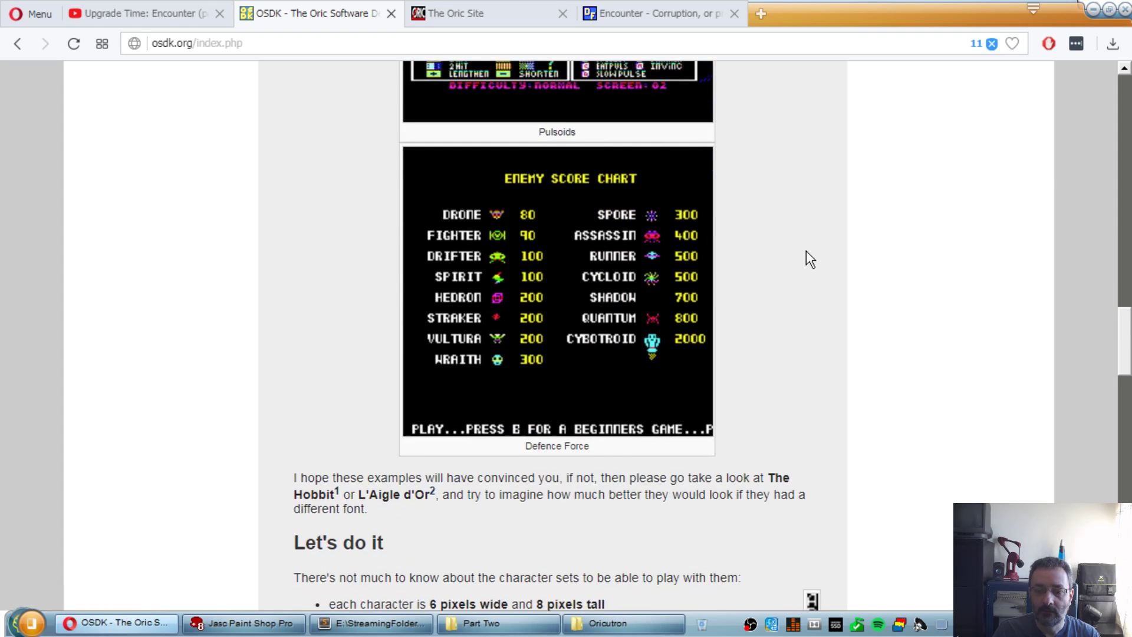
pyautogui.scroll(-3)
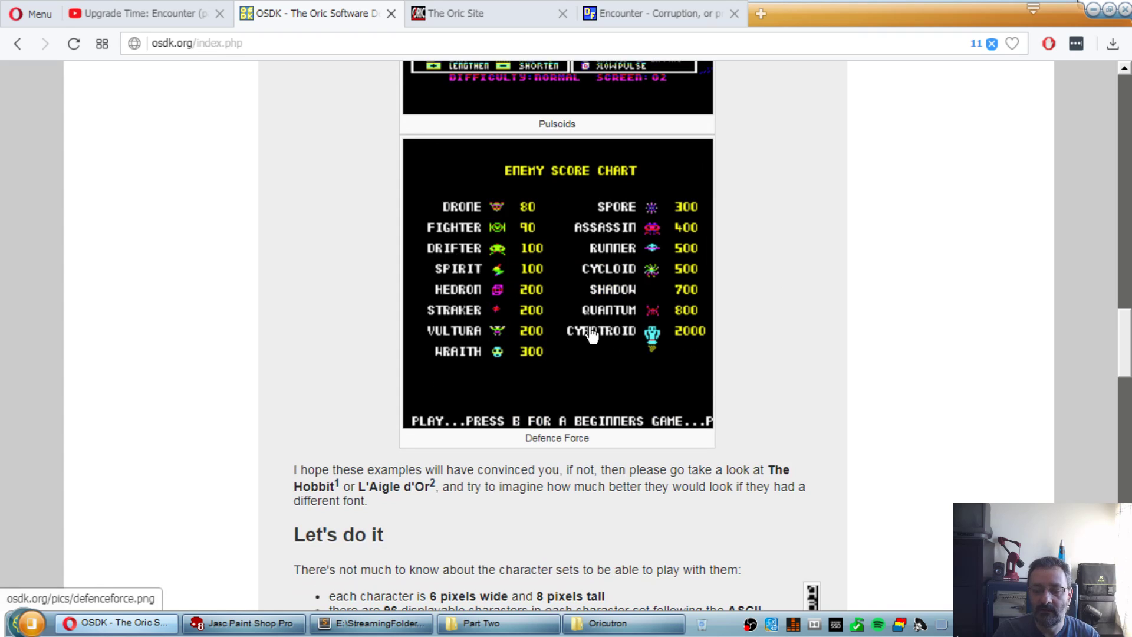
pyautogui.moveTo(565, 374)
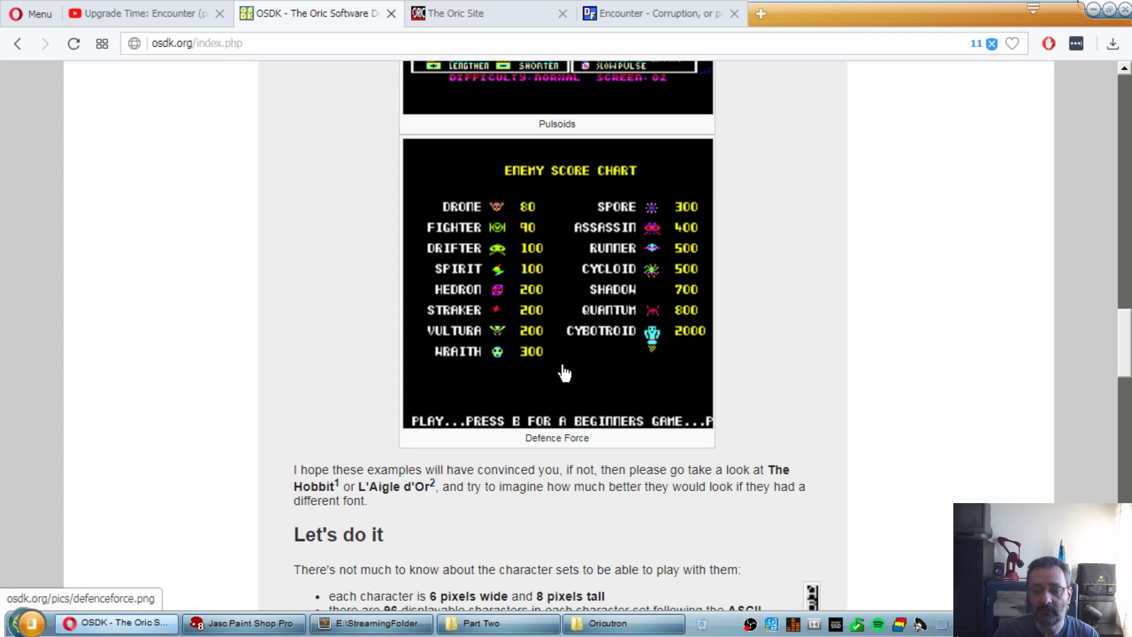
pyautogui.scroll(-3)
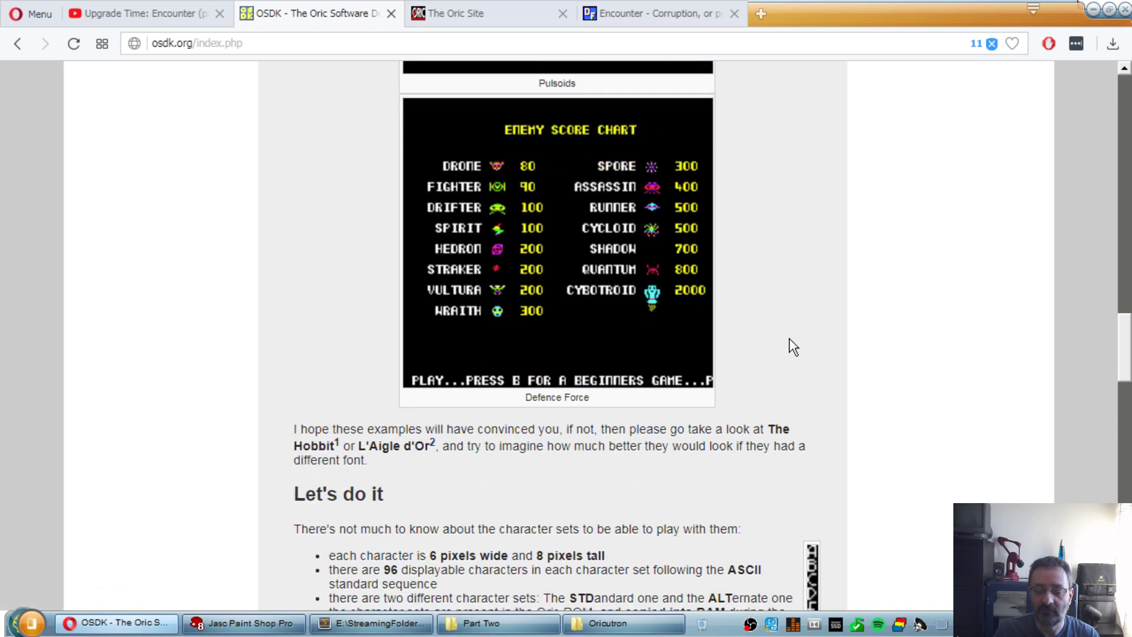
pyautogui.scroll(-3)
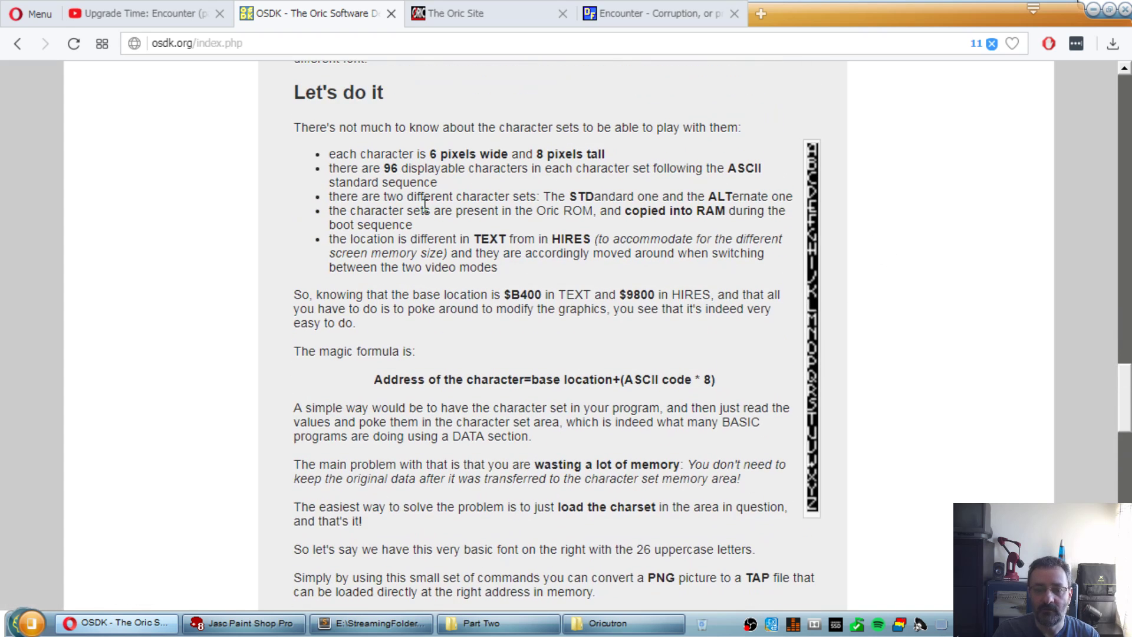
pyautogui.moveTo(816, 252)
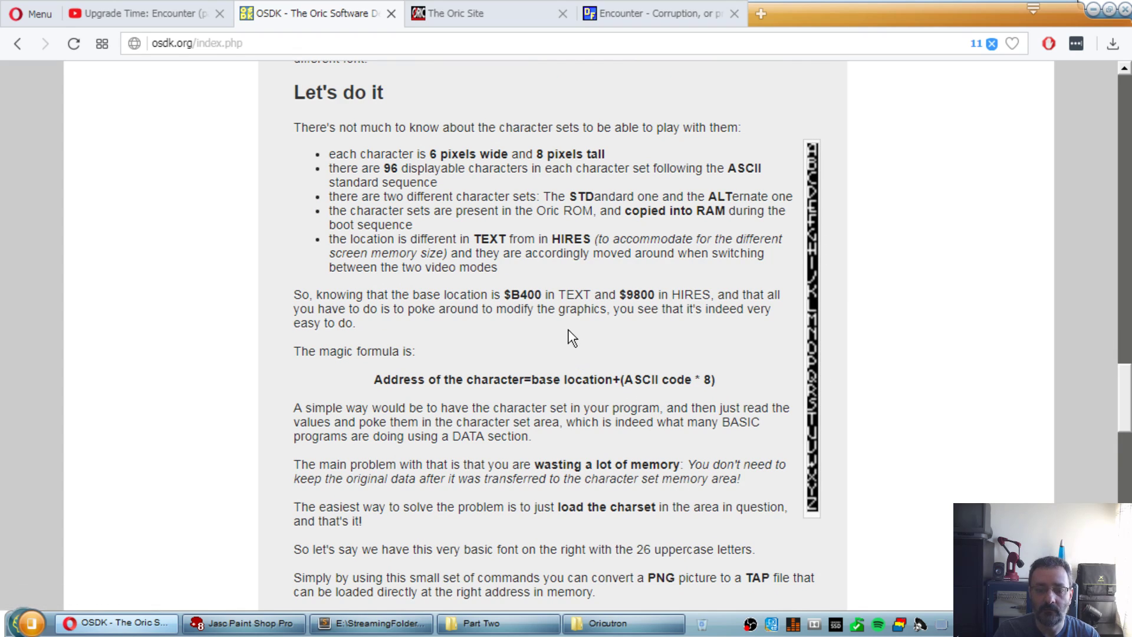
pyautogui.moveTo(552, 340)
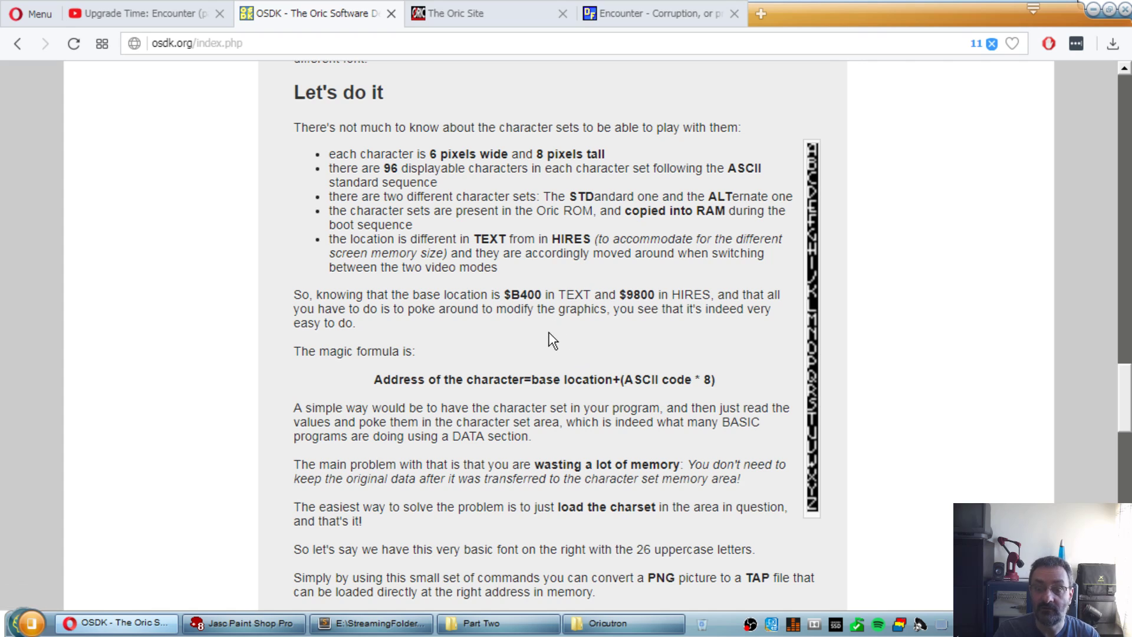
pyautogui.moveTo(815, 153)
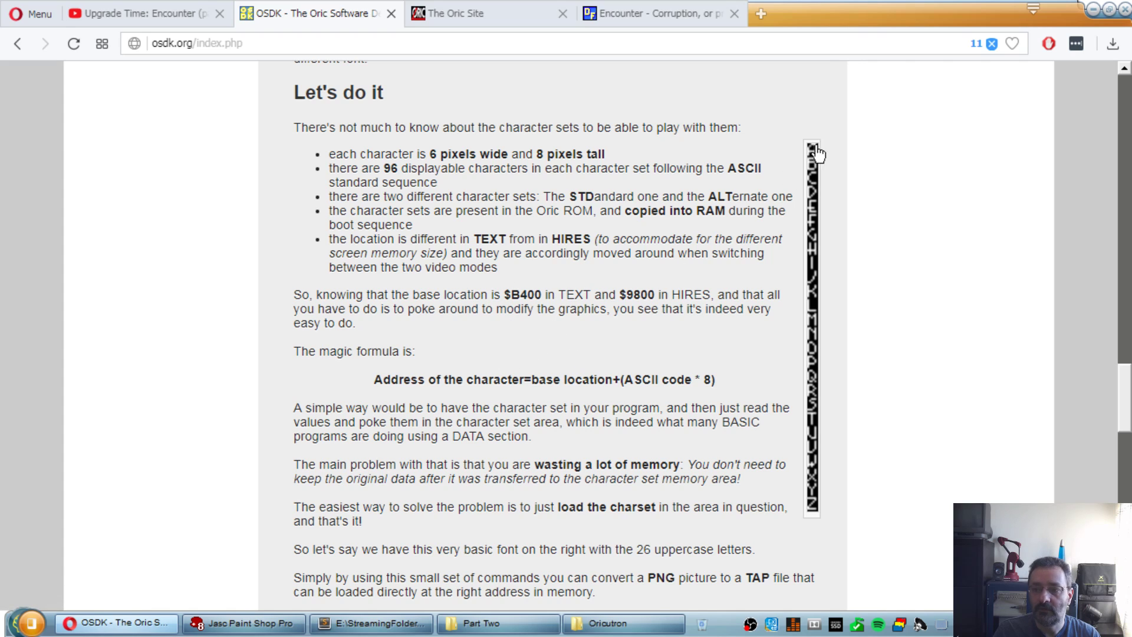
pyautogui.moveTo(807, 180)
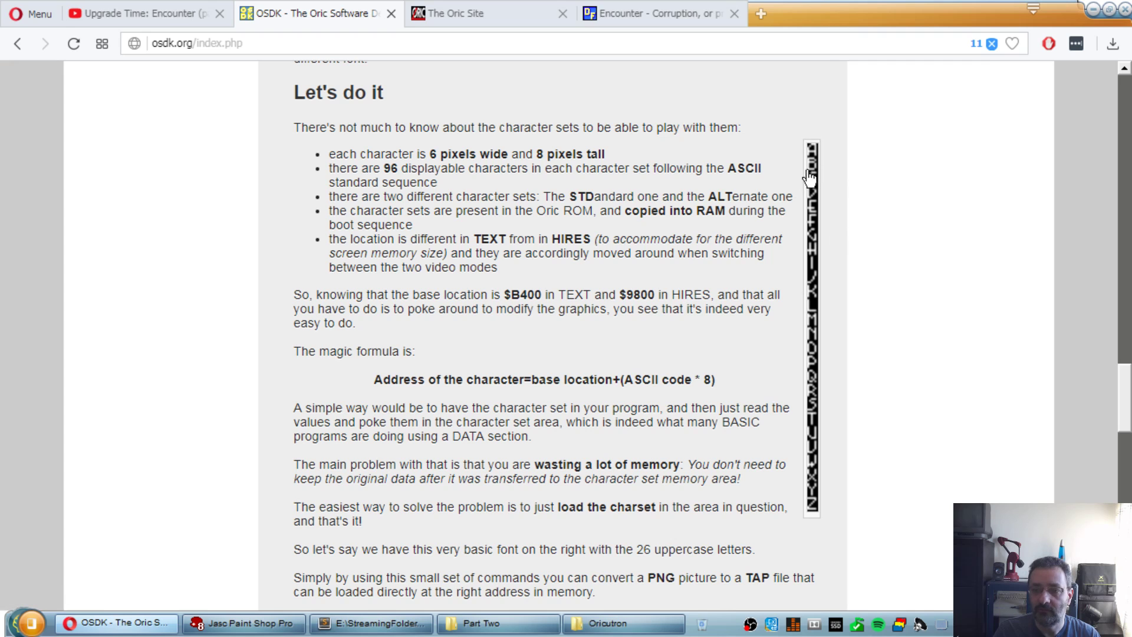
pyautogui.scroll(-3)
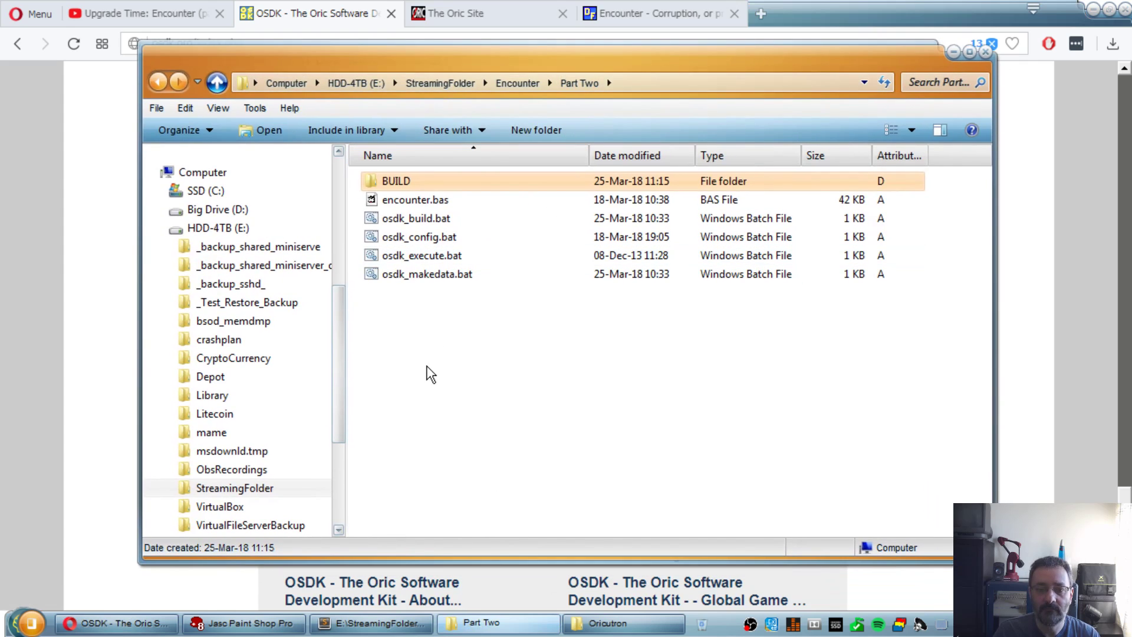
# Step: Create a Data folder in Part Two and view font_6x8_mystery.png from it in XnView
pyautogui.click(536, 129)
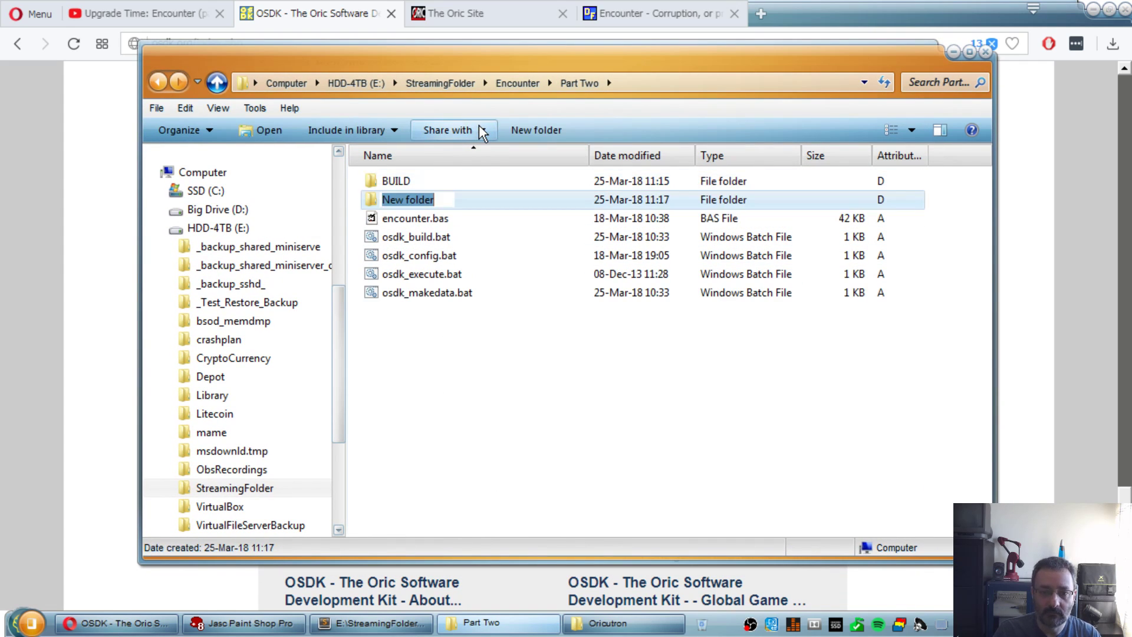
pyautogui.write('Data')
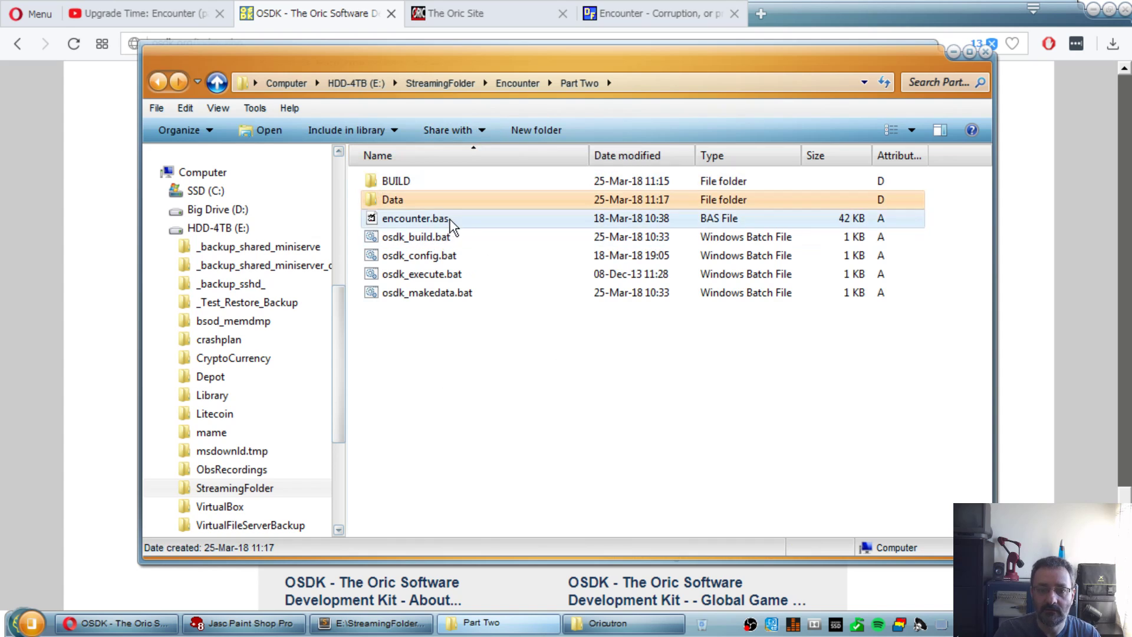
pyautogui.doubleClick(392, 199)
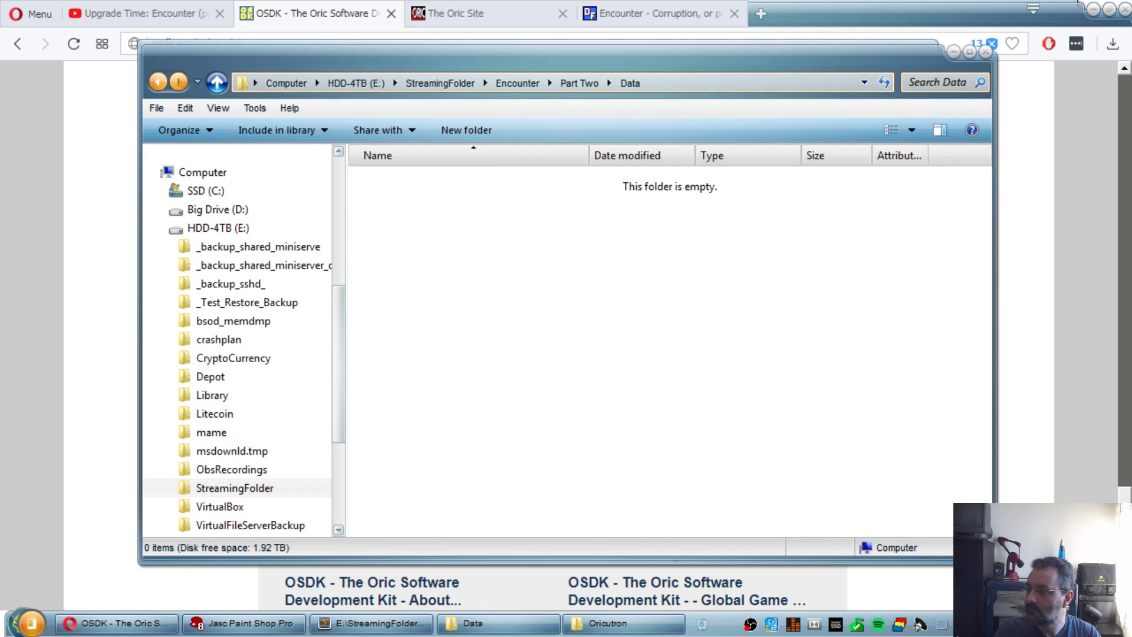
pyautogui.moveTo(583, 285)
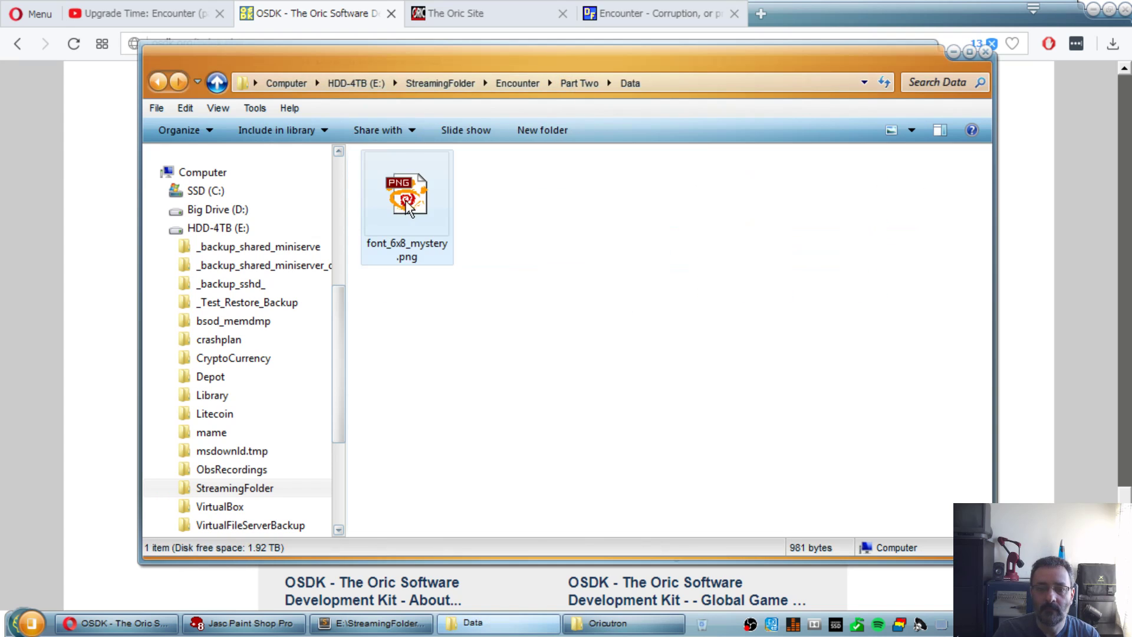
pyautogui.click(407, 192)
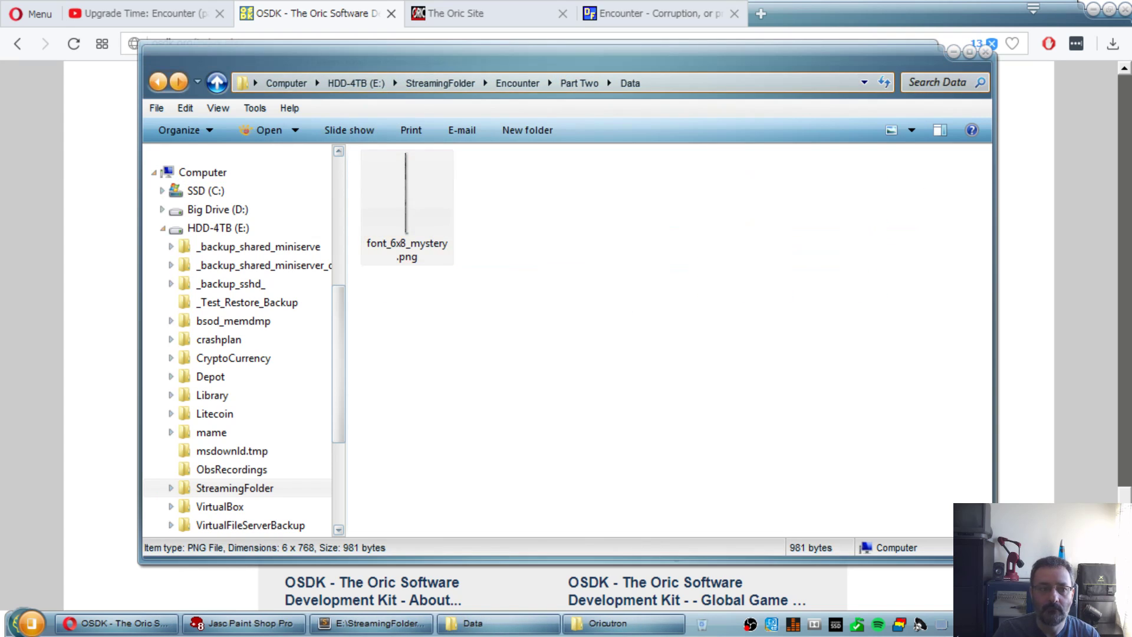
pyautogui.doubleClick(407, 205)
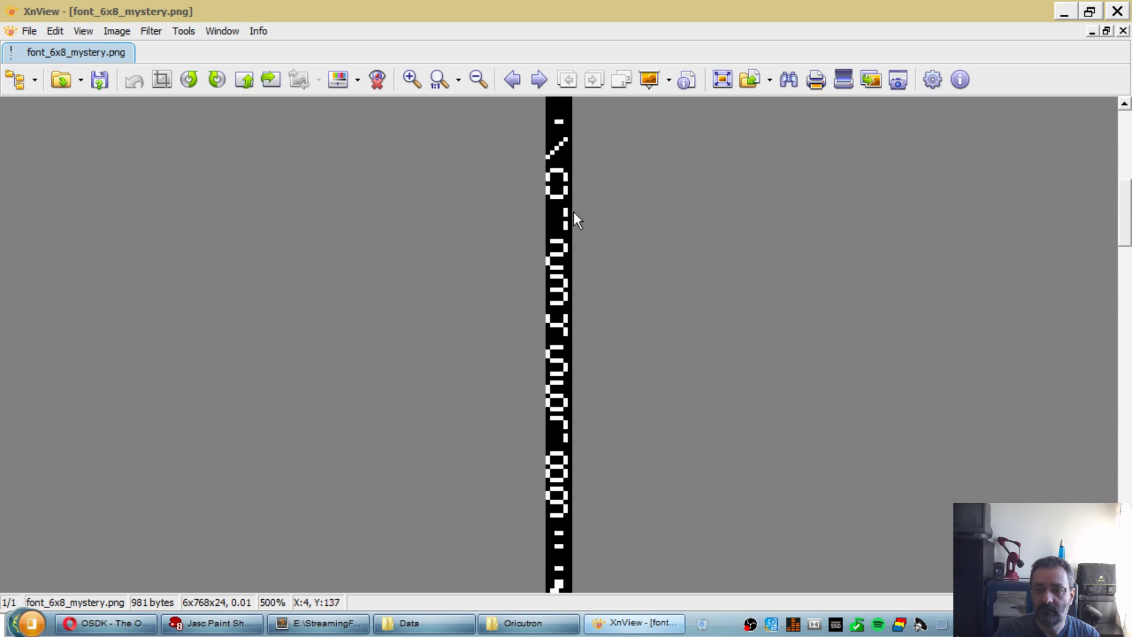
pyautogui.moveTo(1124, 201)
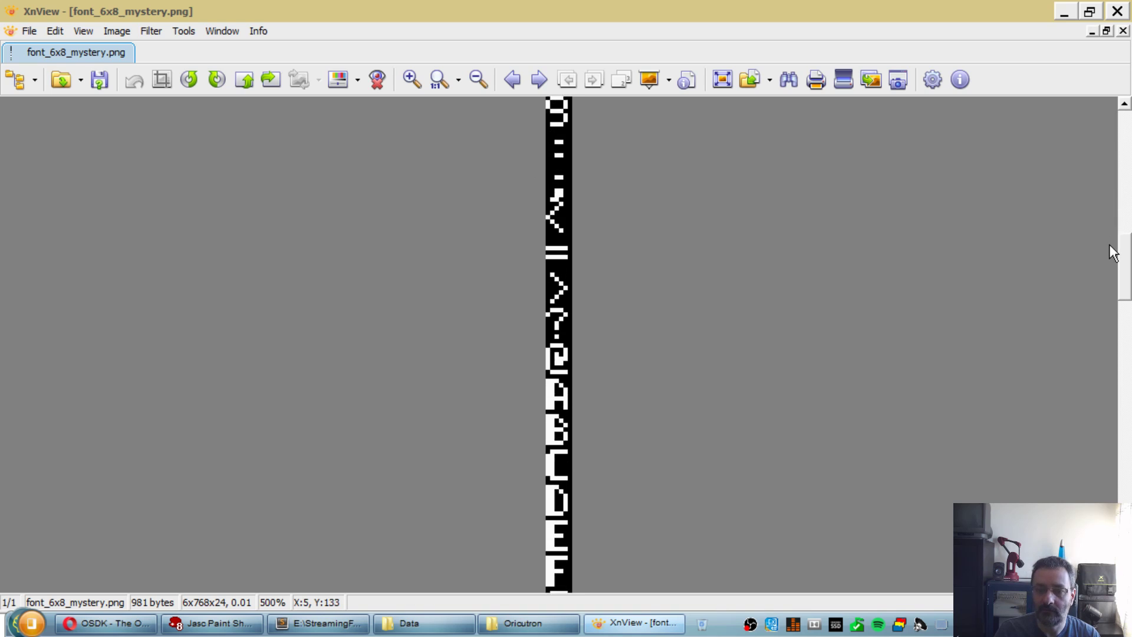
# Step: Scroll down the 6x8 font strip through digits, uppercase and lowercase letters
pyautogui.scroll(-3)
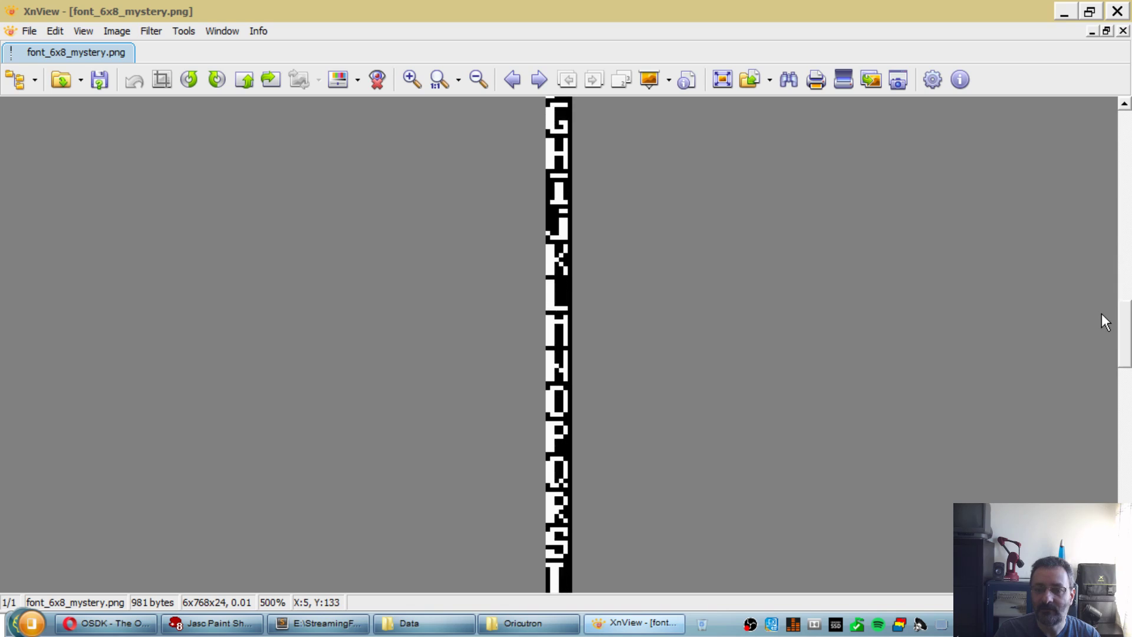
pyautogui.scroll(-3)
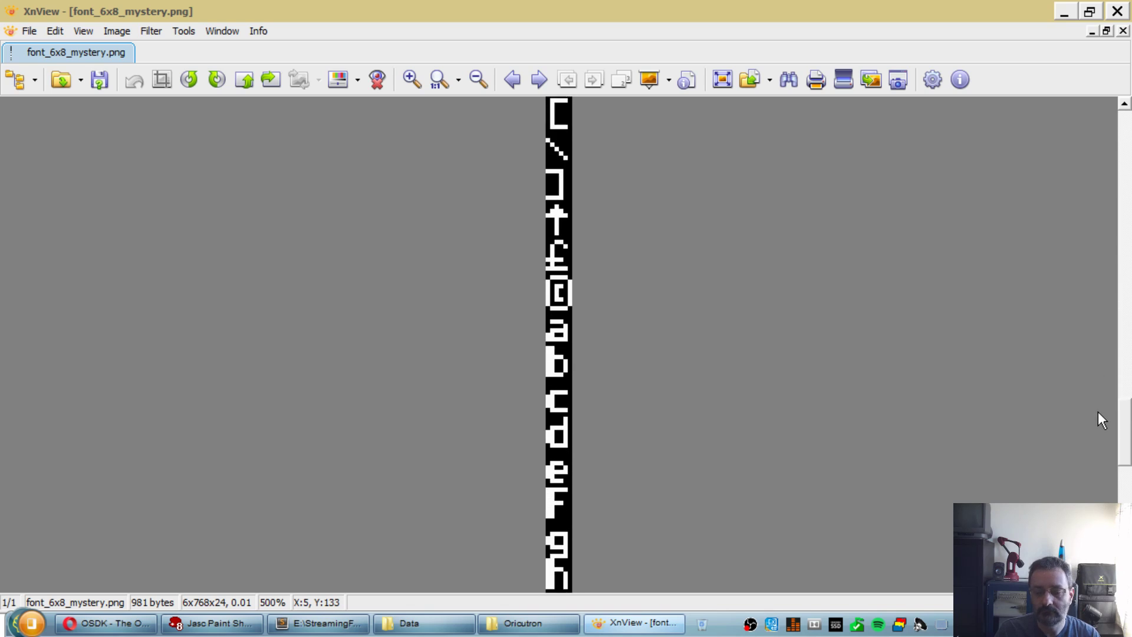
pyautogui.scroll(-3)
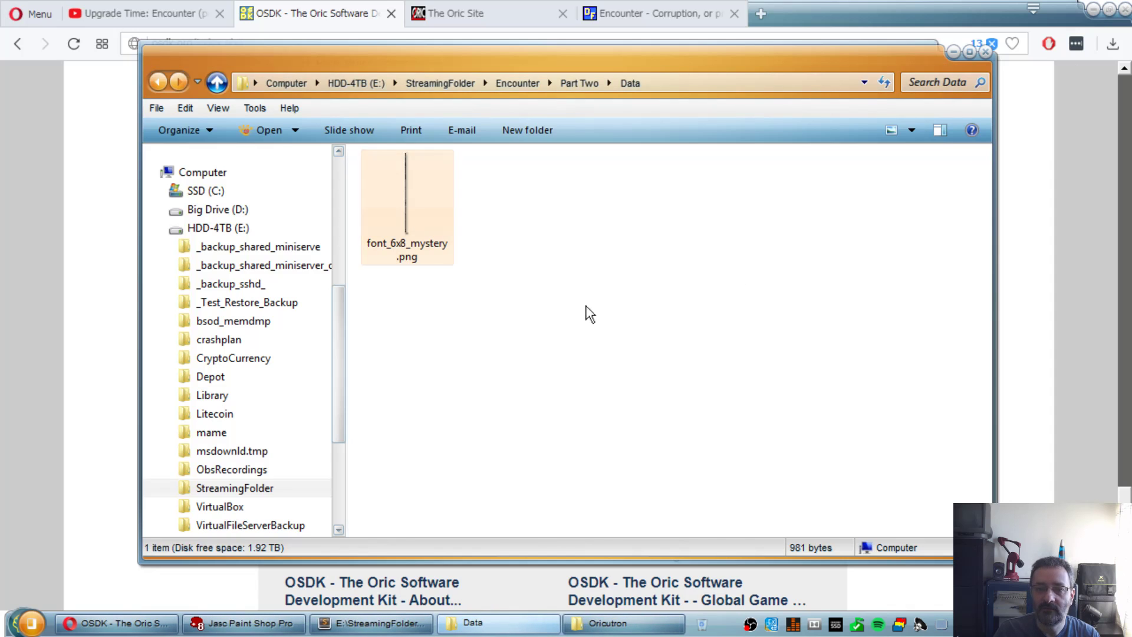
# Step: Return from Explorer to editing osdk_makedata.bat in Sublime Text
pyautogui.click(578, 83)
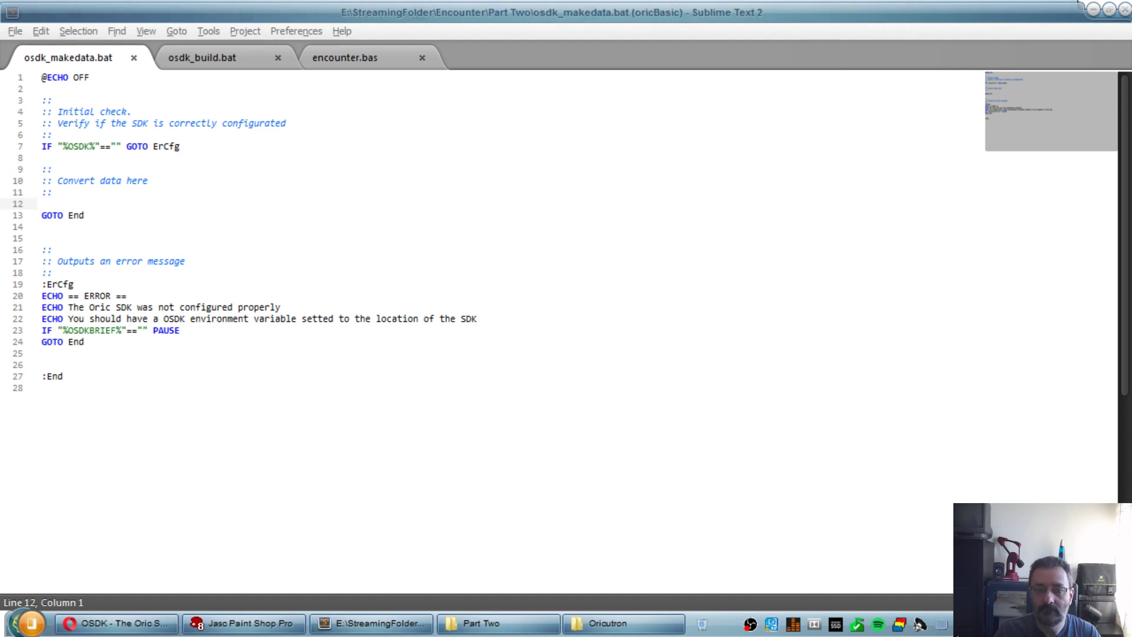
# Step: Add the pictconv -u1 -f0 -o1 line converting data\font_6x8_mystery.png to build\font.tap, then revisit the data folder
pyautogui.write('%OSDK%\\bin\\pictconv -u1 -f0 -f0 -o1 data\\font_6x8_mystery.png build\\font.tap')
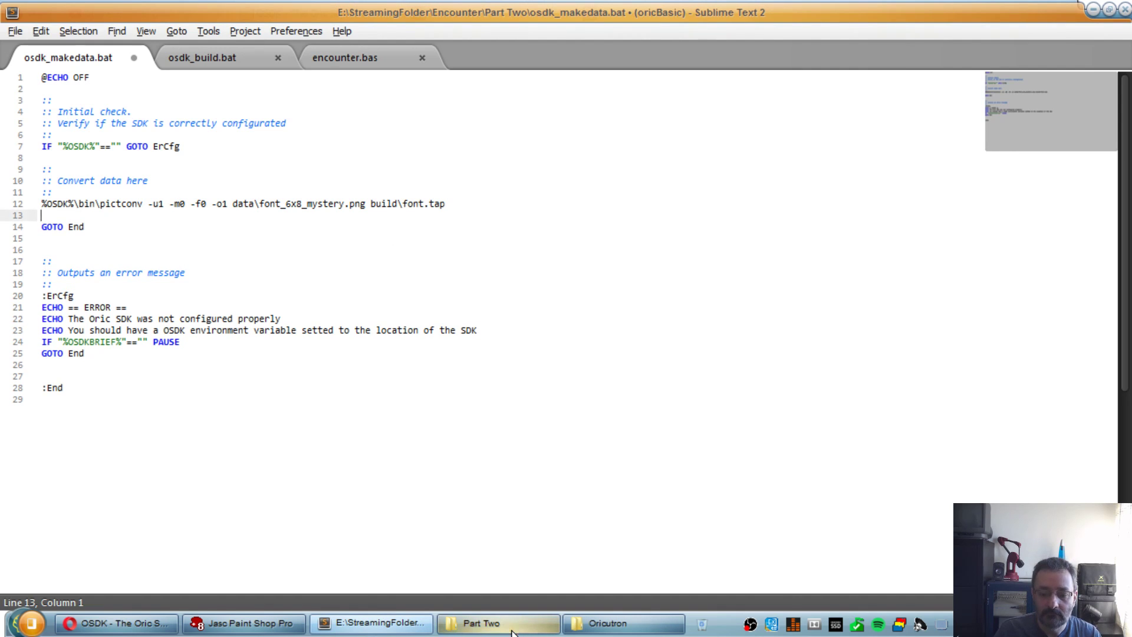
pyautogui.click(497, 622)
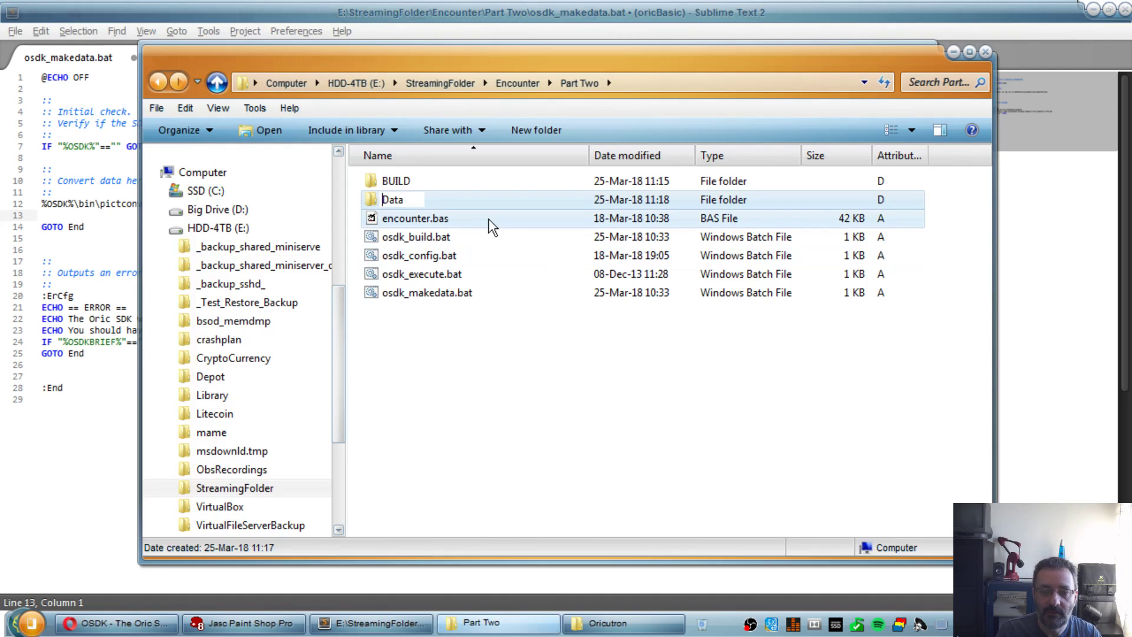
pyautogui.doubleClick(392, 199)
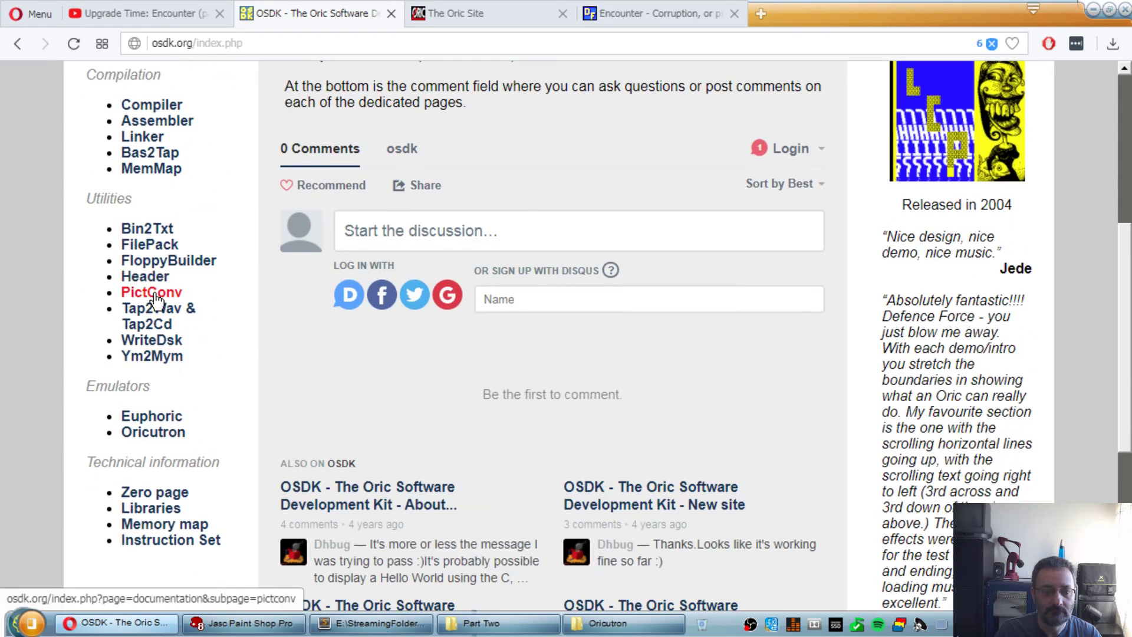
# Step: Read the PictConv documentation's switches section for the -u1 and -f0 options
pyautogui.click(151, 292)
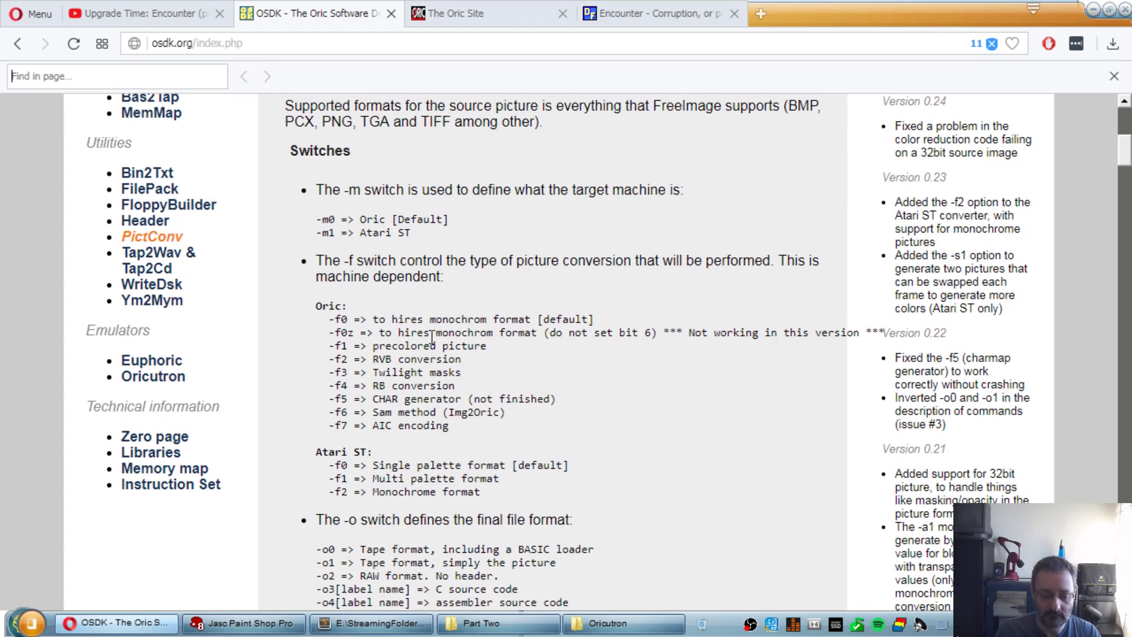
pyautogui.write('u1')
pyautogui.write('-f0')
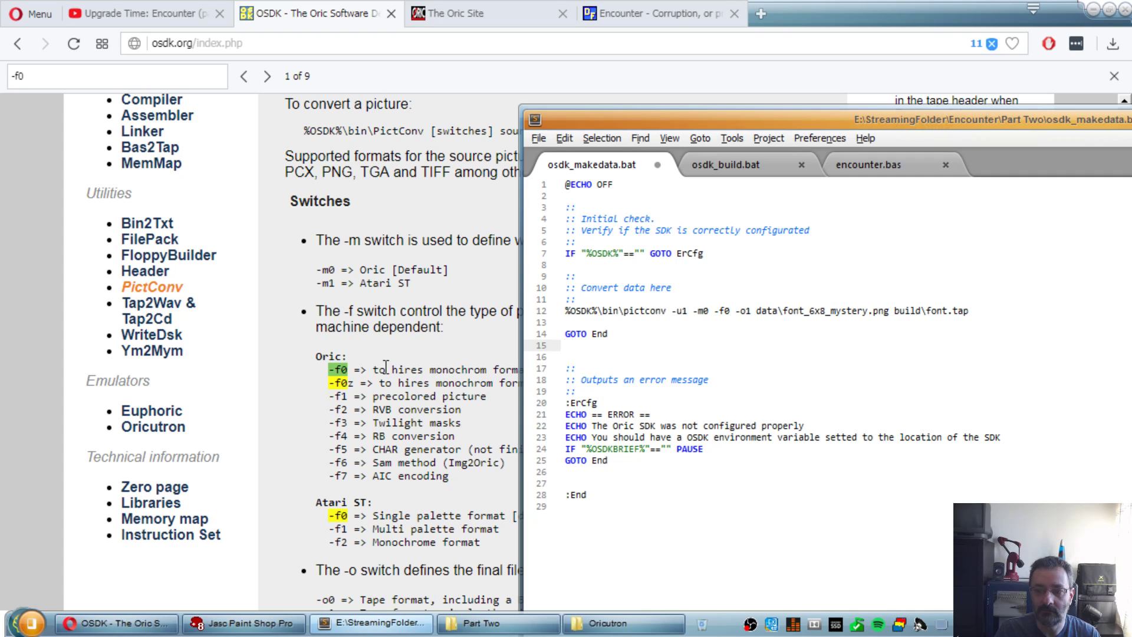
pyautogui.moveTo(806, 319)
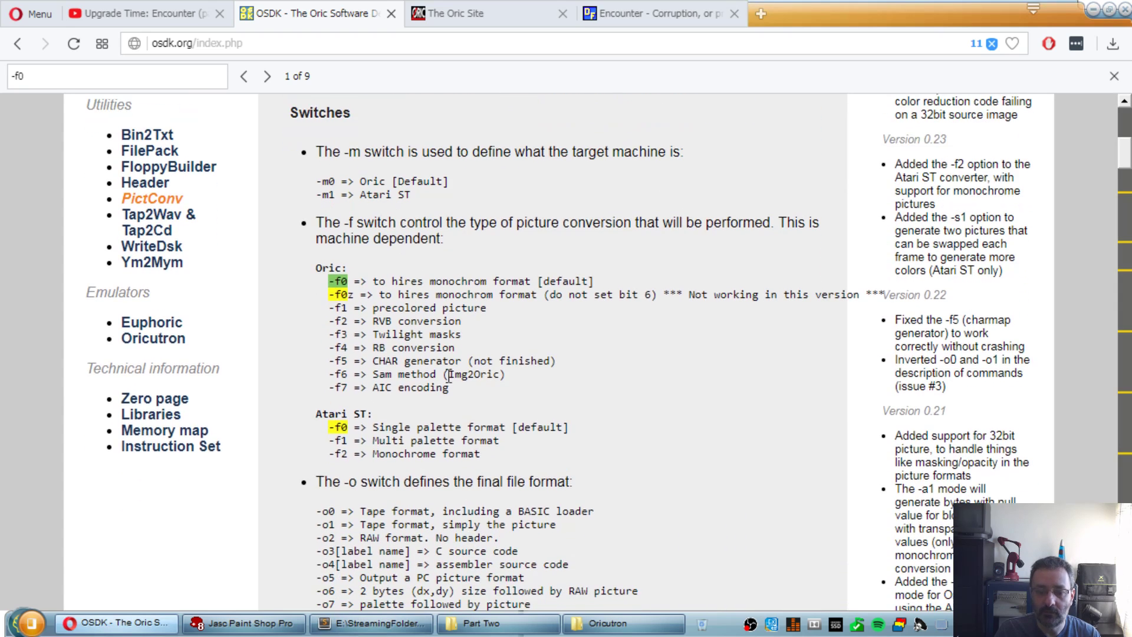
pyautogui.scroll(-3)
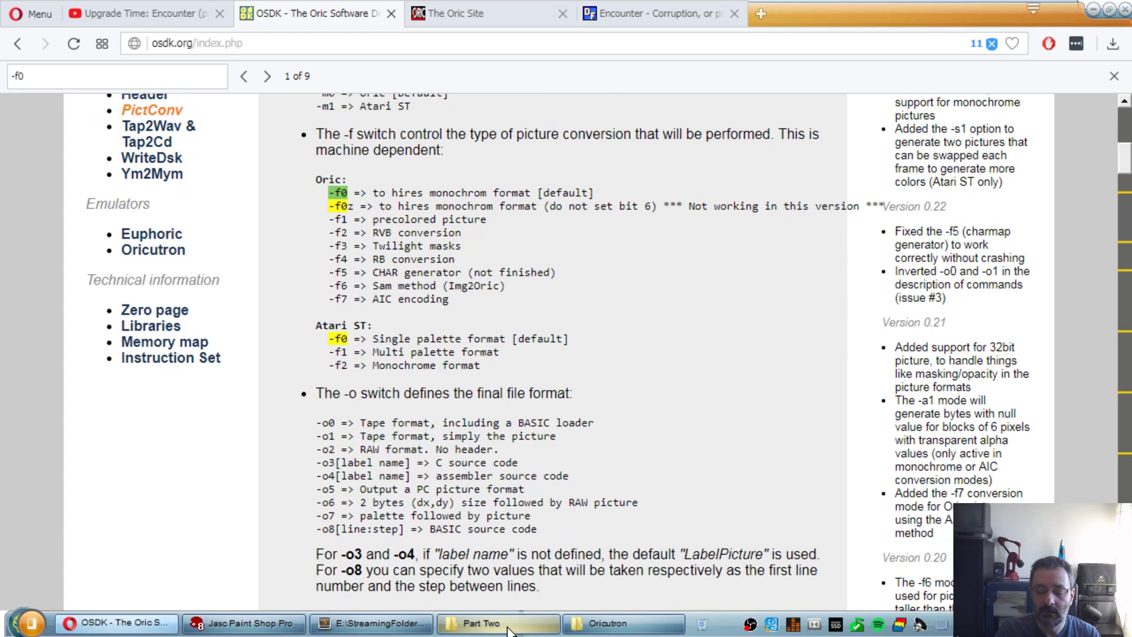
# Step: Confirm the data folder holds font_6x8_mystery.png, run osdk_build.bat and list the disc with DIR
pyautogui.click(498, 622)
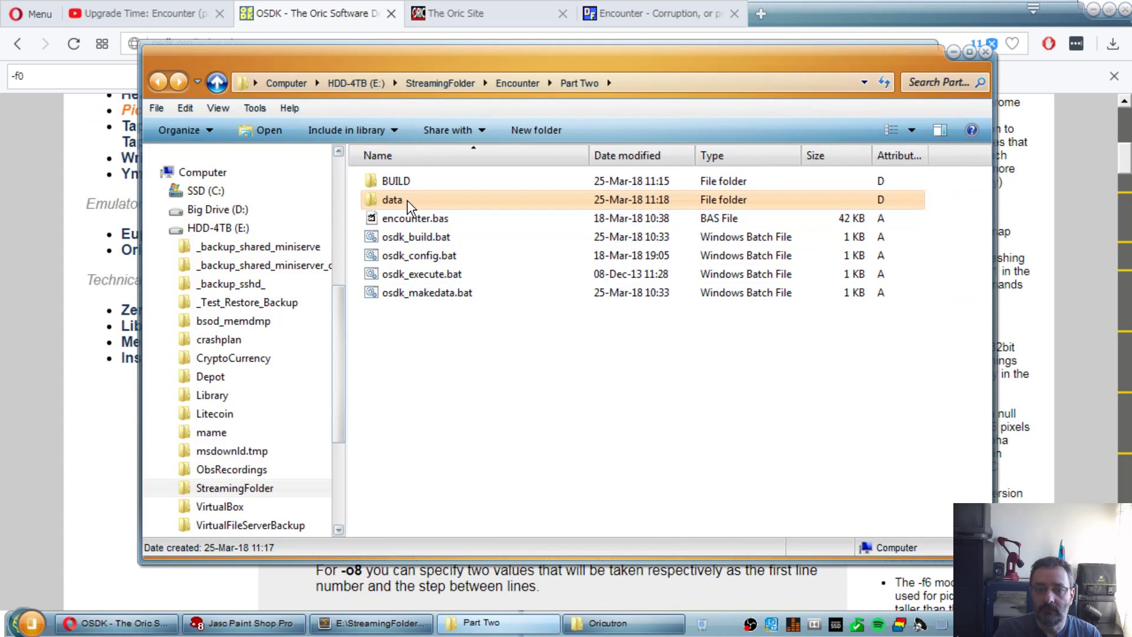
pyautogui.doubleClick(392, 200)
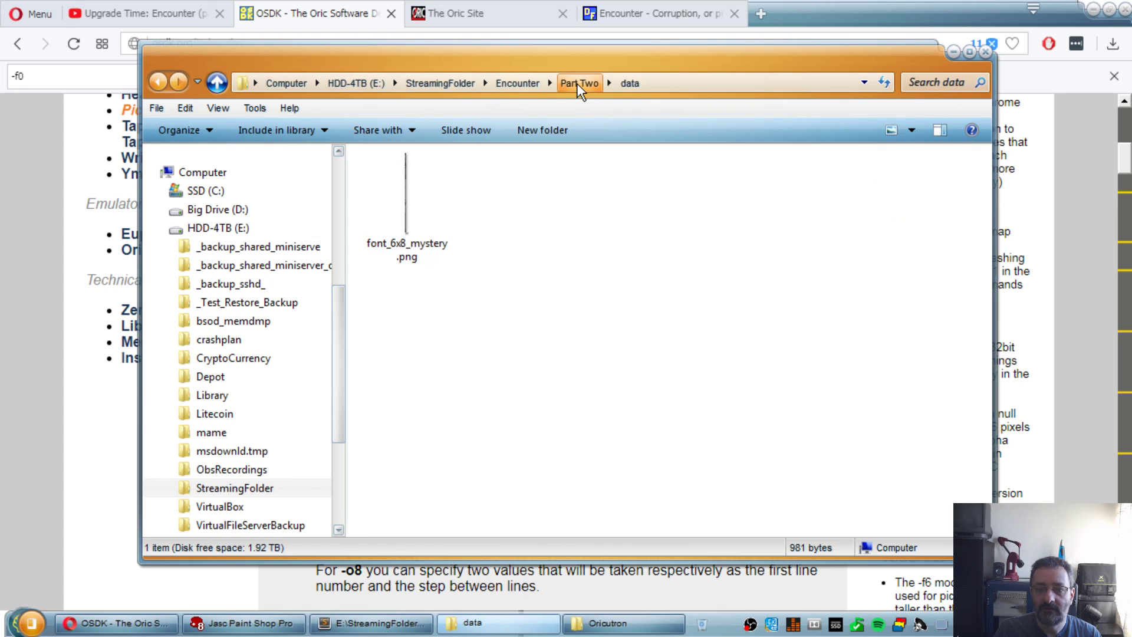
pyautogui.click(579, 82)
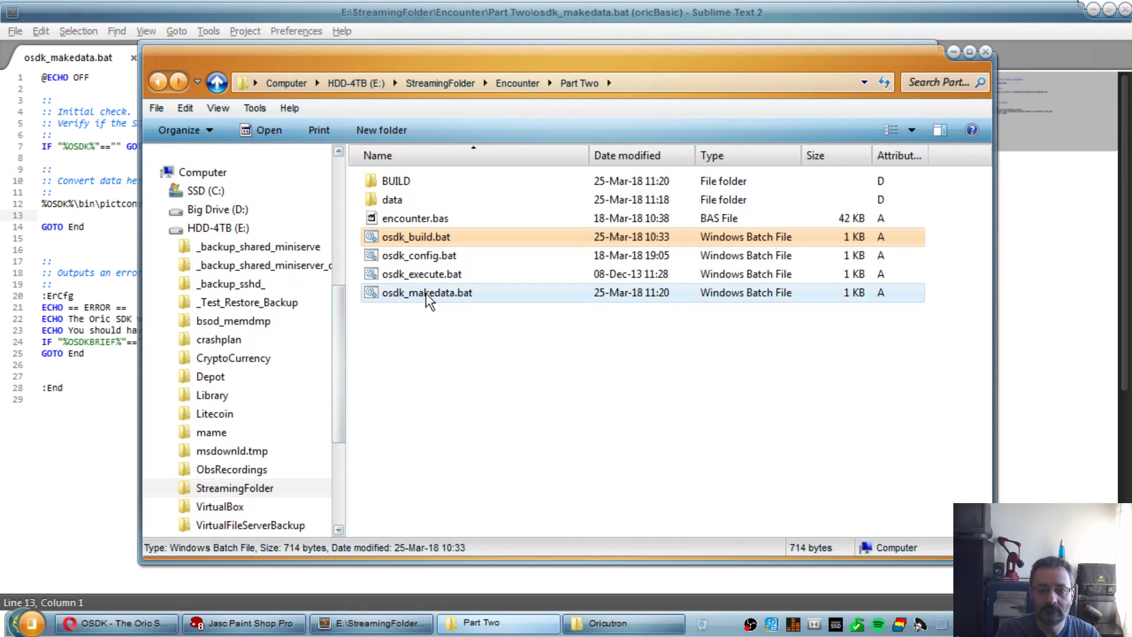
pyautogui.doubleClick(425, 293)
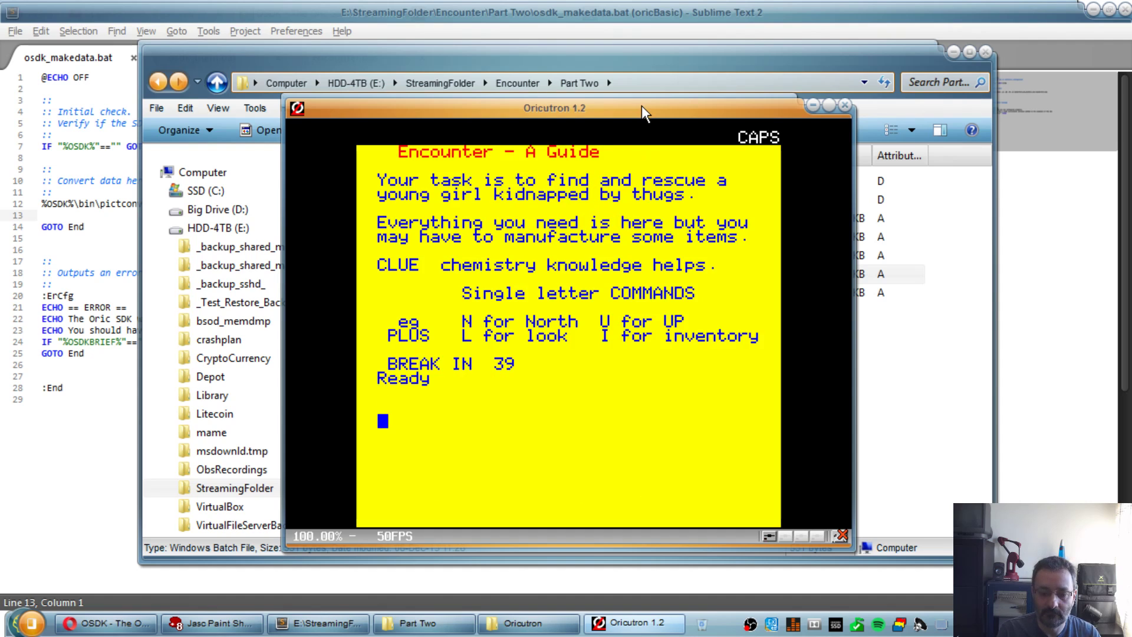
pyautogui.write('DIR')
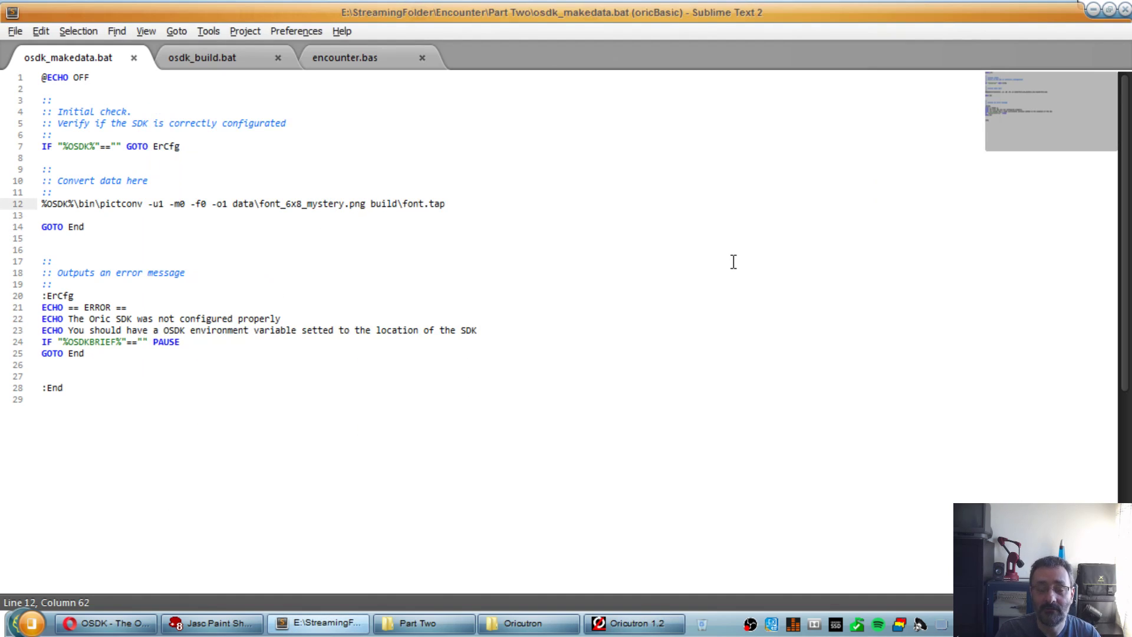
# Step: Add font.tap to osdk_build.bat, rebuild, and view the disc listing showing FONT.BIN beside ENCOUNTER.COM
pyautogui.doubleClick(421, 204)
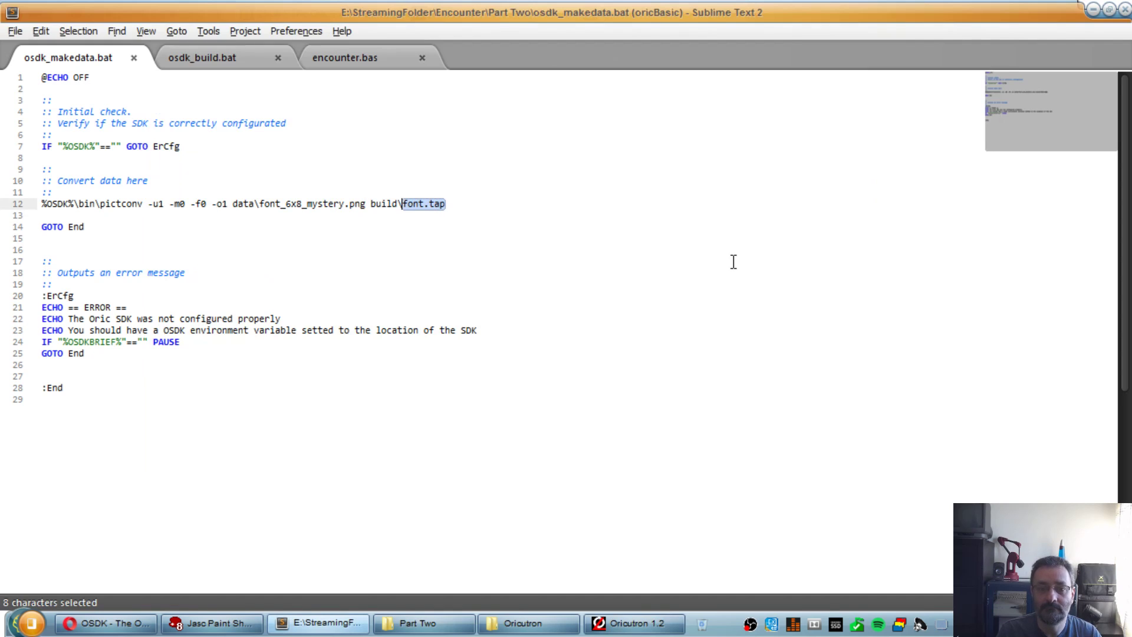
pyautogui.click(201, 58)
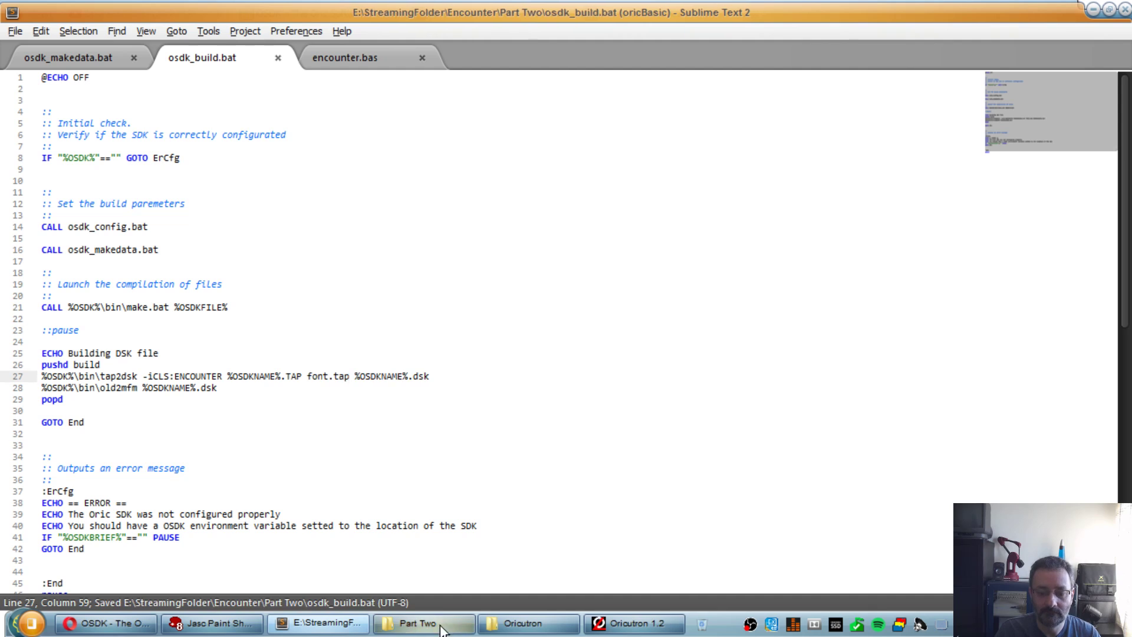
pyautogui.click(422, 623)
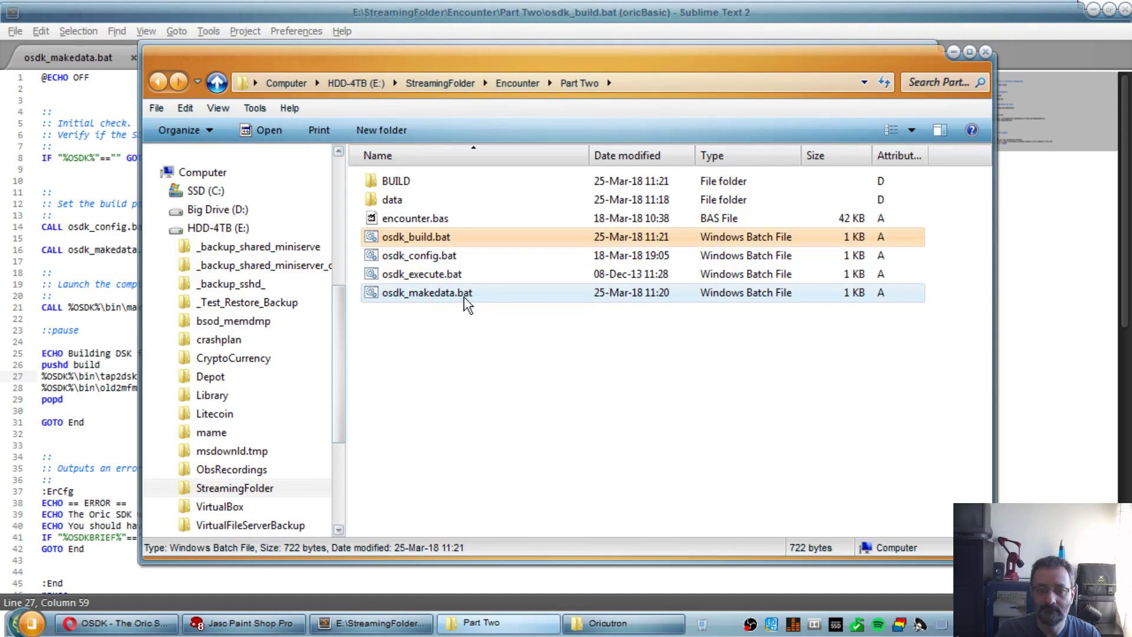
pyautogui.click(623, 623)
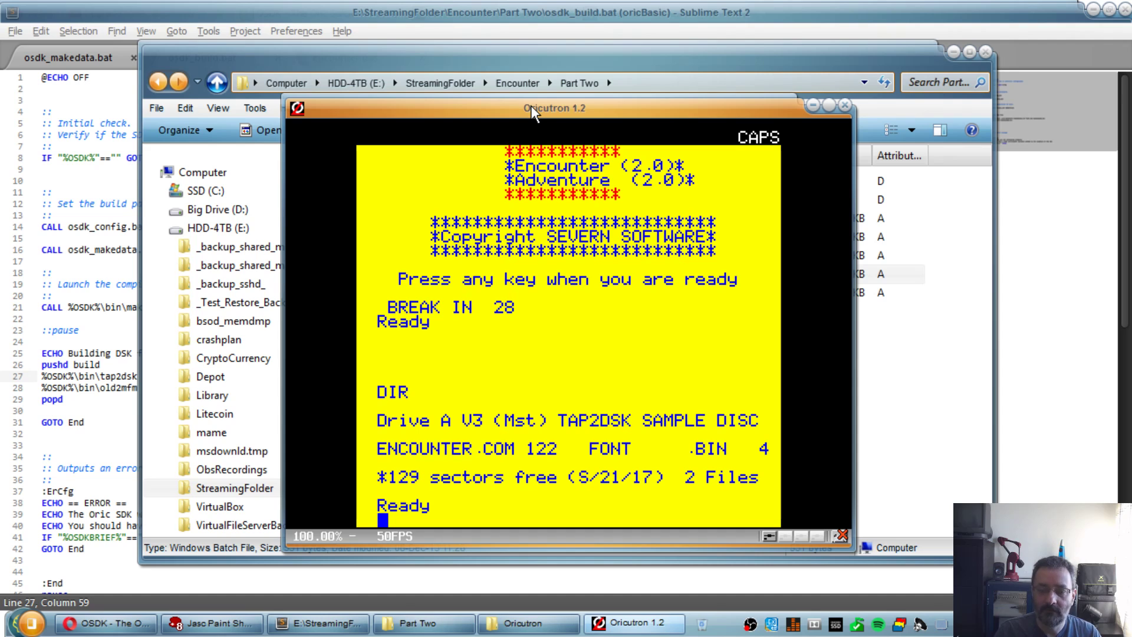
pyautogui.moveTo(552, 108); pyautogui.dragTo(609, 60)
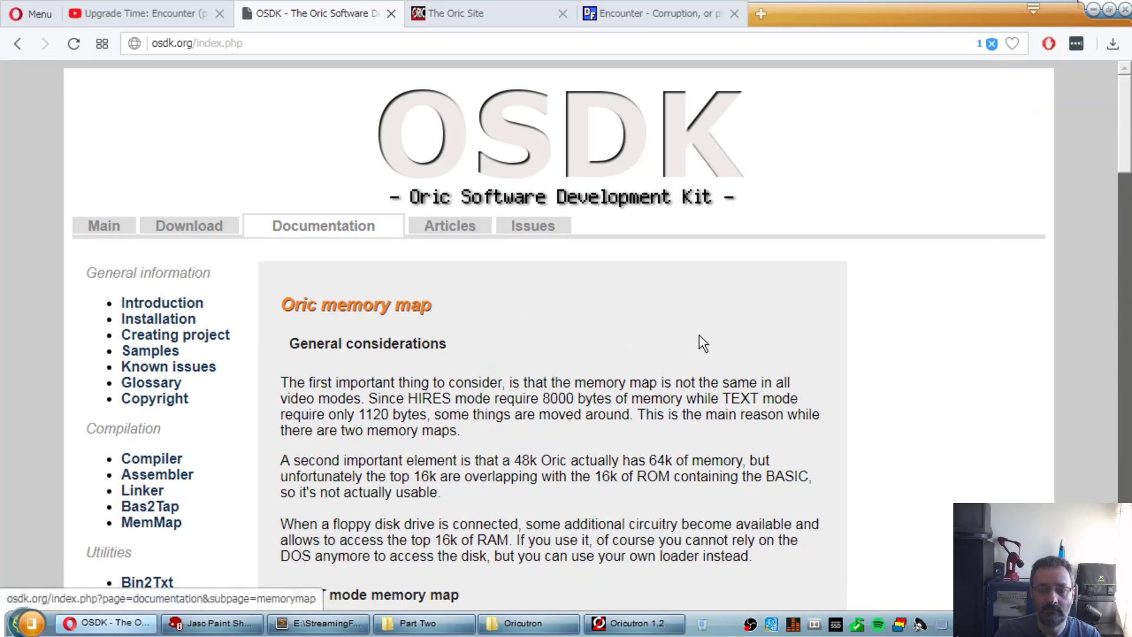
# Step: Browse the OSDK memory map table and diagram for the character set areas, then return to osdk_build.bat
pyautogui.scroll(-3)
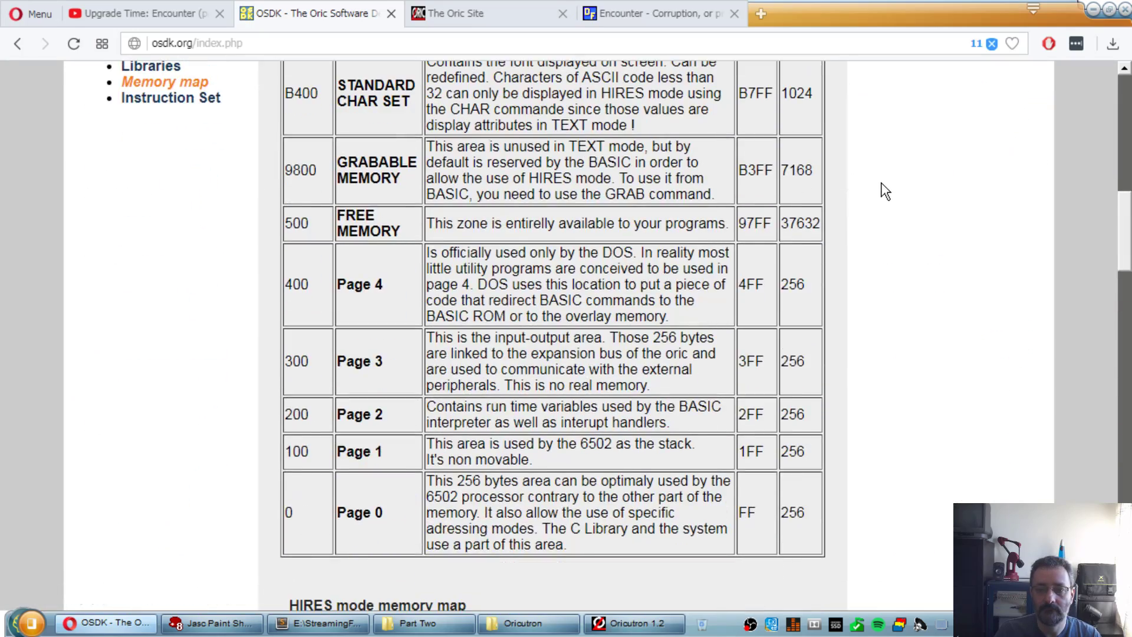
pyautogui.scroll(-3)
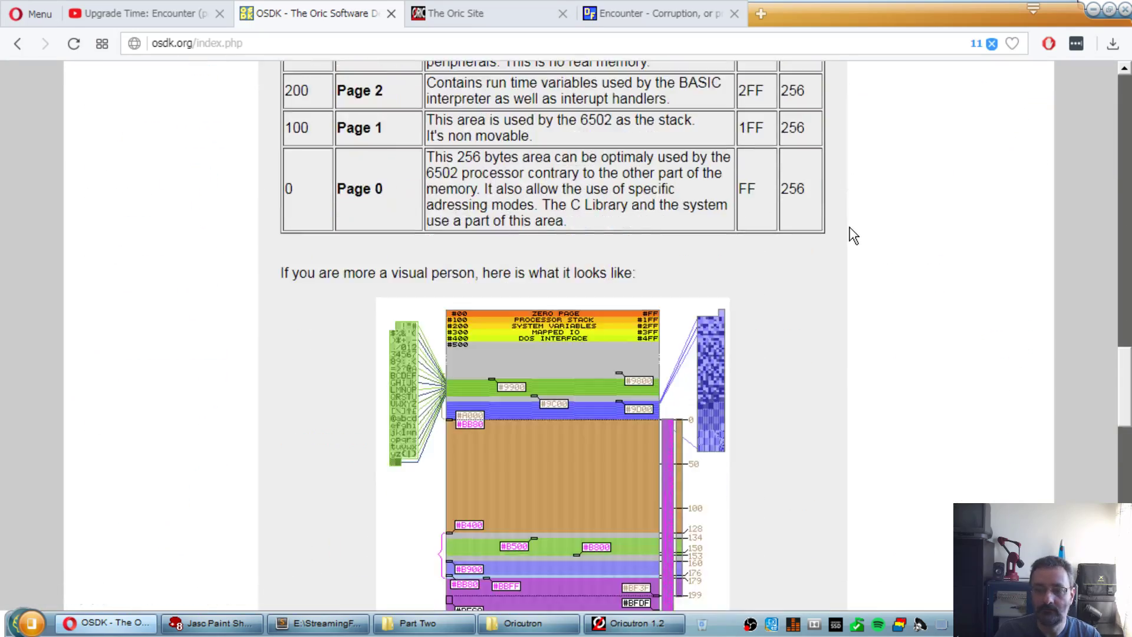
pyautogui.scroll(-3)
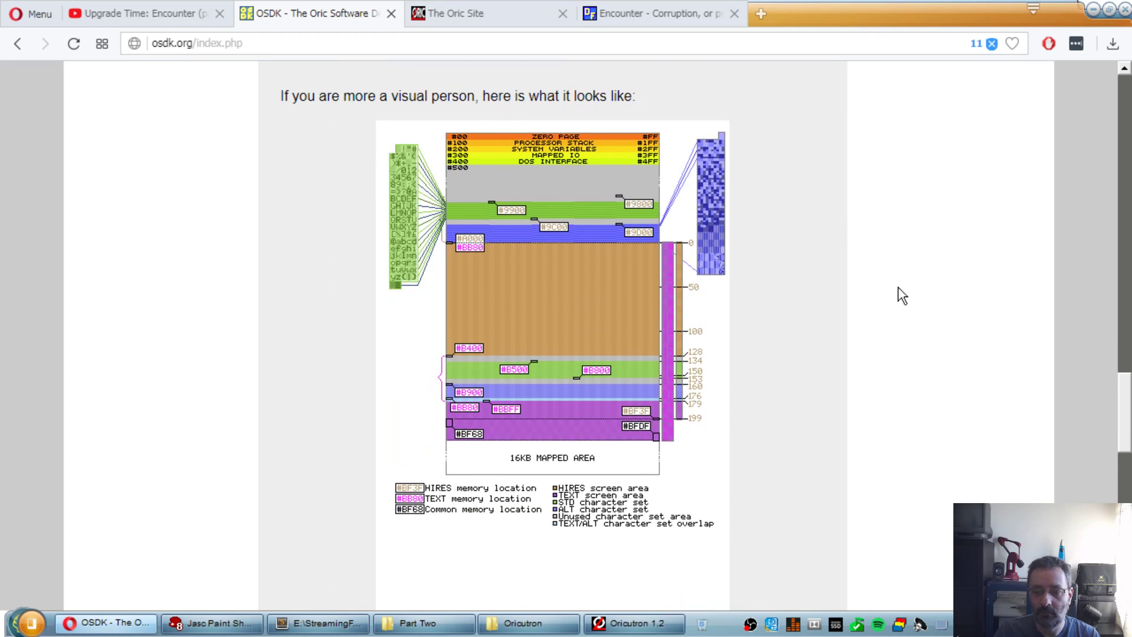
pyautogui.moveTo(704, 347)
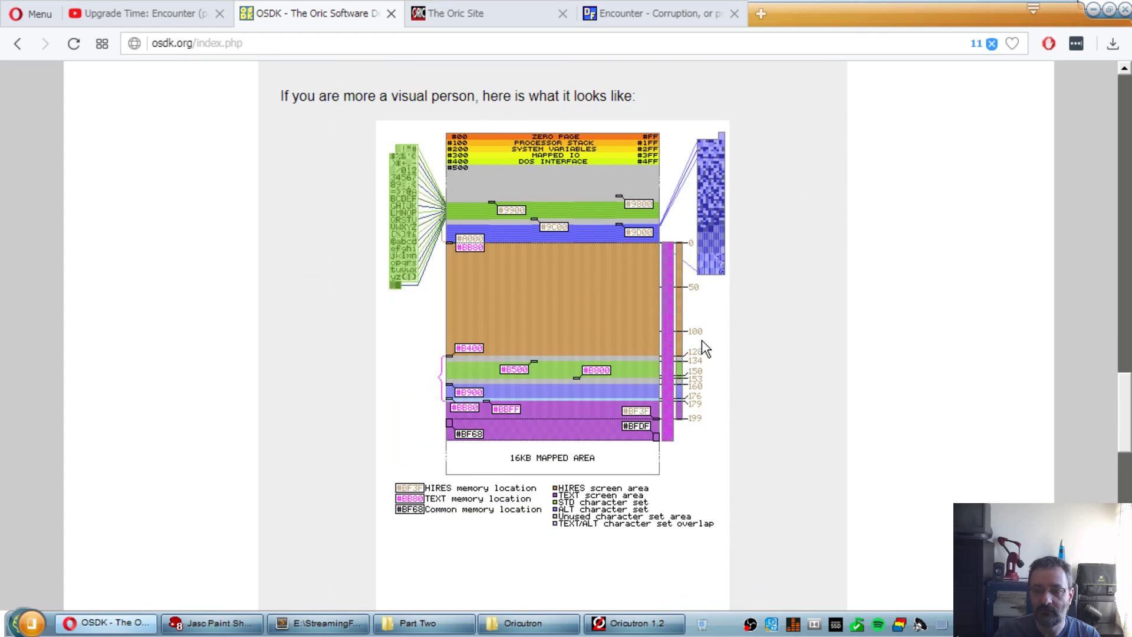
pyautogui.moveTo(610, 148)
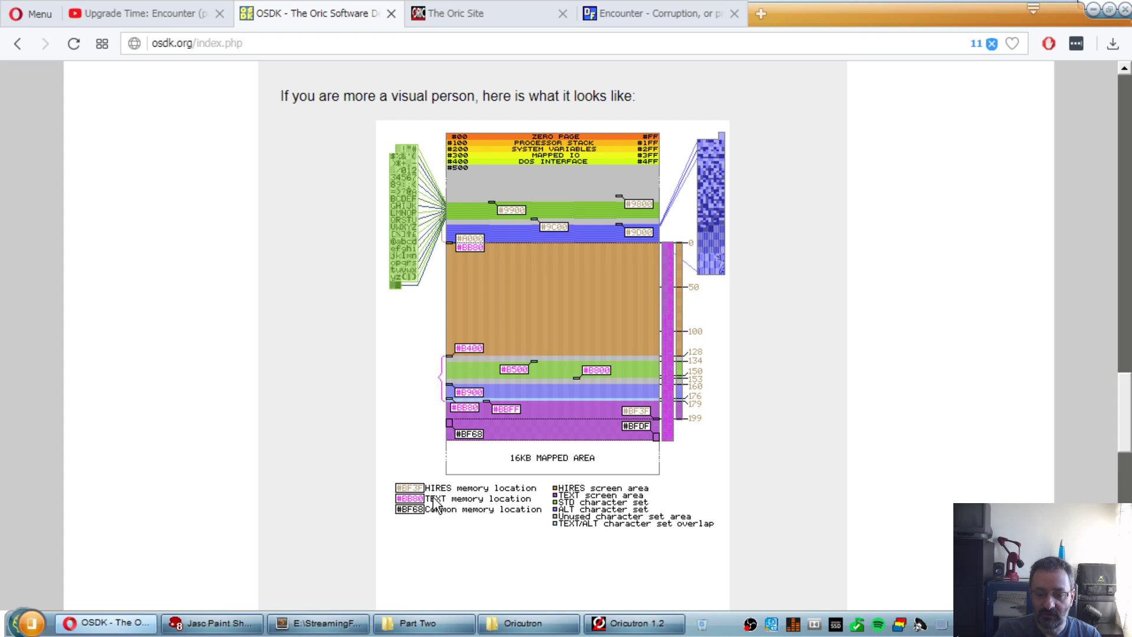
pyautogui.moveTo(578, 504)
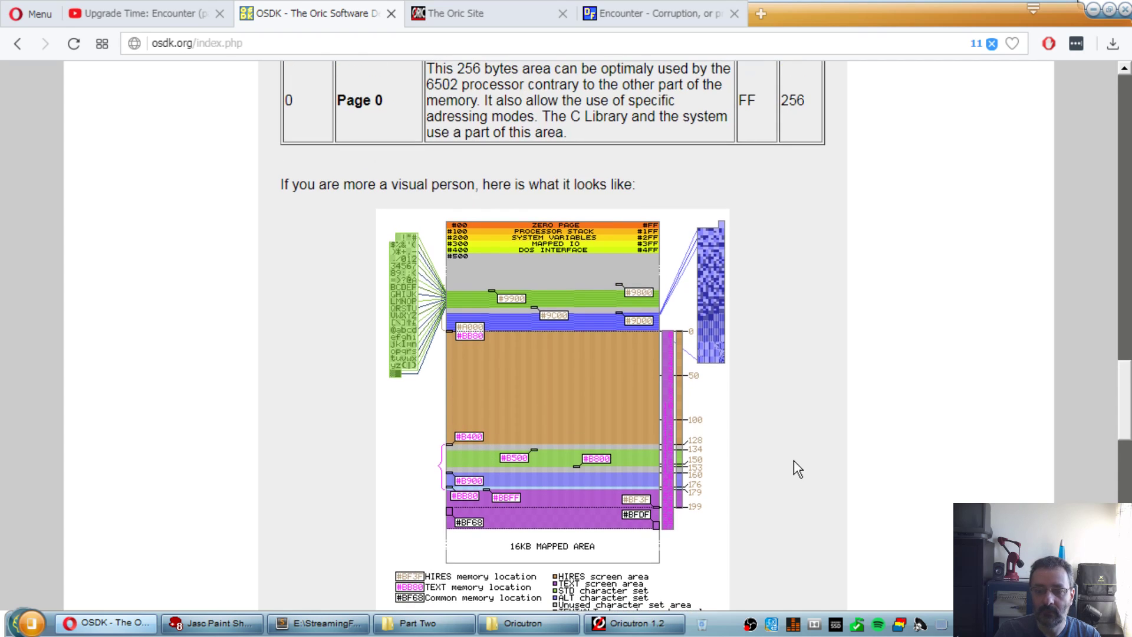
pyautogui.scroll(3)
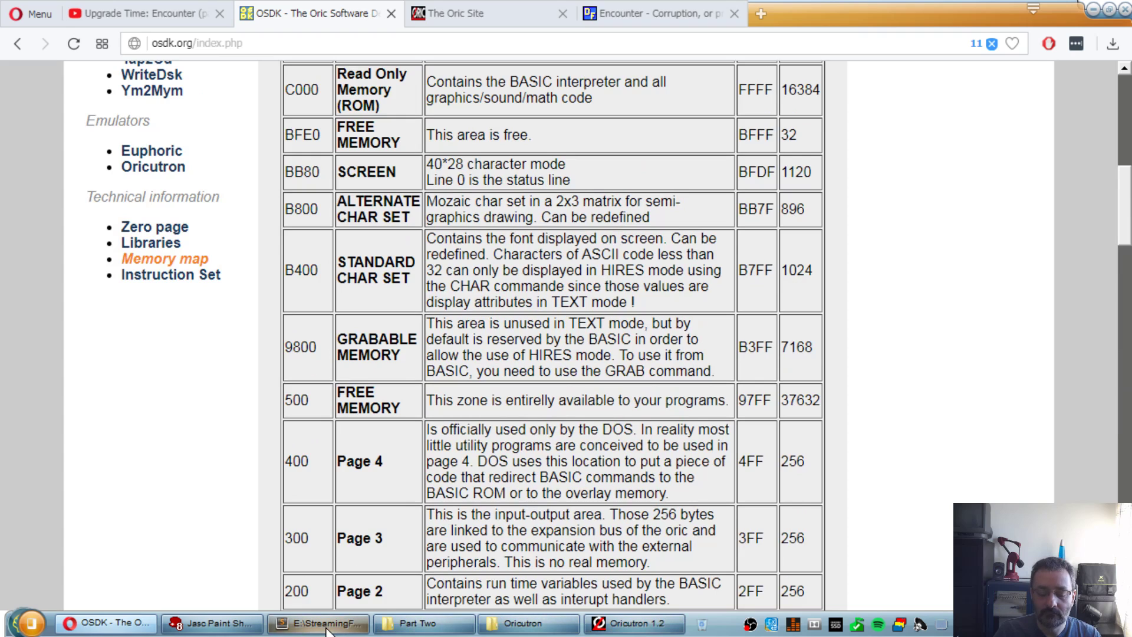
pyautogui.click(317, 623)
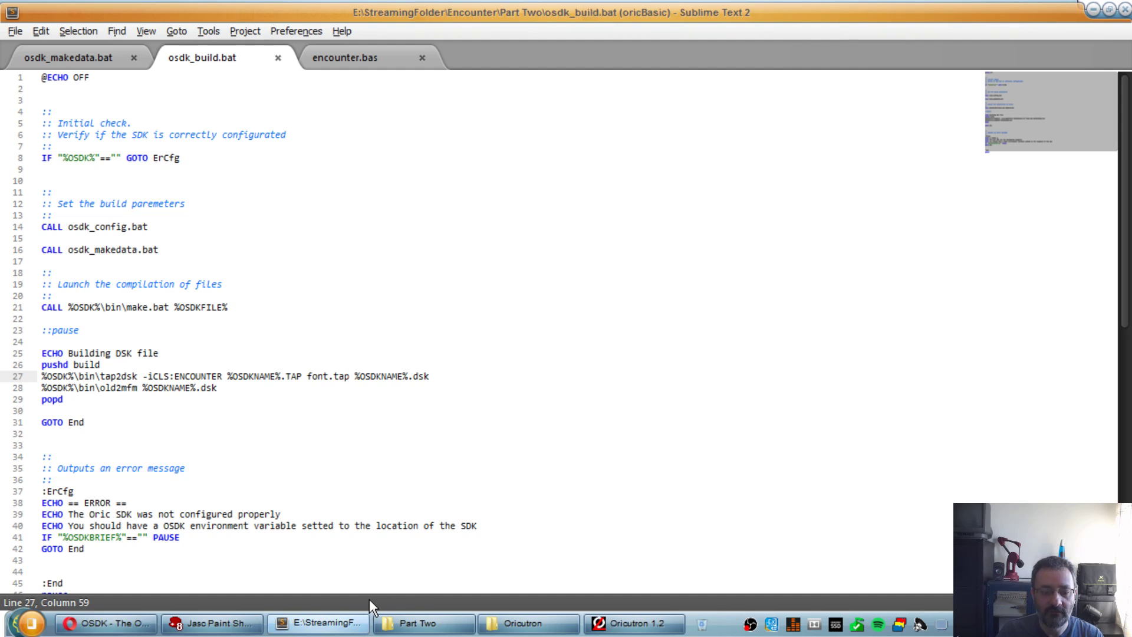
# Step: Run LOAD"FONT.BIN",A #B400+8*32 in Oricutron to replace the on-screen font, then switch to encounter.bas
pyautogui.click(631, 623)
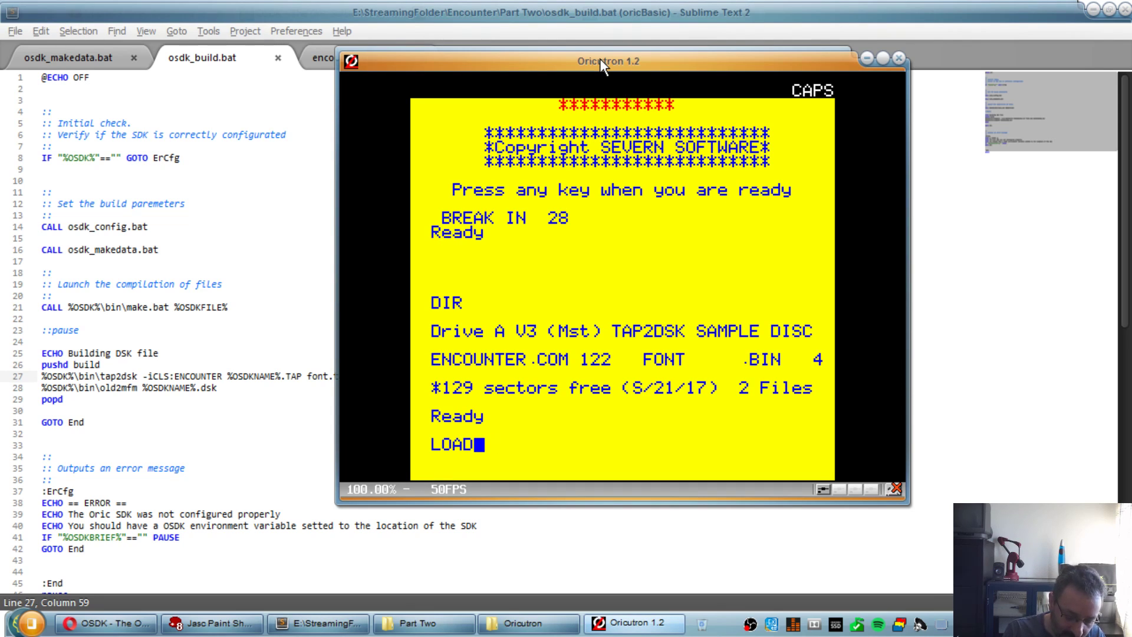
pyautogui.write('"')
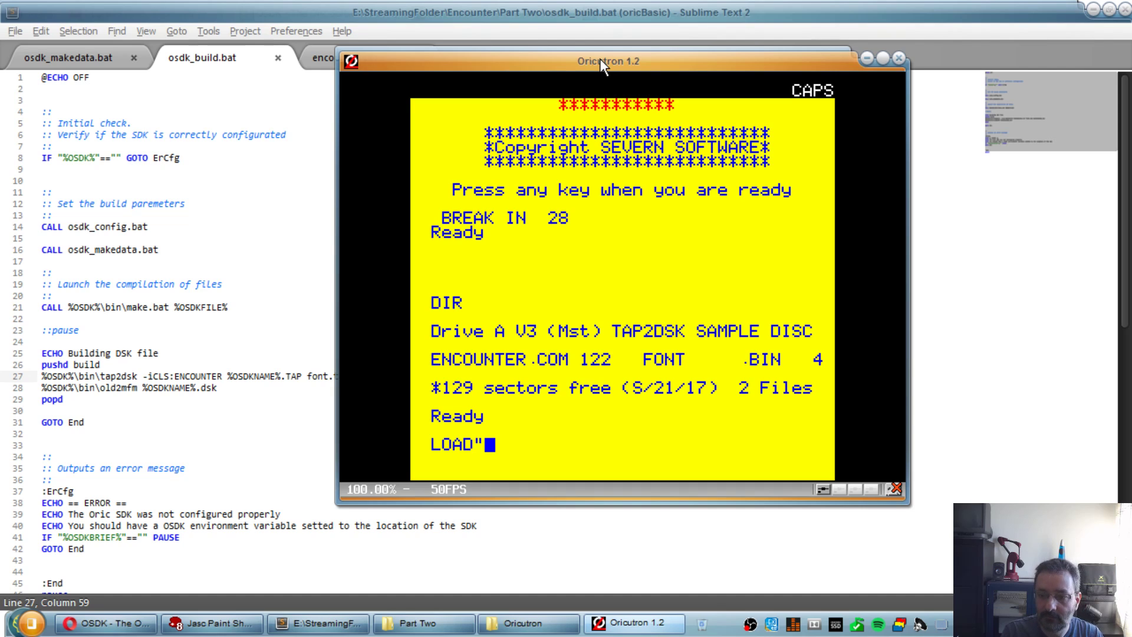
pyautogui.write('FONT.BIN",A')
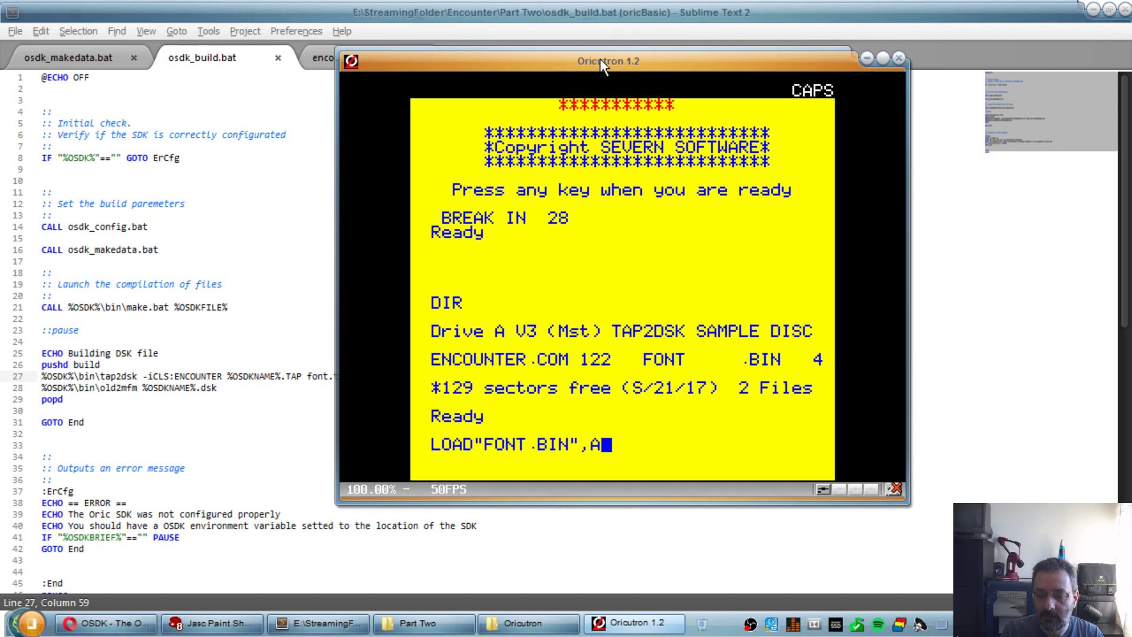
pyautogui.write('#')
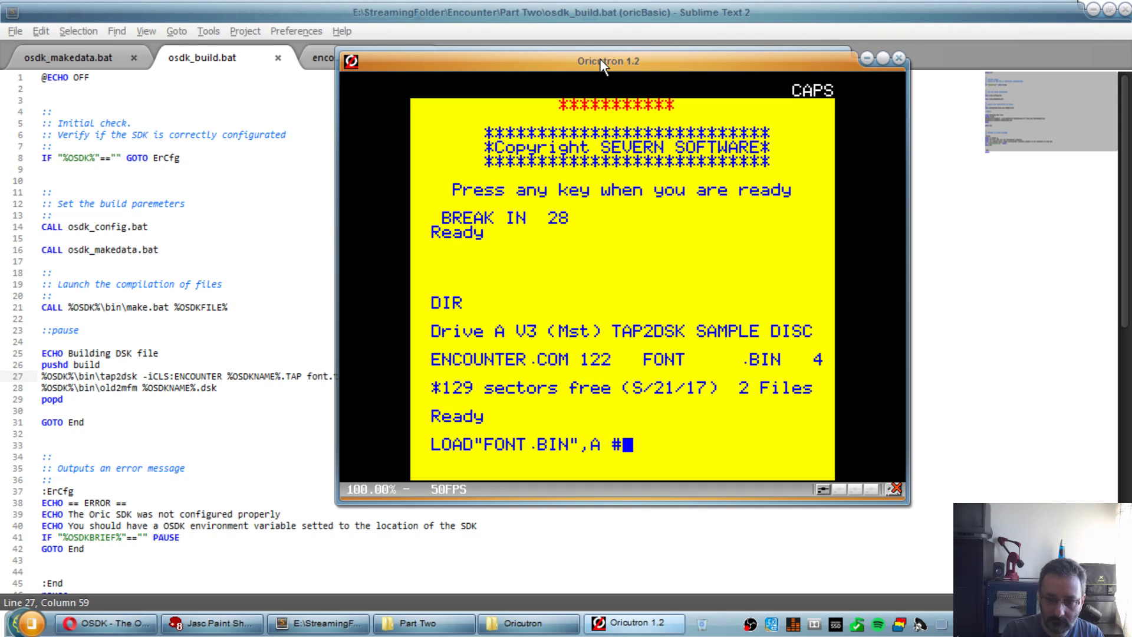
pyautogui.write('B400+')
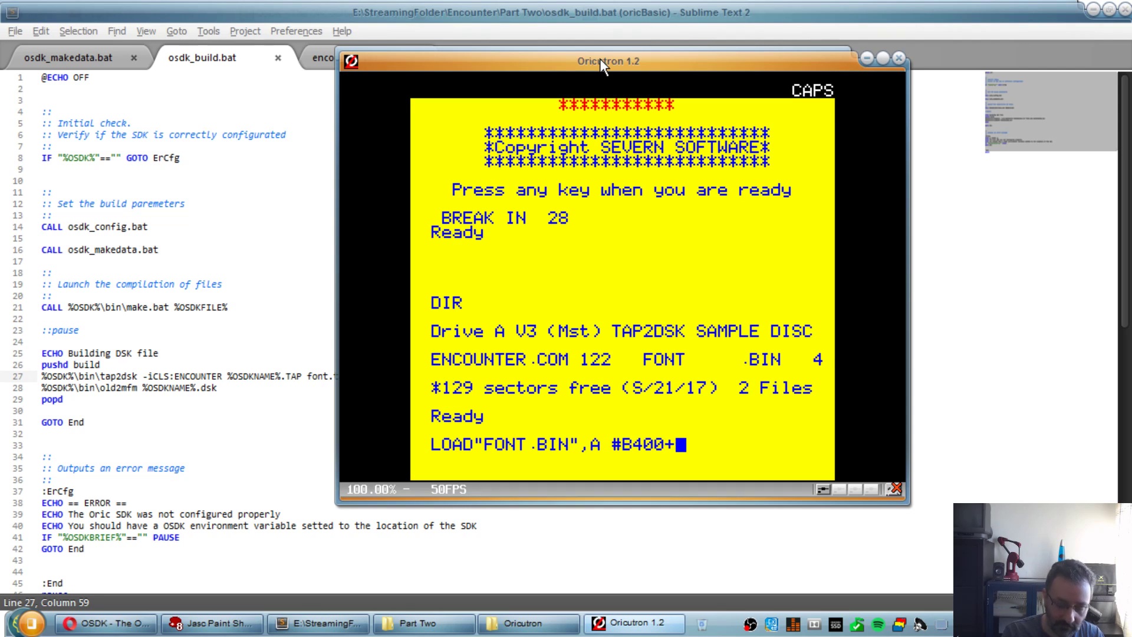
pyautogui.write('8')
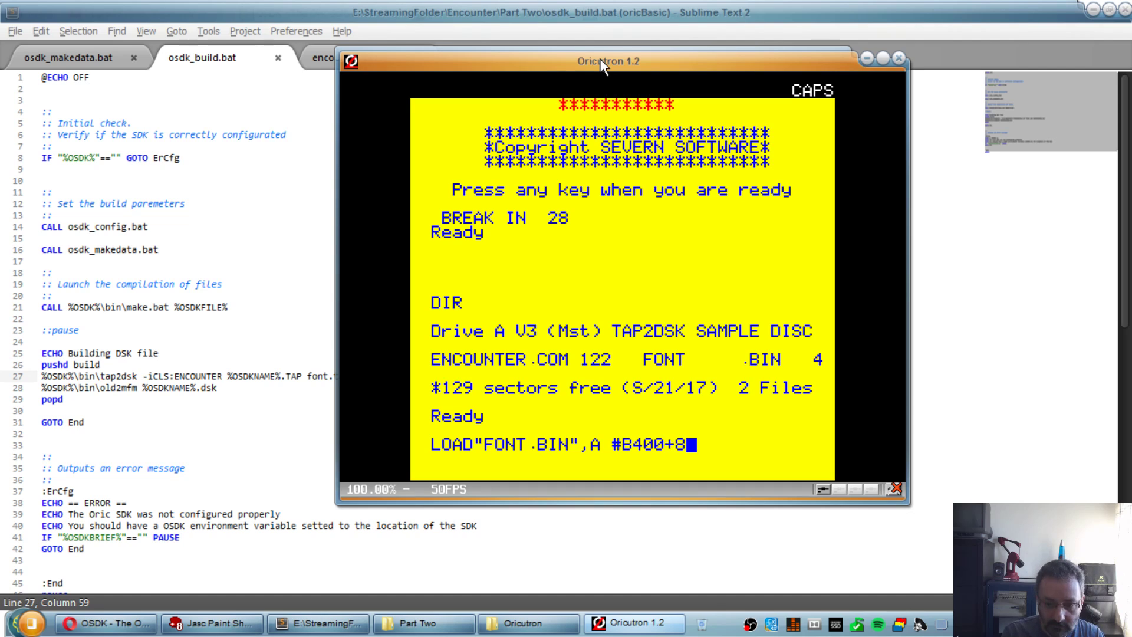
pyautogui.write('*32')
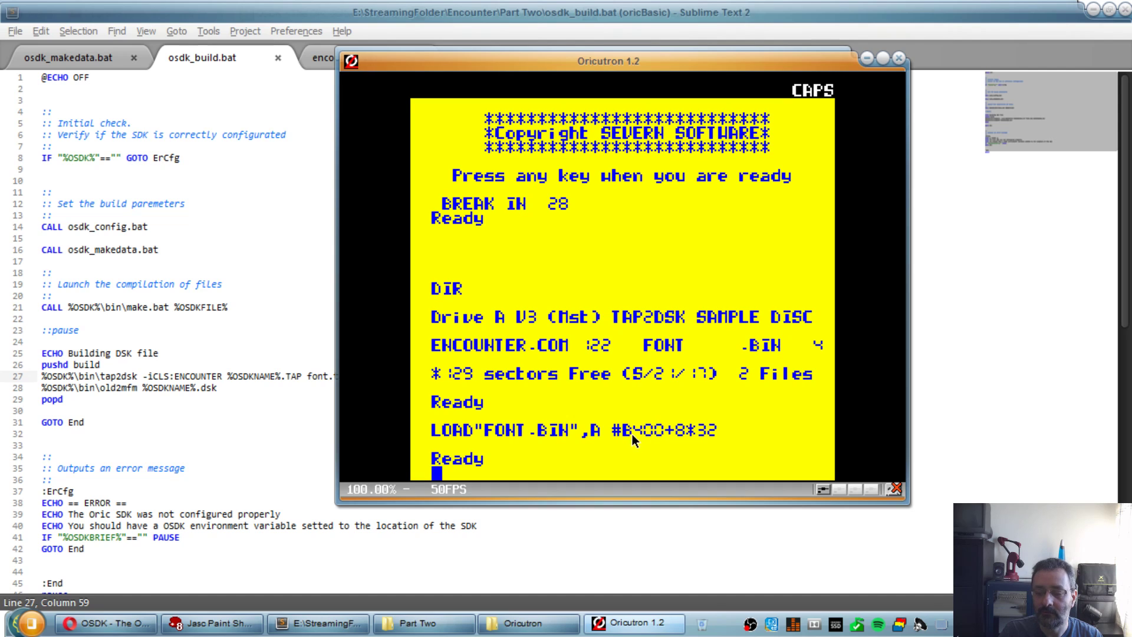
pyautogui.moveTo(674, 440)
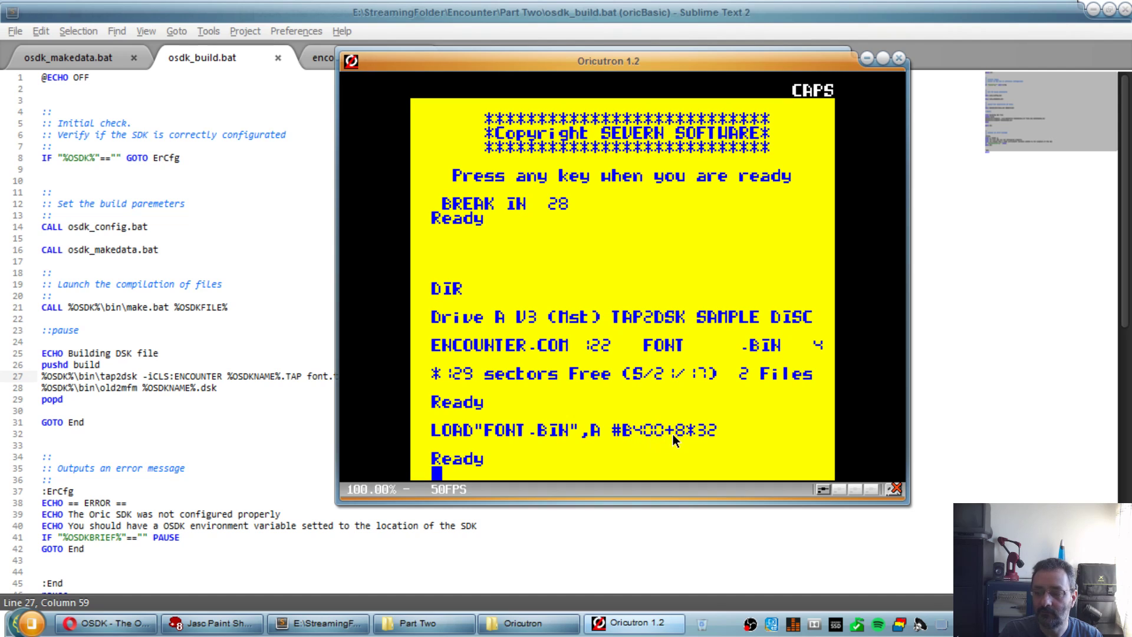
pyautogui.moveTo(706, 442)
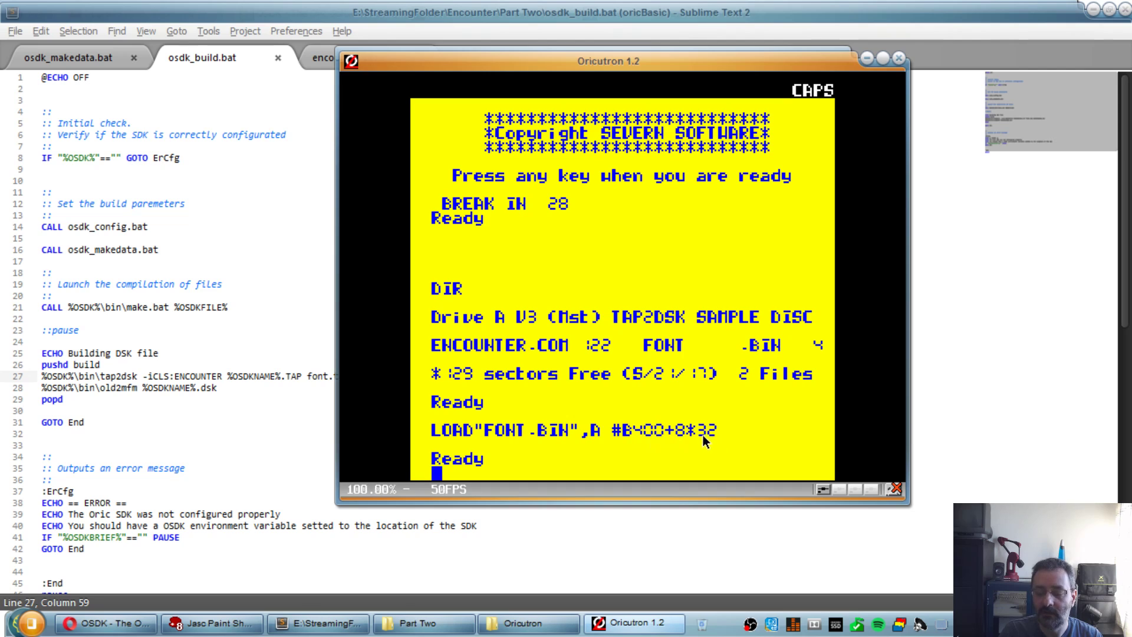
pyautogui.moveTo(671, 436)
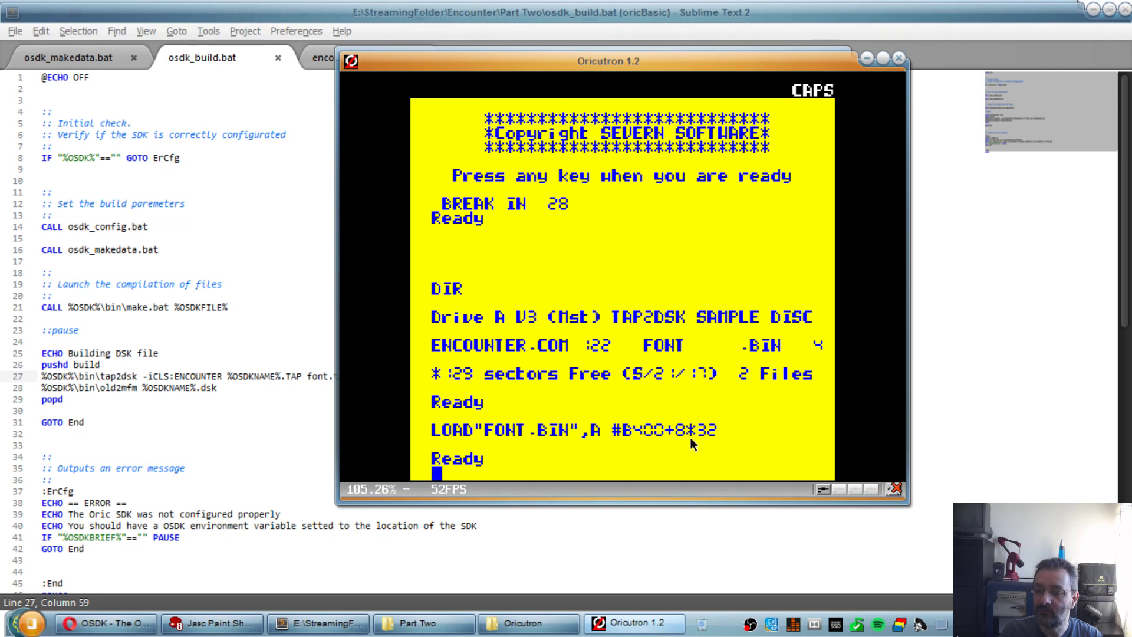
pyautogui.moveTo(701, 443)
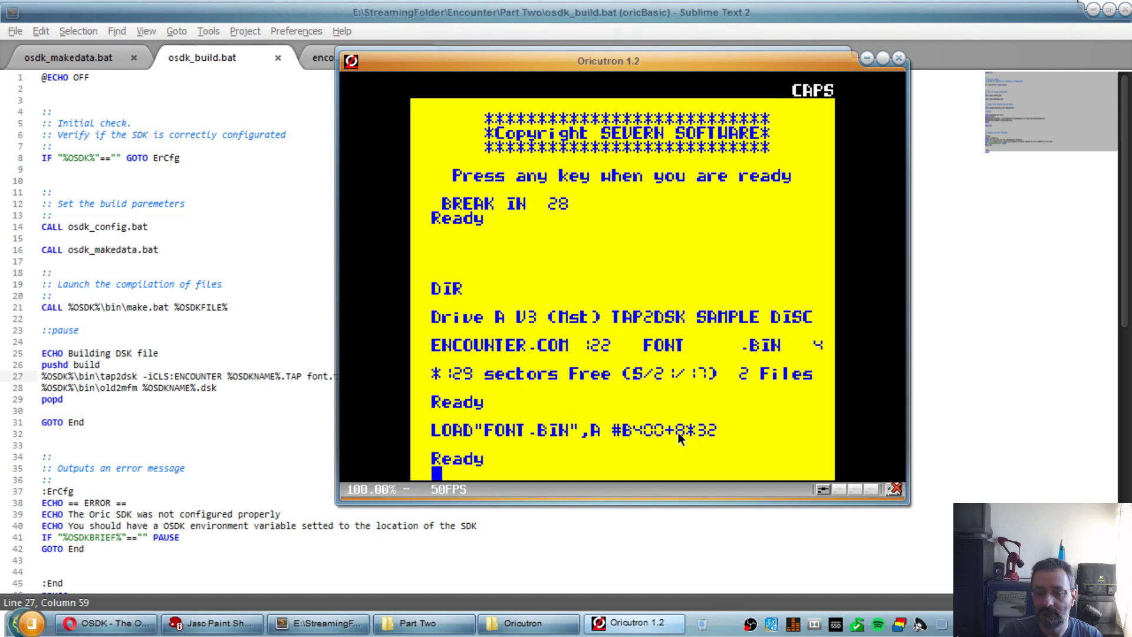
pyautogui.moveTo(658, 445)
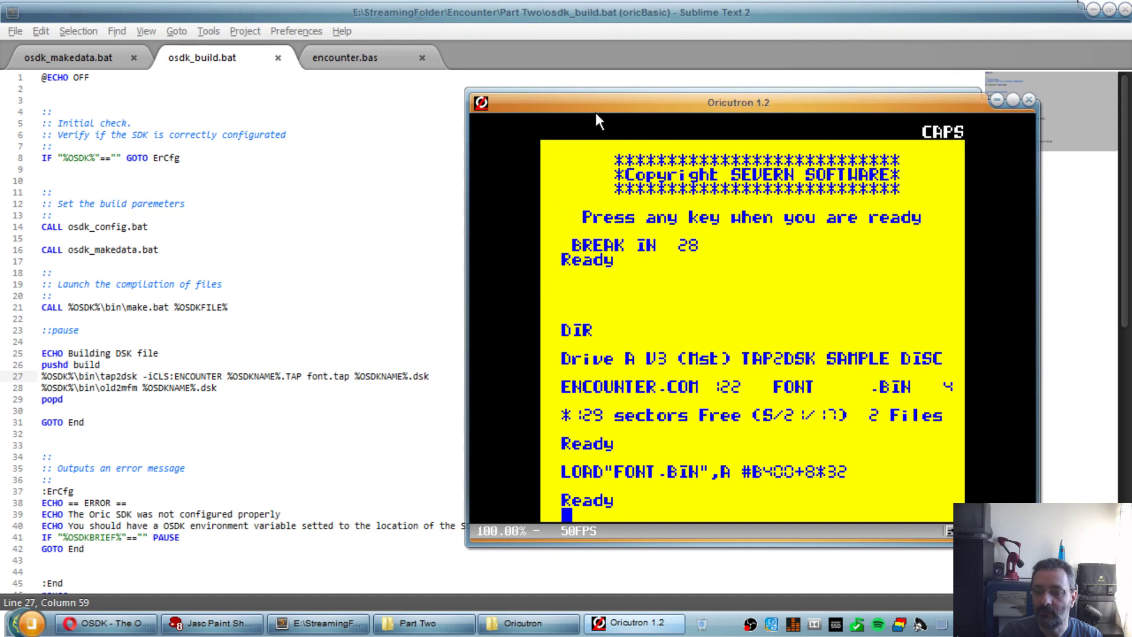
pyautogui.click(345, 58)
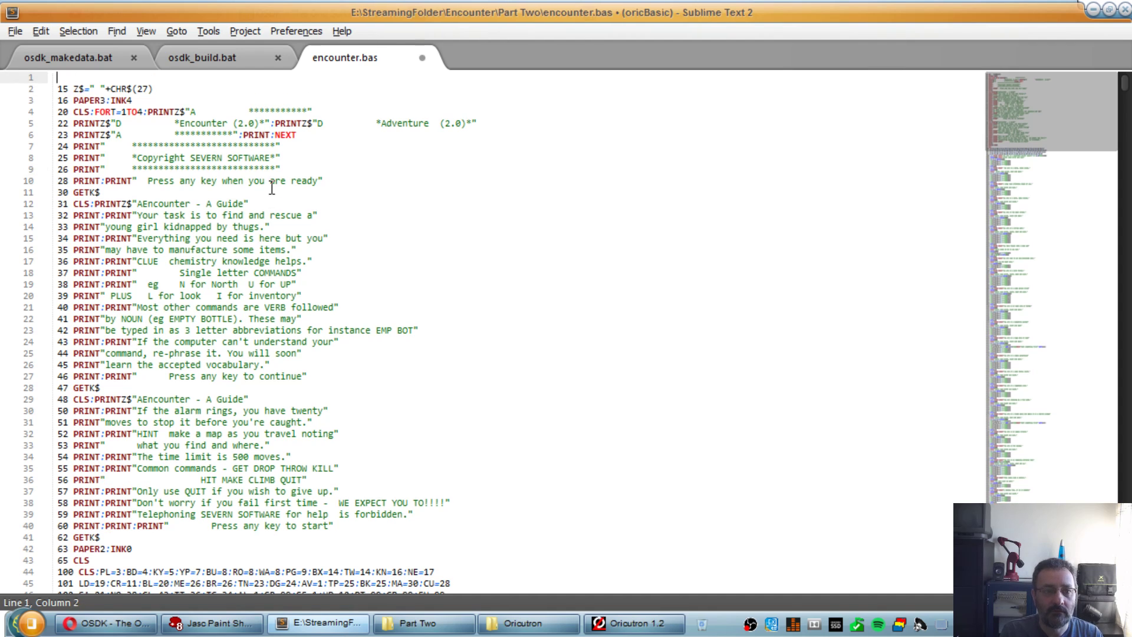
# Step: Write line 10 LOAD"FONT.BIN",A #B400+8*32 in encounter.bas and save the file
pyautogui.write('10 LOAD"')
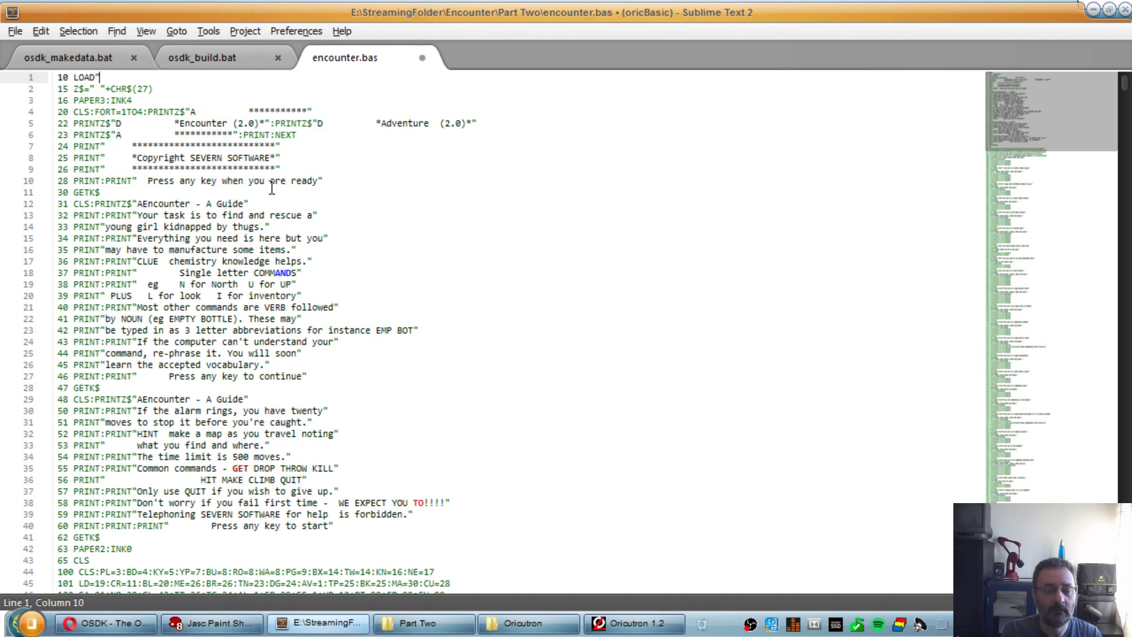
pyautogui.write('FONT.BIN"')
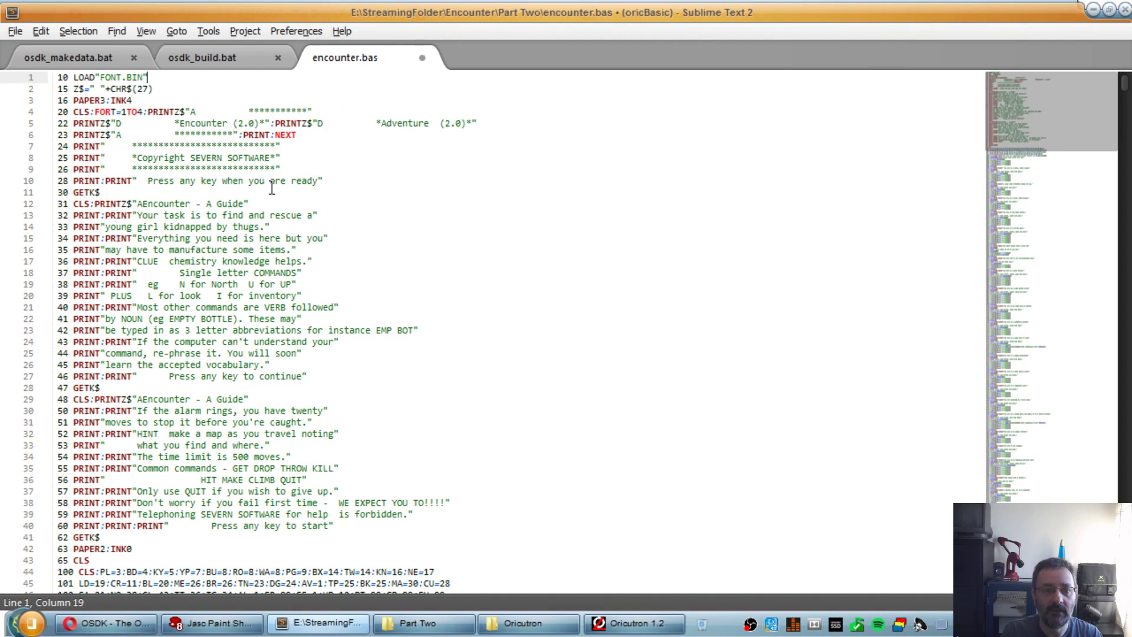
pyautogui.write(',A #')
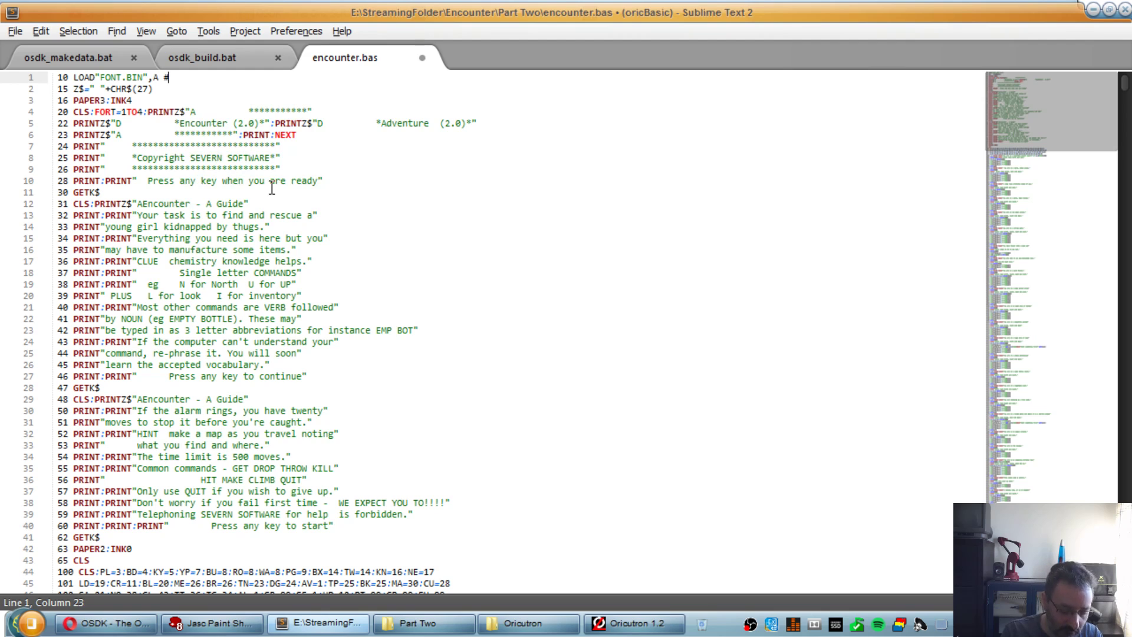
pyautogui.write('B400')
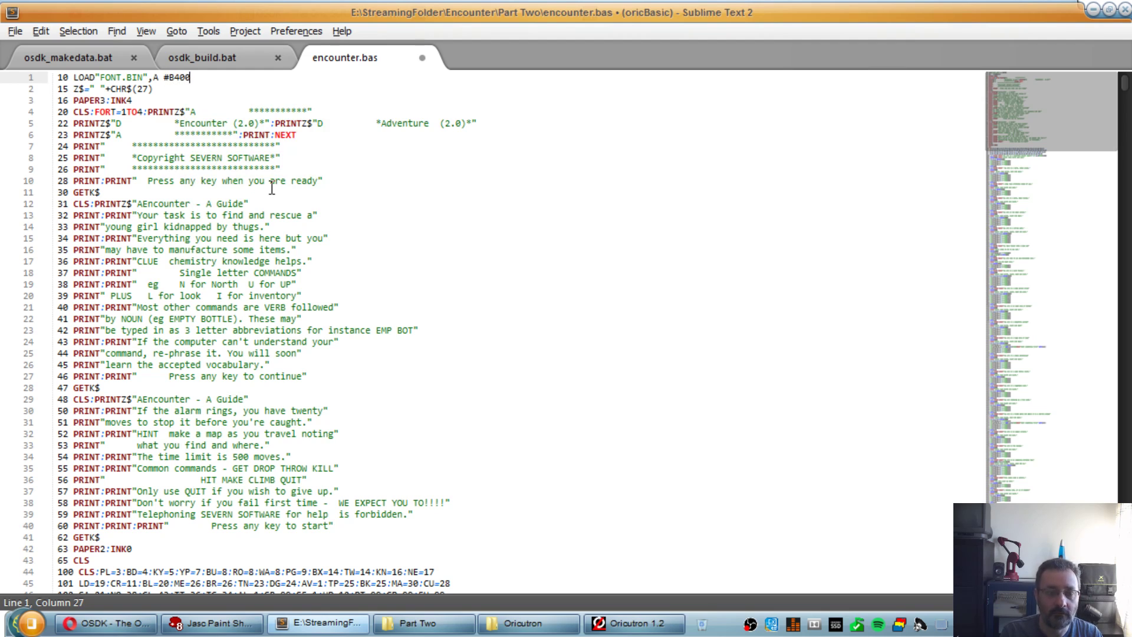
pyautogui.write('+')
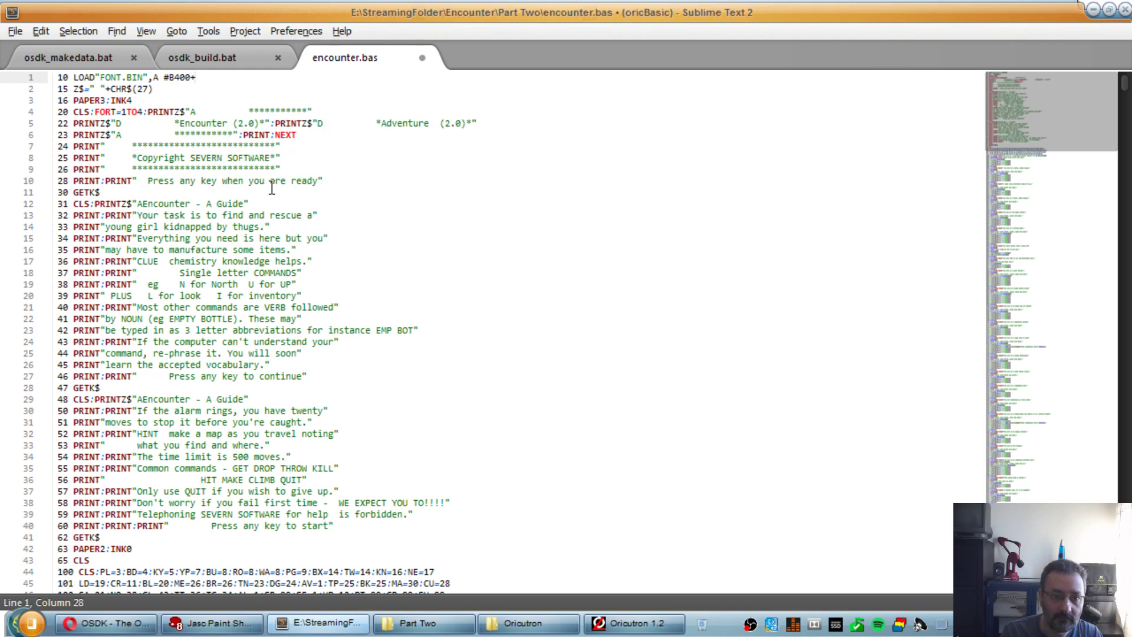
pyautogui.write('8')
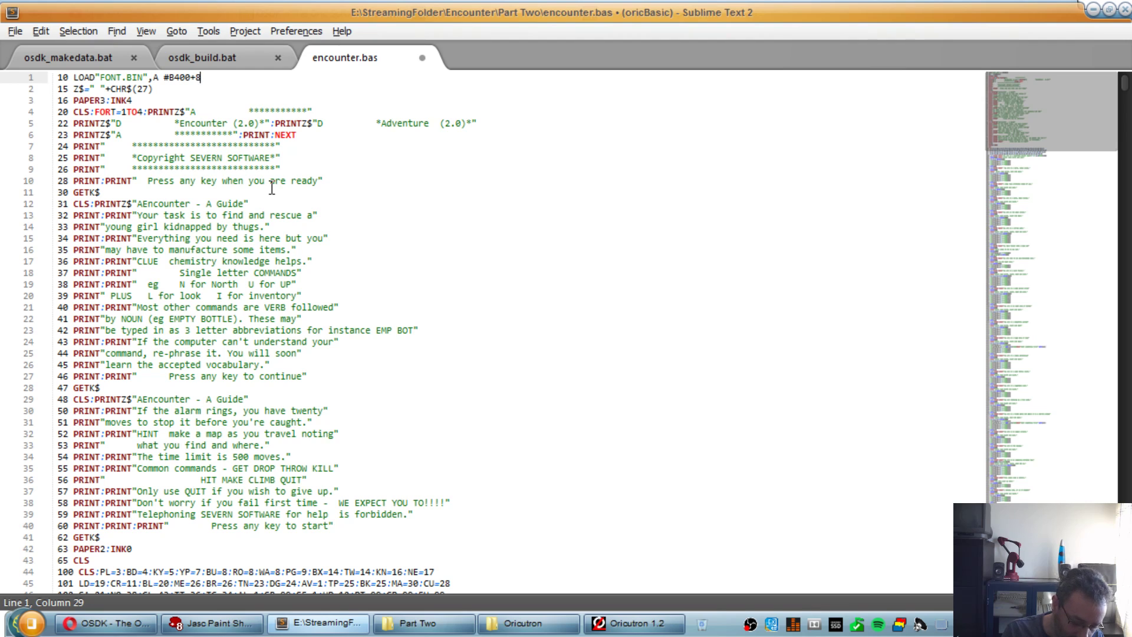
pyautogui.write('*32')
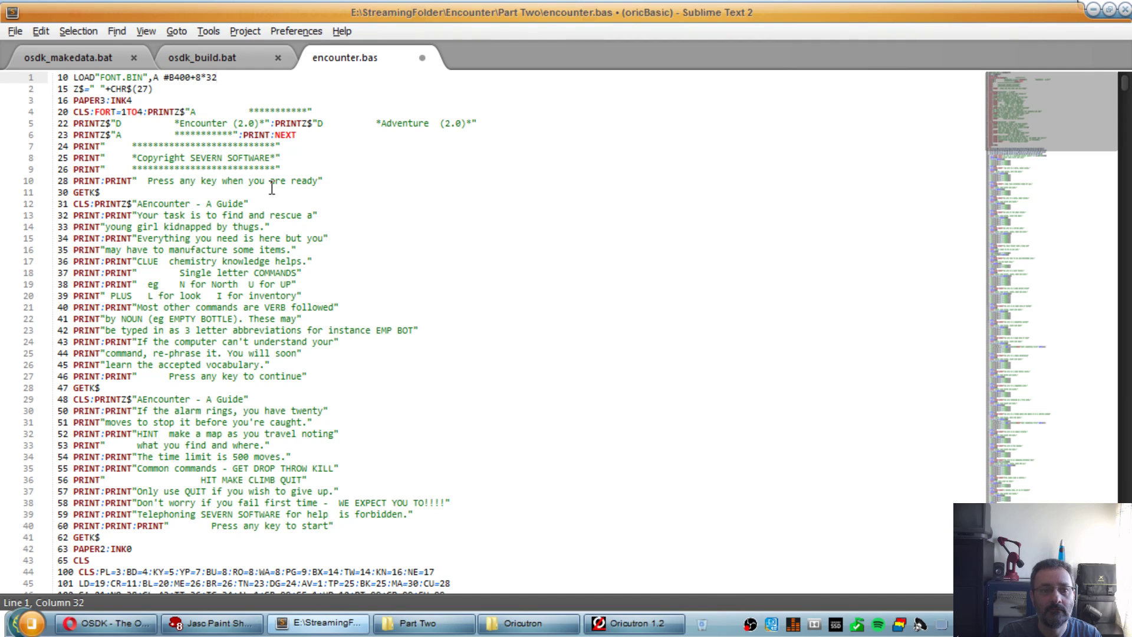
pyautogui.press('ctrl+s')
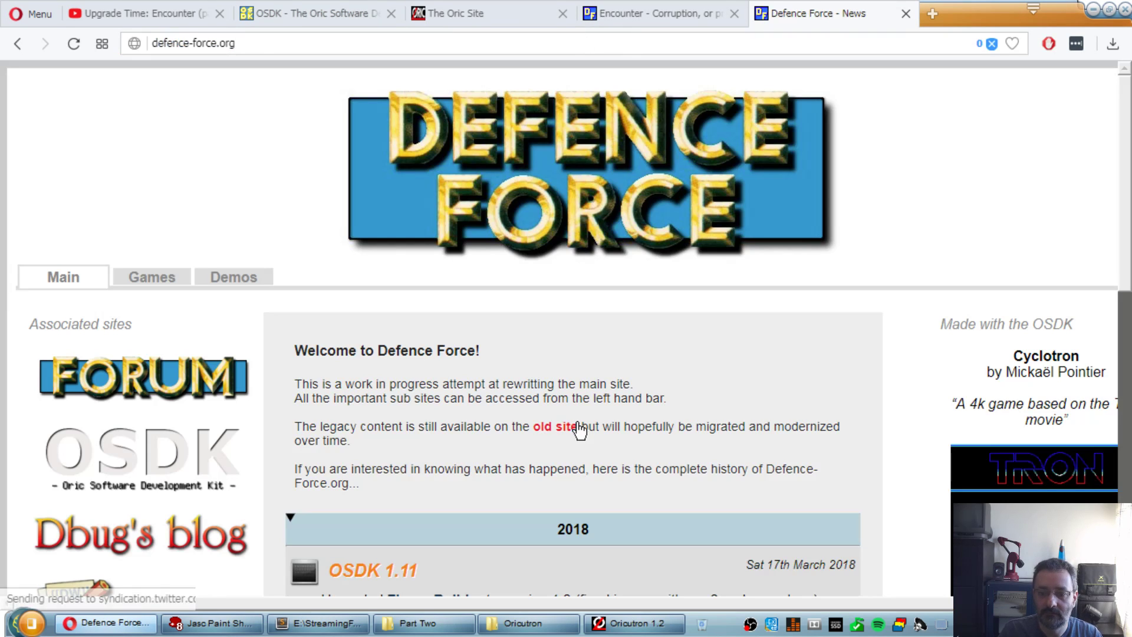
# Step: Navigate Defence Force's old site library to the Sedoric disk operating system manual
pyautogui.click(552, 426)
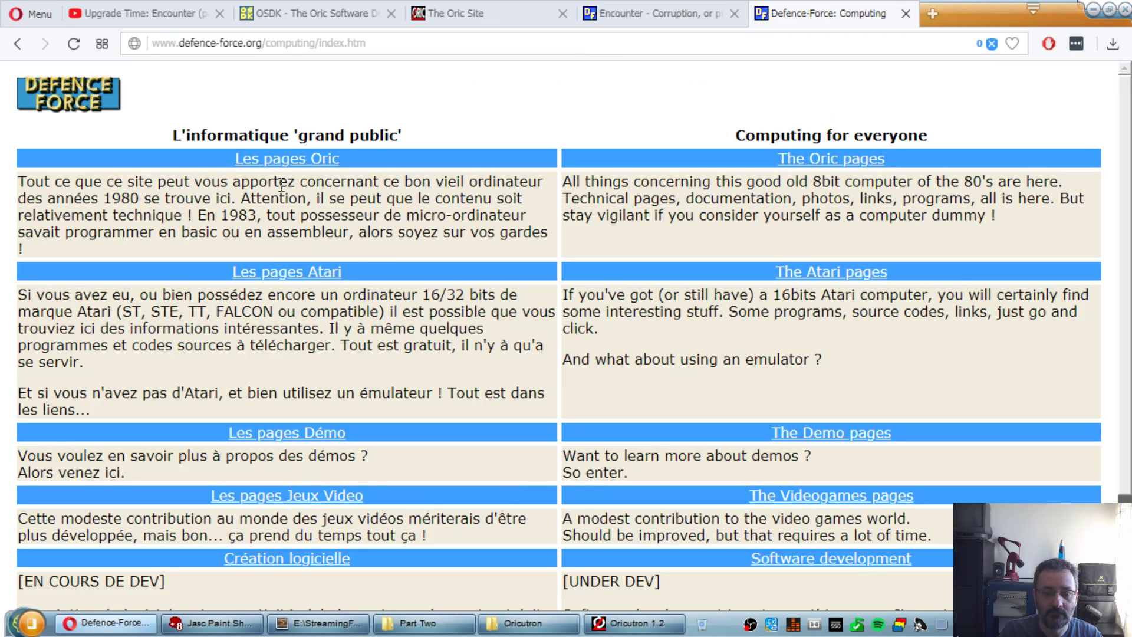
pyautogui.click(286, 158)
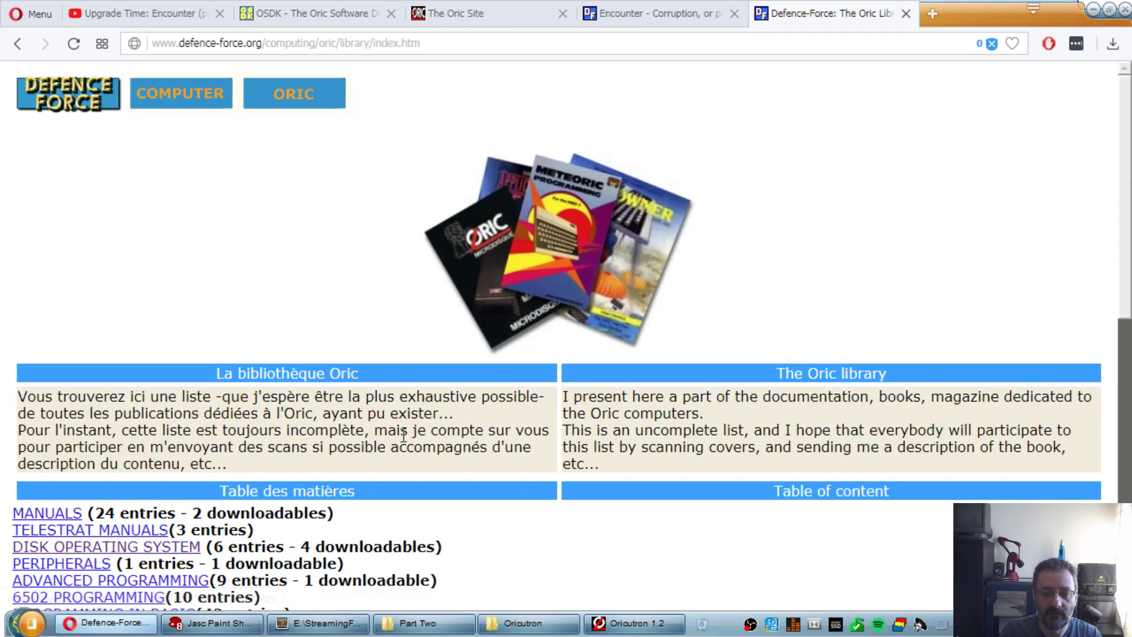
pyautogui.scroll(-3)
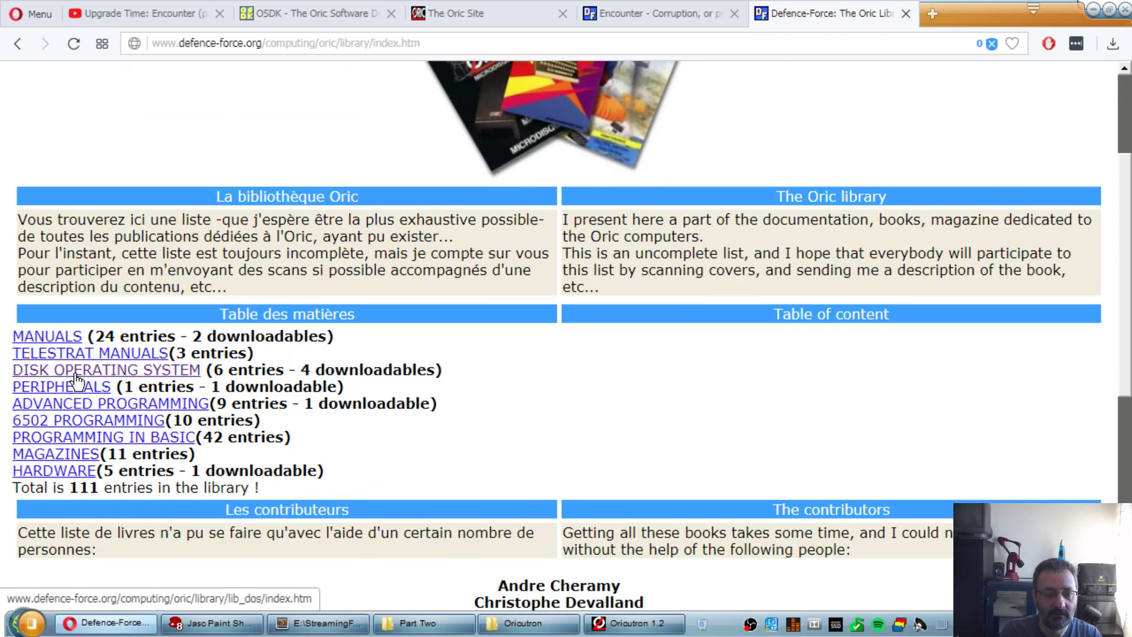
pyautogui.click(106, 369)
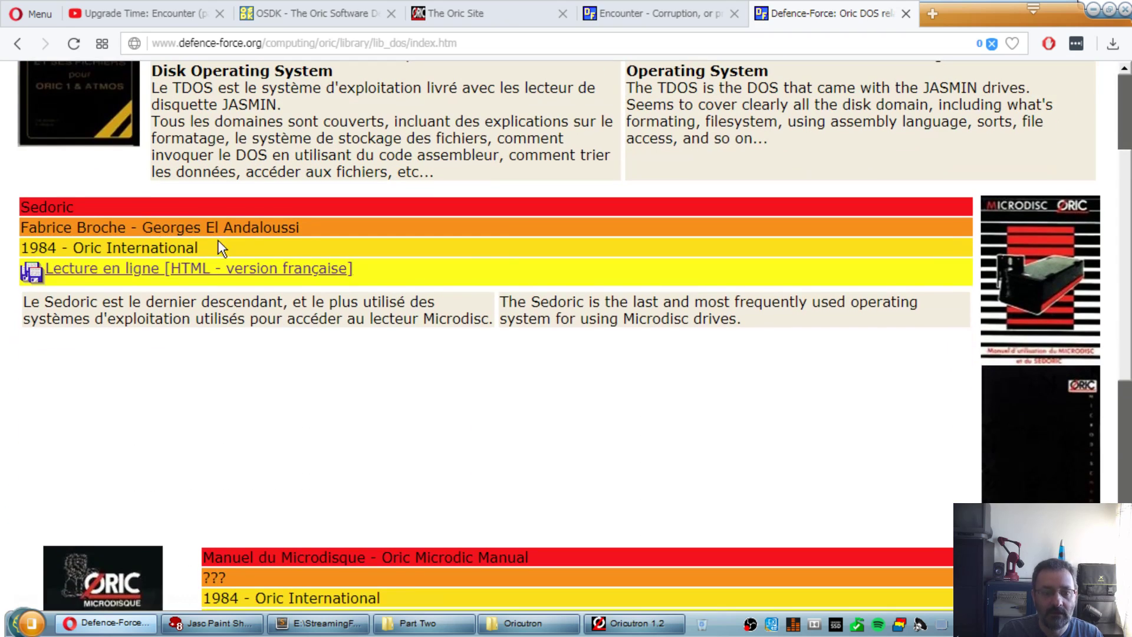
pyautogui.click(199, 268)
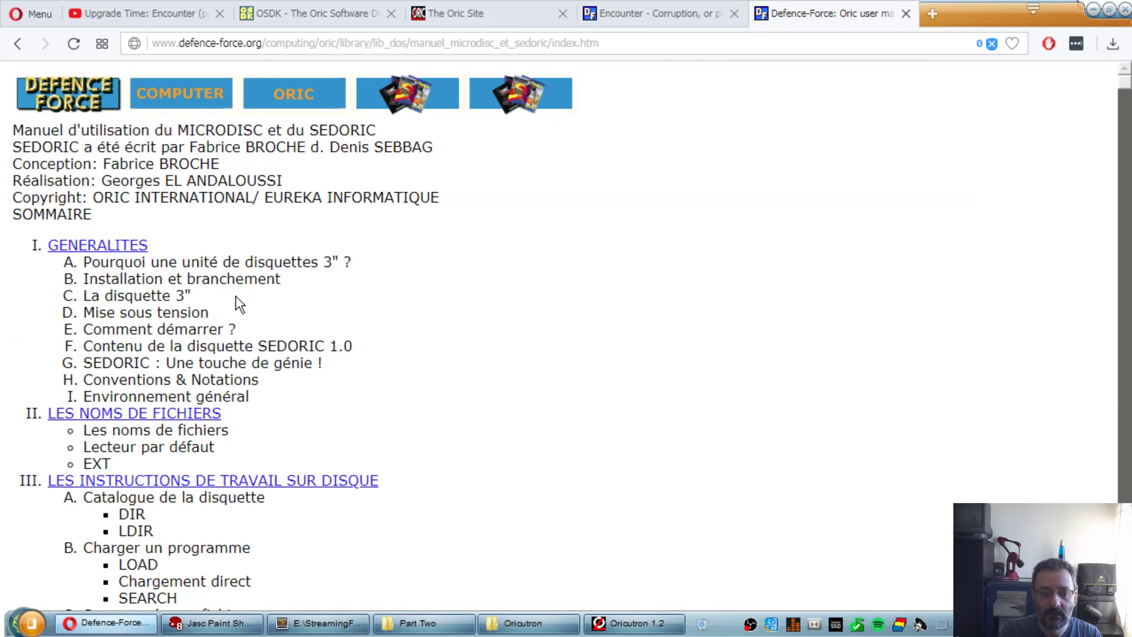
# Step: Search the Sedoric manual for 'load"' and read the LOAD command examples
pyautogui.press('ctrl+f')
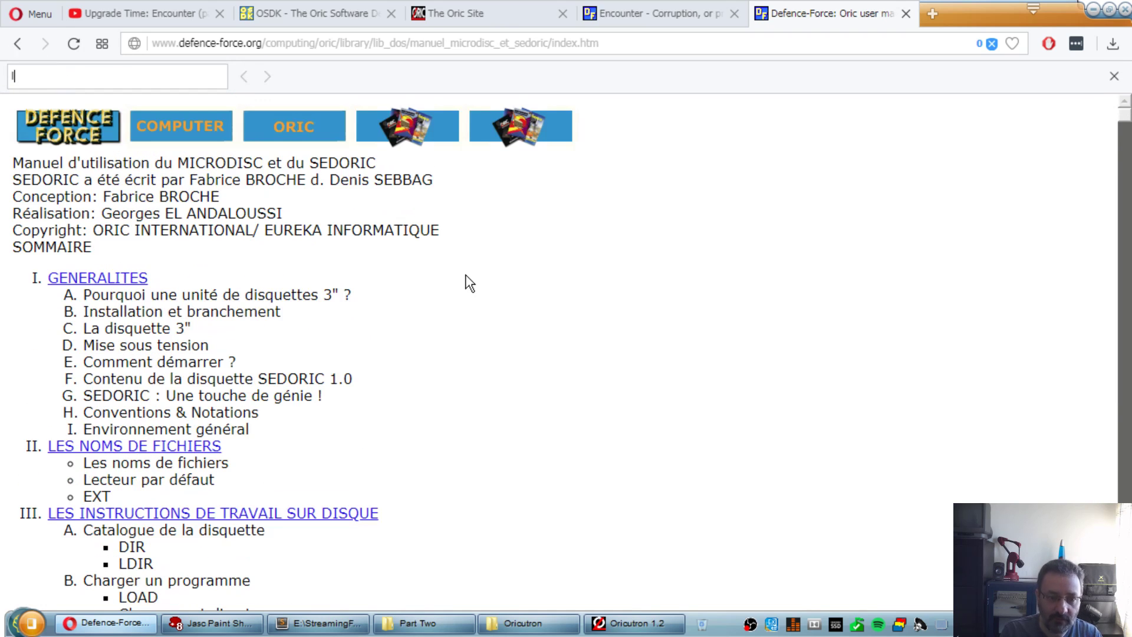
pyautogui.write('load"')
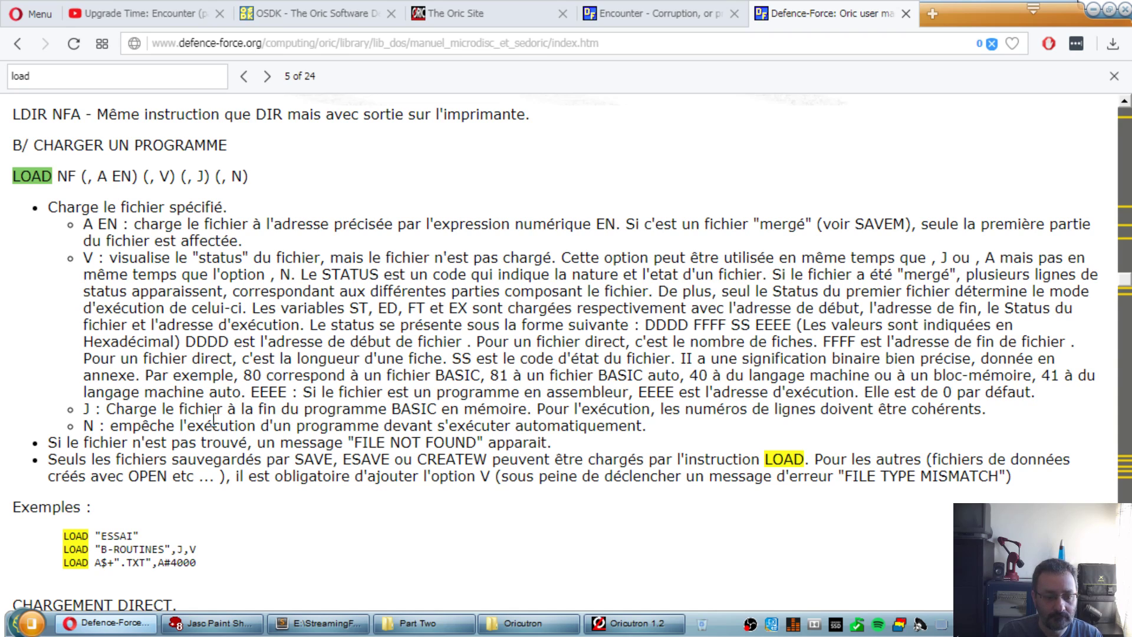
pyautogui.scroll(-3)
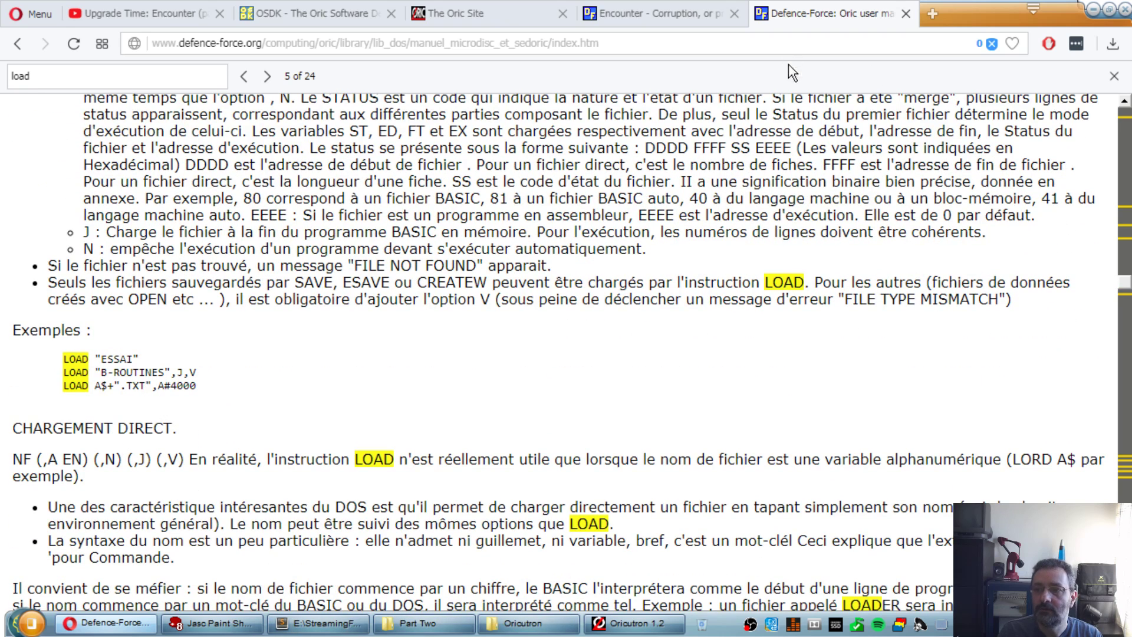
pyautogui.click(324, 624)
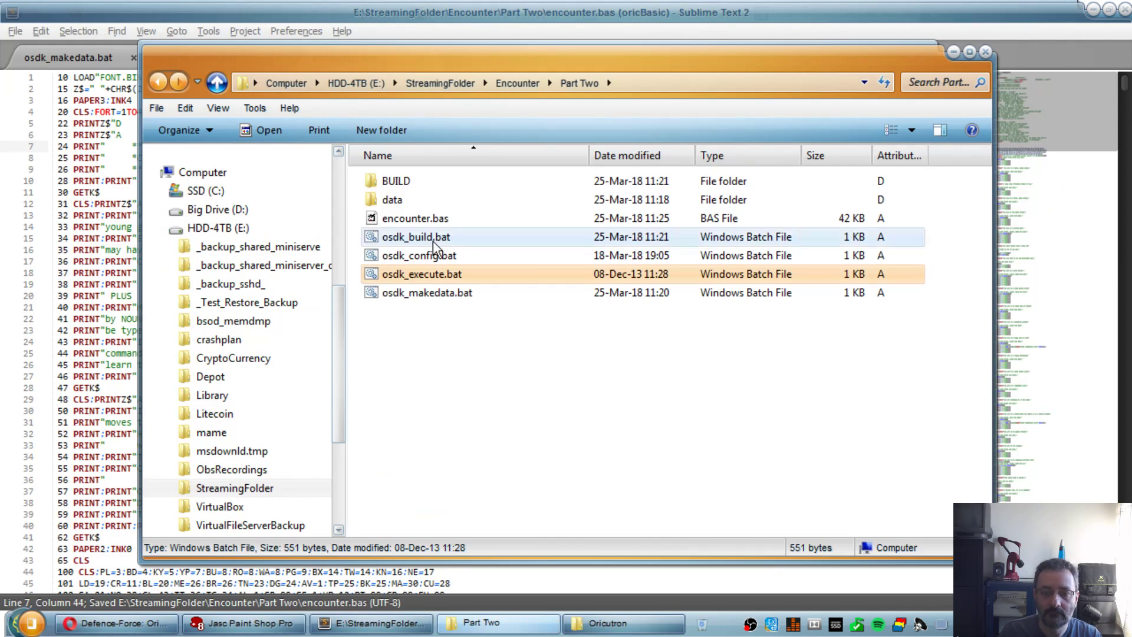
# Step: Build and launch Encounter, advance past the guide screen to the market square, then switch to Paint Shop Pro
pyautogui.click(416, 237)
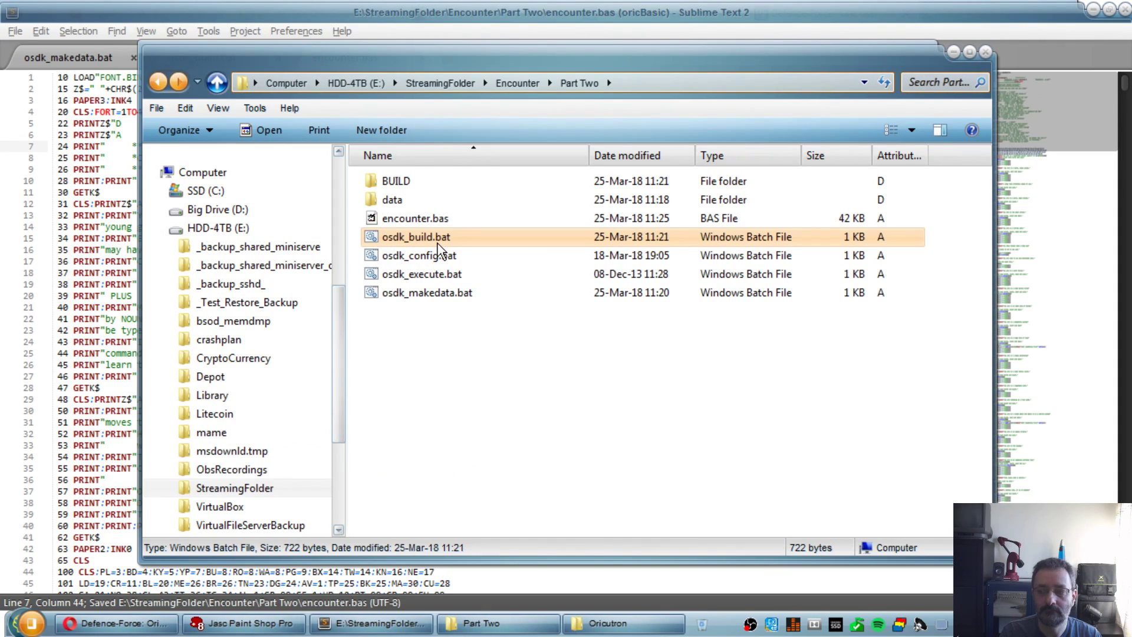
pyautogui.click(422, 274)
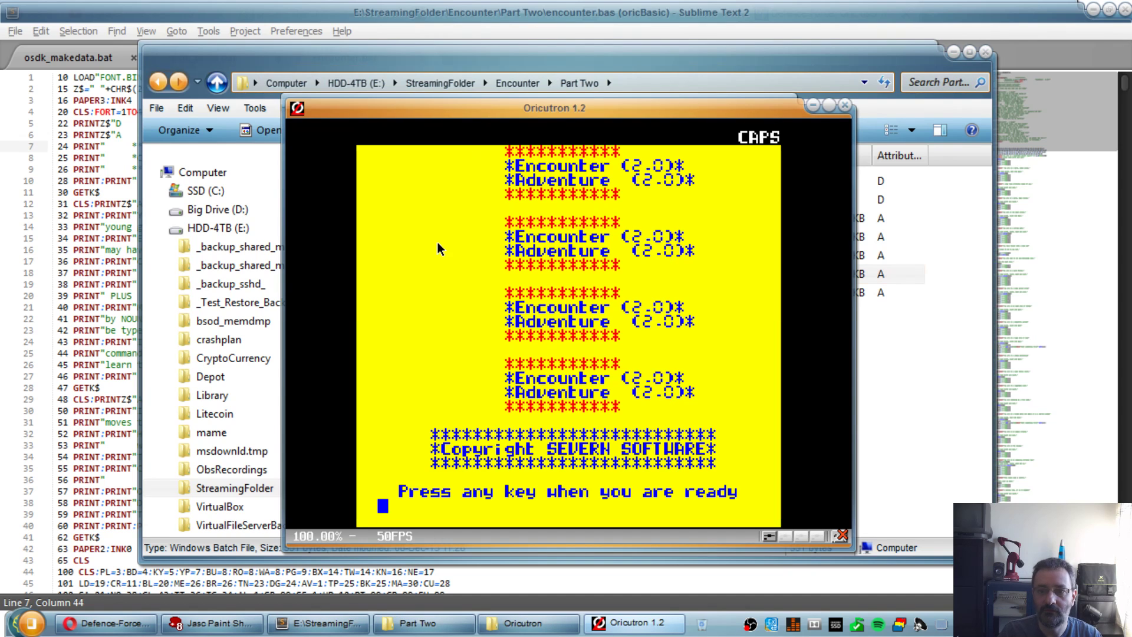
pyautogui.moveTo(939, 258)
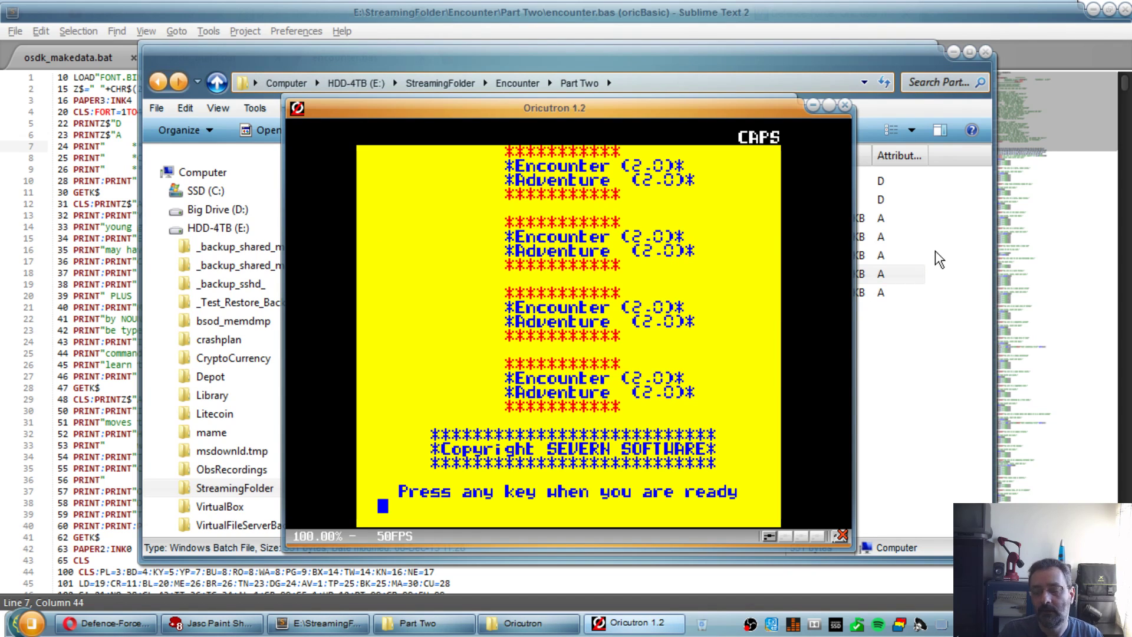
pyautogui.moveTo(516, 227)
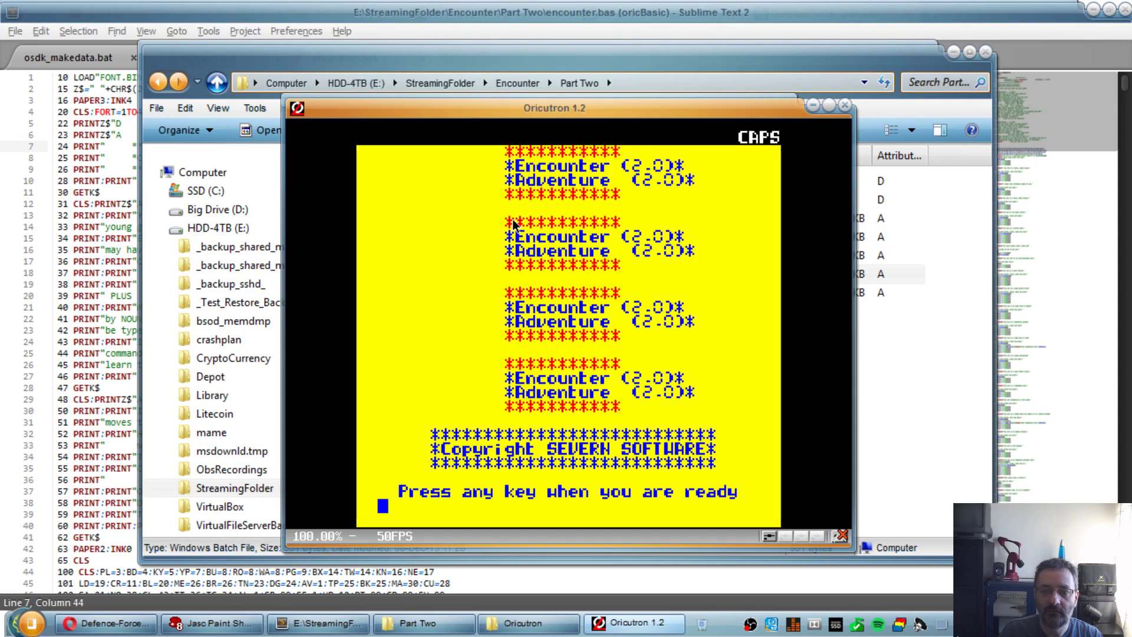
pyautogui.moveTo(619, 275)
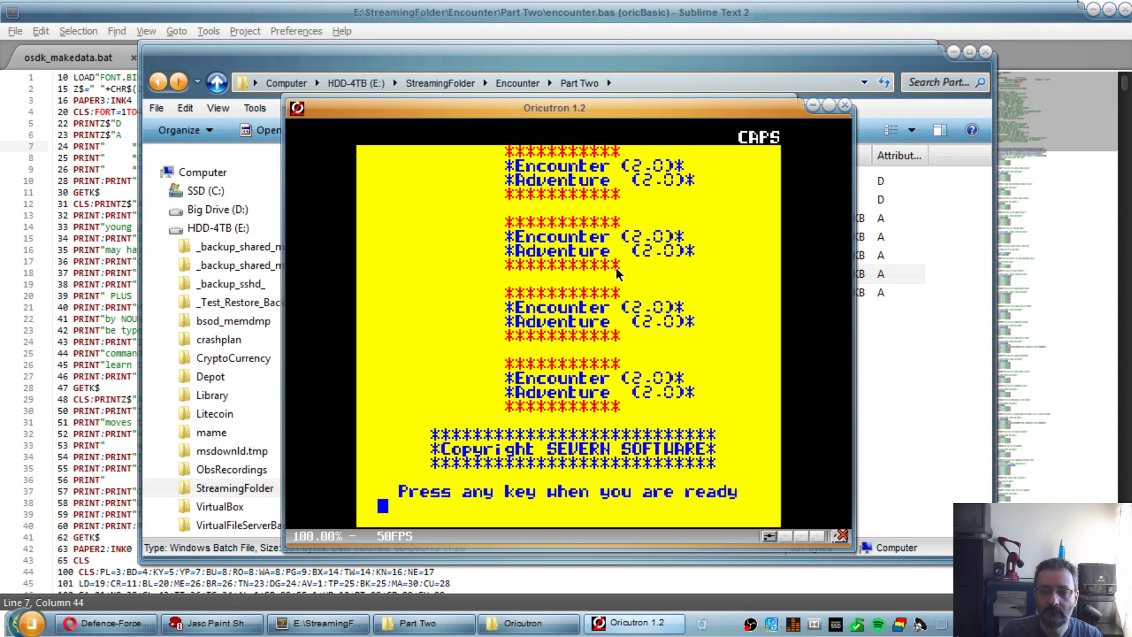
pyautogui.moveTo(511, 225)
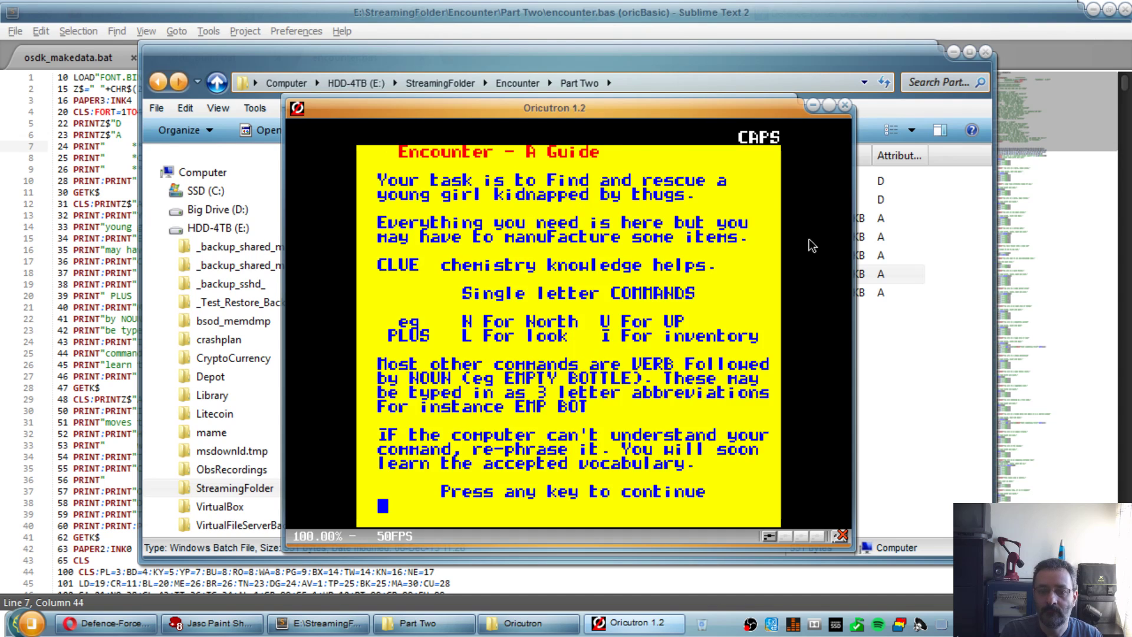
pyautogui.press('space')
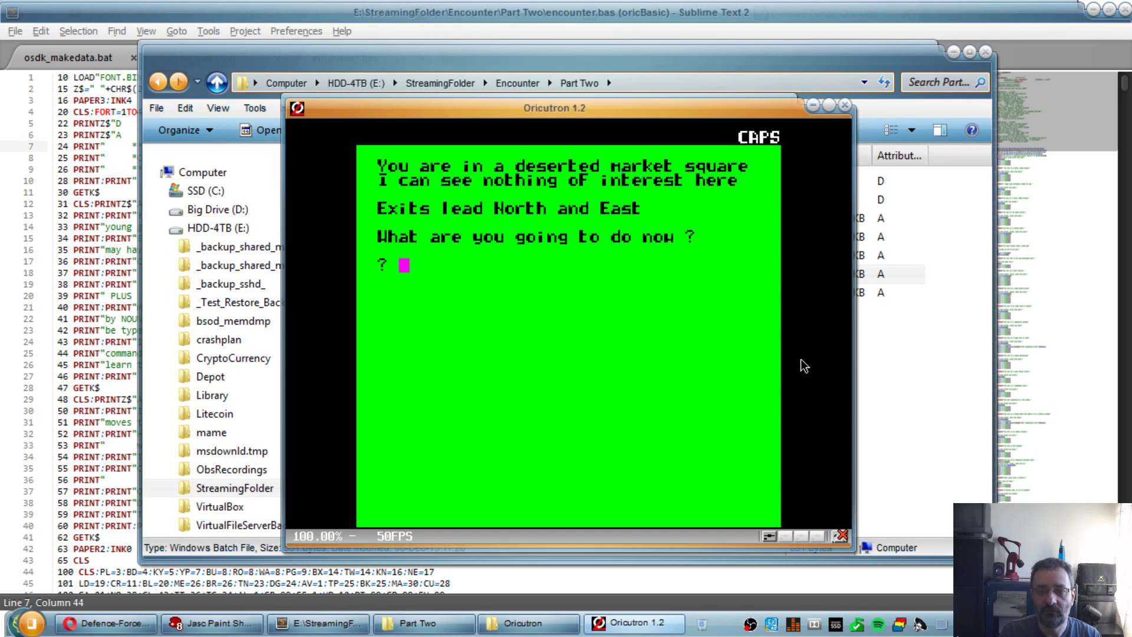
pyautogui.moveTo(527, 249)
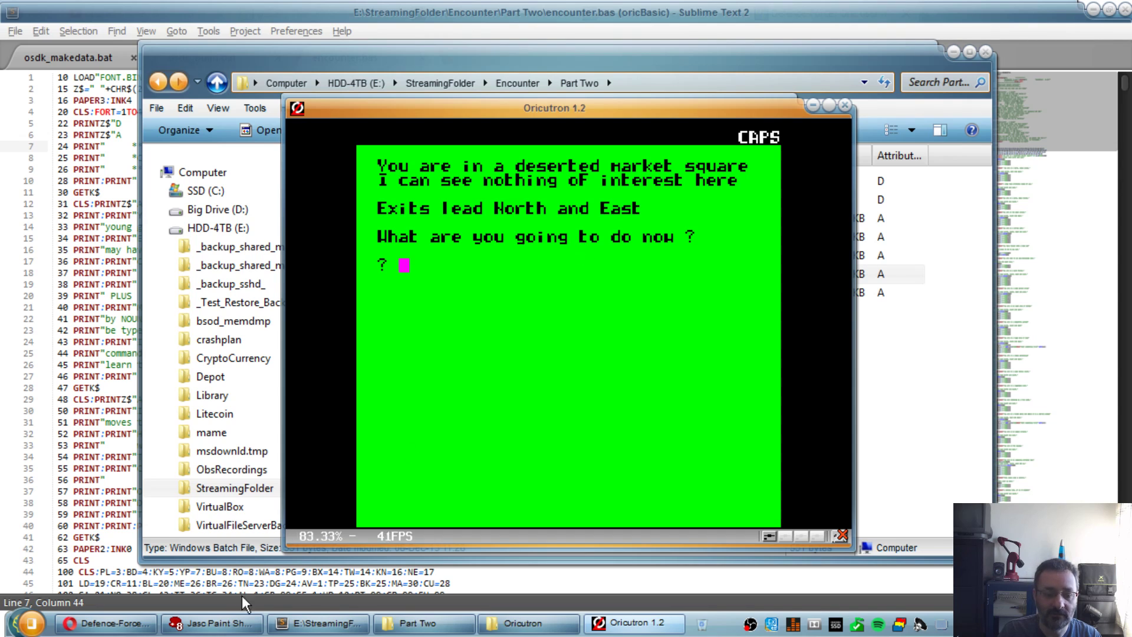
pyautogui.click(212, 623)
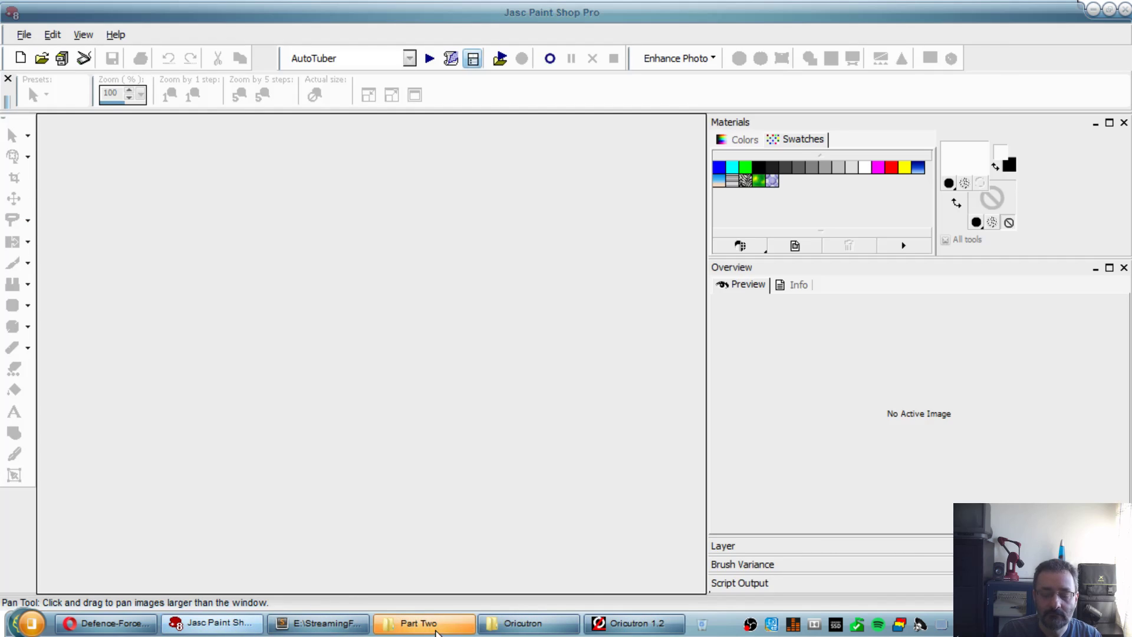
# Step: Magnify font_6x8_mystery.png to 600% and ready the Paint Brush for pixel editing
pyautogui.click(423, 623)
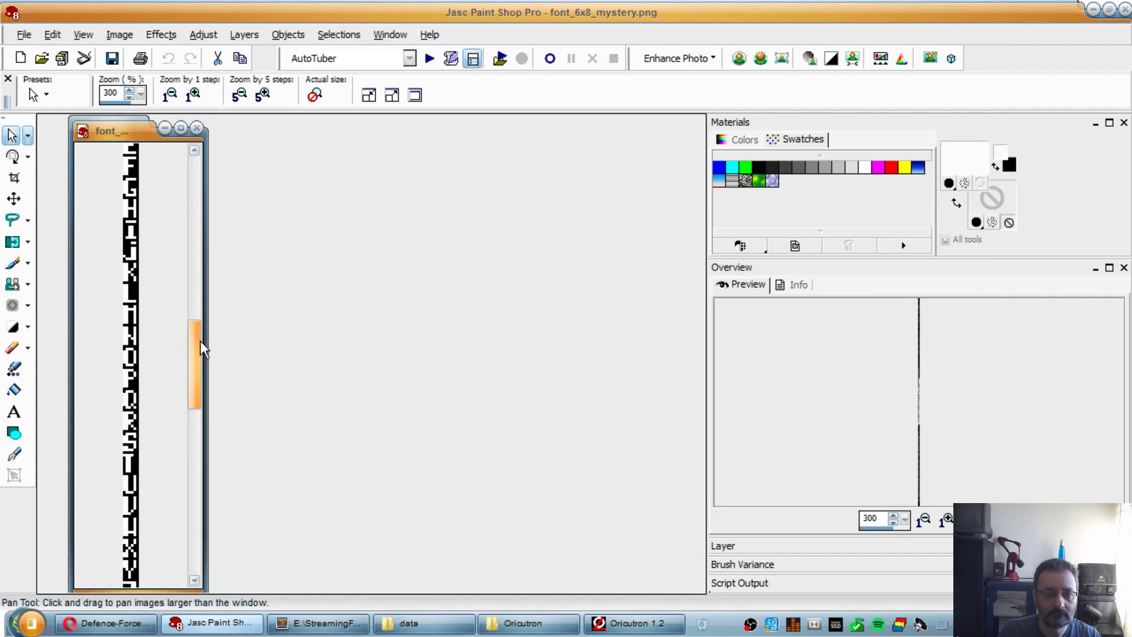
pyautogui.click(192, 94)
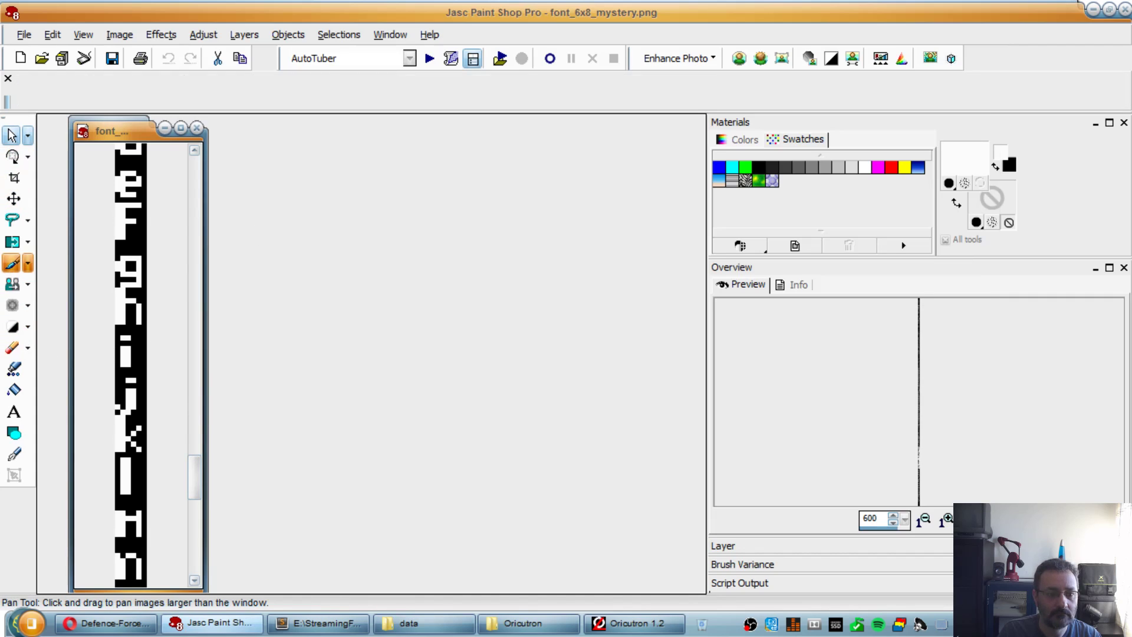
pyautogui.click(12, 262)
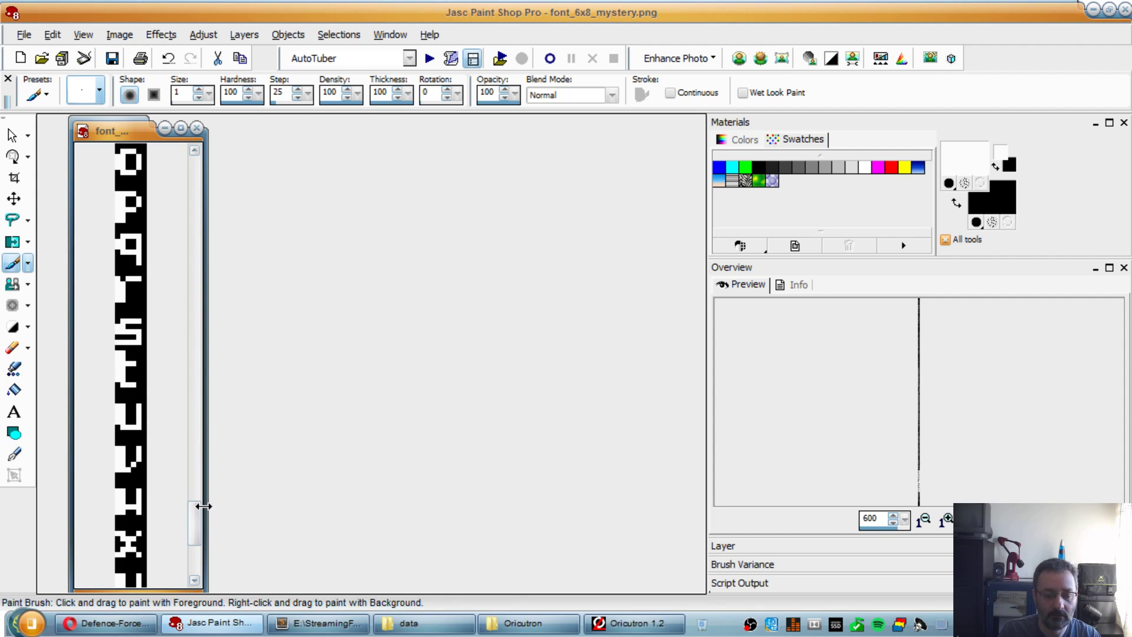
# Step: Bring the Oricutron emulator back up and close it
pyautogui.click(633, 623)
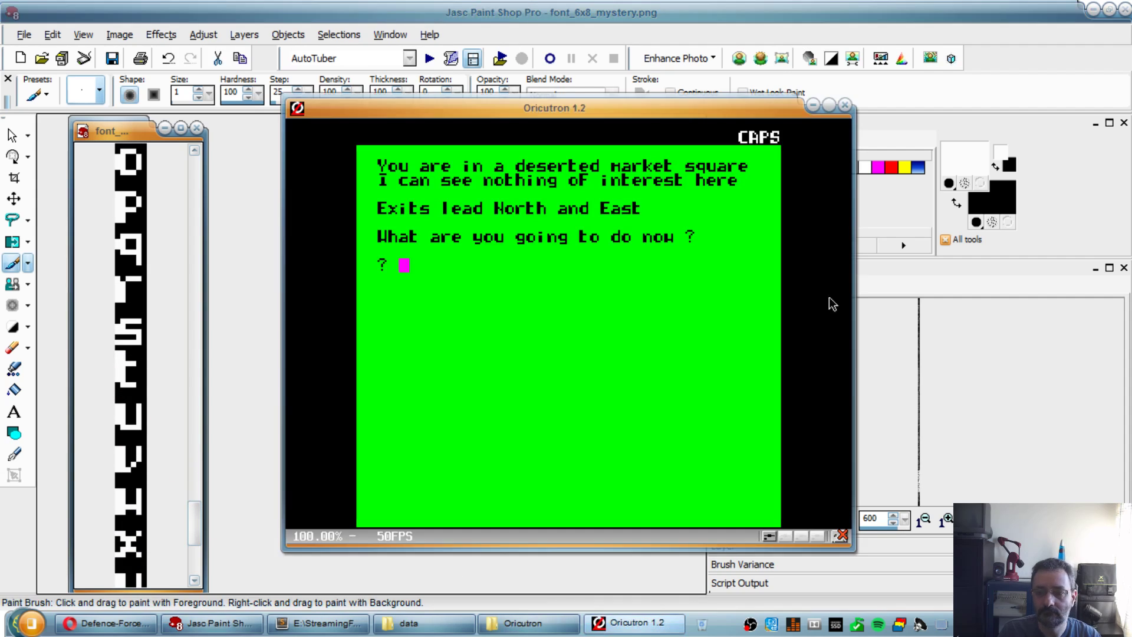
pyautogui.moveTo(843, 108)
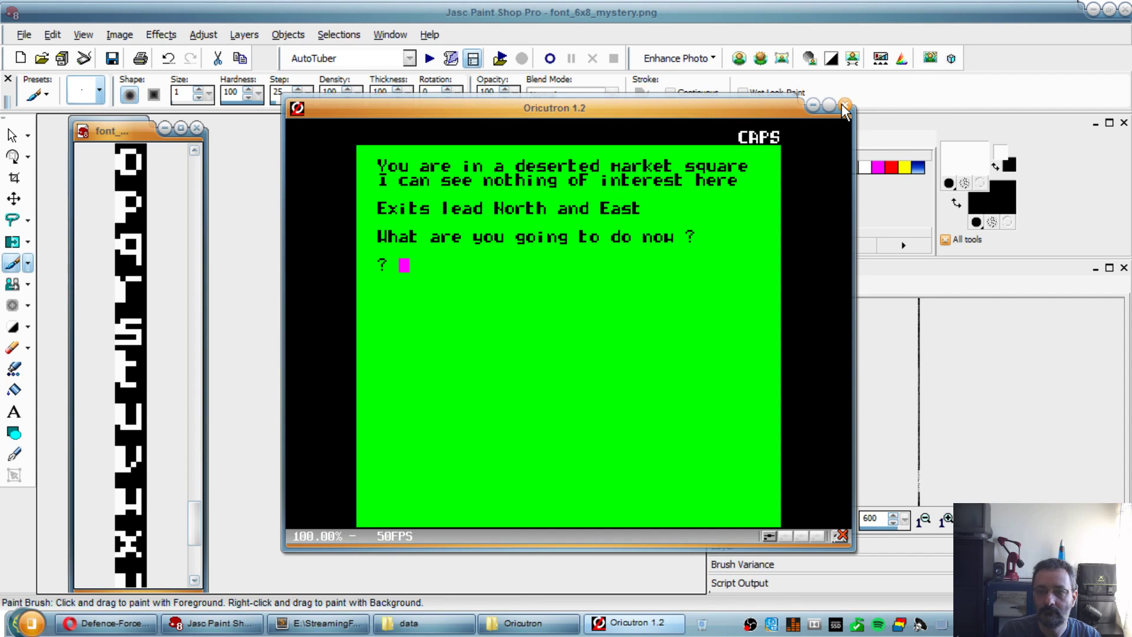
pyautogui.click(843, 107)
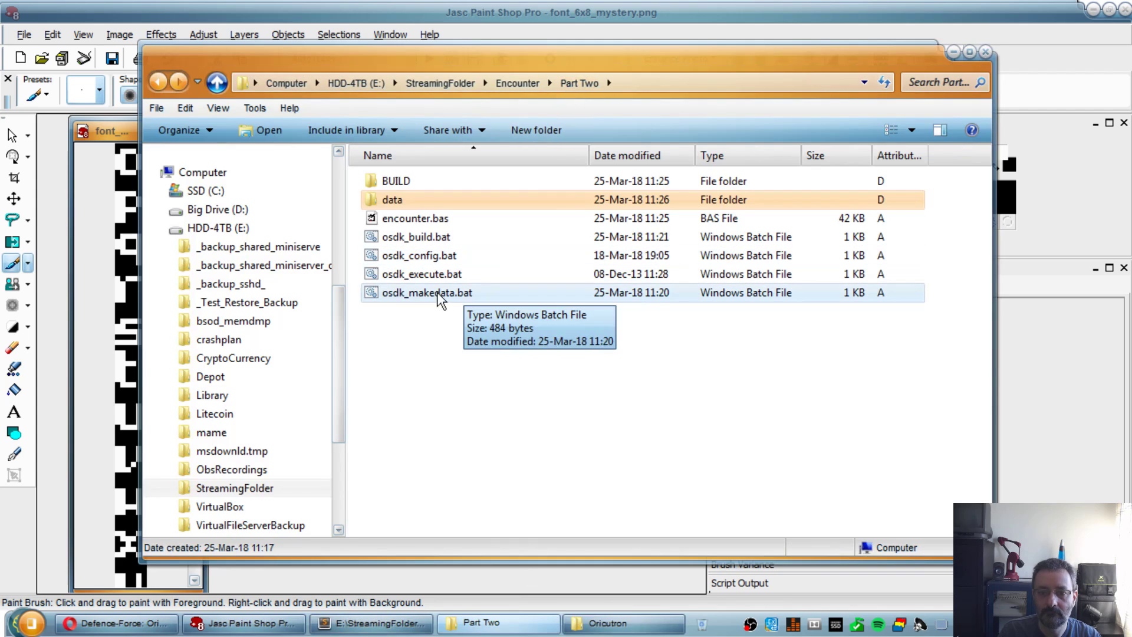
# Step: Relaunch the rebuilt Encounter, advance past the guide to the market square, then return to Paint Shop Pro
pyautogui.click(416, 237)
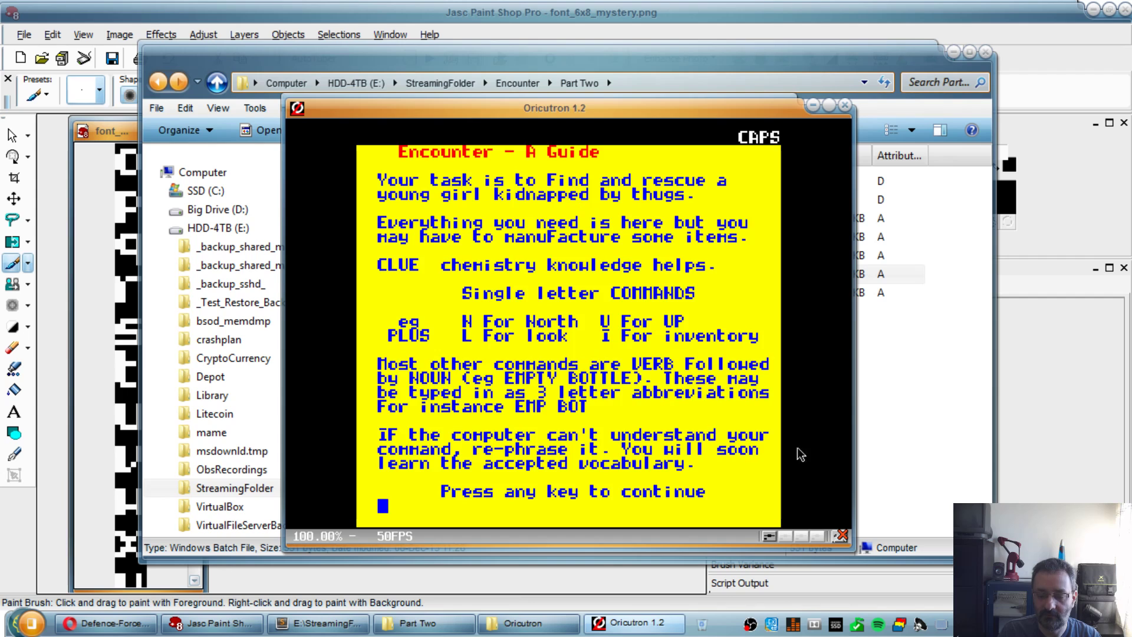
pyautogui.moveTo(593, 498)
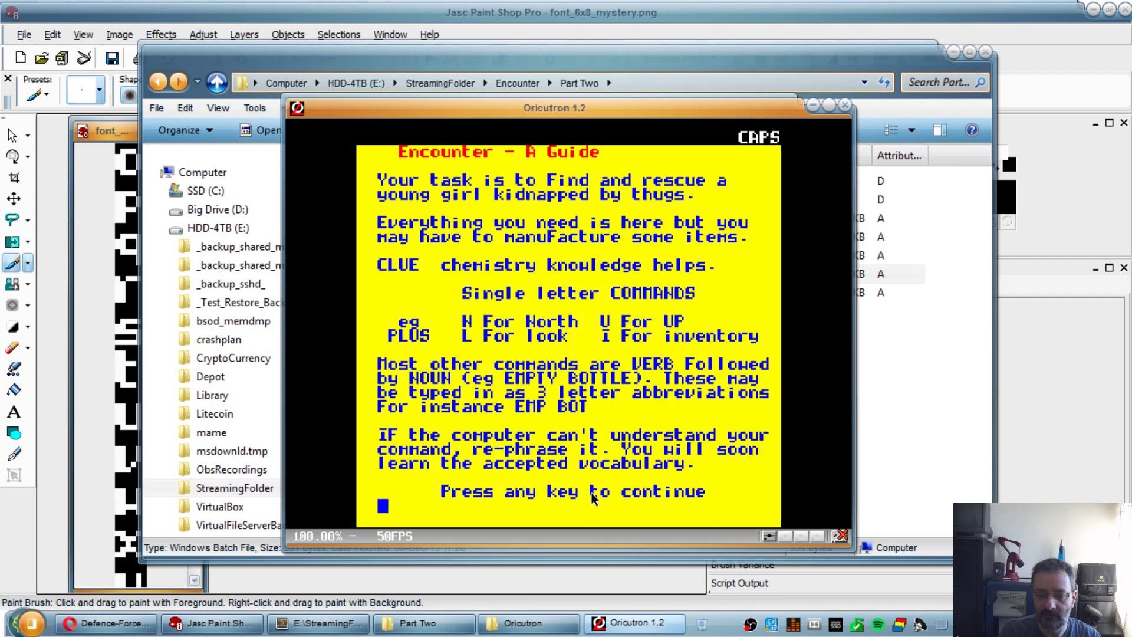
pyautogui.press('space')
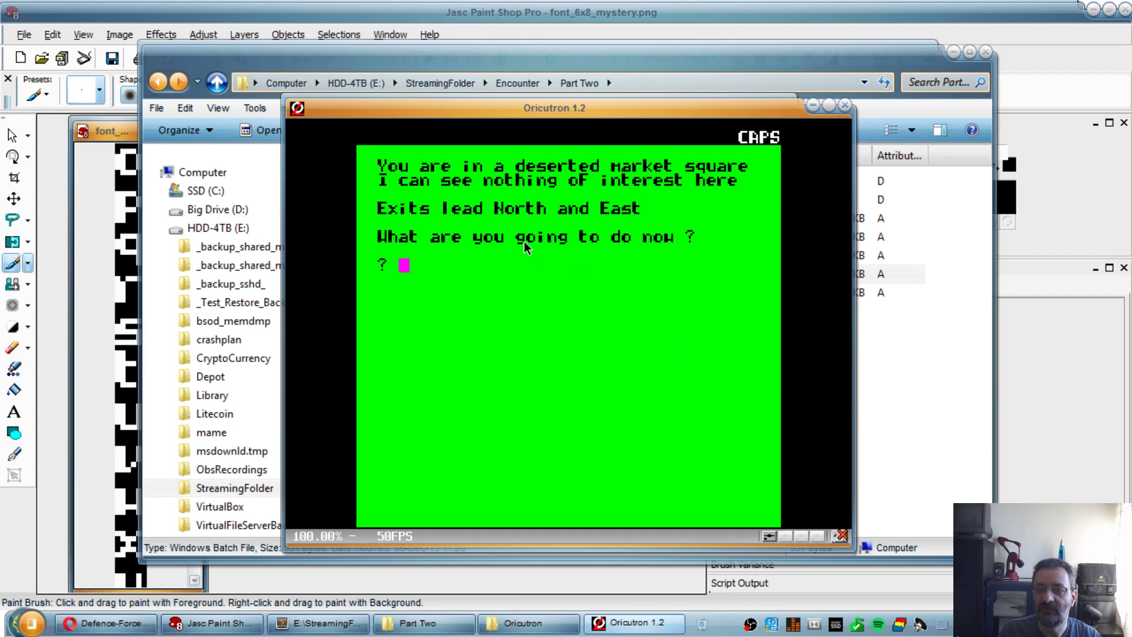
pyautogui.moveTo(677, 272)
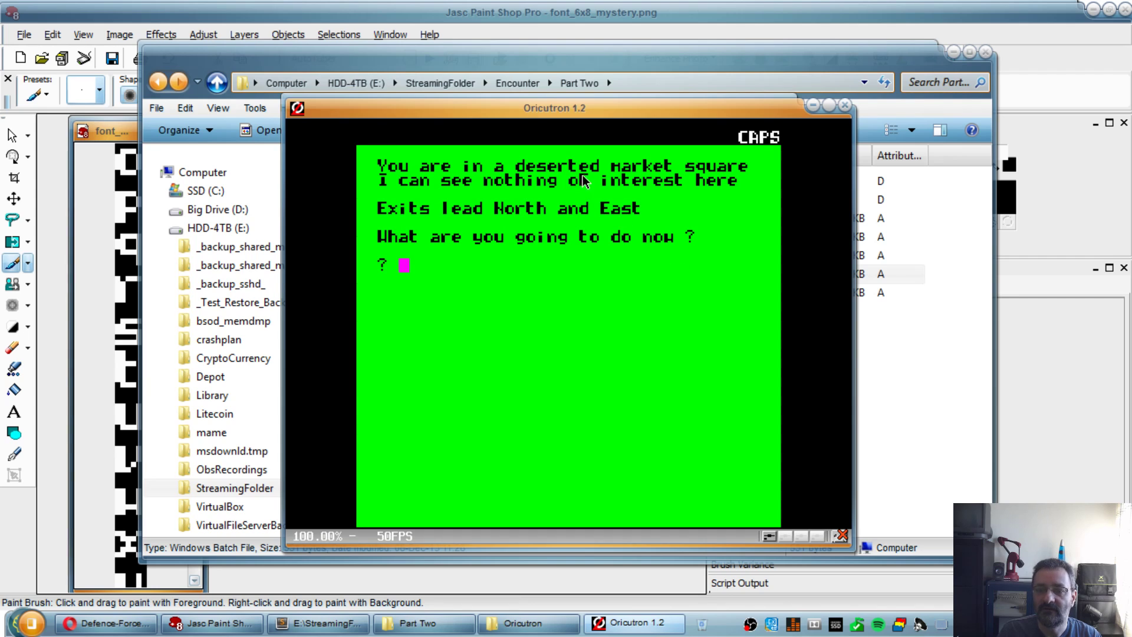
pyautogui.moveTo(584, 202)
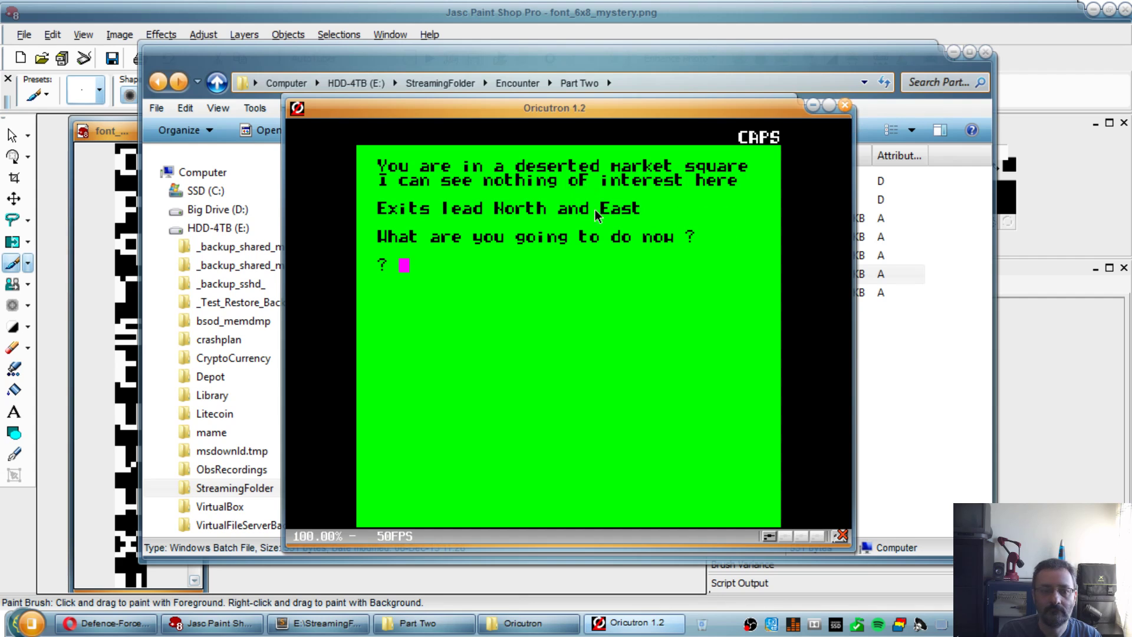
pyautogui.click(243, 623)
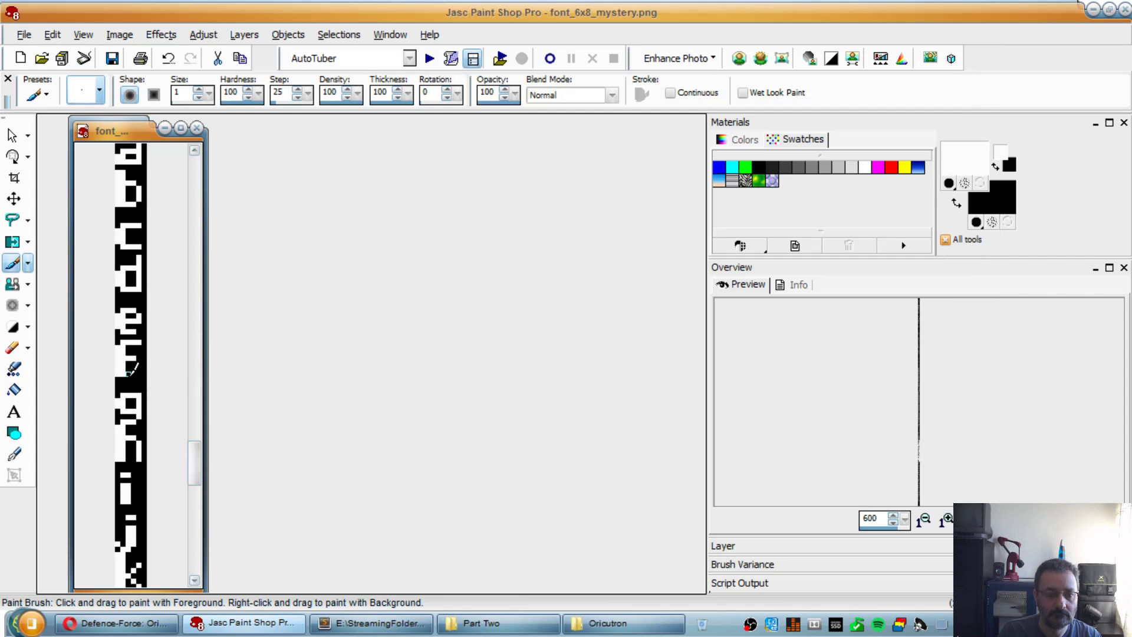
pyautogui.moveTo(186, 369)
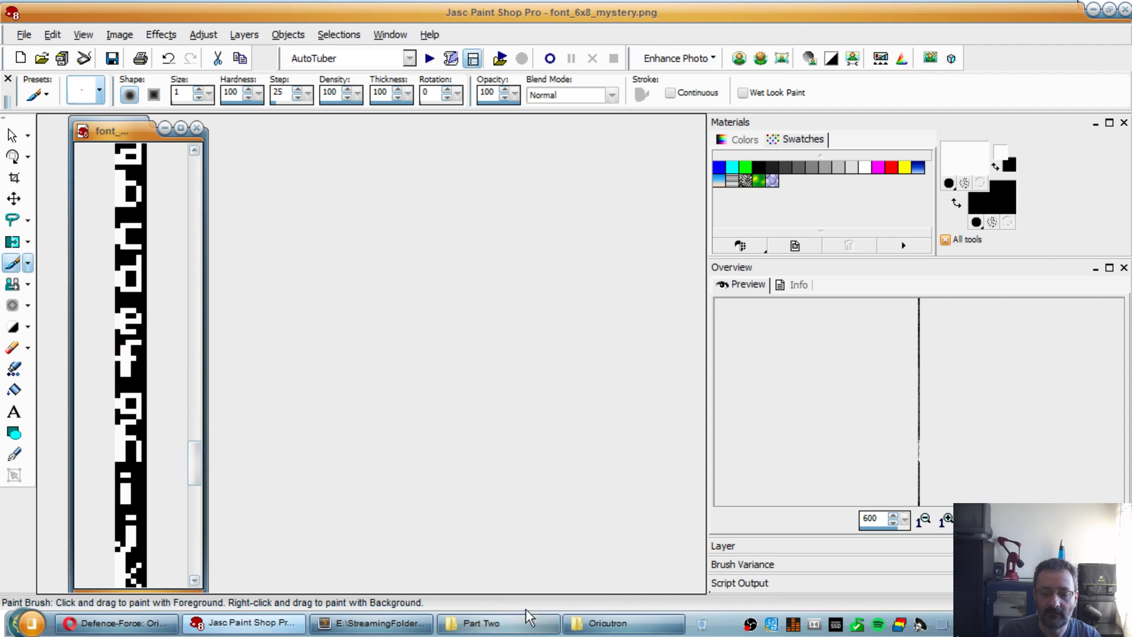
# Step: Bring the Part Two Explorer folder with osdk_build.bat in front of the font image
pyautogui.click(485, 622)
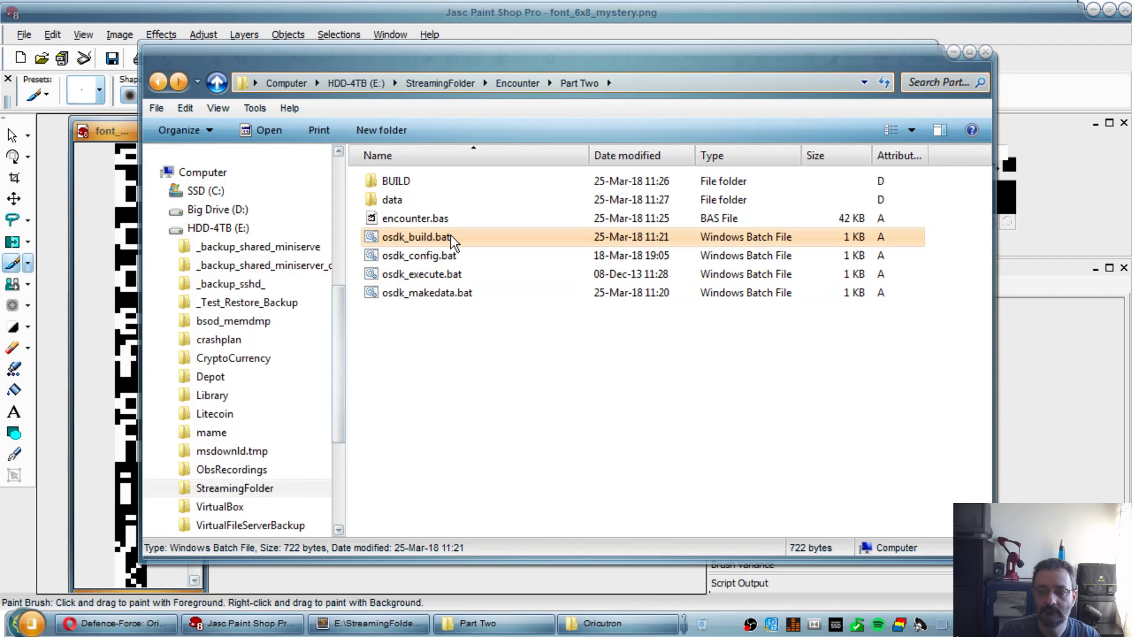
# Step: Launch osdk_execute.bat to start Encounter at its guide screen, then return to the font image
pyautogui.click(421, 274)
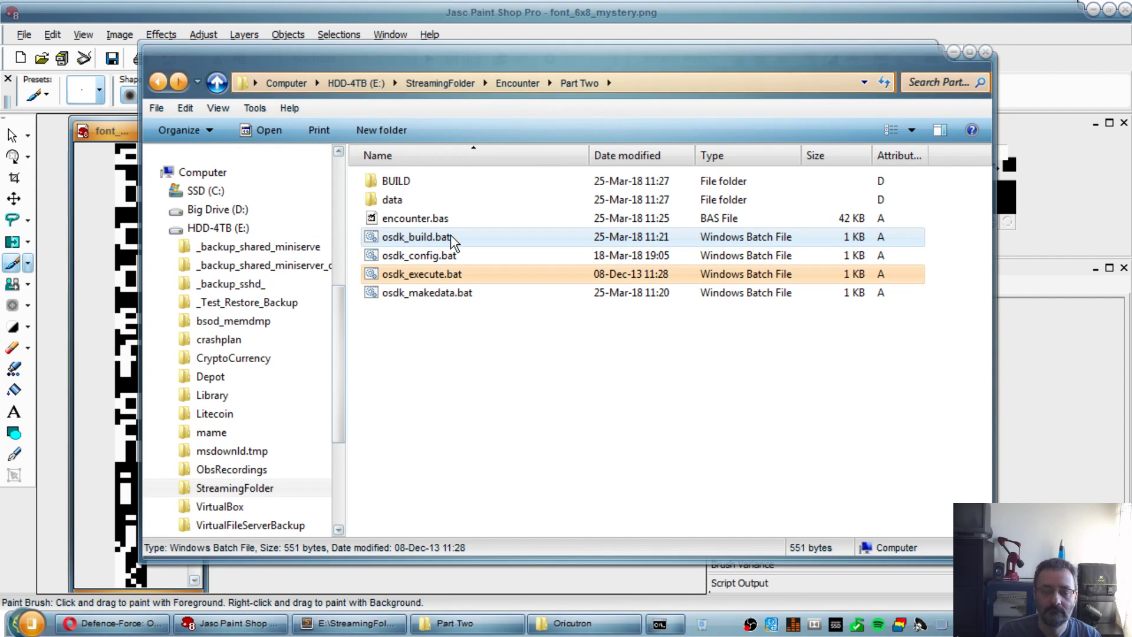
pyautogui.doubleClick(421, 274)
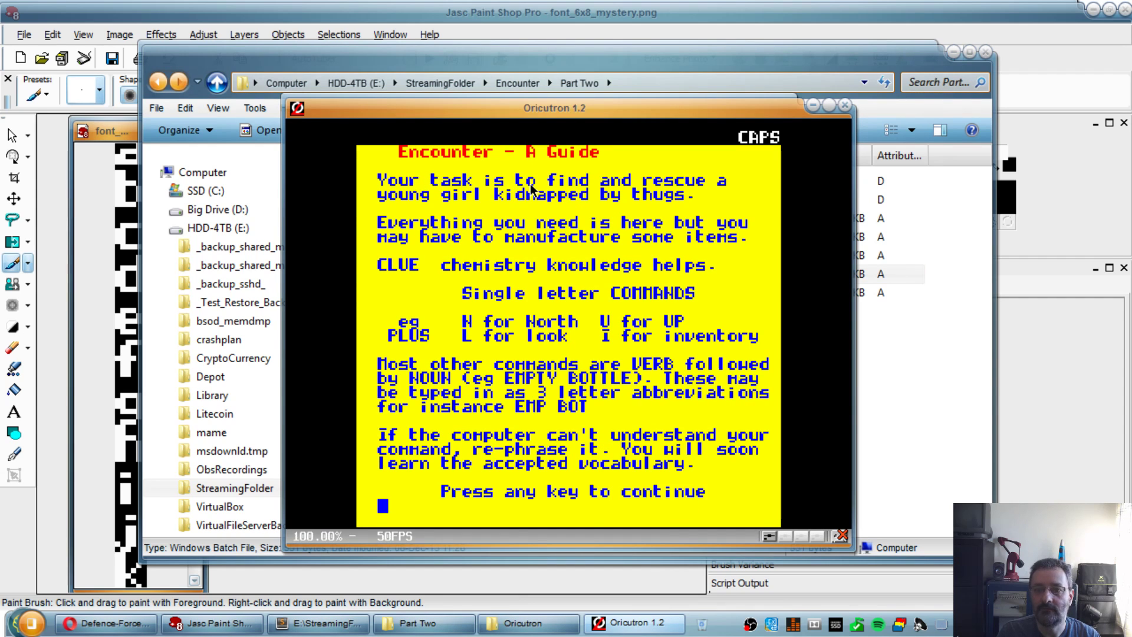
pyautogui.moveTo(683, 205)
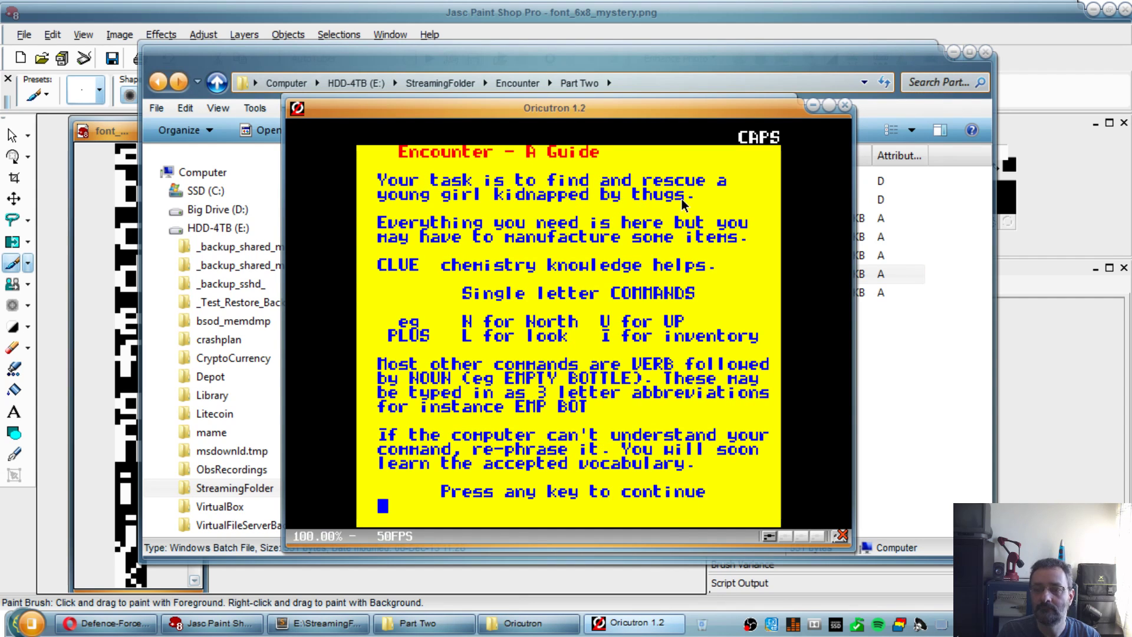
pyautogui.moveTo(490, 251)
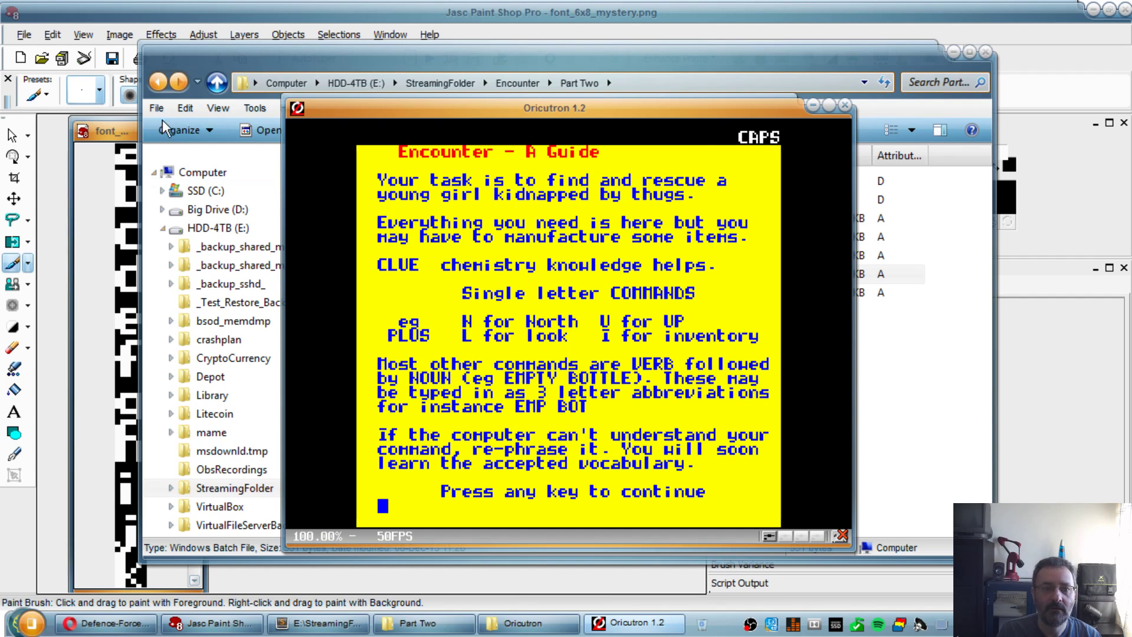
pyautogui.click(211, 623)
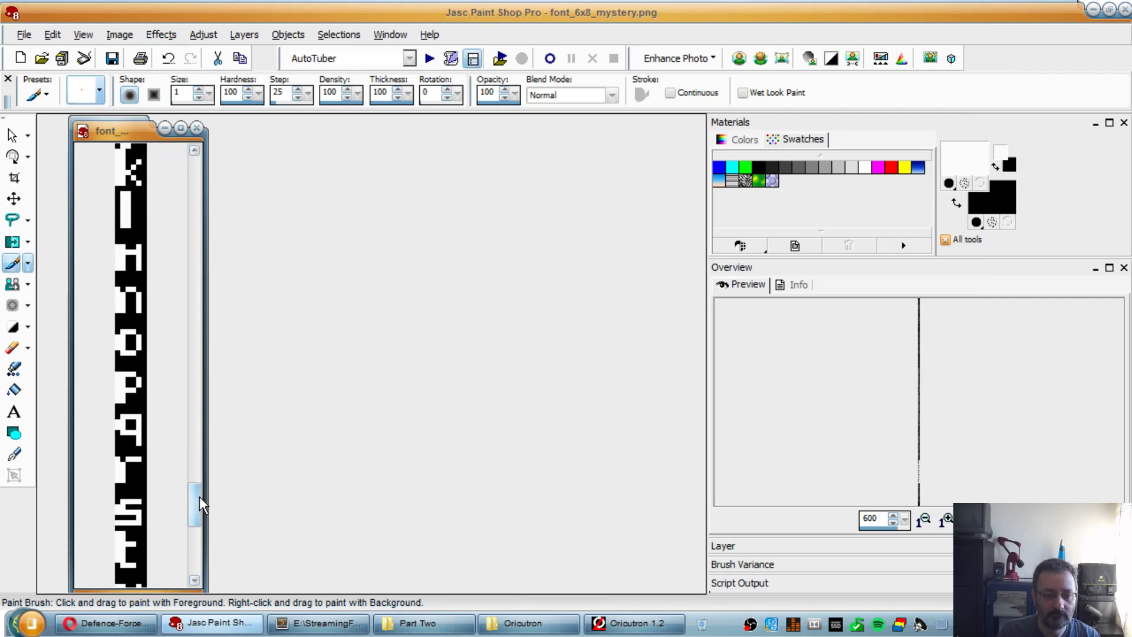
# Step: Scroll the font strip down to letters s–z for comparison, then bring the running game back in front
pyautogui.moveTo(201, 506); pyautogui.dragTo(193, 535)
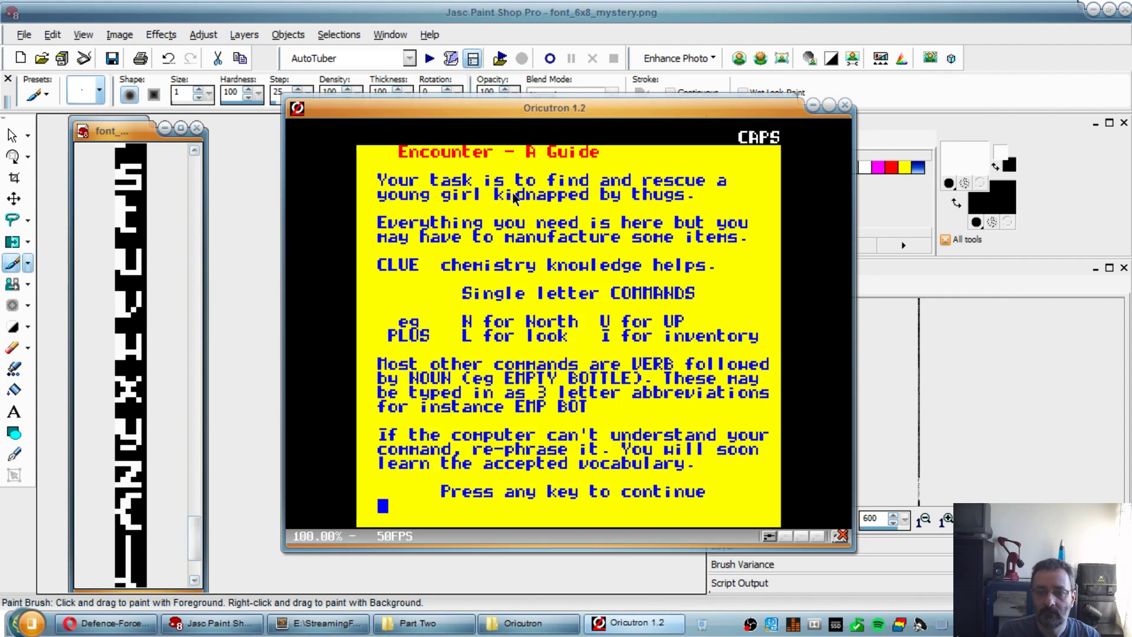
pyautogui.moveTo(571, 259)
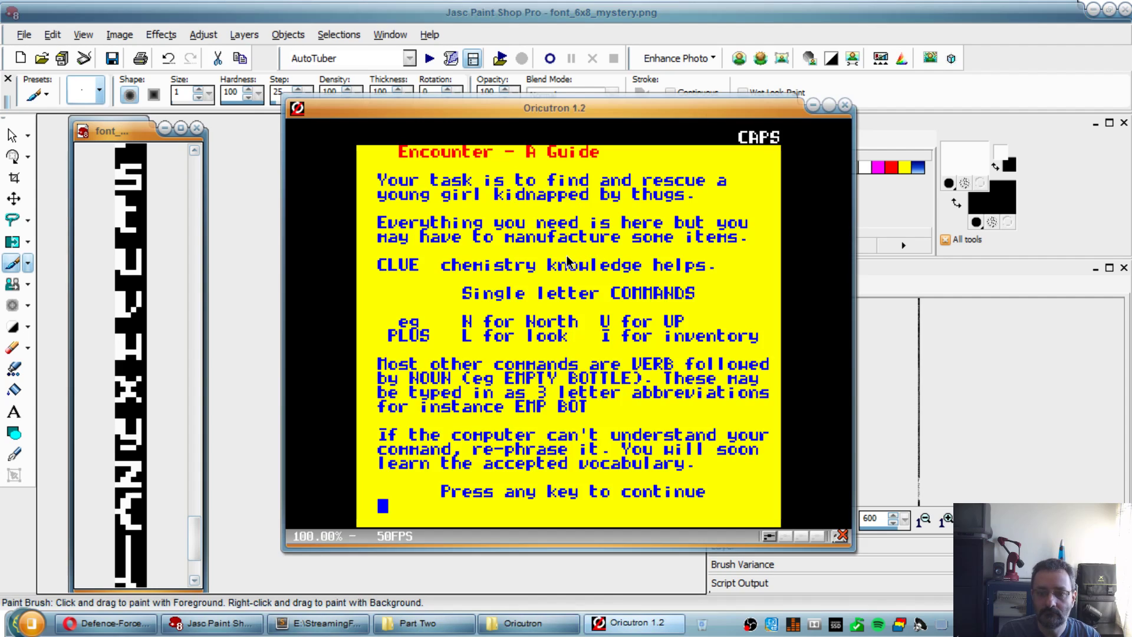
pyautogui.moveTo(294, 469)
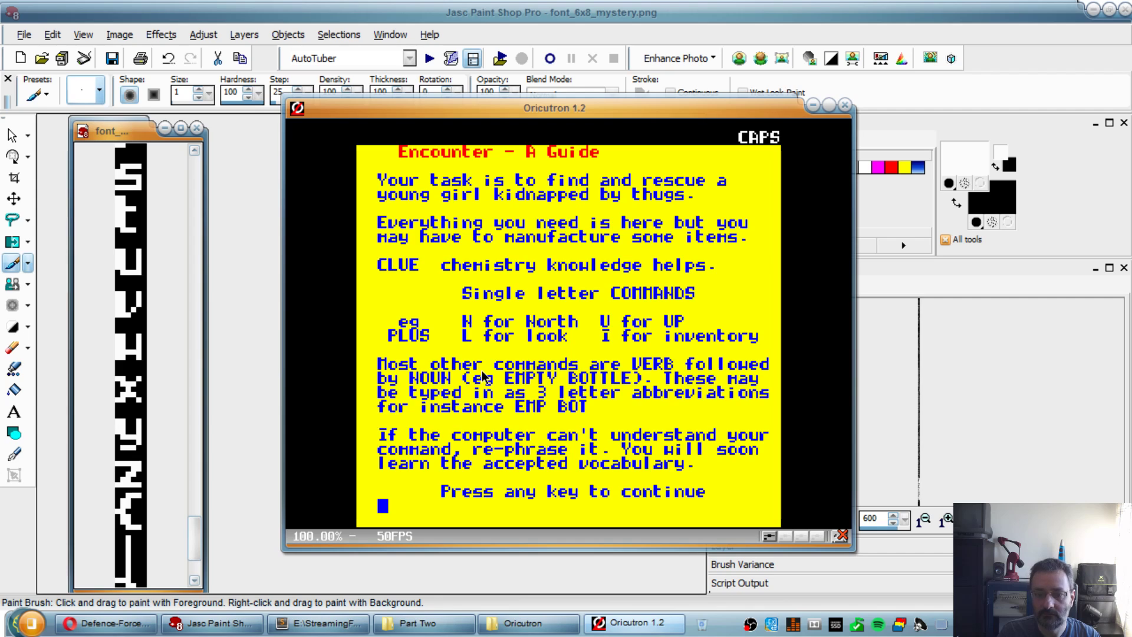
pyautogui.moveTo(548, 274)
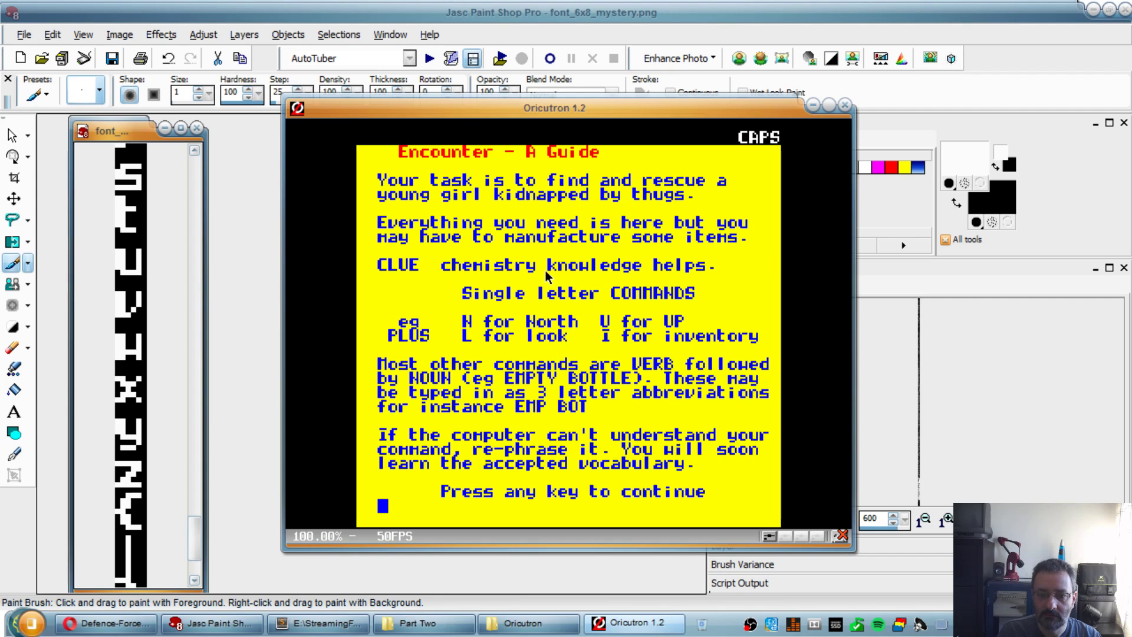
pyautogui.moveTo(504, 280)
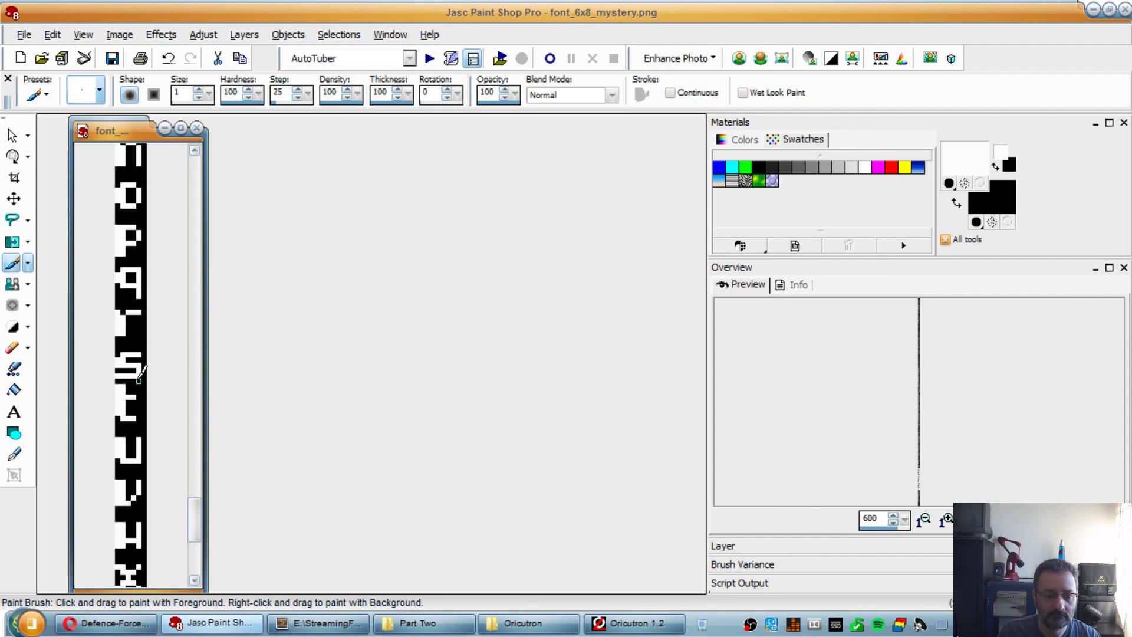
pyautogui.click(112, 58)
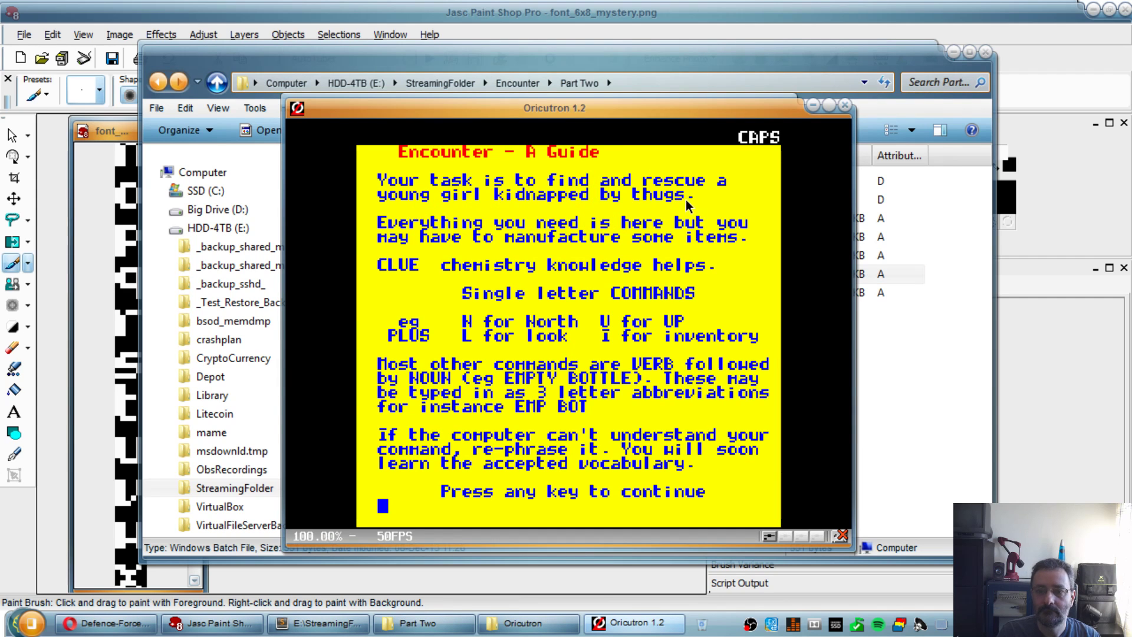
pyautogui.moveTo(770, 167)
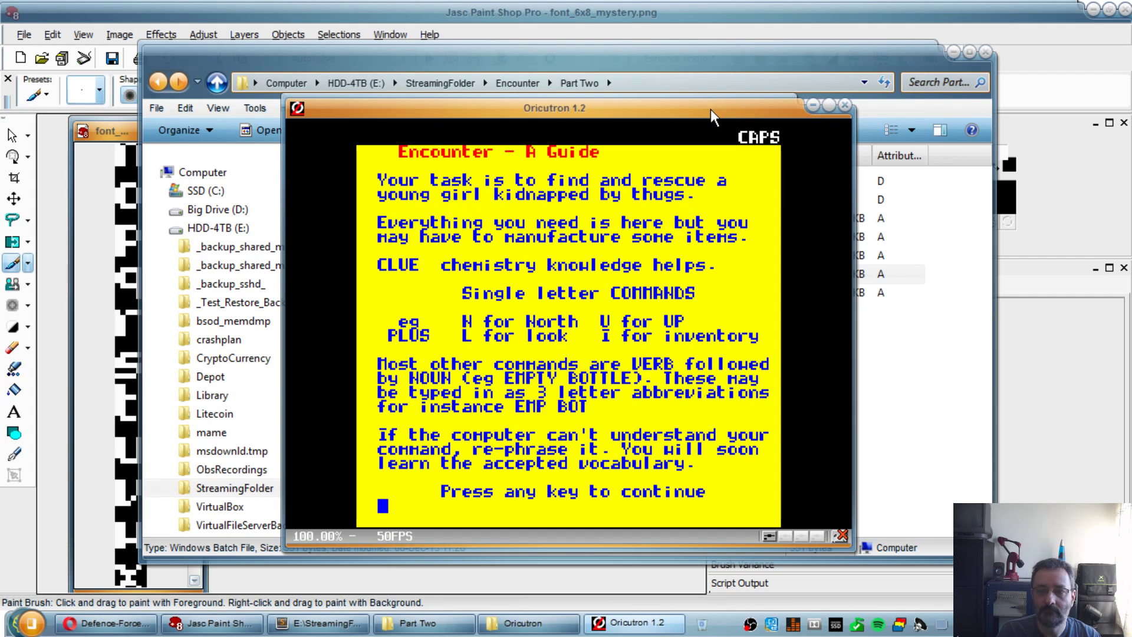
pyautogui.moveTo(746, 117)
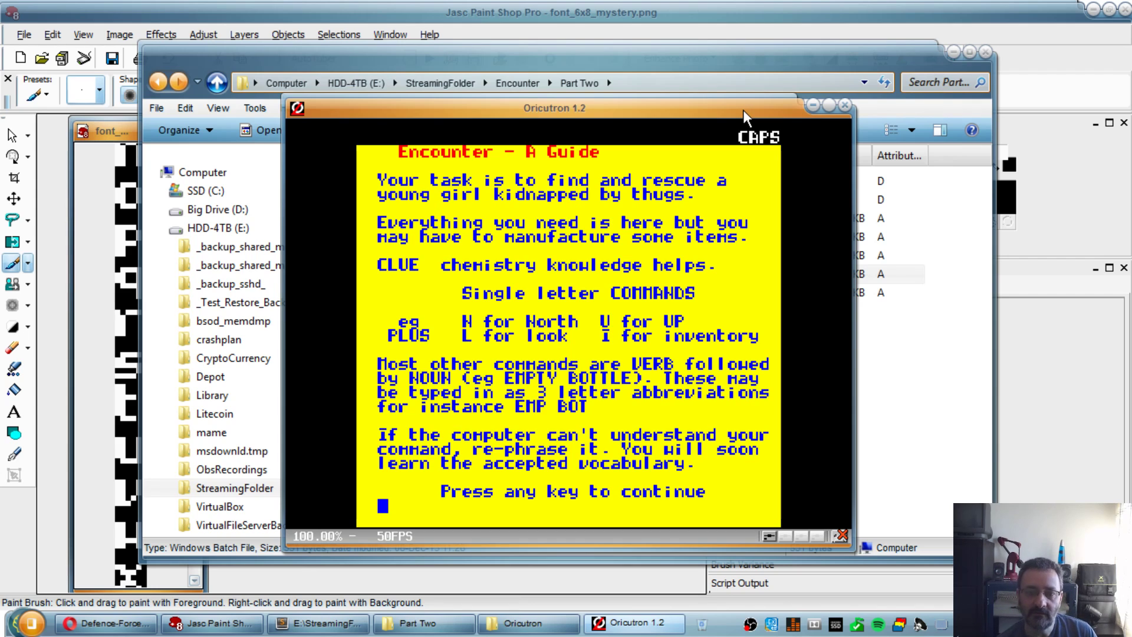
pyautogui.moveTo(470, 263)
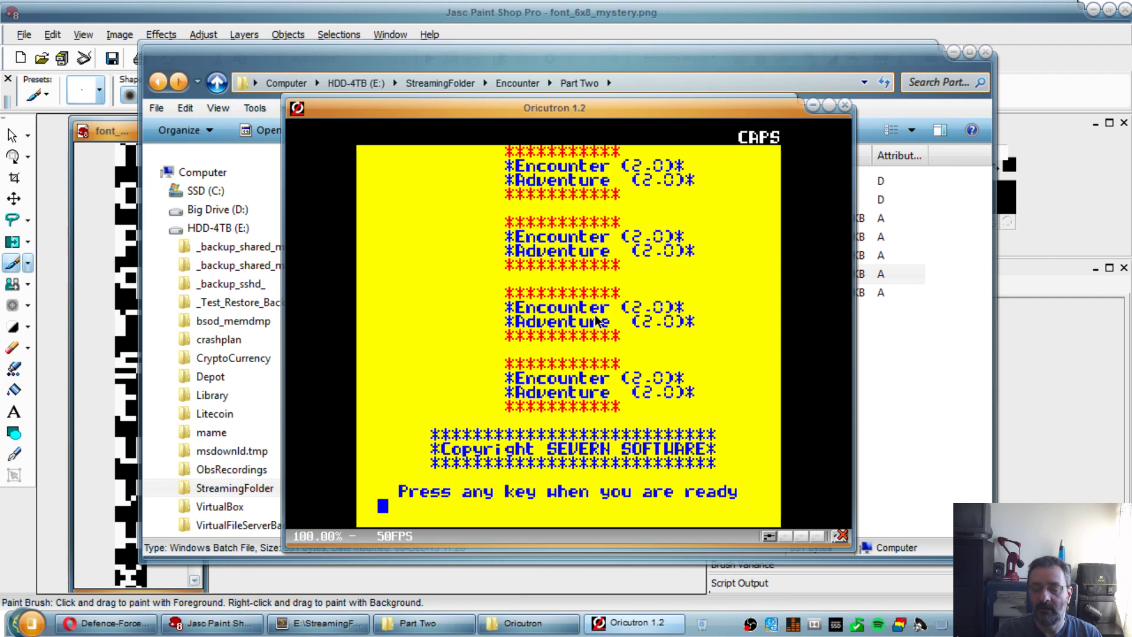
pyautogui.moveTo(657, 238)
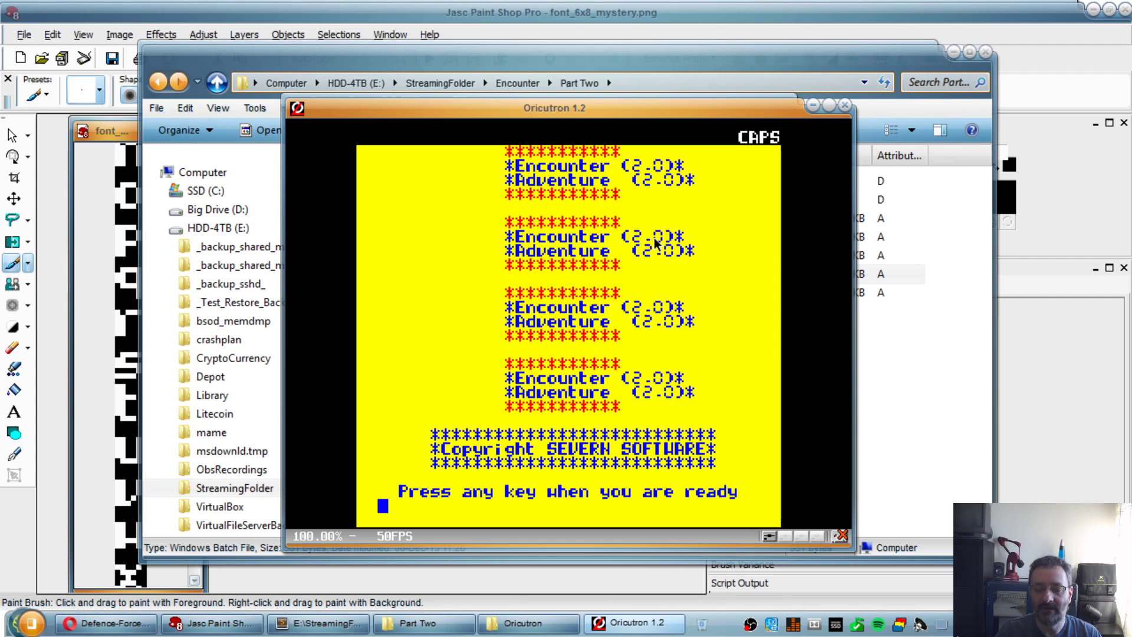
pyautogui.moveTo(837, 123)
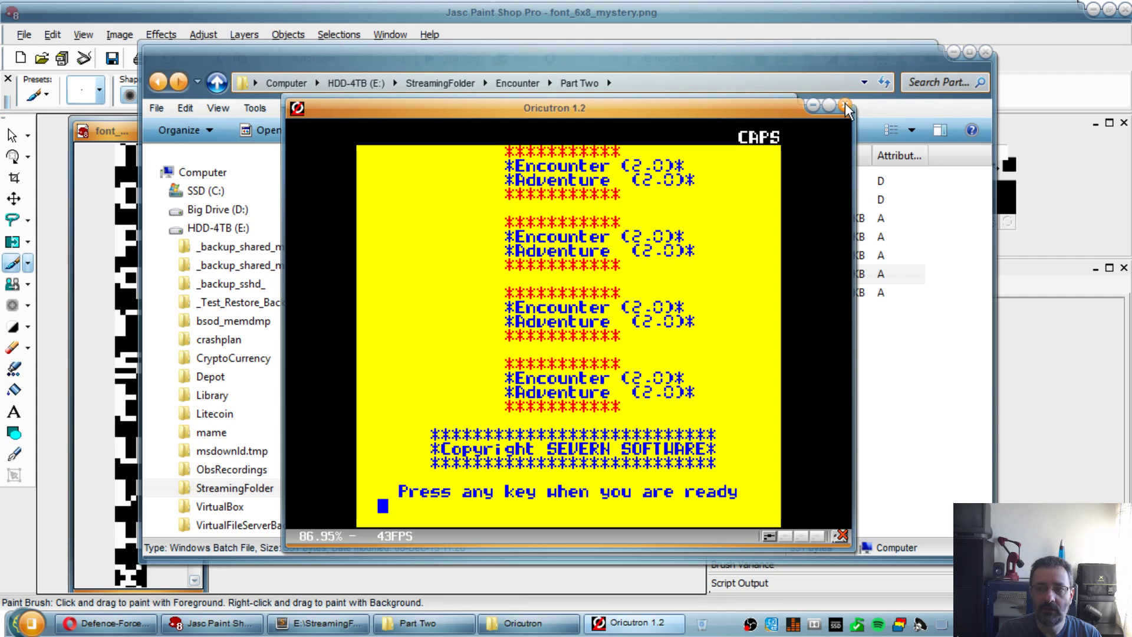
# Step: Close Oricutron after viewing the Encounter 2.0 title banner screen
pyautogui.click(845, 105)
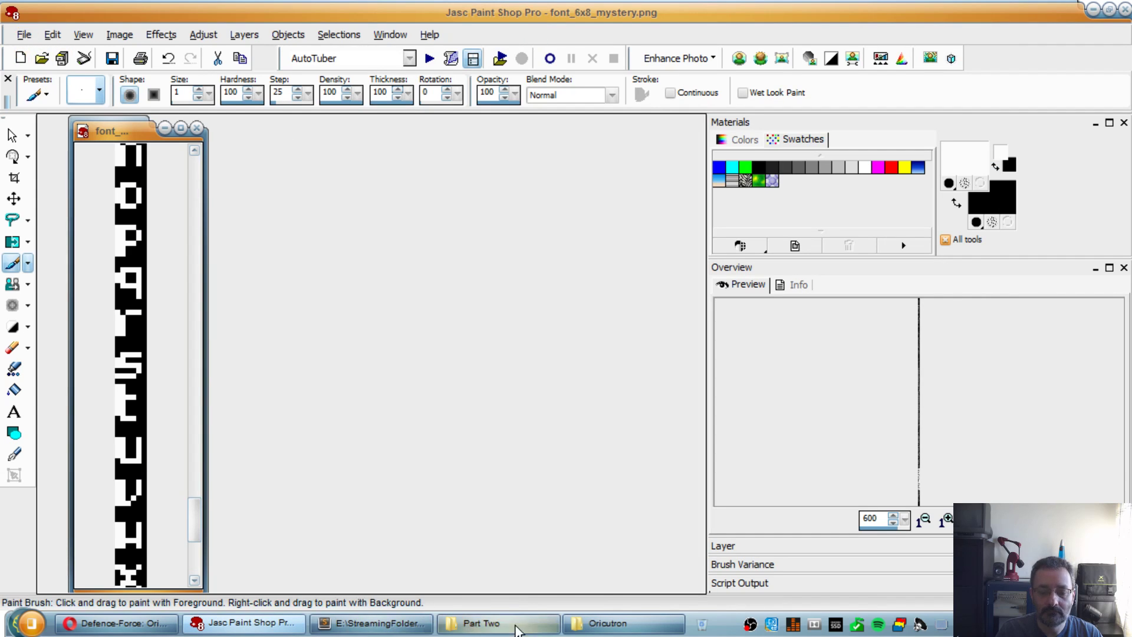
# Step: Open the data folder, then create a new blank 240×200 pixel image in Paint Shop Pro
pyautogui.click(497, 623)
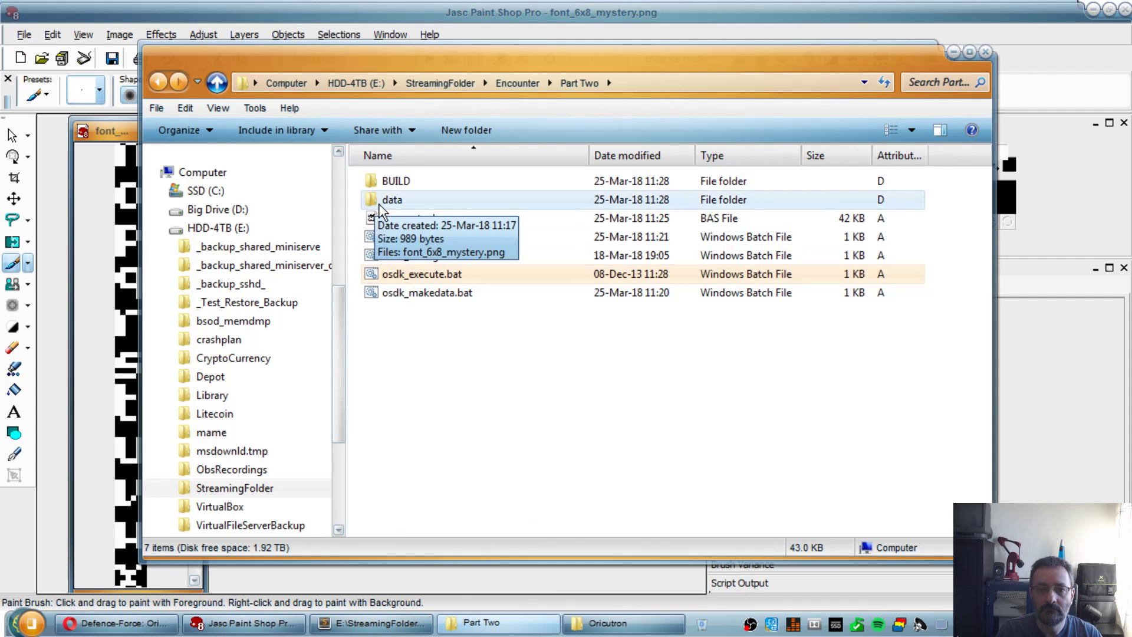
pyautogui.doubleClick(391, 199)
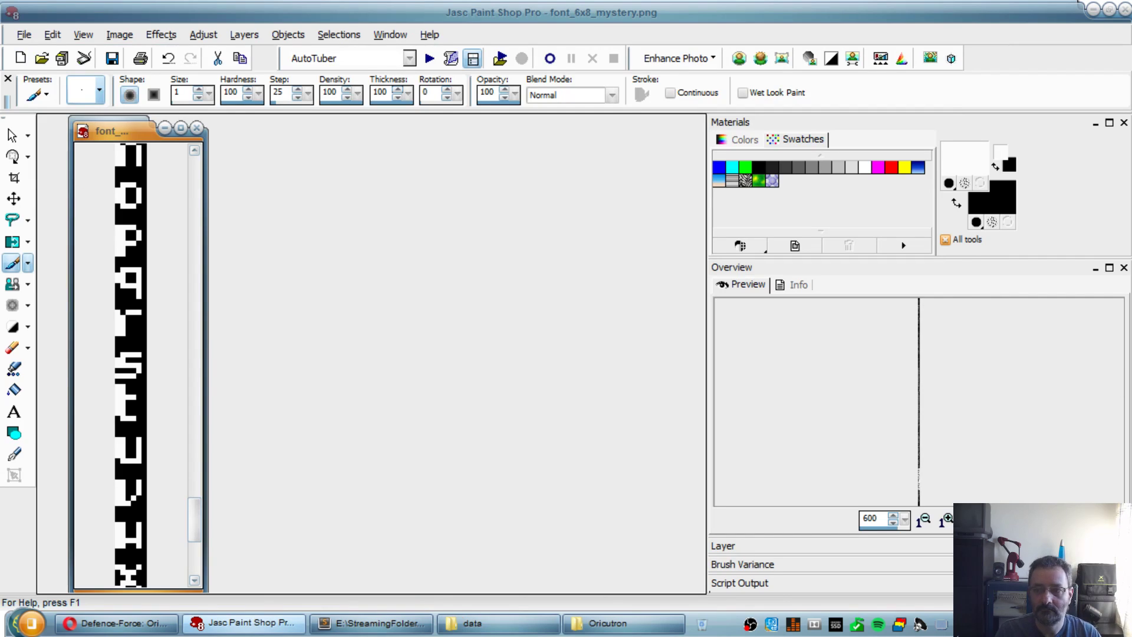
pyautogui.moveTo(556, 555)
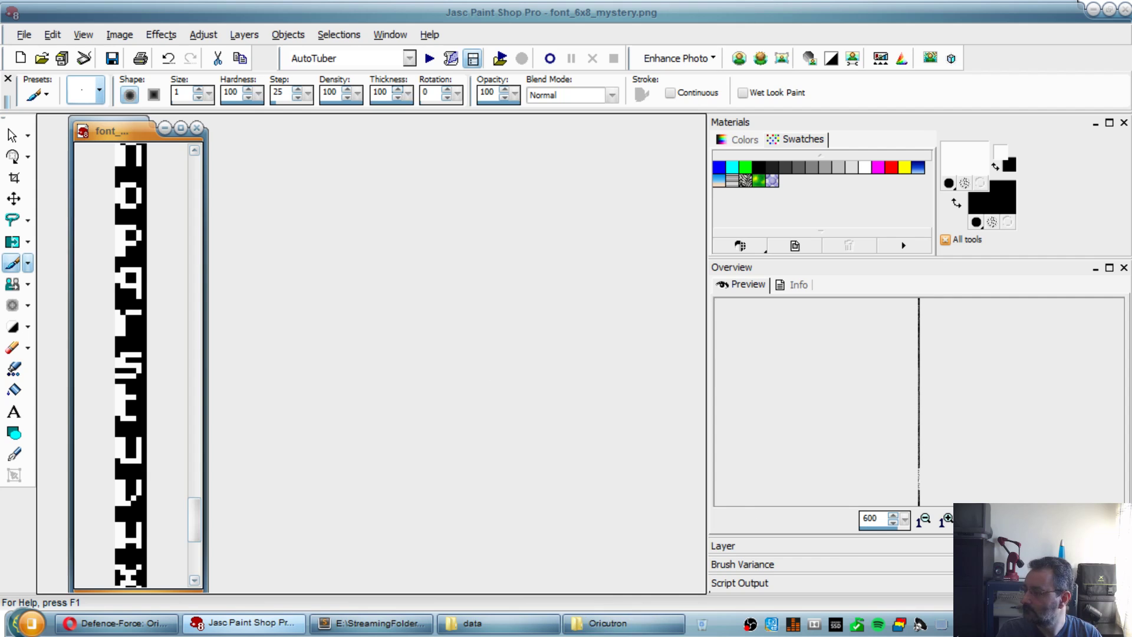
pyautogui.click(19, 59)
pyautogui.write('200')
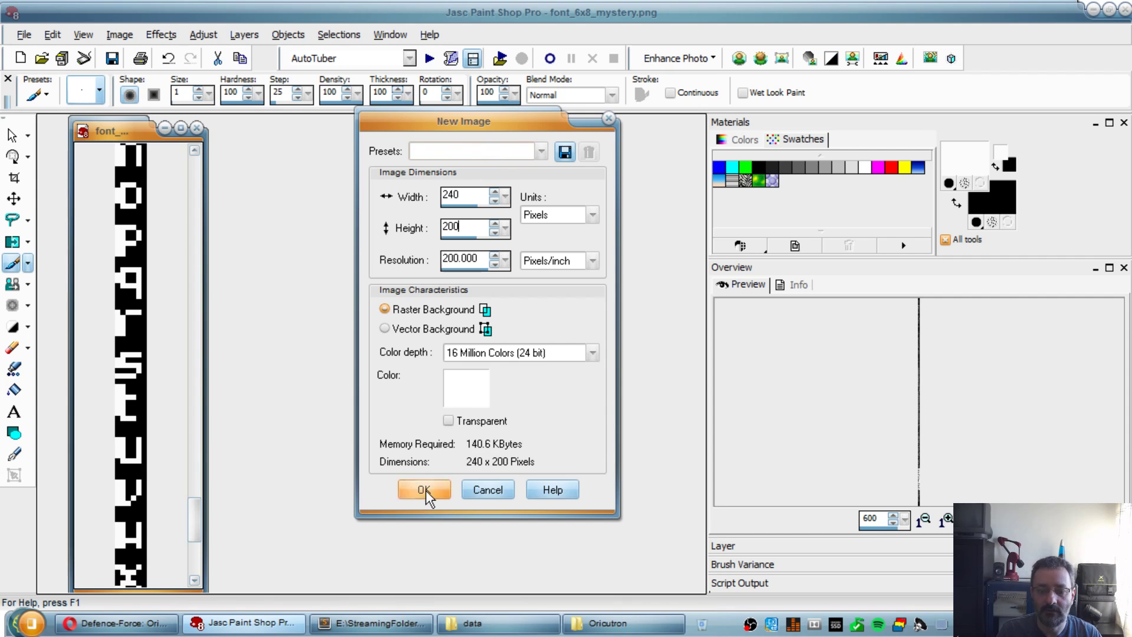
pyautogui.click(424, 489)
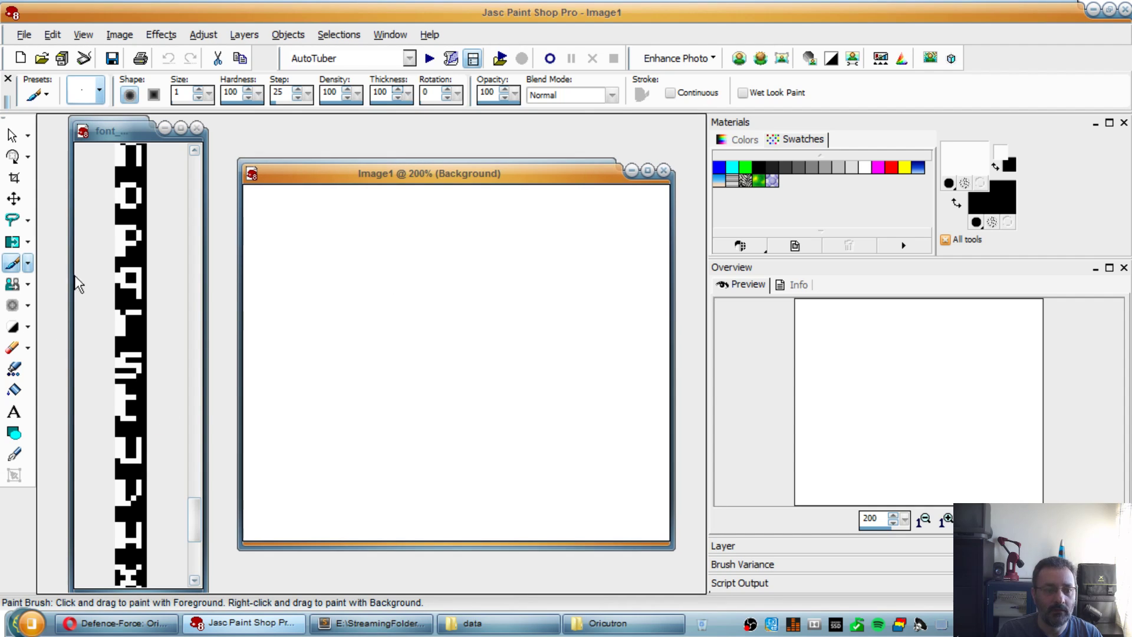
pyautogui.moveTo(310, 223)
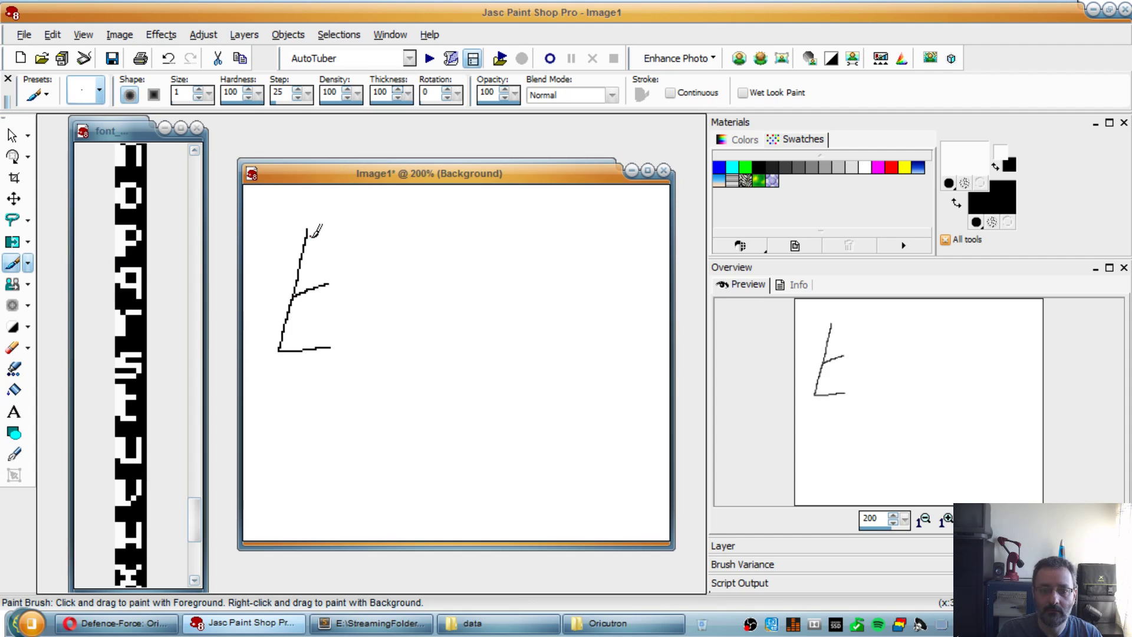
# Step: Hand-draw the words Encounter 2.0 on the canvas with the Paint Brush
pyautogui.moveTo(336, 297); pyautogui.dragTo(415, 325)
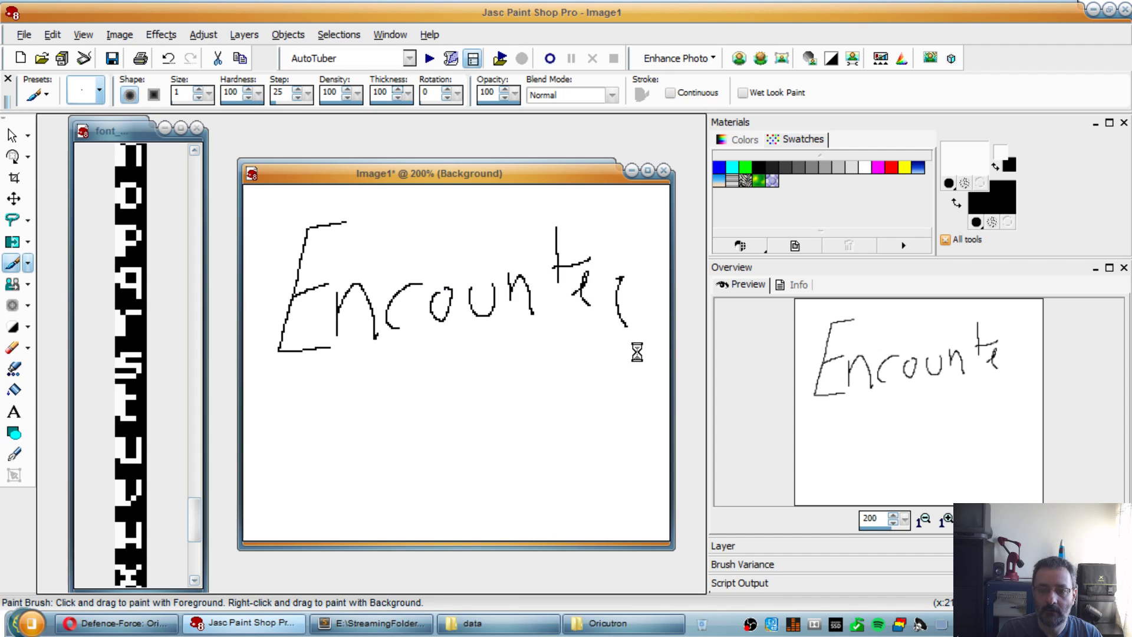
pyautogui.moveTo(397, 368); pyautogui.dragTo(419, 433)
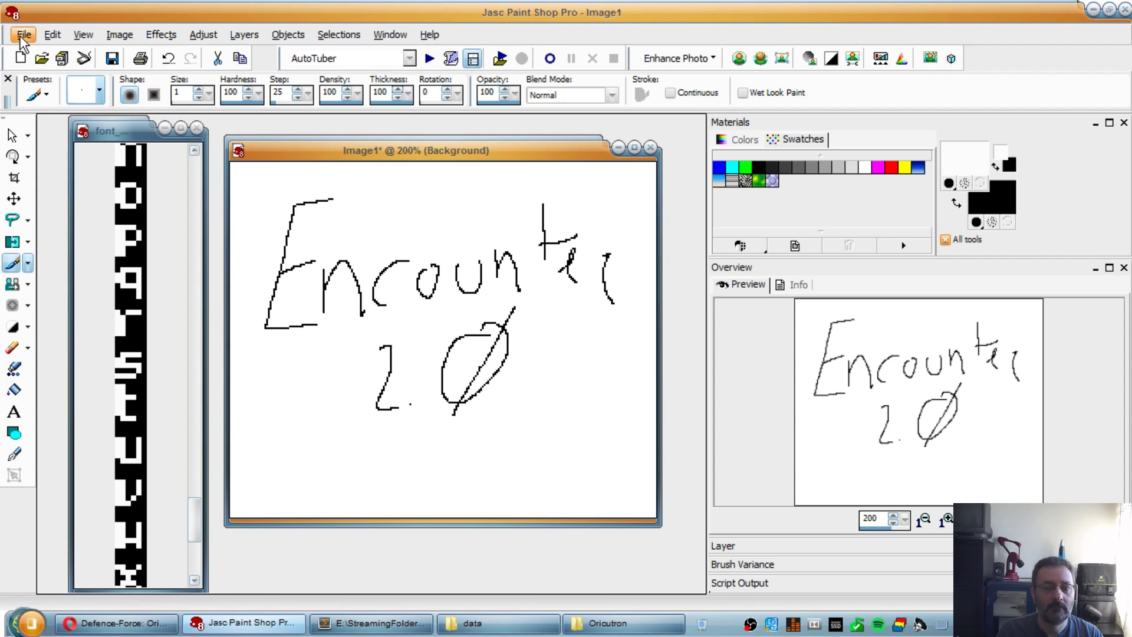
# Step: Save the drawing as title.png in the data folder, then bring up encounter.bas in Sublime Text
pyautogui.click(23, 35)
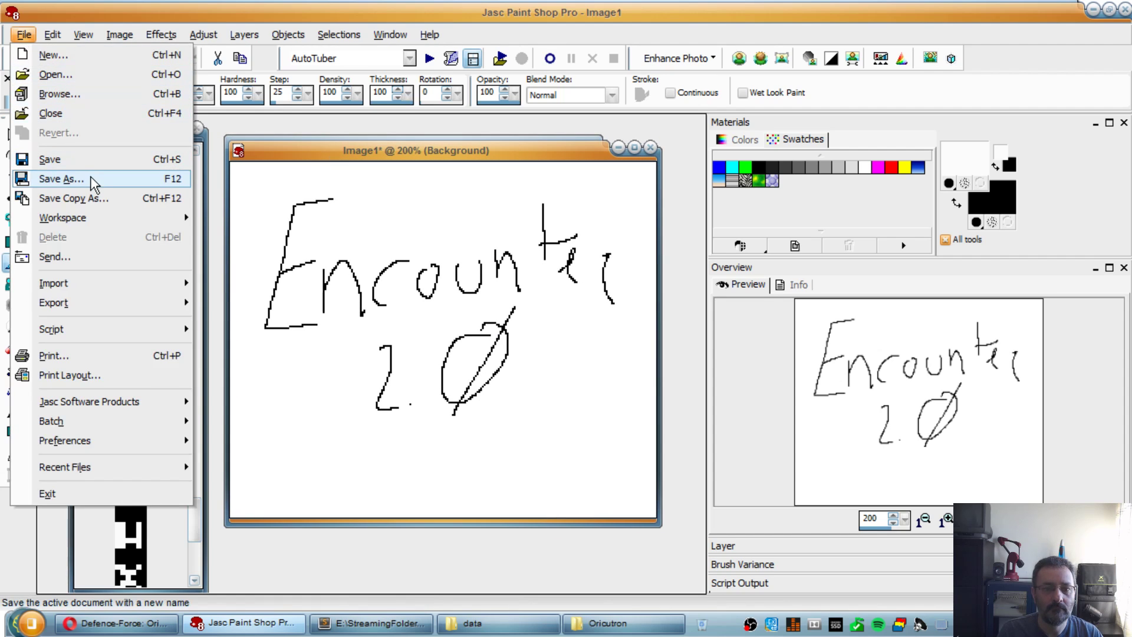
pyautogui.moveTo(94, 188)
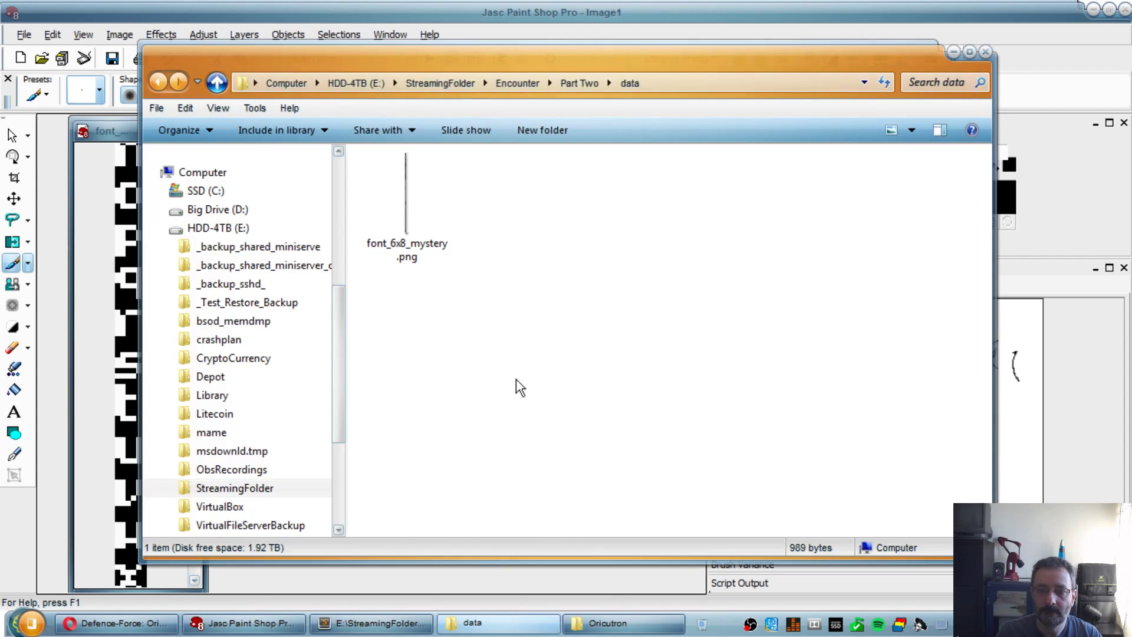
pyautogui.click(548, 81)
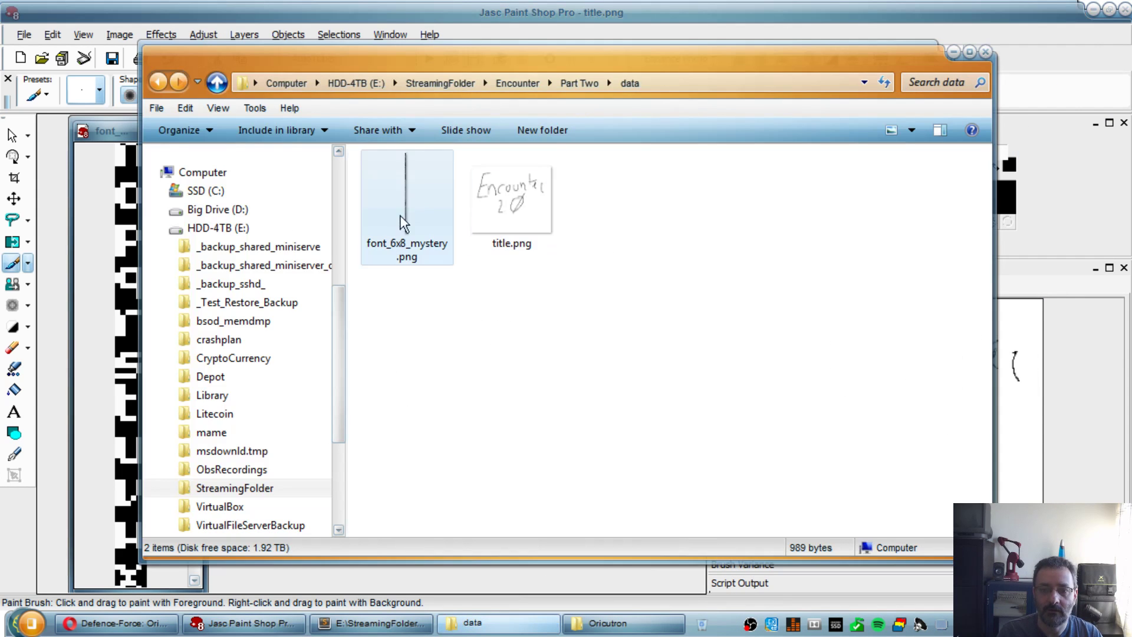
pyautogui.click(370, 623)
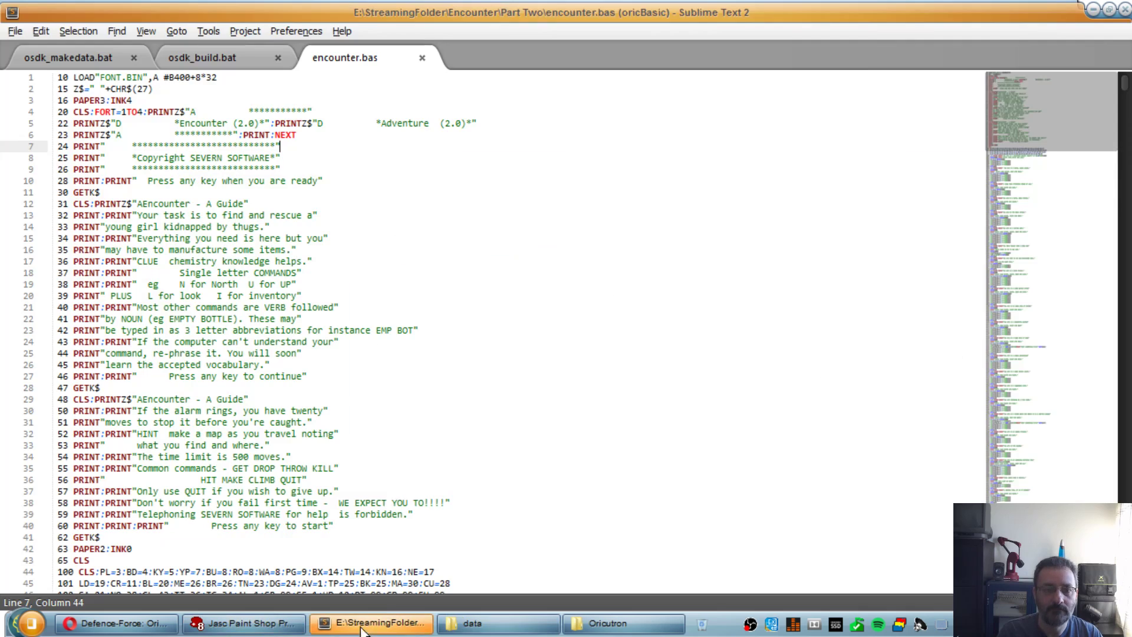
pyautogui.moveTo(68, 58)
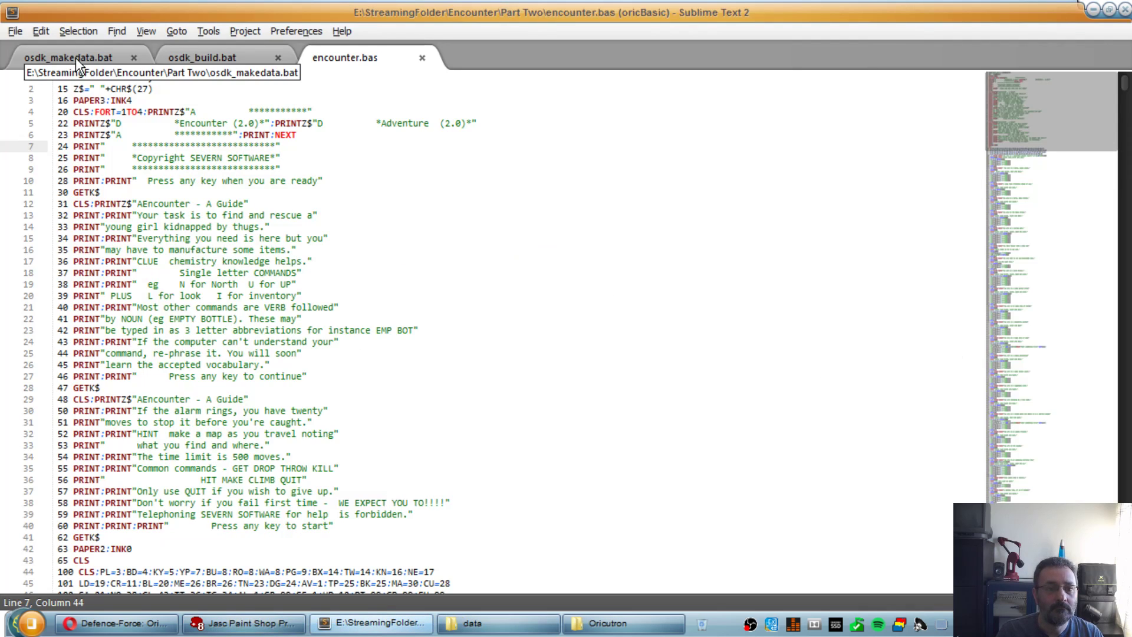
# Step: Add a pictconv line to osdk_makedata.bat converting data\title.png to build\title.tap with -u1 -m0 -f6 -o1
pyautogui.click(69, 58)
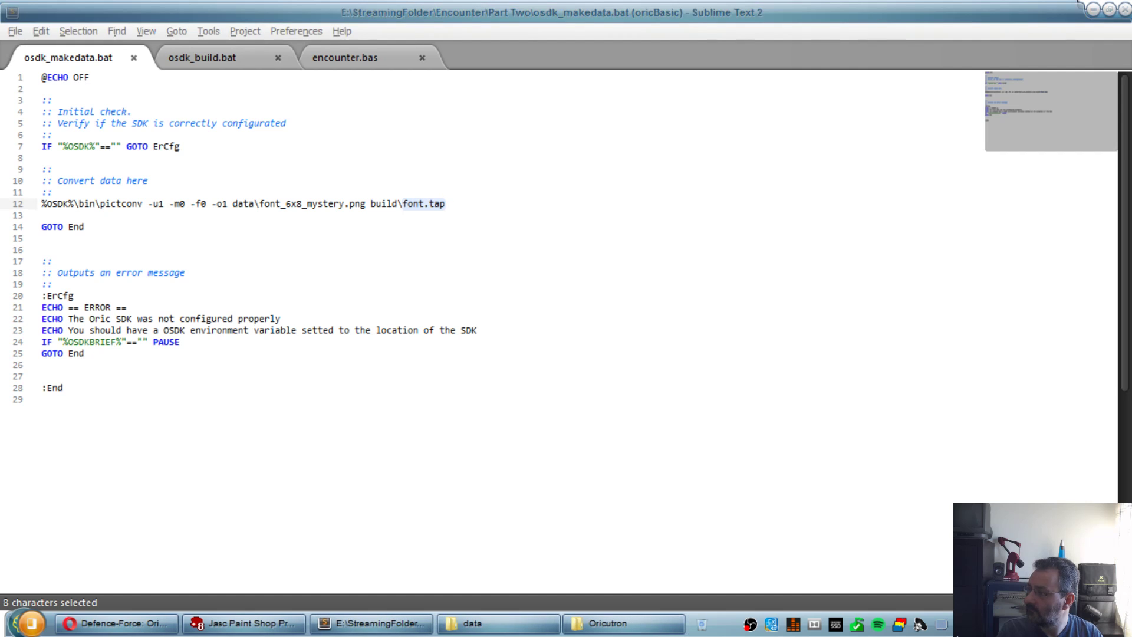
pyautogui.moveTo(200, 171)
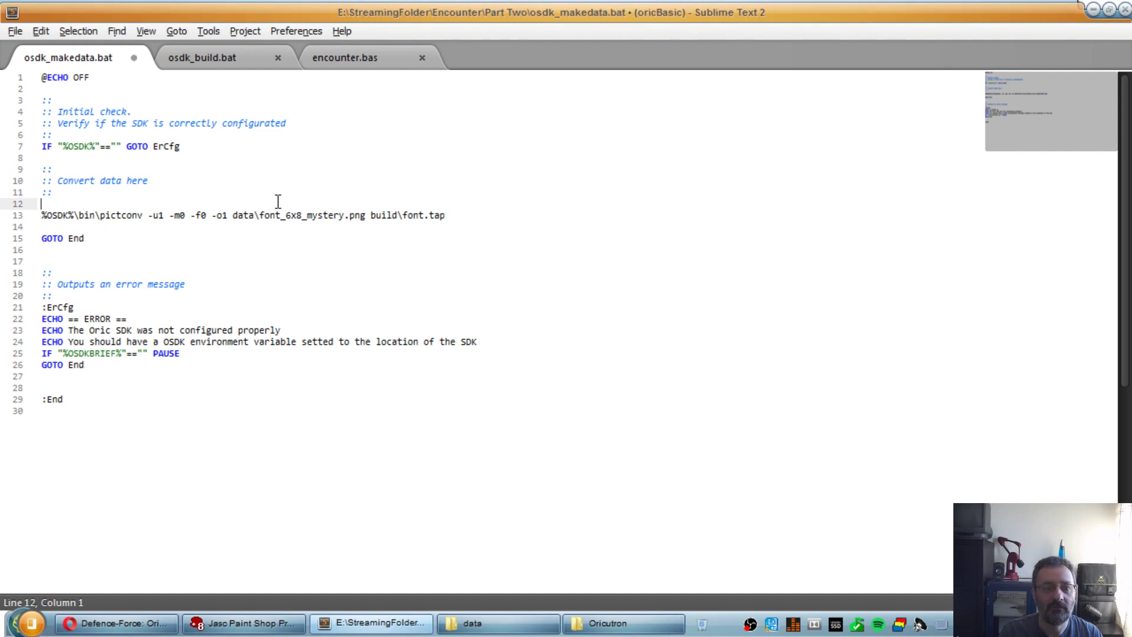
pyautogui.write('%OSDK%\\bin\\pictconv -u1 -m0 -f6 -o1 data\\title.png build\\title.tap')
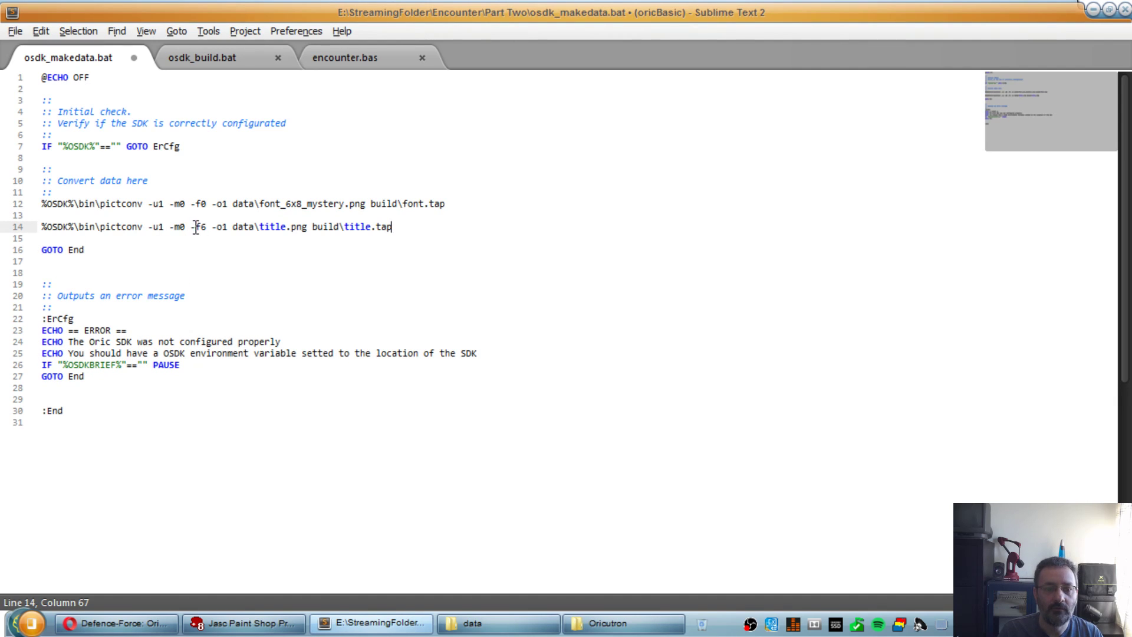
pyautogui.doubleClick(198, 226)
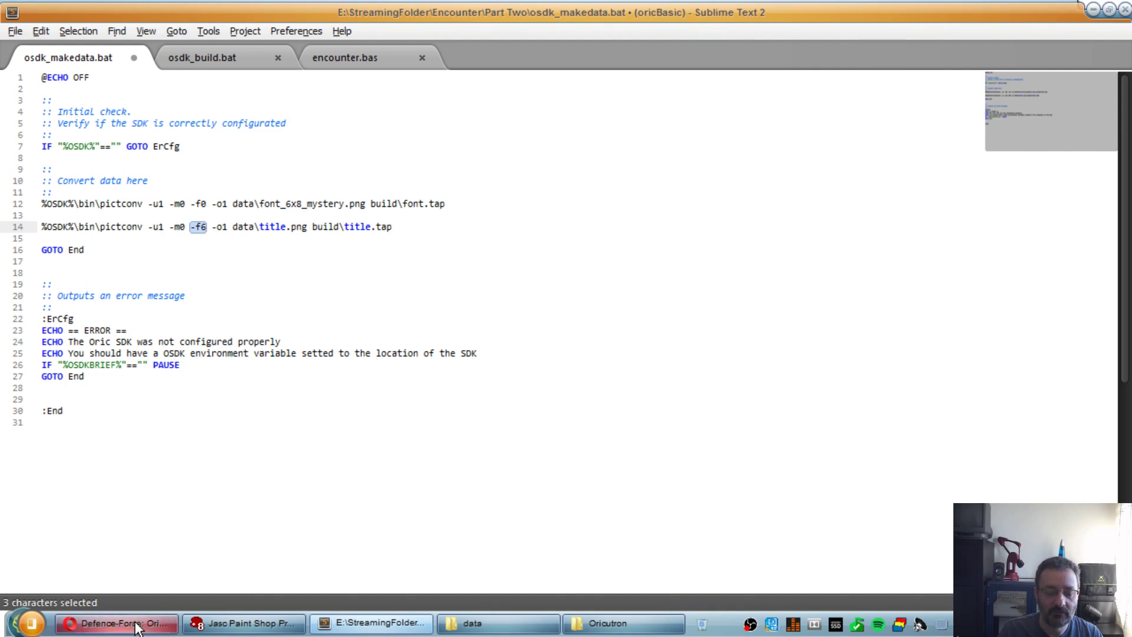
# Step: Bring up the OSDK PictConv page in Opera and mark the -f6 Sam method (Img2Oric) entry
pyautogui.click(116, 623)
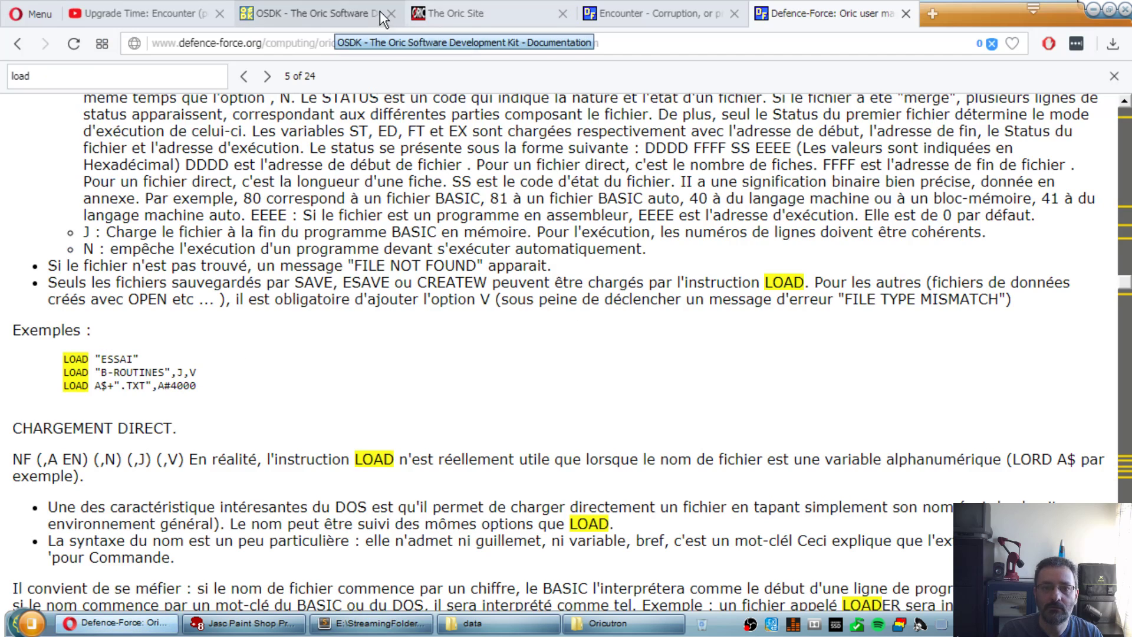
pyautogui.click(318, 13)
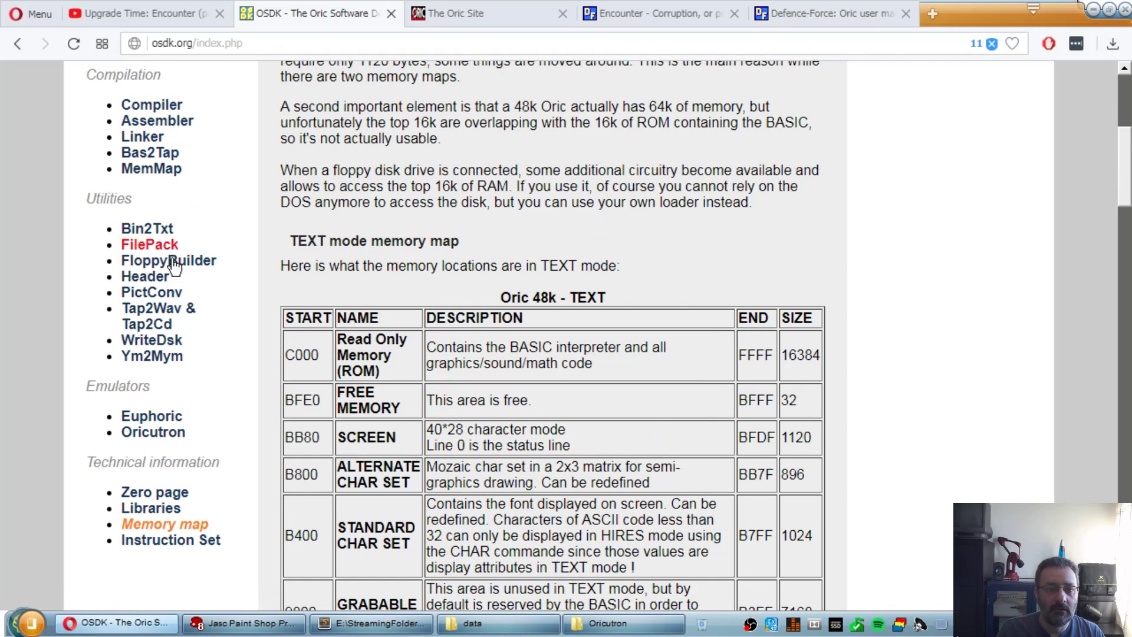
pyautogui.click(152, 292)
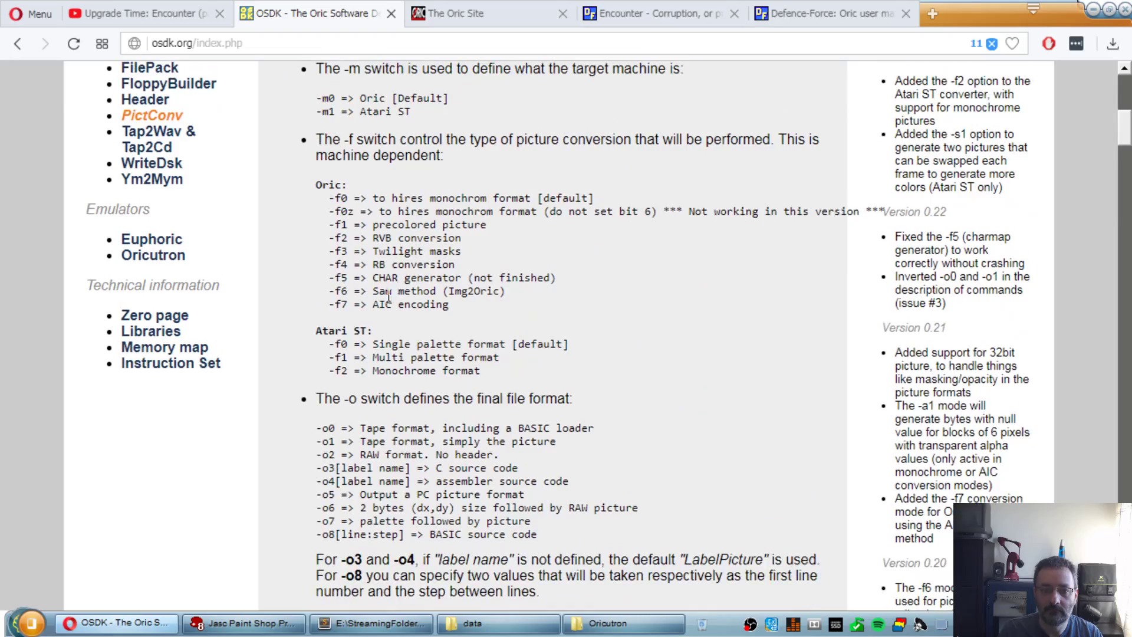
pyautogui.doubleClick(419, 290)
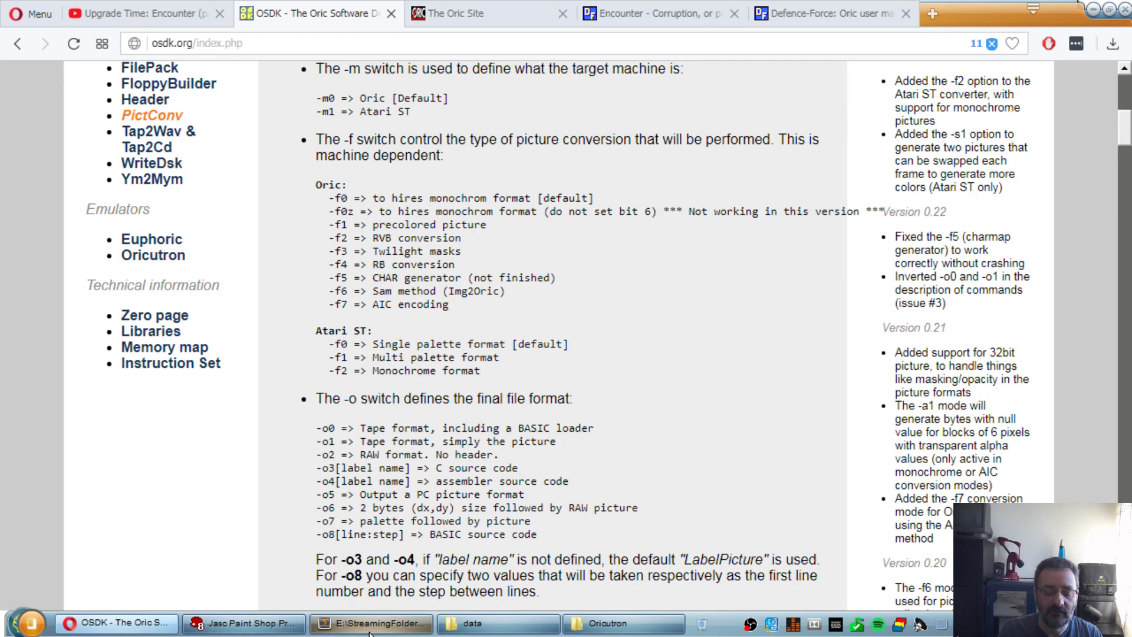
# Step: Copy title.tap from osdk_makedata.bat into the tap2dsk line after font.tap and save
pyautogui.click(370, 623)
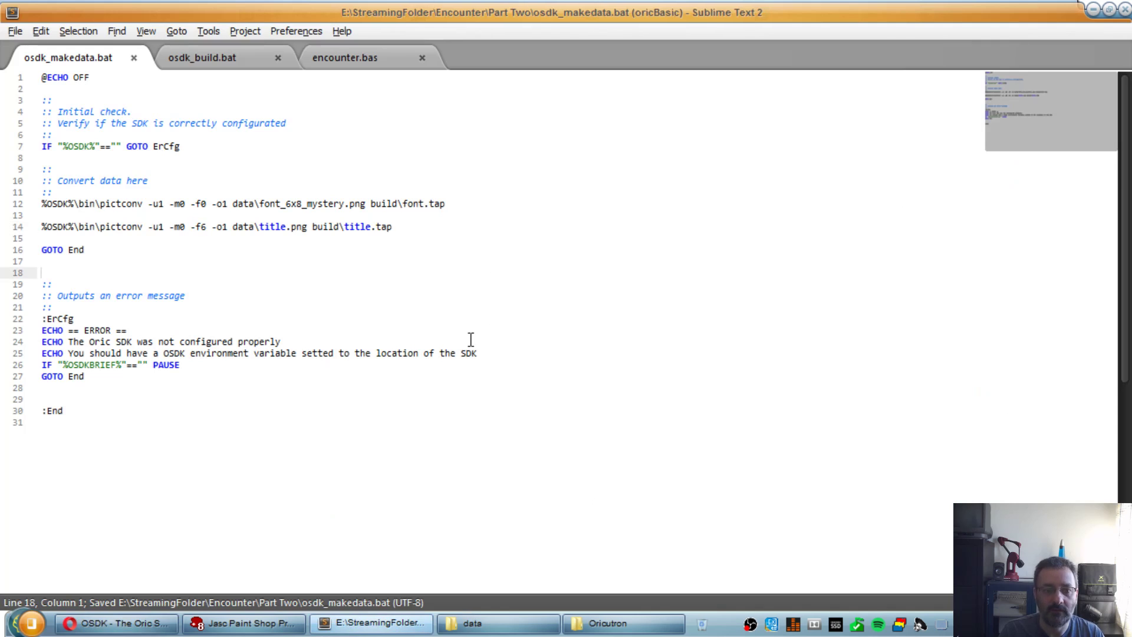
pyautogui.doubleClick(356, 227)
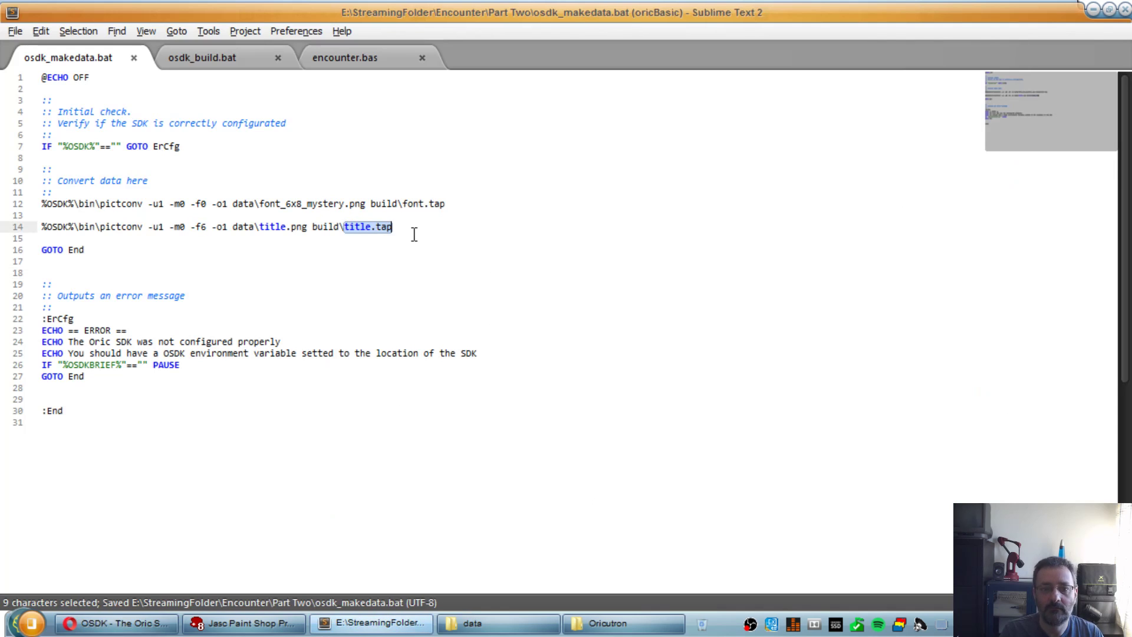
pyautogui.click(202, 57)
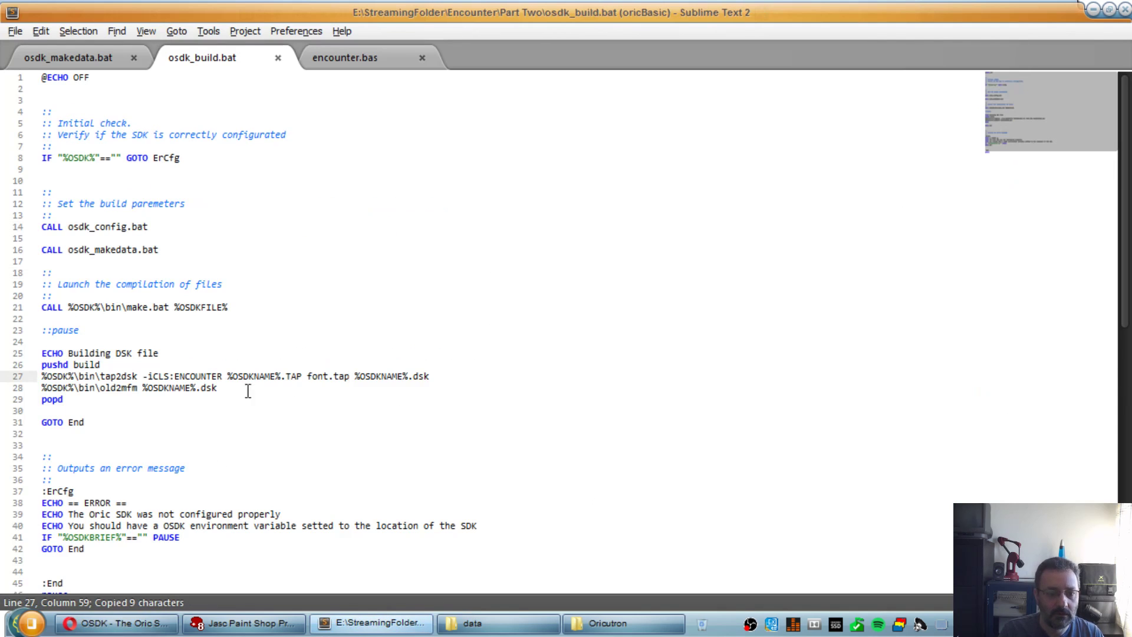
pyautogui.write('title.tap')
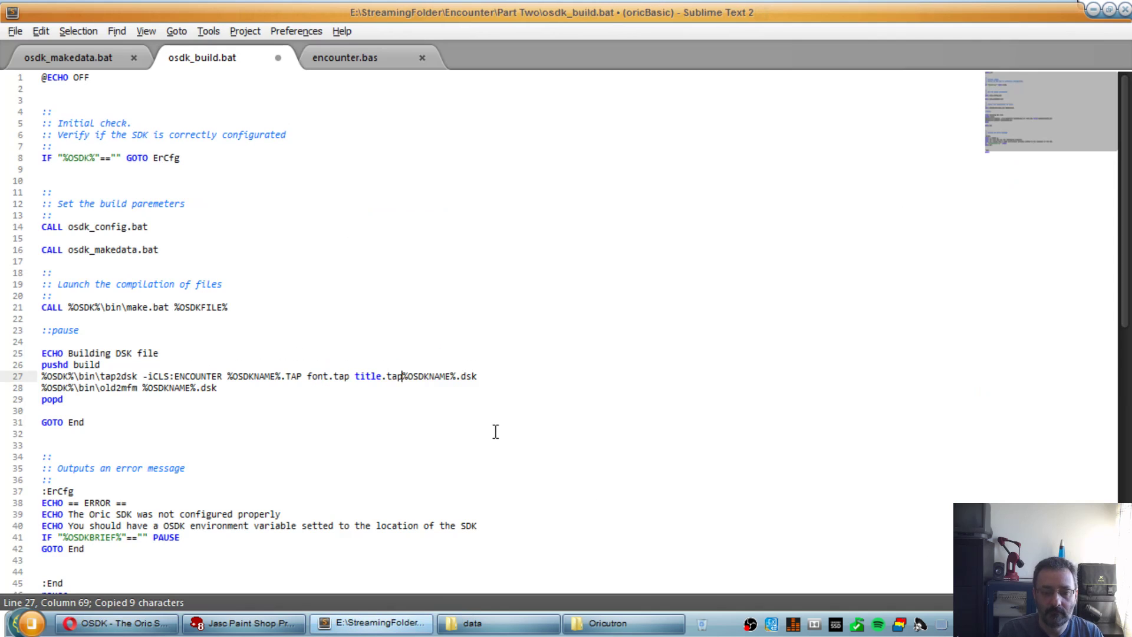
pyautogui.press('ctrl+s')
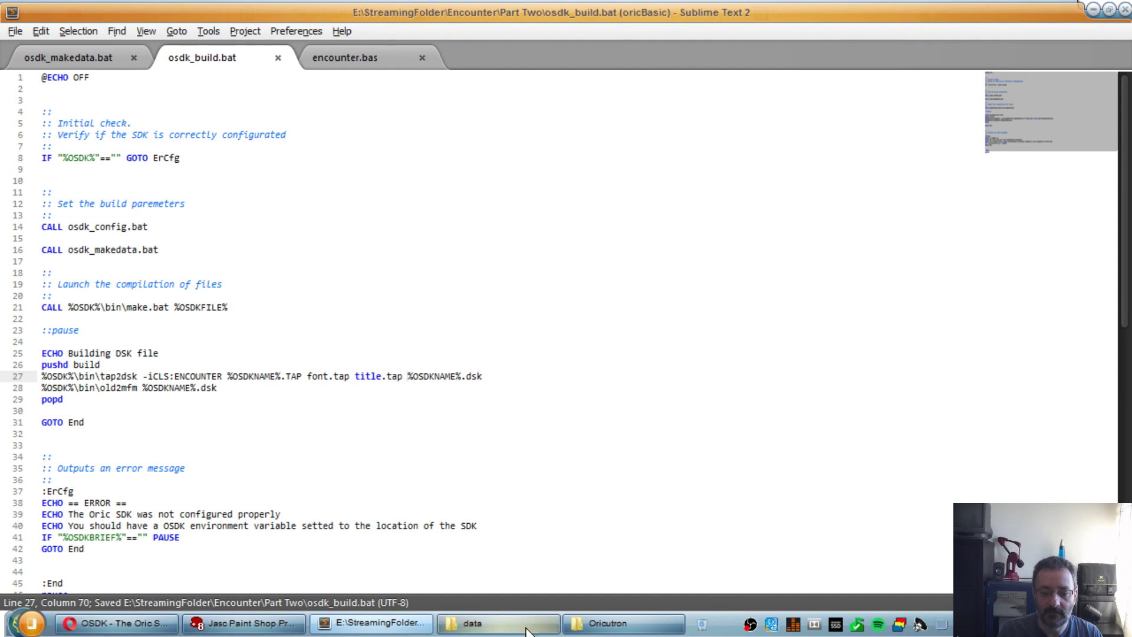
pyautogui.click(497, 623)
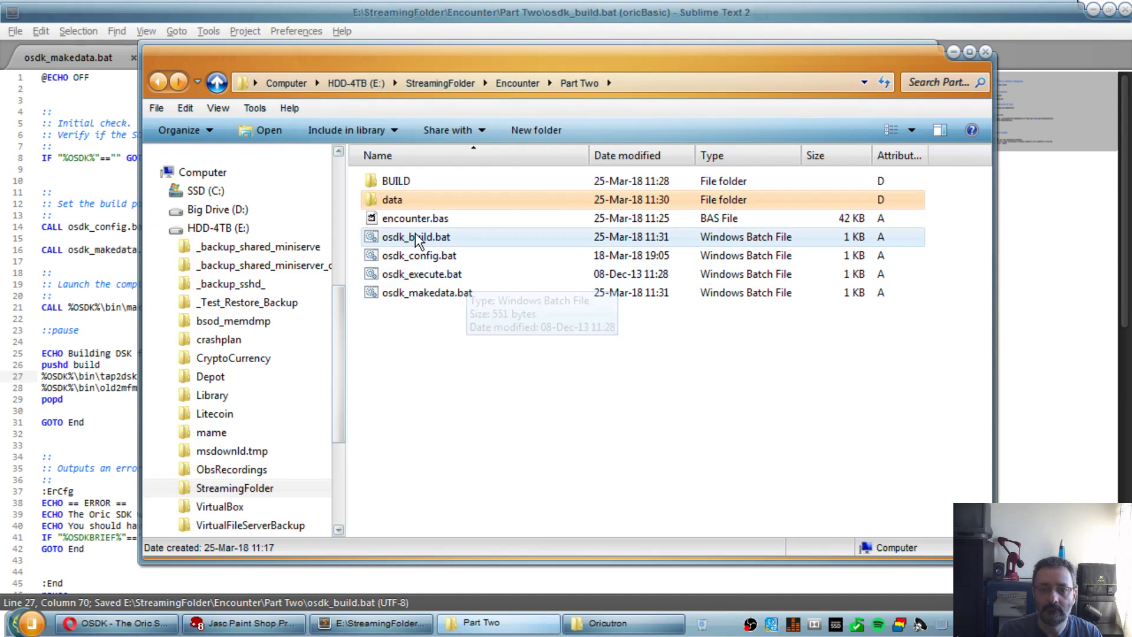
# Step: Run osdk_build.bat then osdk_execute.bat to launch the rebuilt disk in Oricutron
pyautogui.click(416, 237)
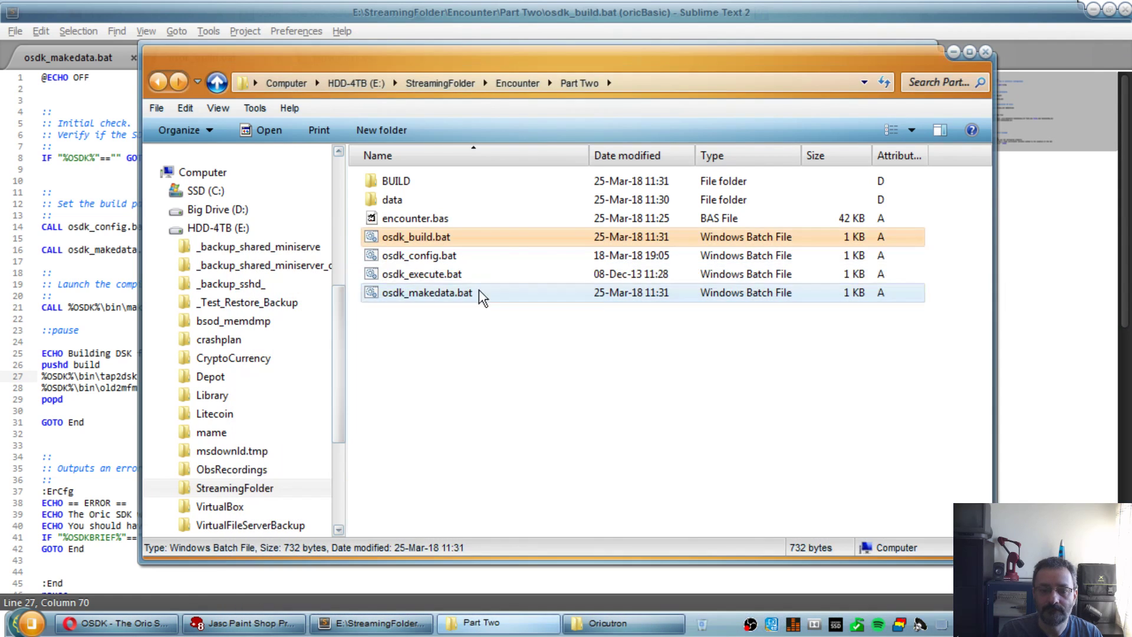
pyautogui.click(422, 273)
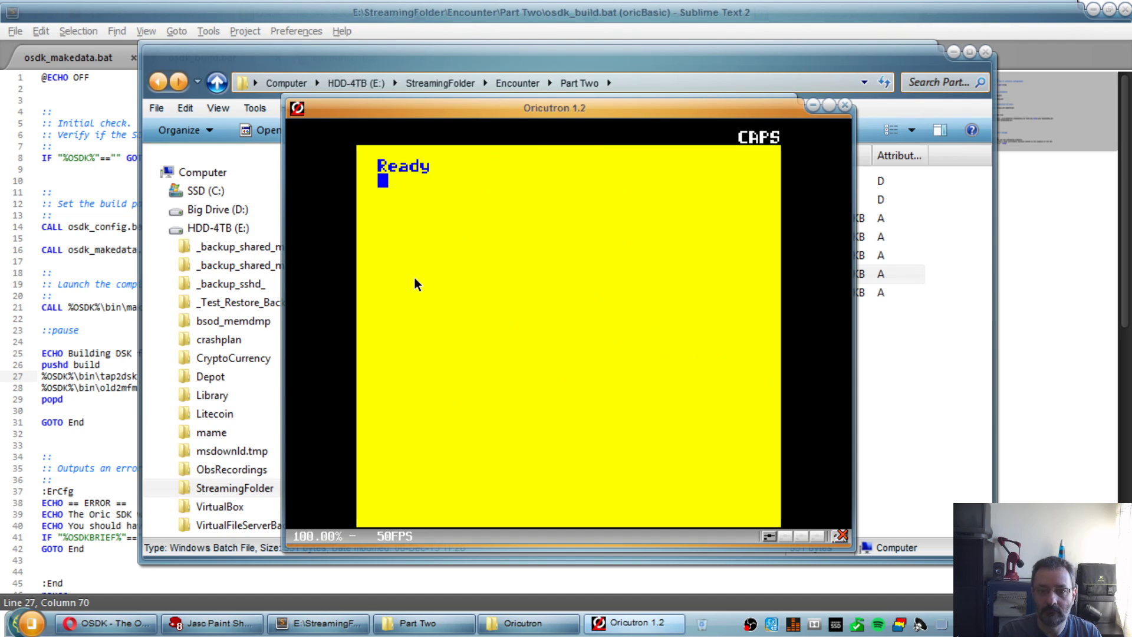
# Step: List the disc with DIR, LOAD"TITLE.BIN" to show the title picture, then close Oricutron
pyautogui.write('DIR')
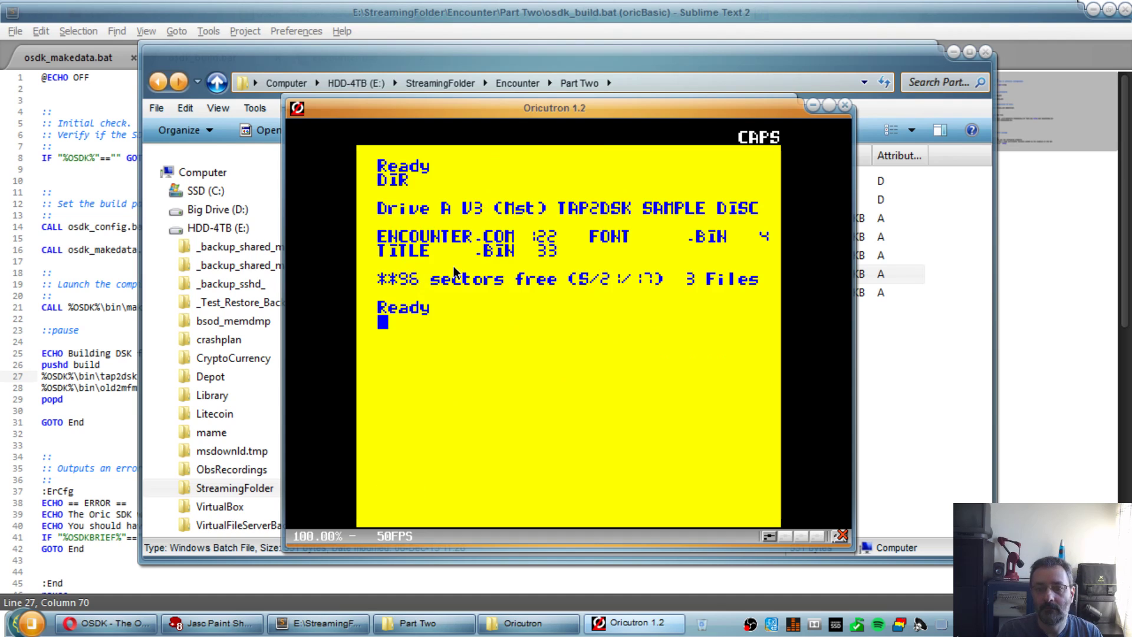
pyautogui.moveTo(574, 307)
pyautogui.write('LOAD"T')
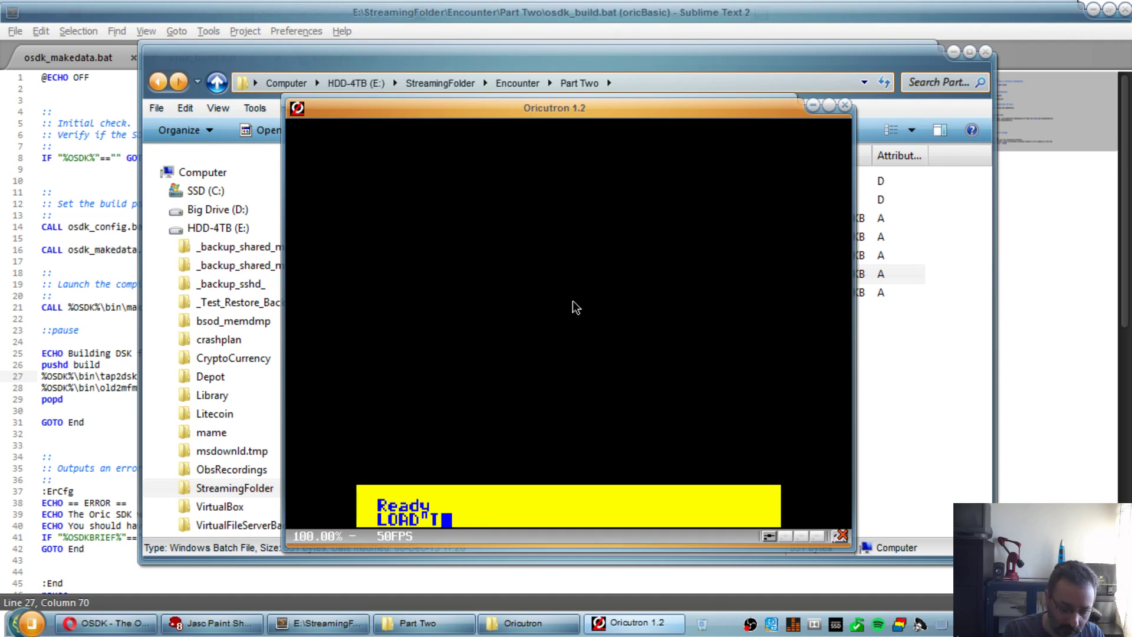
pyautogui.write('ITLE-BIN')
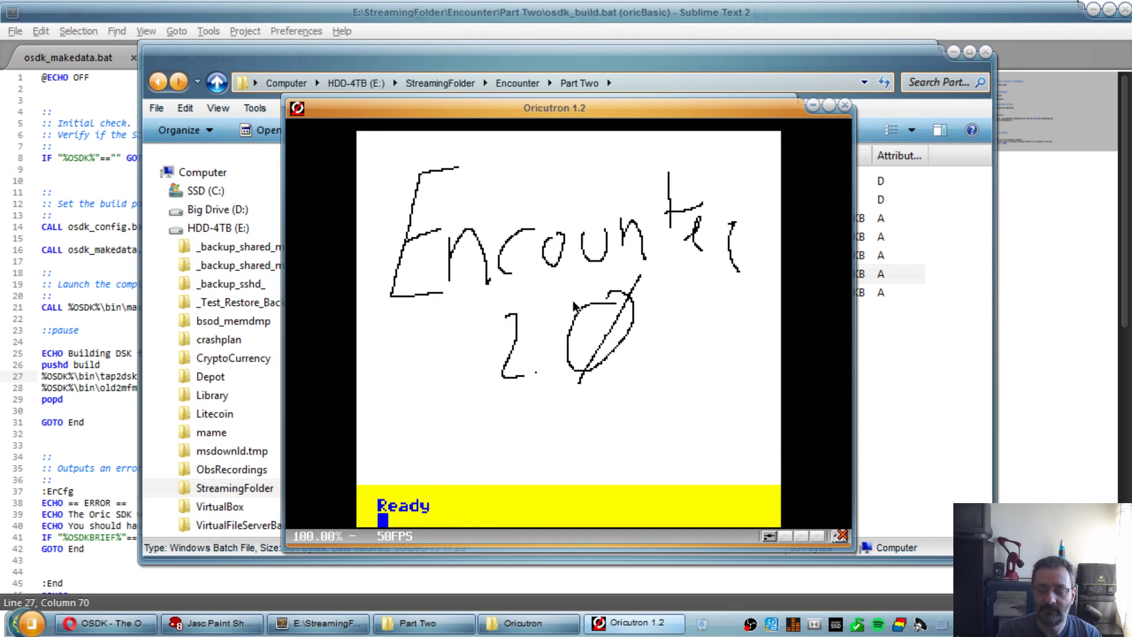
pyautogui.moveTo(834, 156)
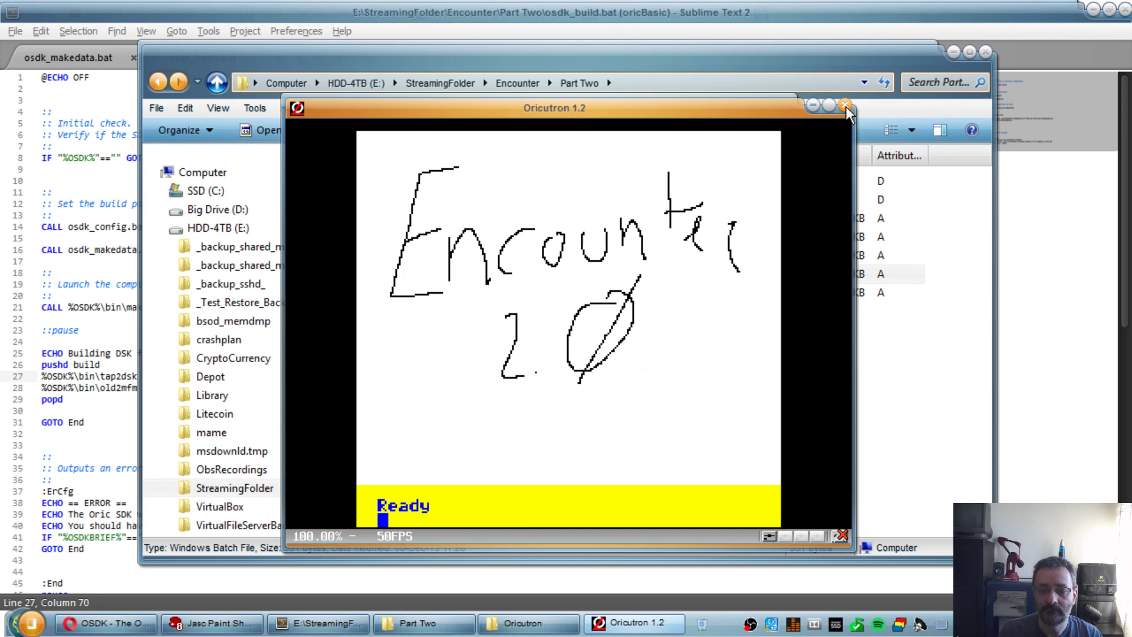
pyautogui.click(844, 107)
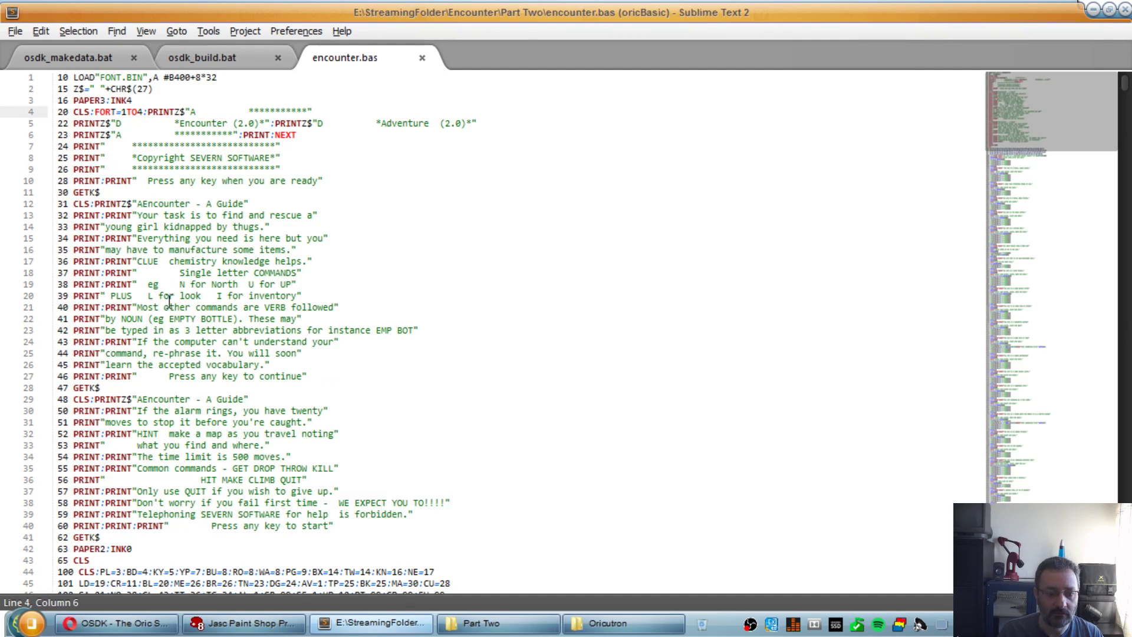
# Step: Insert blank lines after PAPER3:INK4 in encounter.bas and begin line 20
pyautogui.scroll(-3)
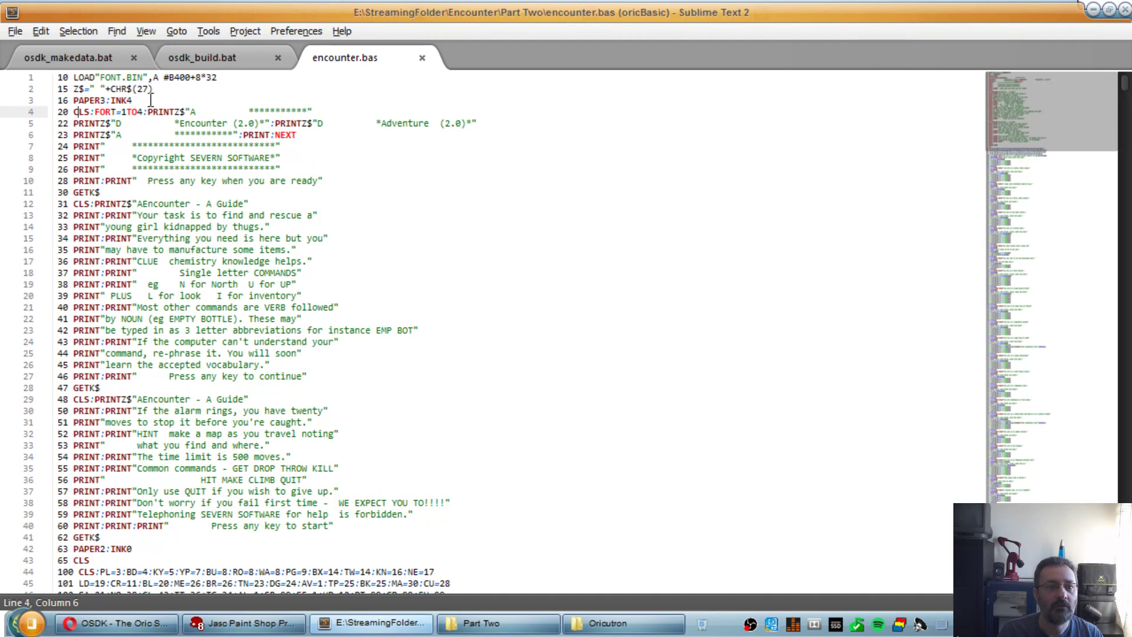
pyautogui.click(356, 173)
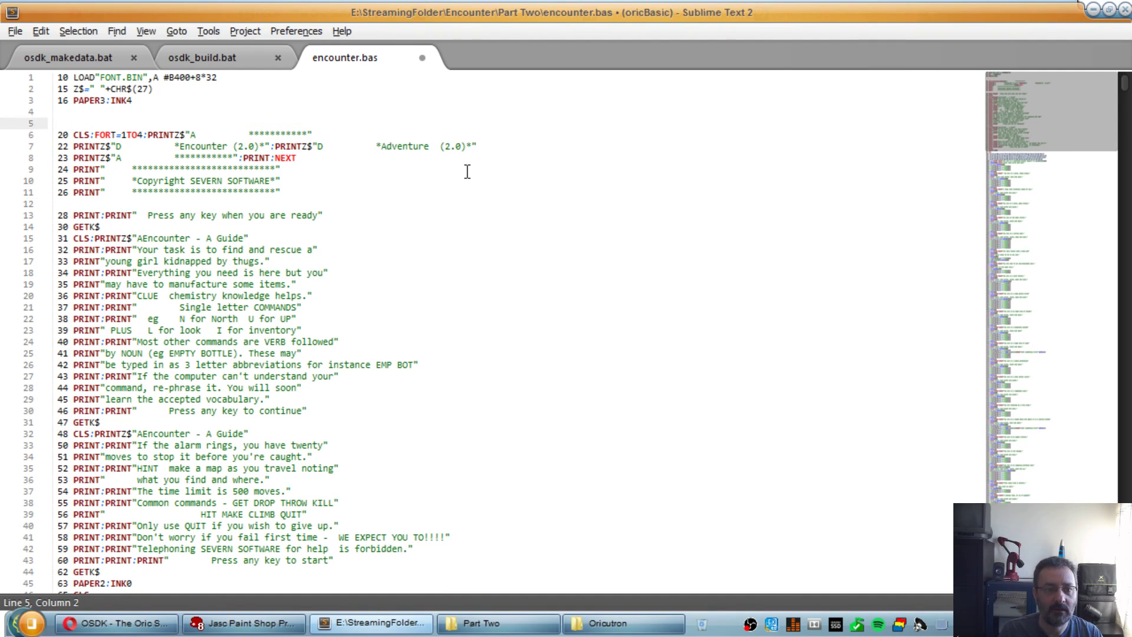
pyautogui.write('20')
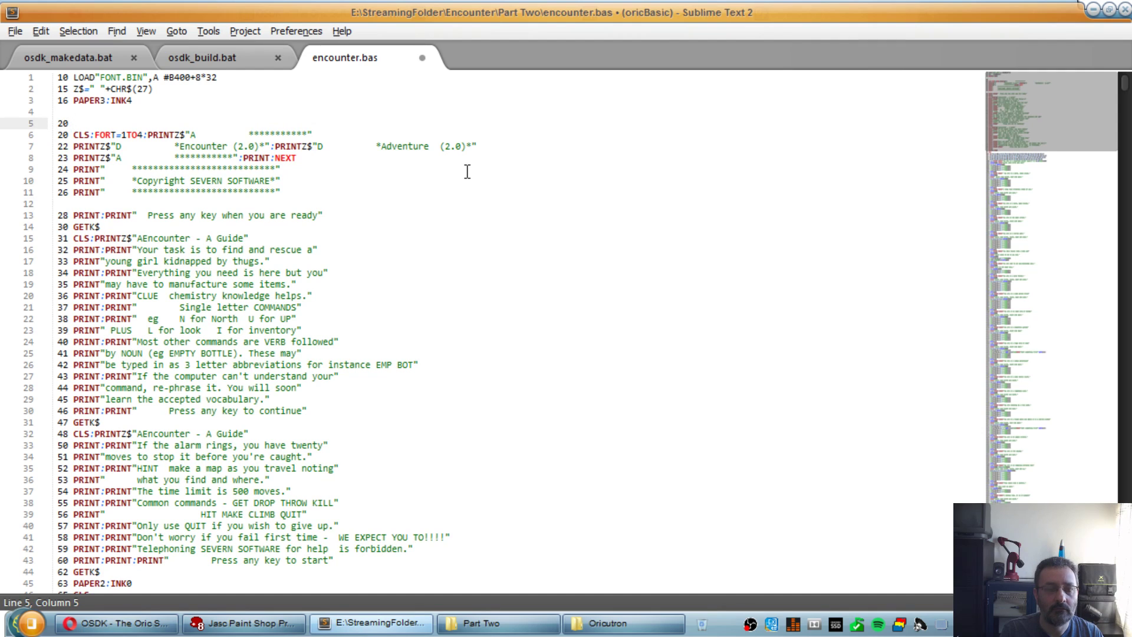
# Step: Write 20 HIRES:LOAD"TITLE.BIN", REM out the old title lines 20–26, remove blanks and save
pyautogui.write('HIRES')
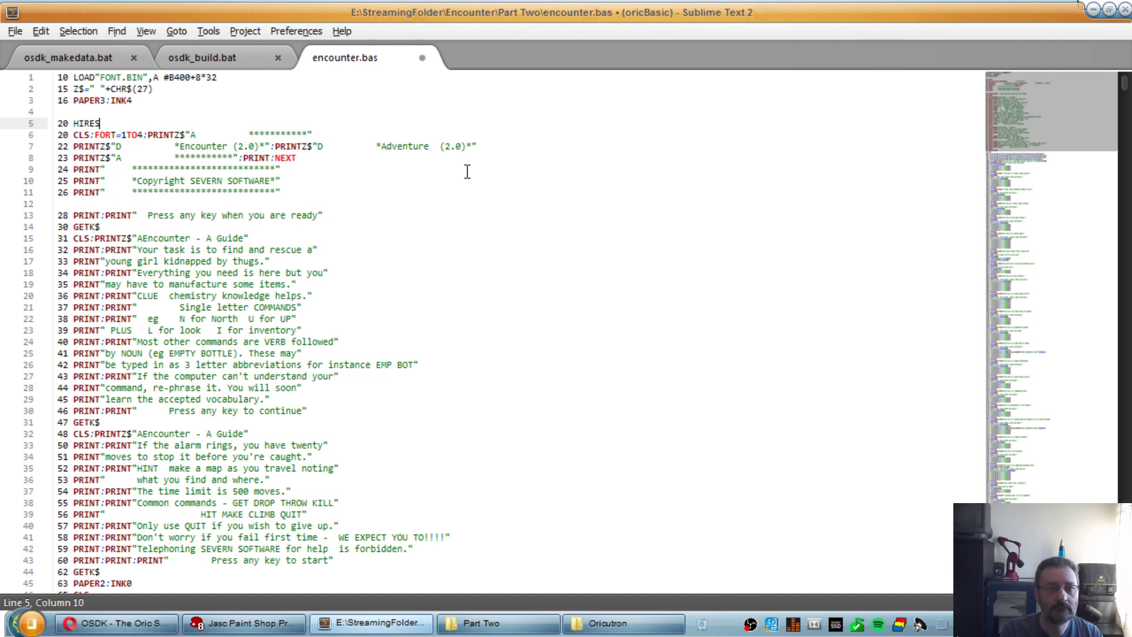
pyautogui.write(':')
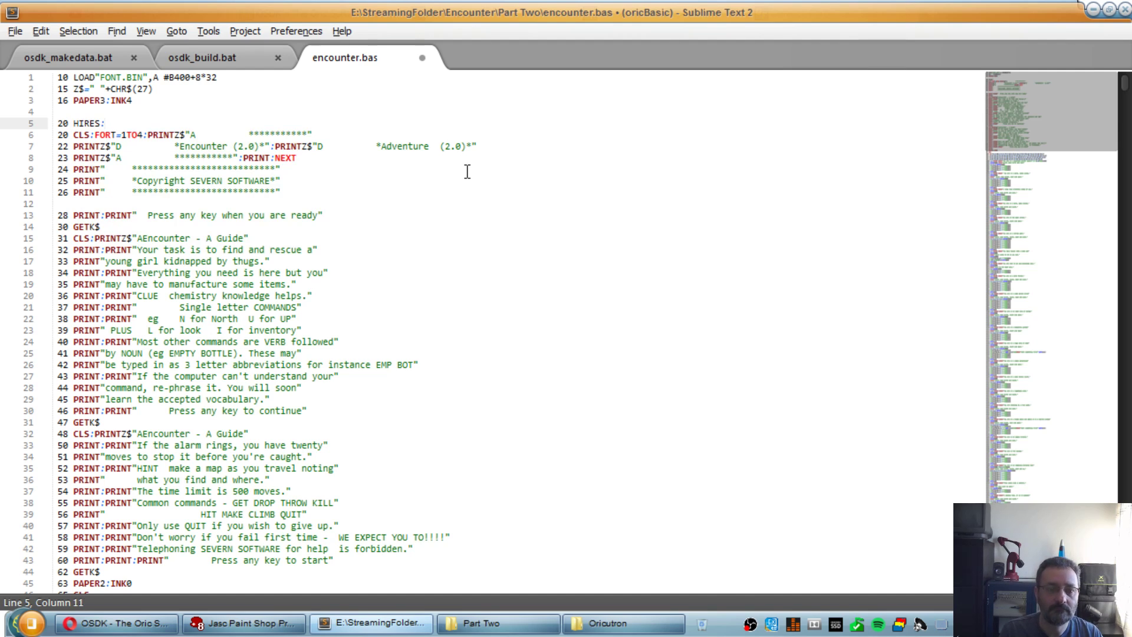
pyautogui.write('LOAD"TITLE.BIN')
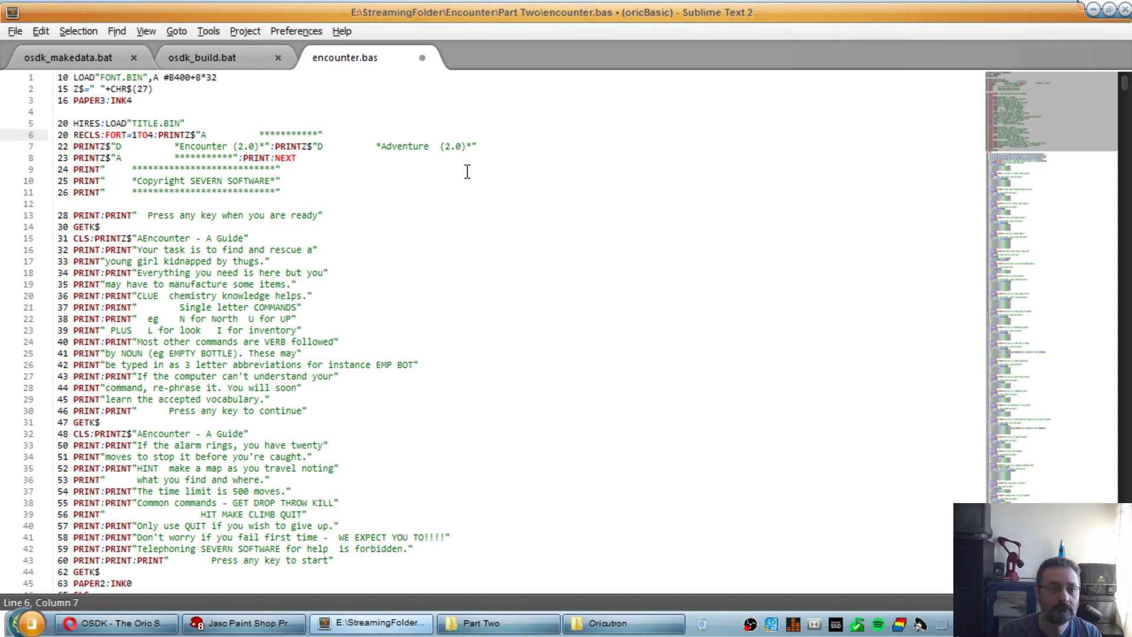
pyautogui.moveTo(69, 134); pyautogui.dragTo(282, 181)
pyautogui.write(' REM')
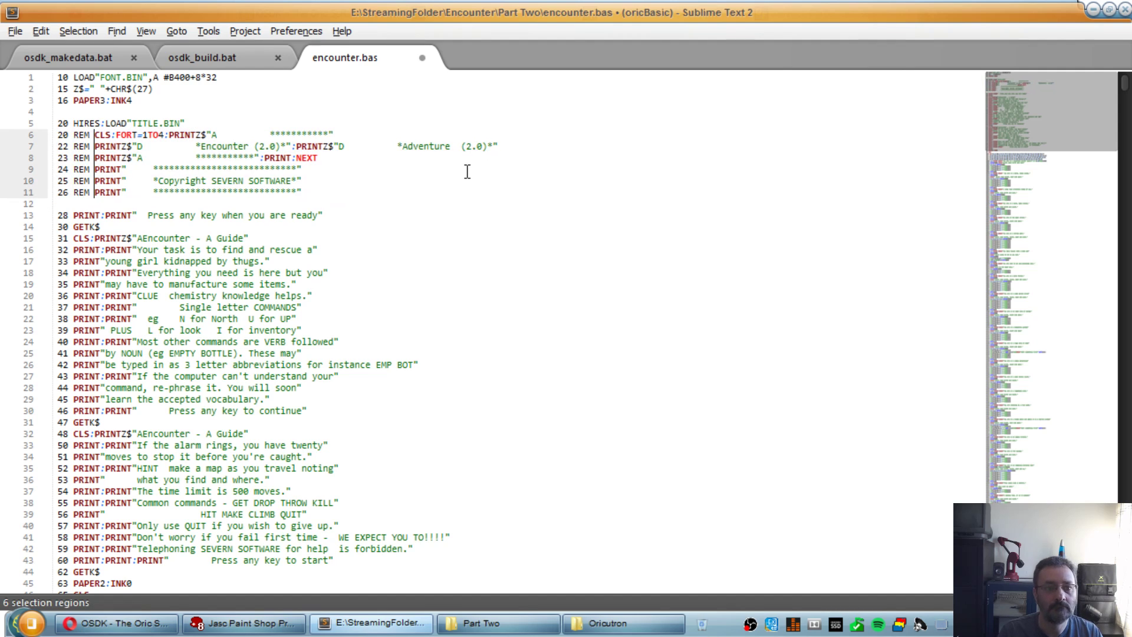
pyautogui.click(58, 169)
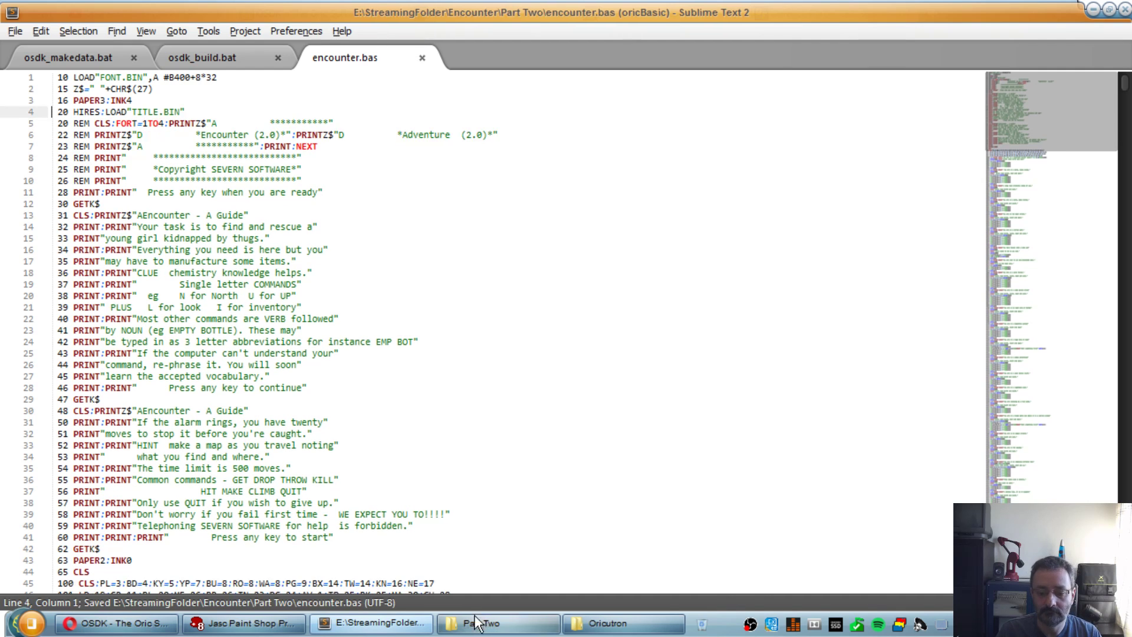
# Step: Run osdk_build.bat from the Part Two folder to rebuild with the updated encounter.bas
pyautogui.click(497, 623)
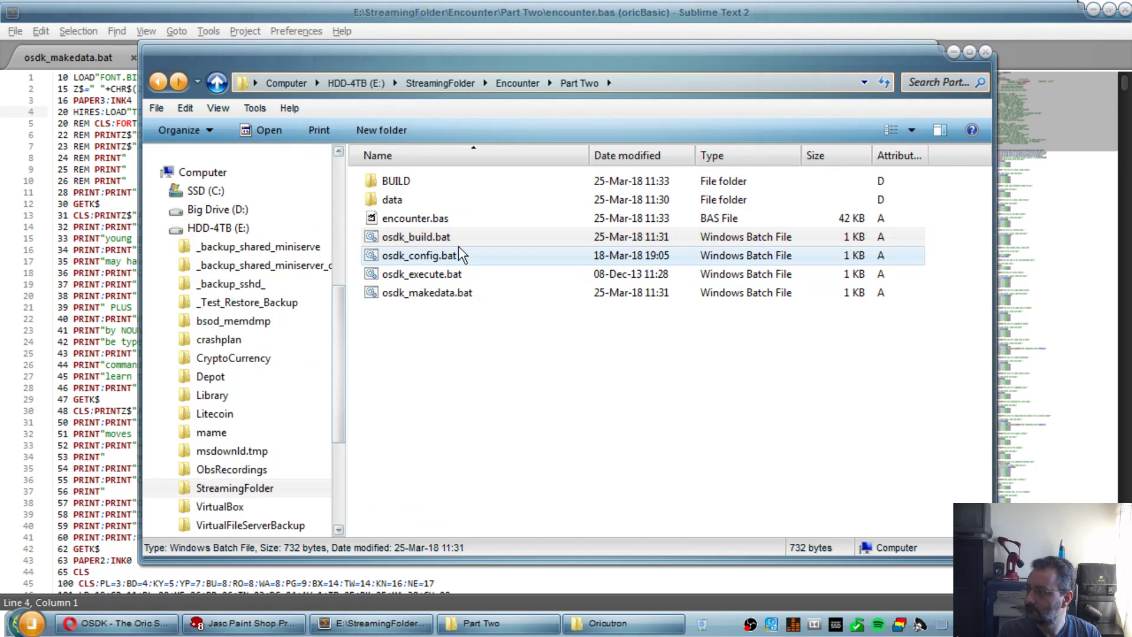
pyautogui.click(423, 274)
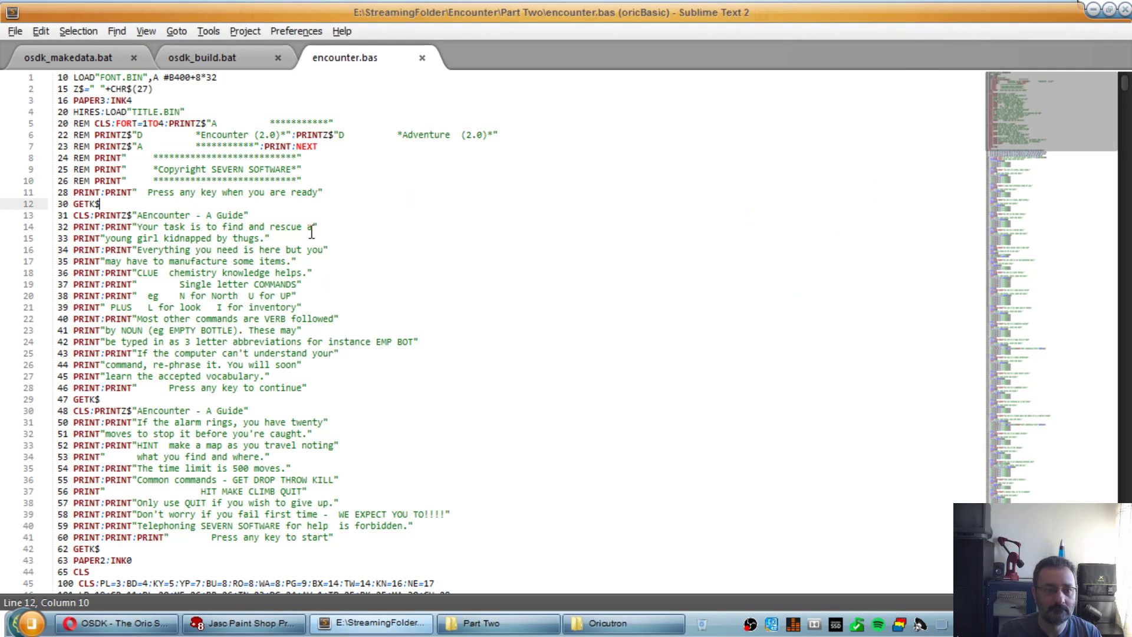
# Step: Change line 30 to GETK$:TEXT, save, then rebuild and run the game in Oricutron
pyautogui.write(':TEXT')
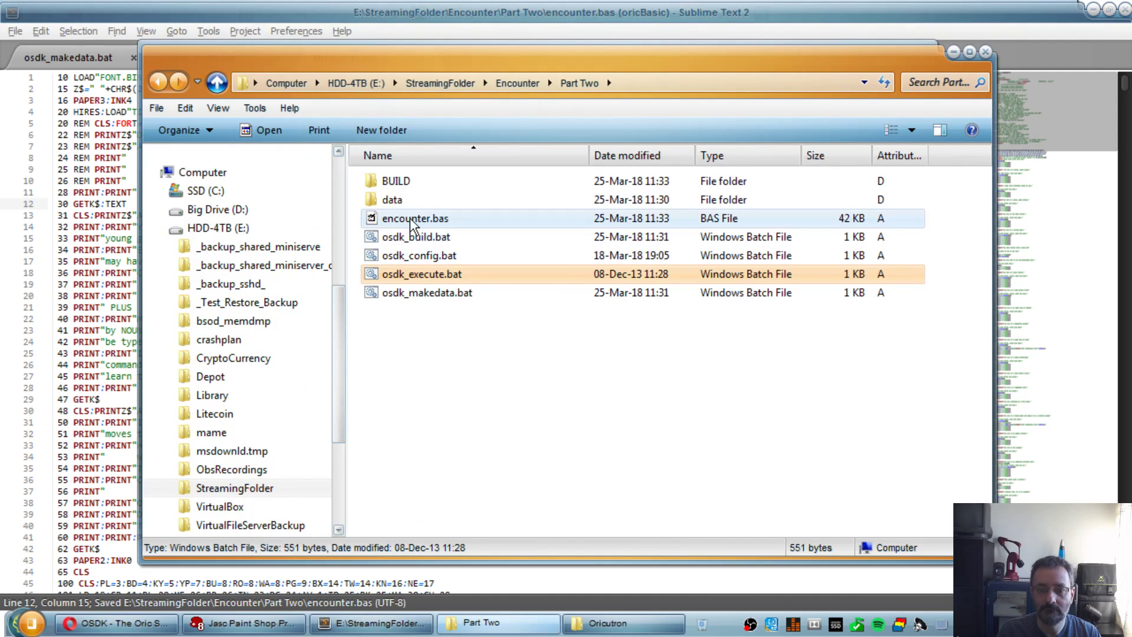
pyautogui.click(415, 237)
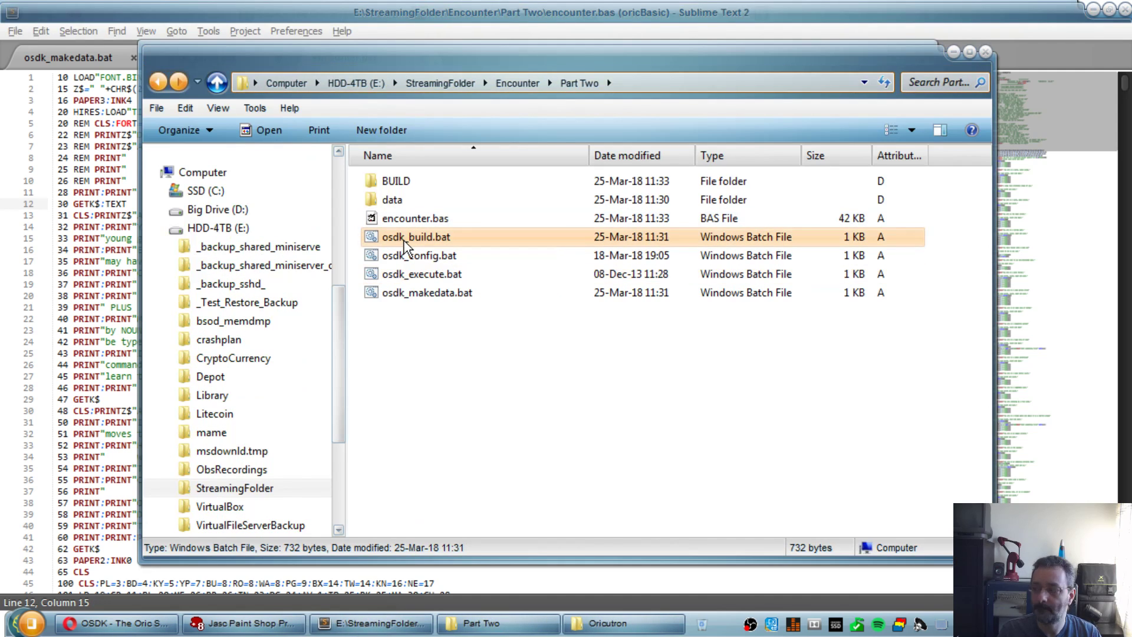
pyautogui.click(422, 273)
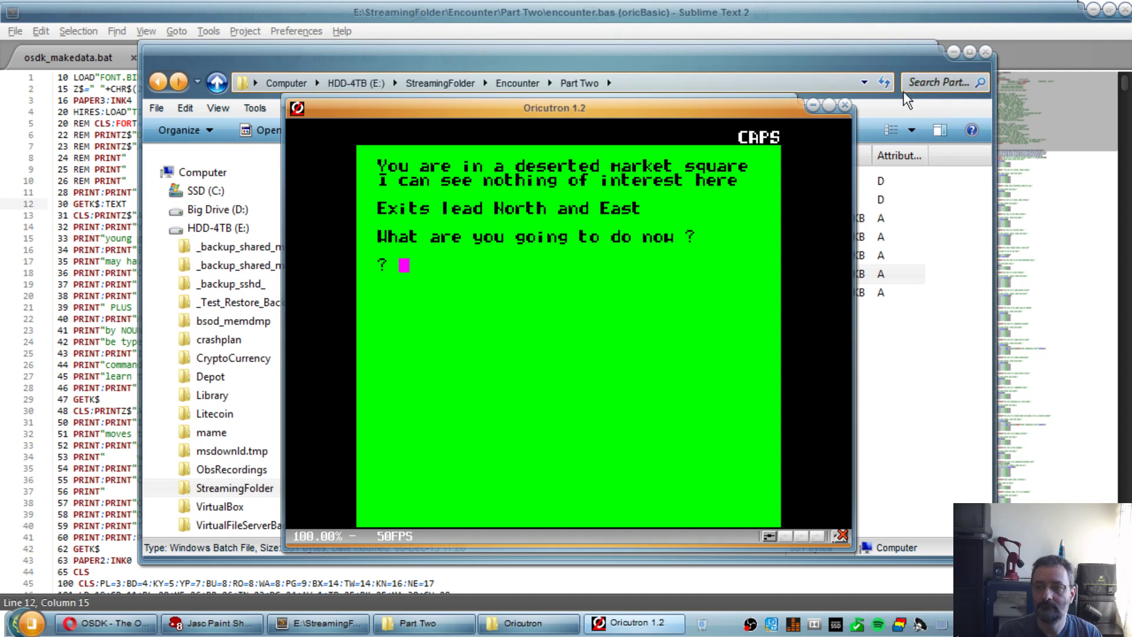
pyautogui.moveTo(845, 105)
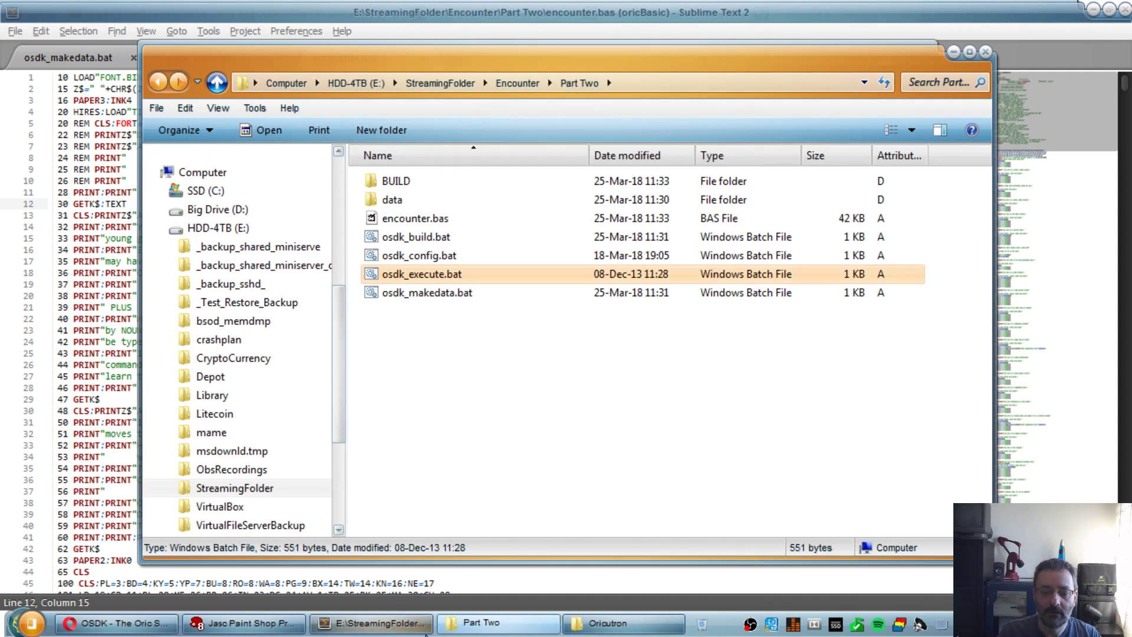
# Step: Rename data\title.png to title_.png and close the placeholder image in Paint Shop Pro
pyautogui.doubleClick(391, 200)
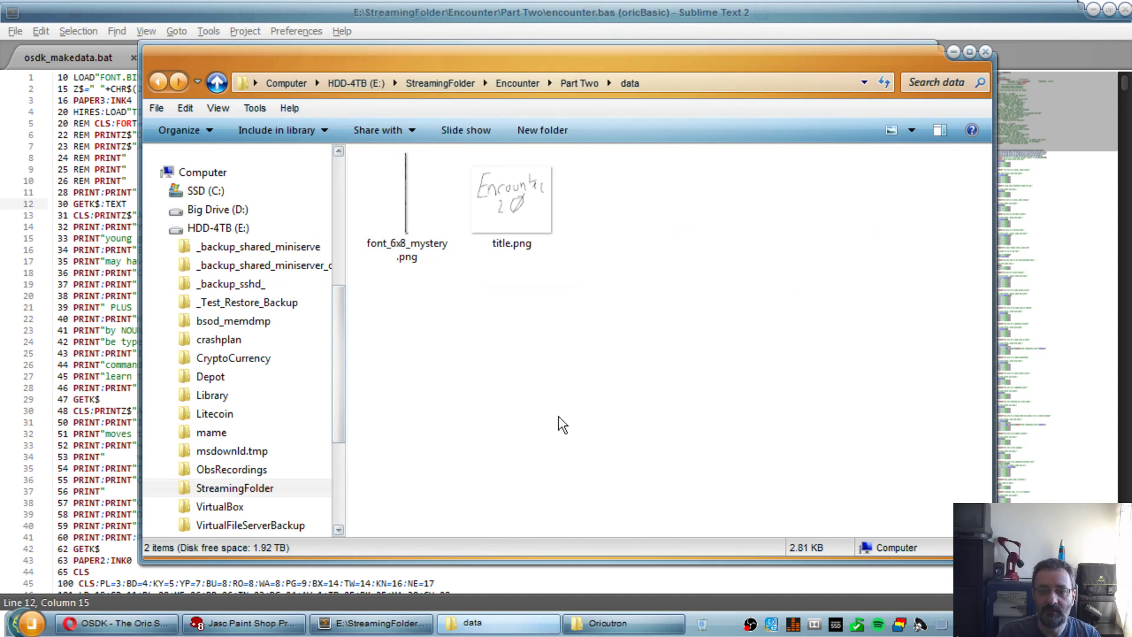
pyautogui.click(510, 191)
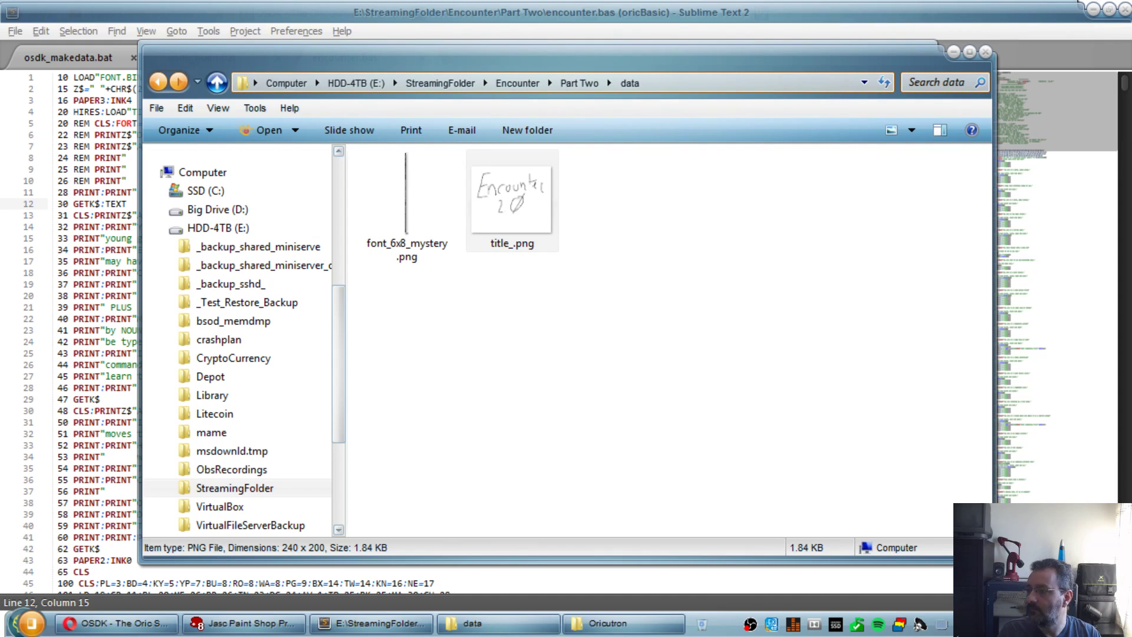
pyautogui.moveTo(715, 329)
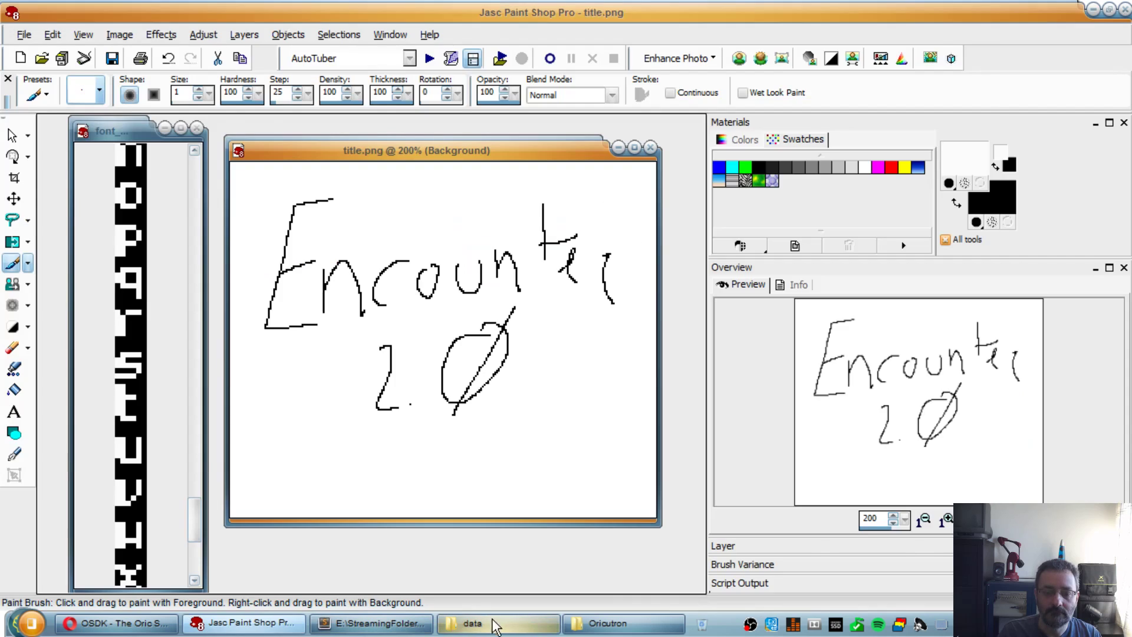
pyautogui.click(498, 623)
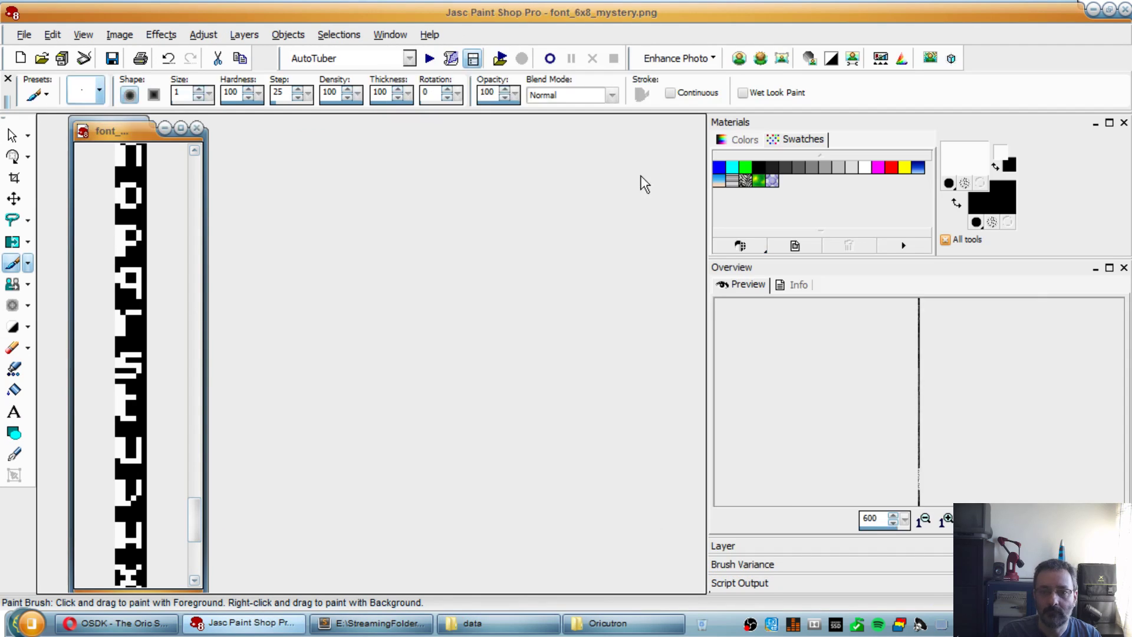
# Step: Open the new colour title.png in Paint Shop Pro and compare it with the Encounter cover on the Oric site
pyautogui.click(473, 623)
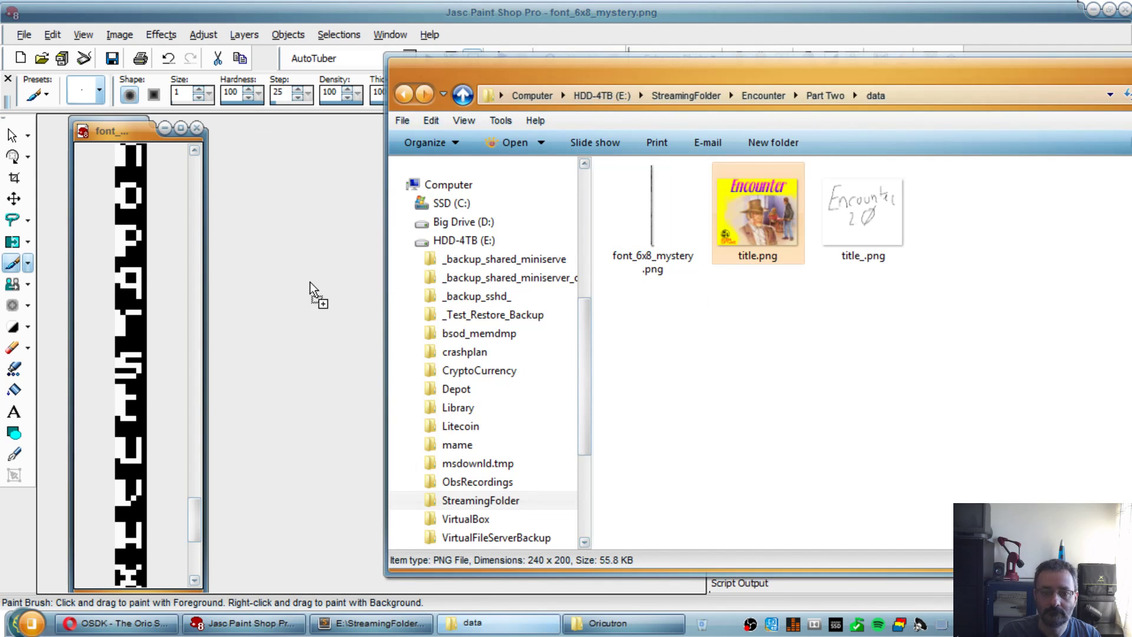
pyautogui.doubleClick(758, 213)
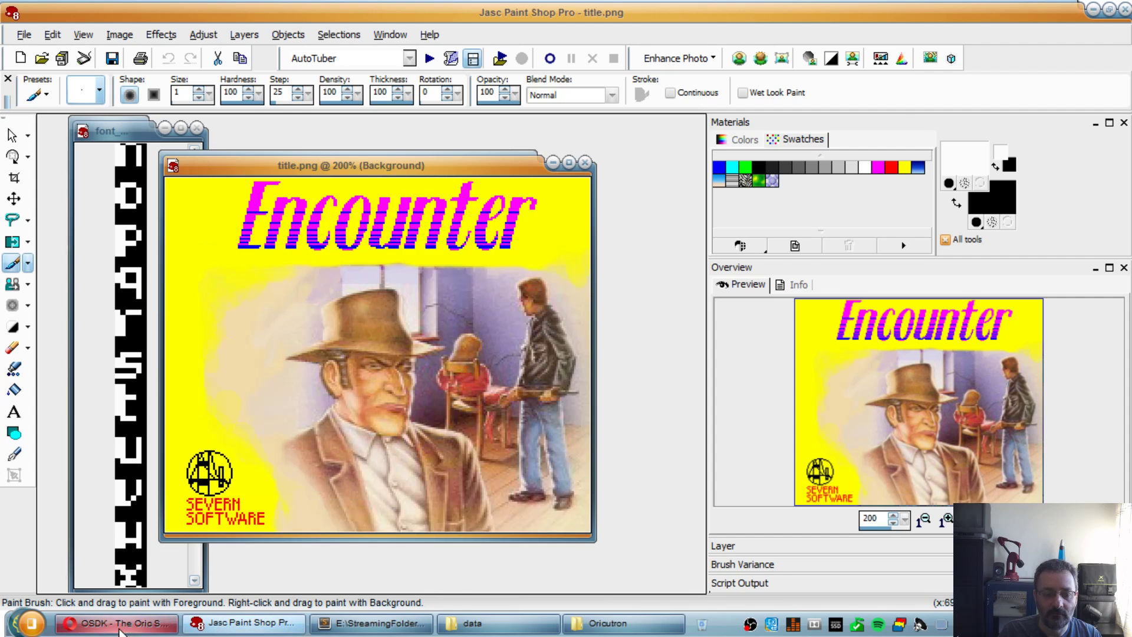
pyautogui.click(115, 622)
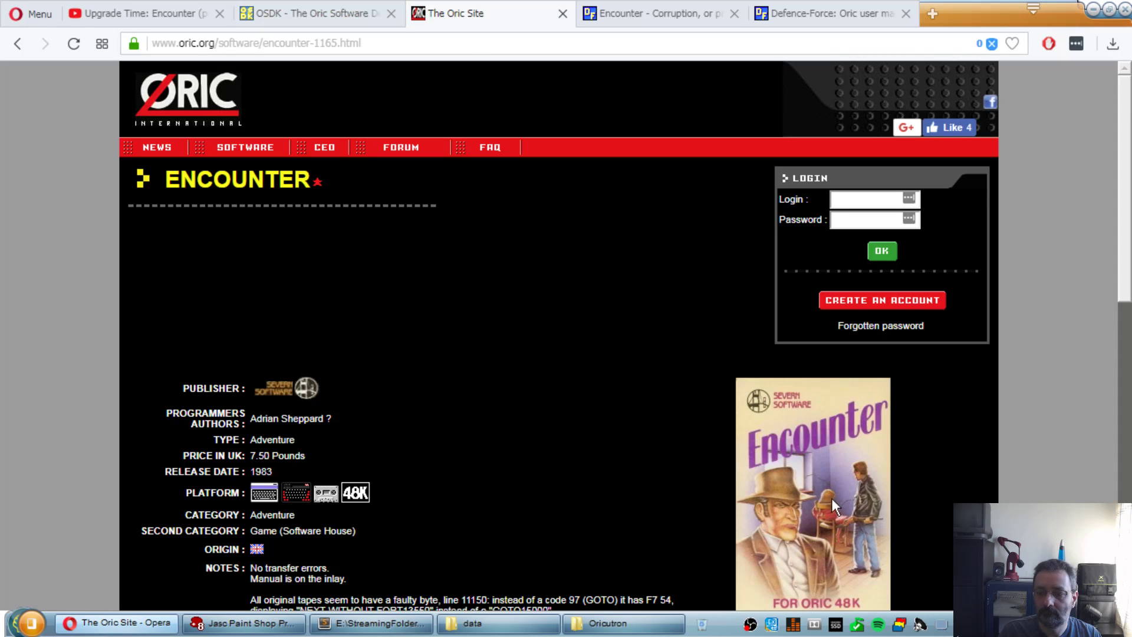
pyautogui.scroll(-3)
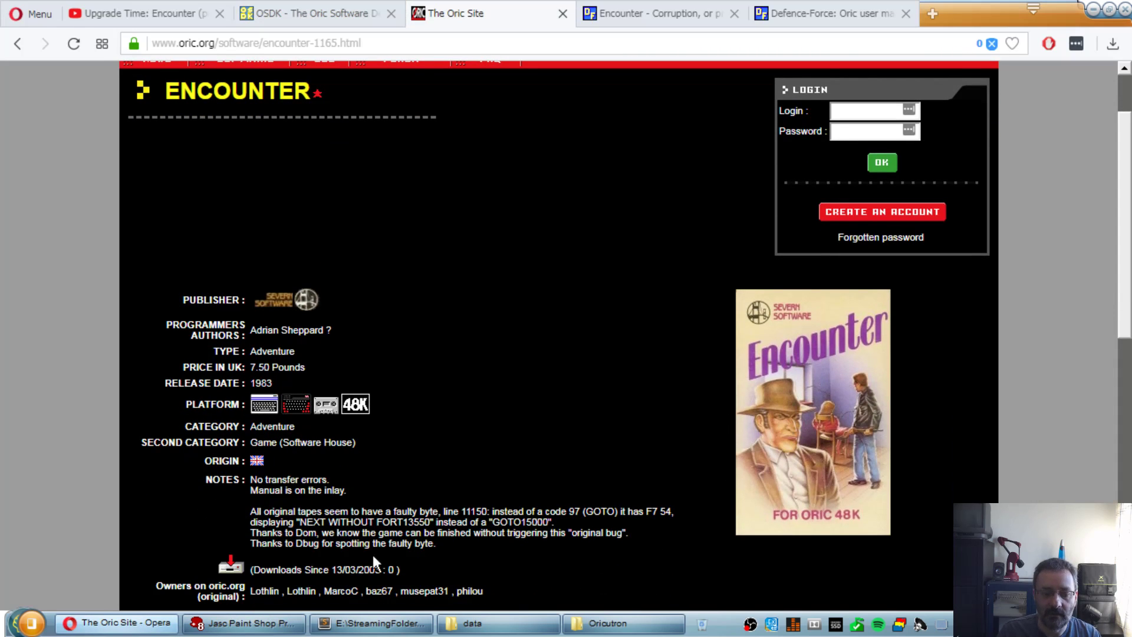
pyautogui.click(242, 623)
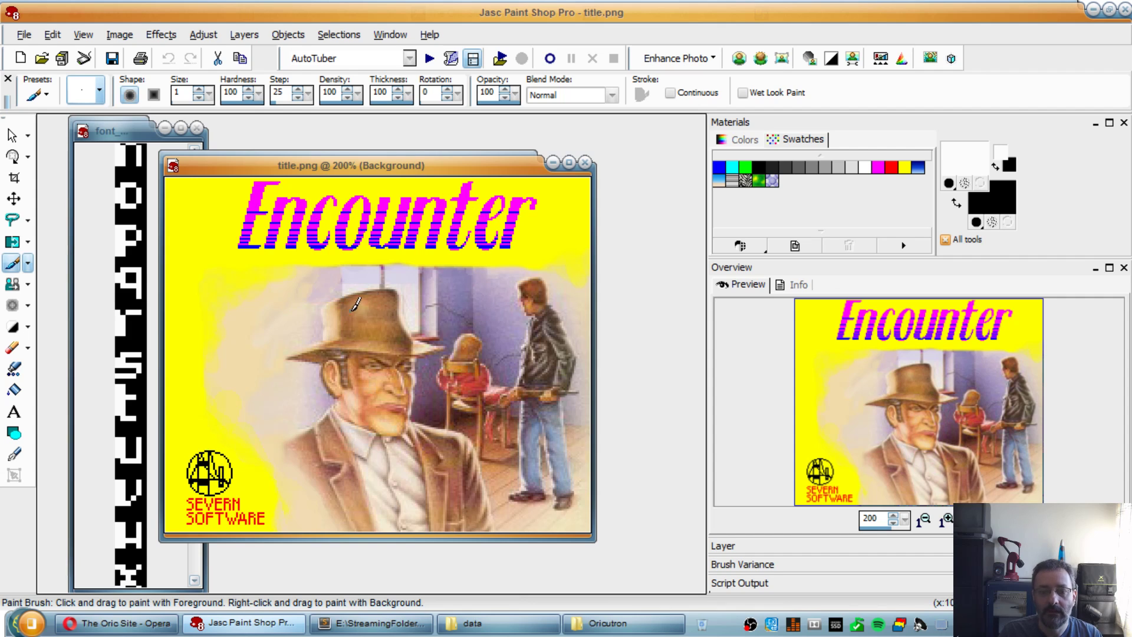
pyautogui.moveTo(428, 319)
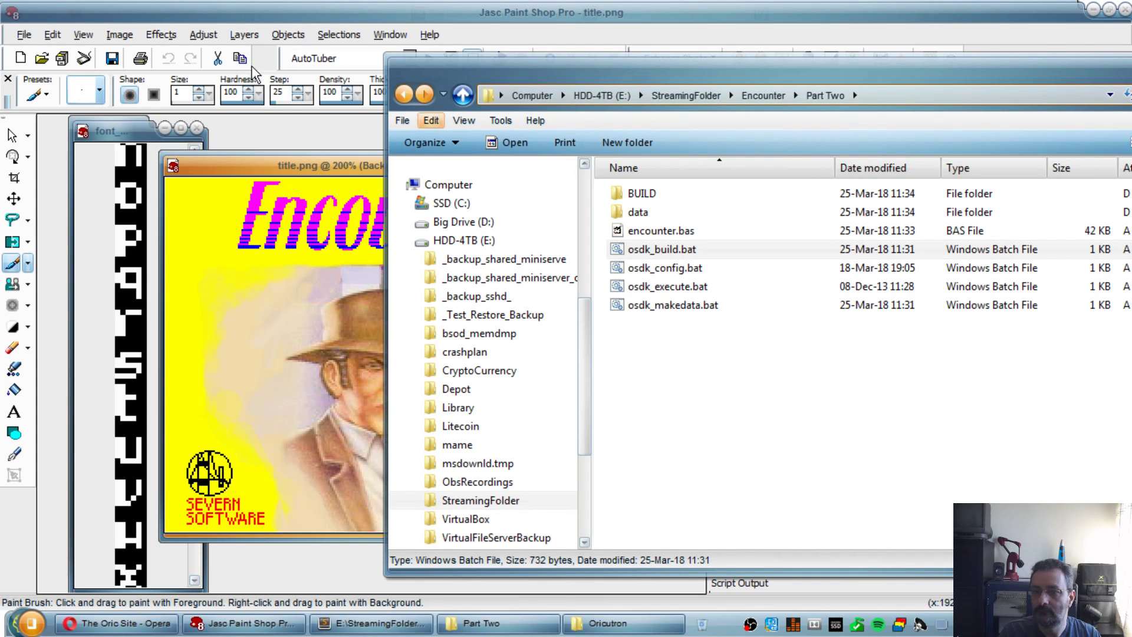
# Step: Delete the old title.tap from BUILD, then run osdk_build.bat and osdk_execute.bat
pyautogui.click(662, 249)
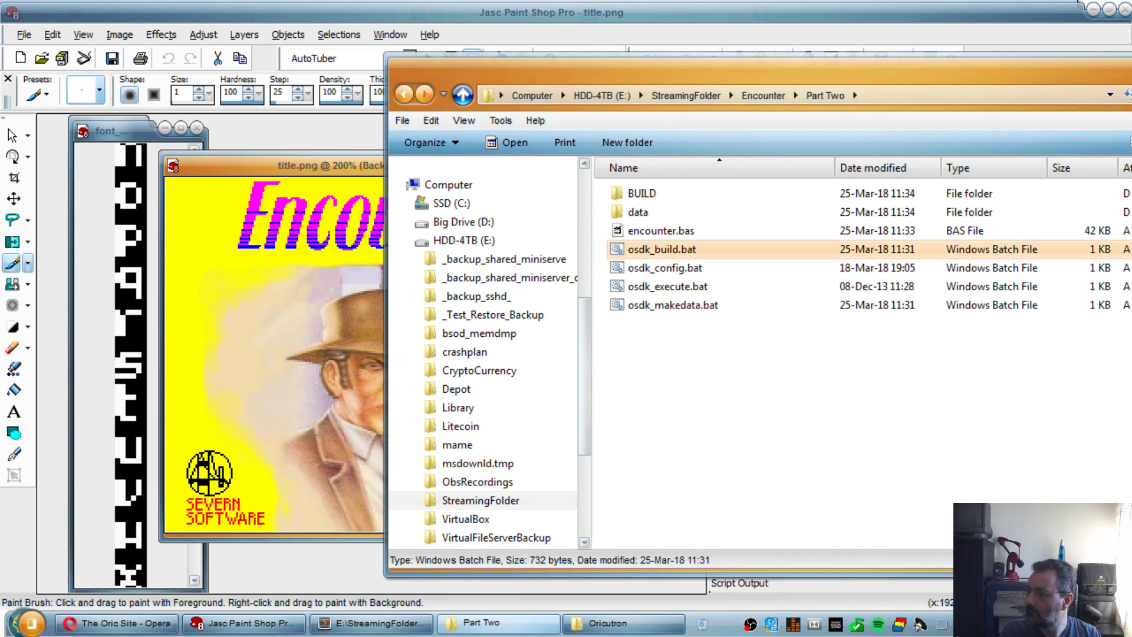
pyautogui.doubleClick(642, 192)
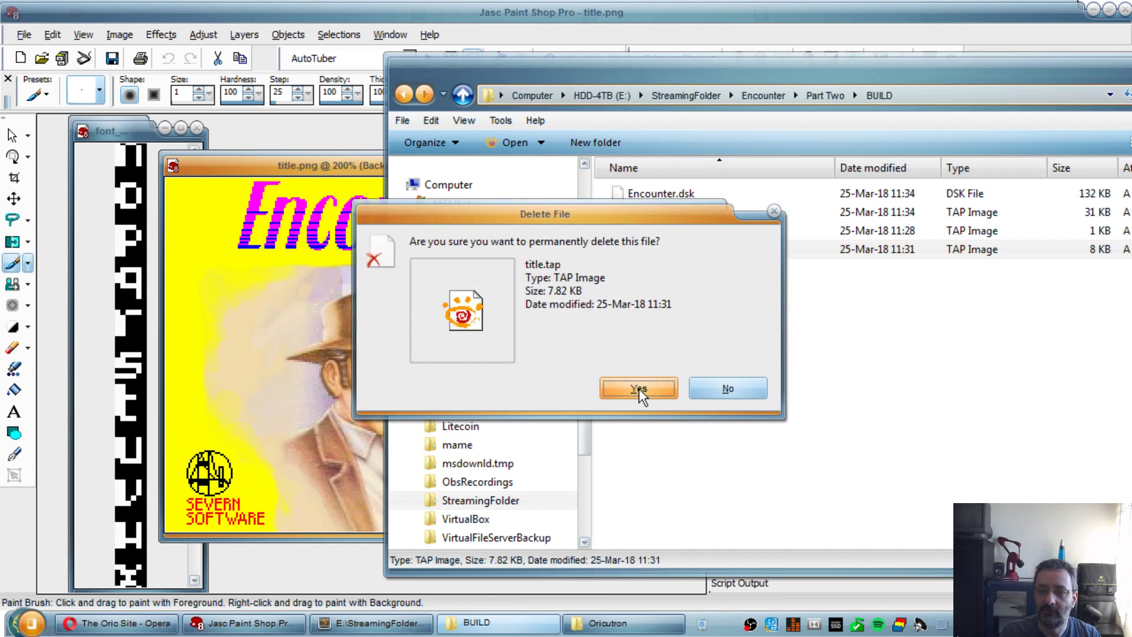
pyautogui.click(638, 388)
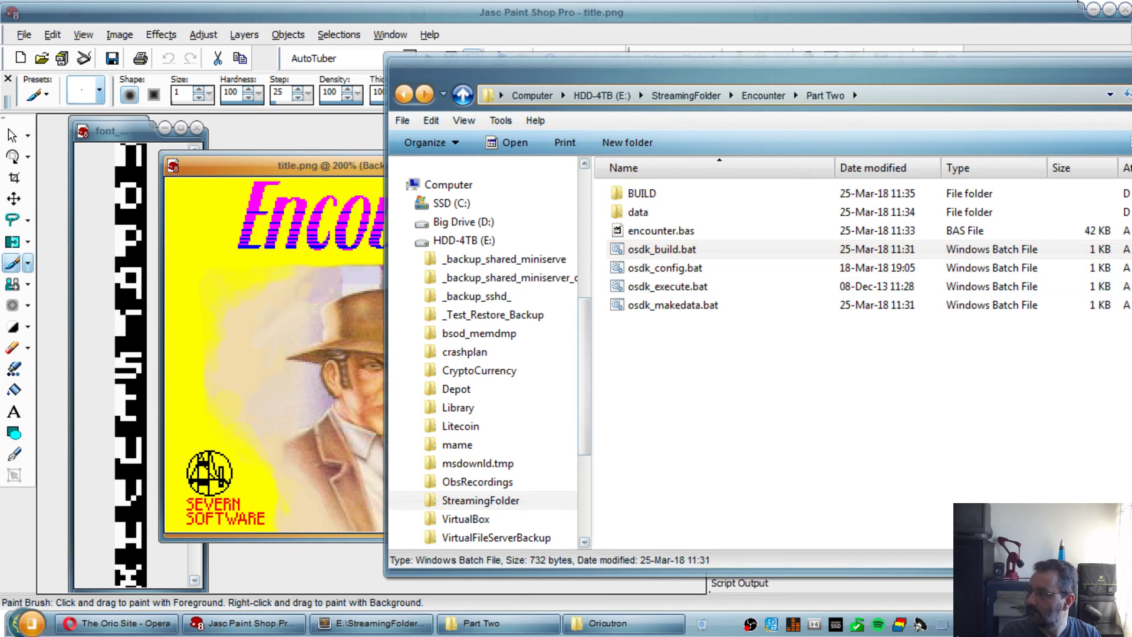
pyautogui.doubleClick(662, 249)
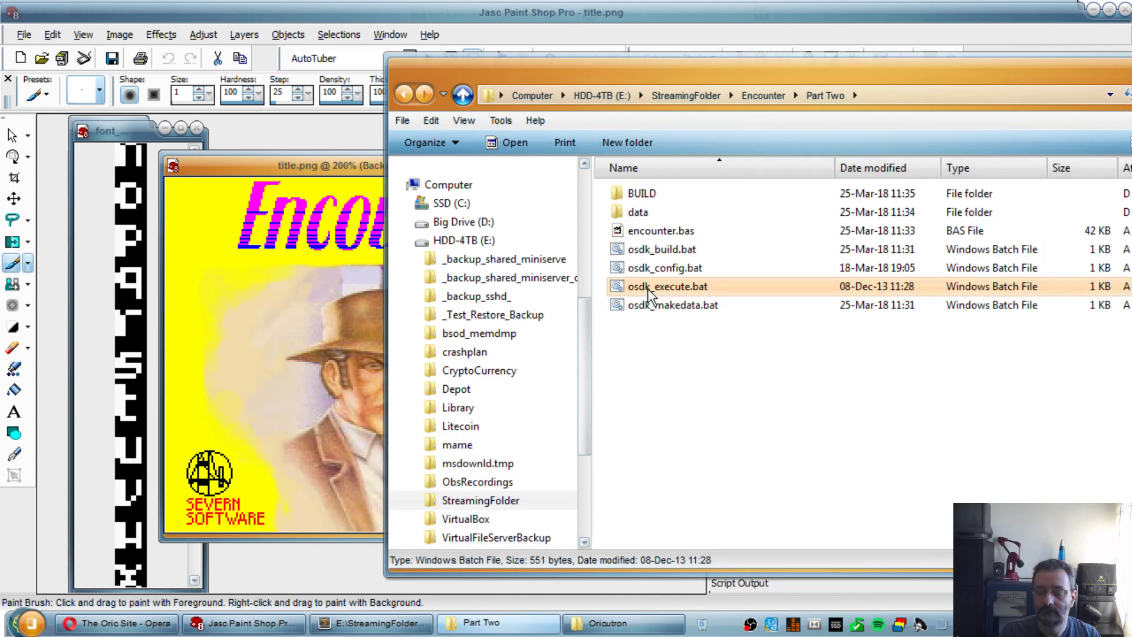
pyautogui.doubleClick(668, 287)
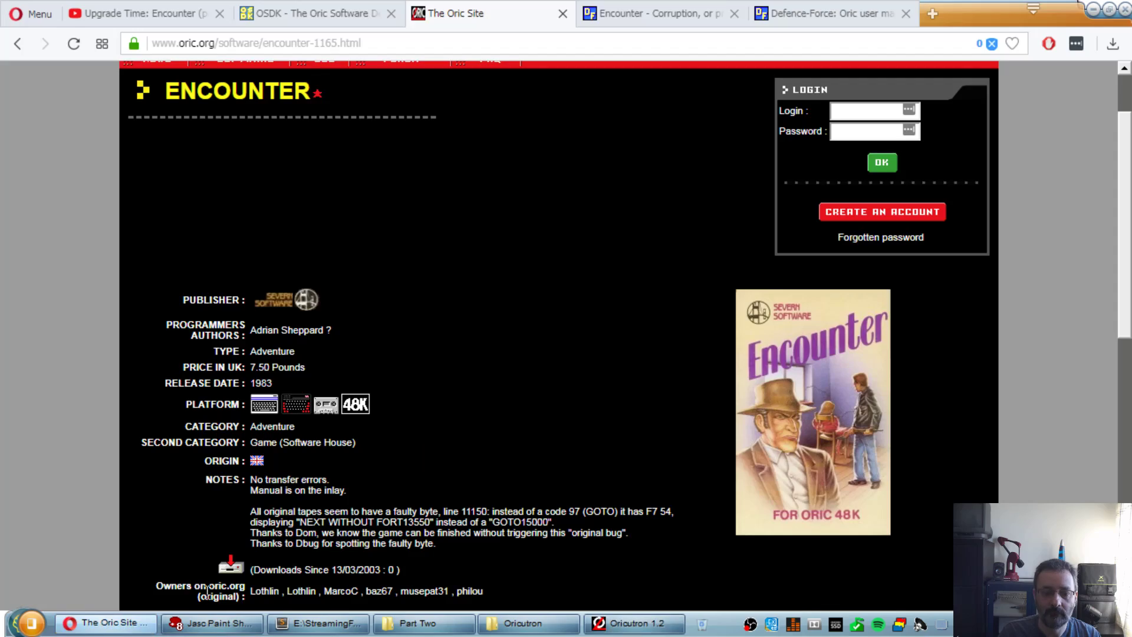
# Step: Bring Oricutron to the front and continue past Encounter's guide screen to the market square
pyautogui.scroll(-3)
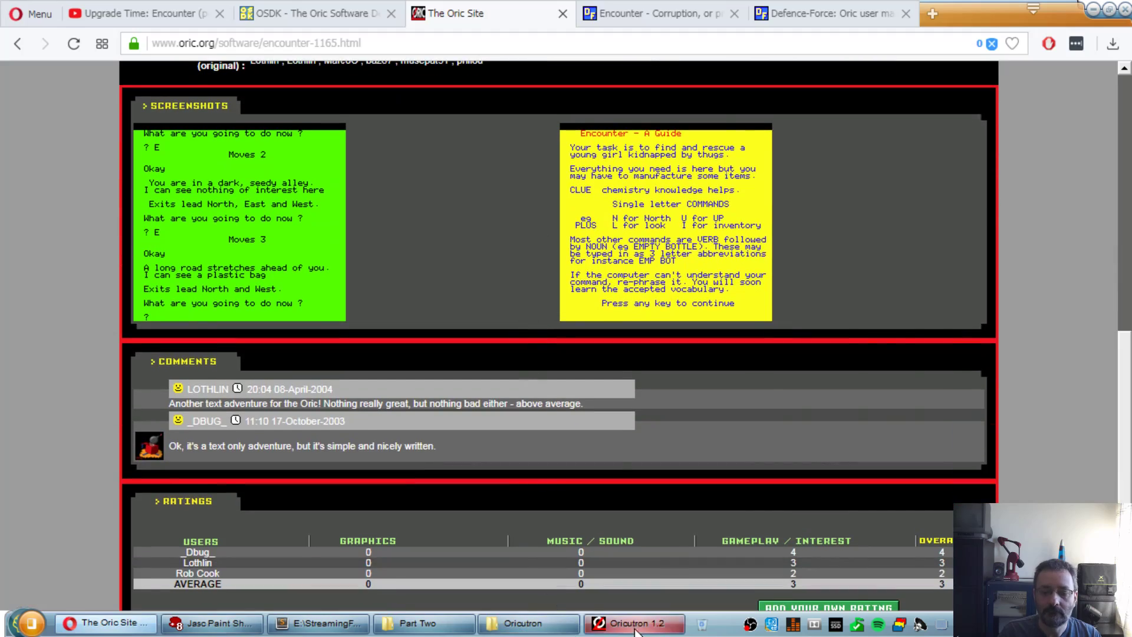
pyautogui.click(635, 623)
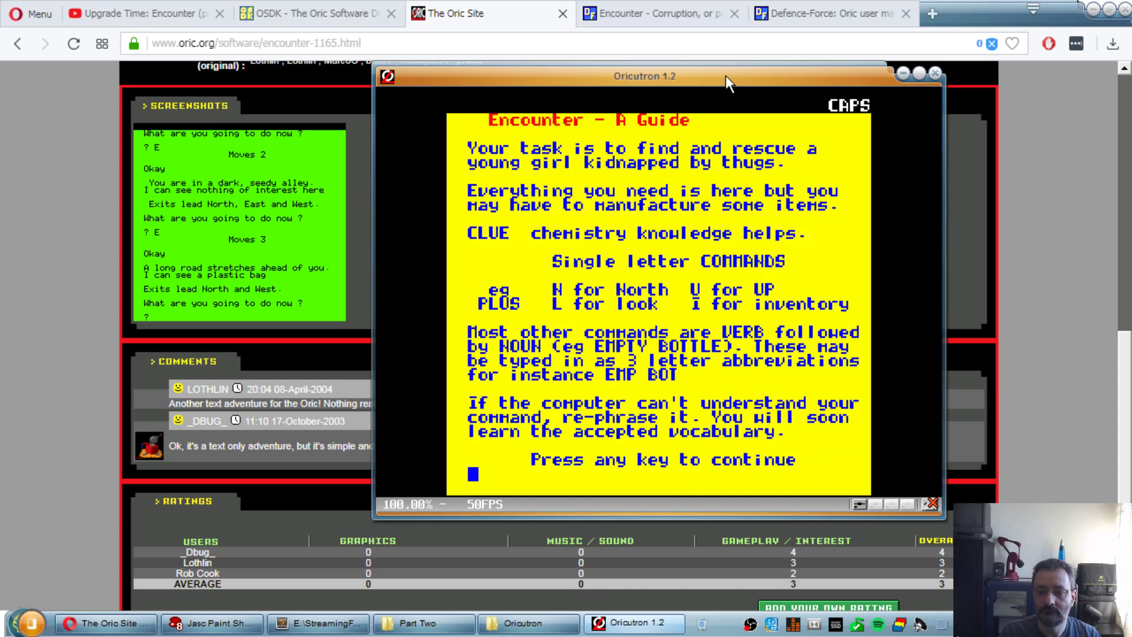
pyautogui.press('space')
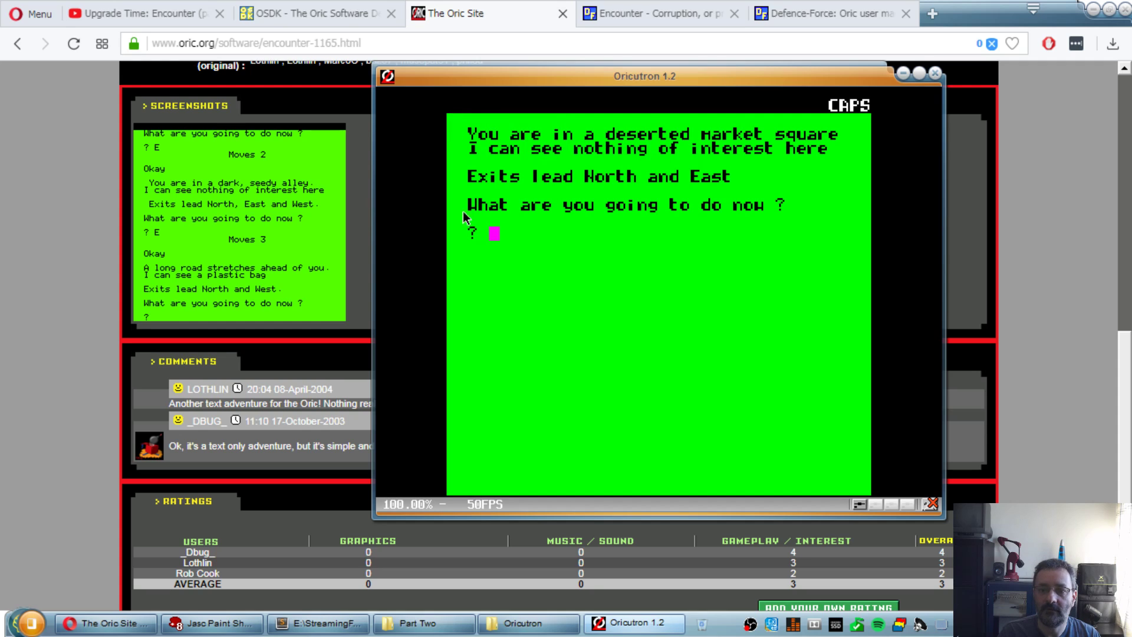
pyautogui.moveTo(469, 108)
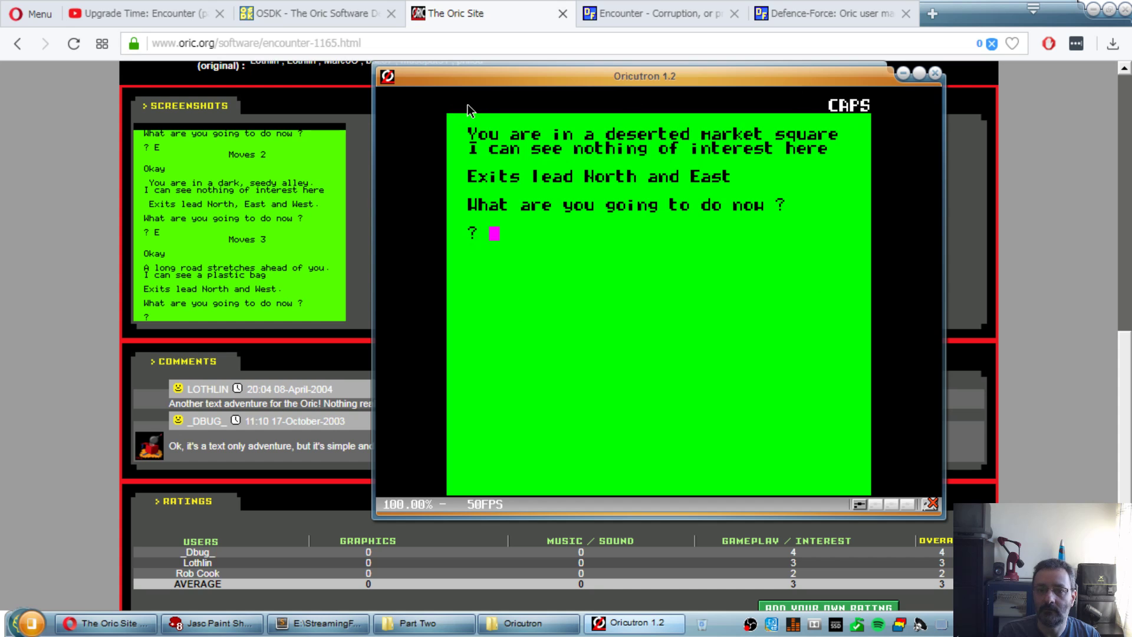
pyautogui.moveTo(451, 290)
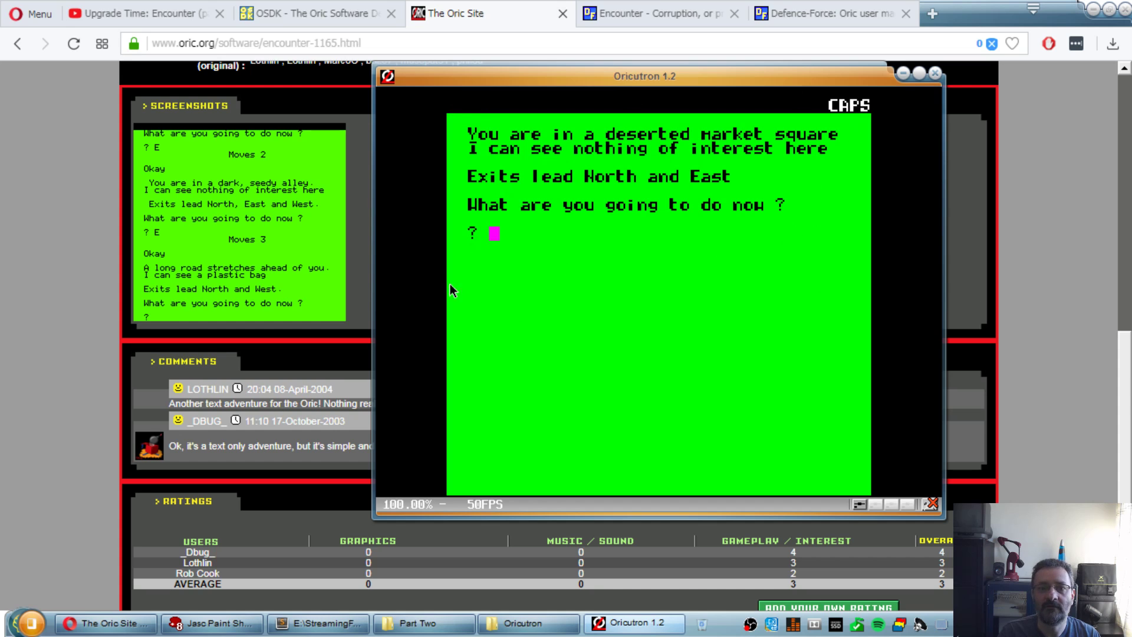
# Step: Navigate OSDK Articles to 'Oric graphics in details', Hybrid video modes section, then return to Oricutron
pyautogui.click(310, 13)
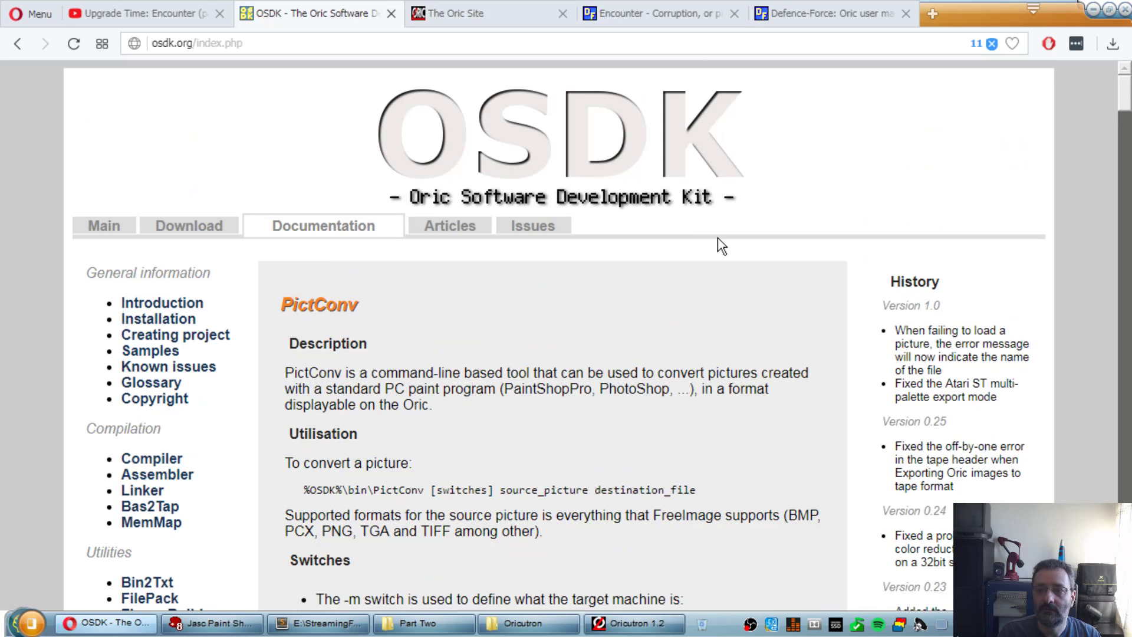
pyautogui.click(435, 225)
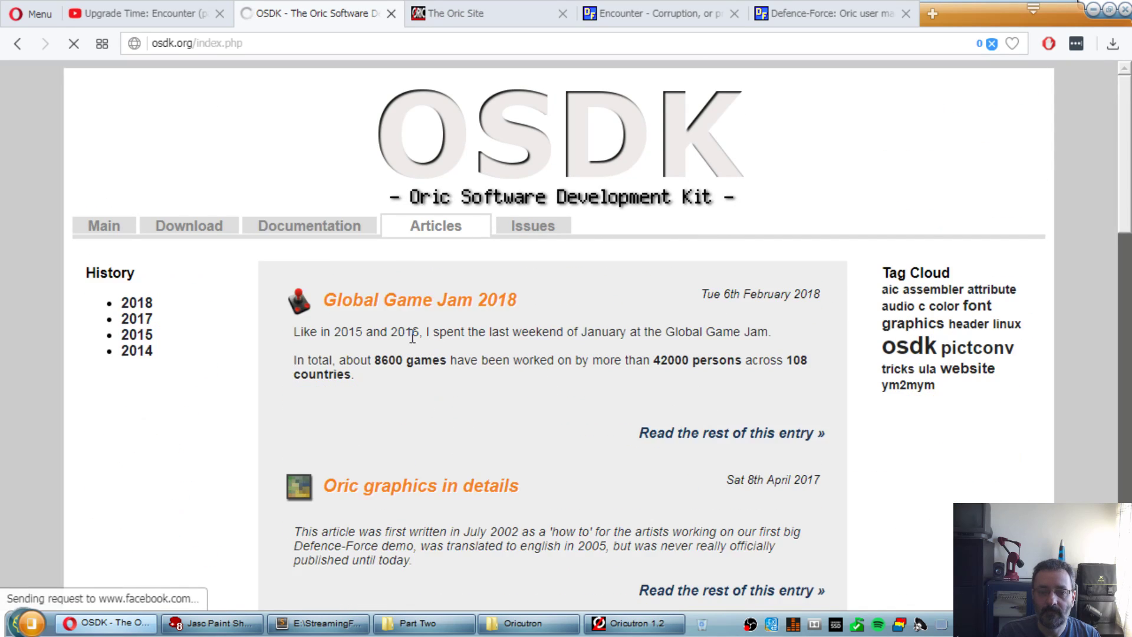
pyautogui.click(420, 485)
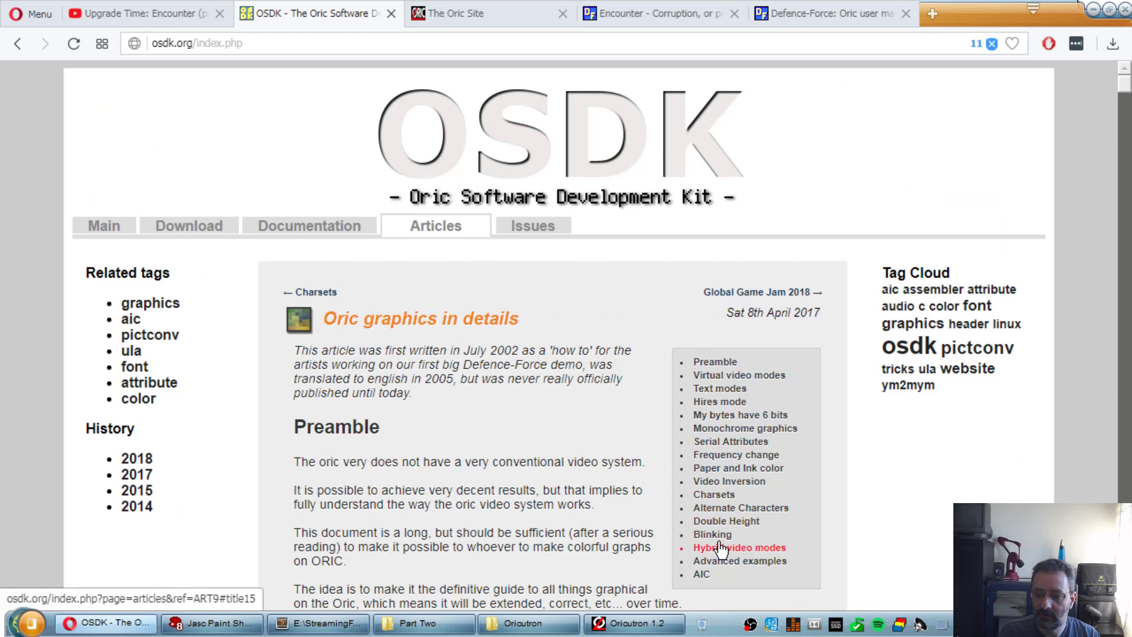
pyautogui.click(738, 547)
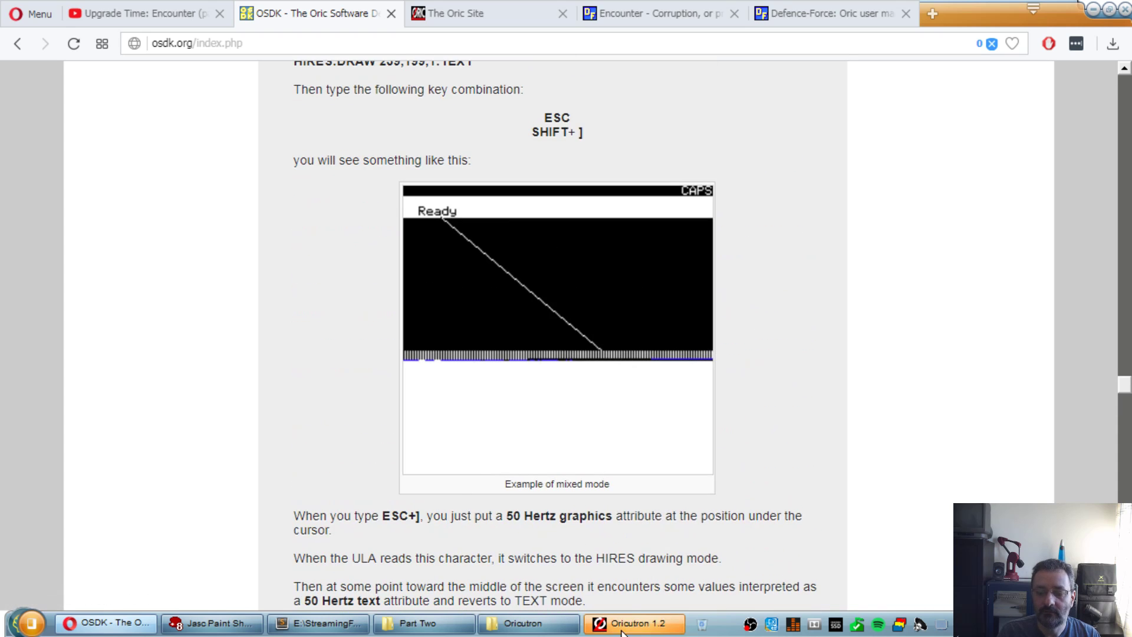
pyautogui.click(634, 623)
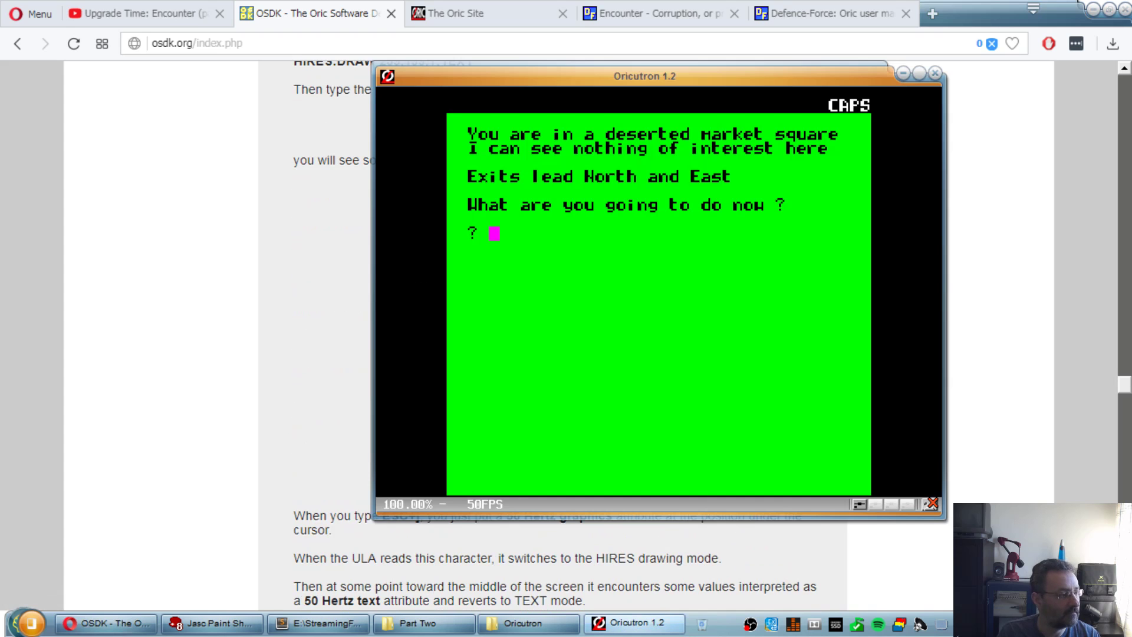